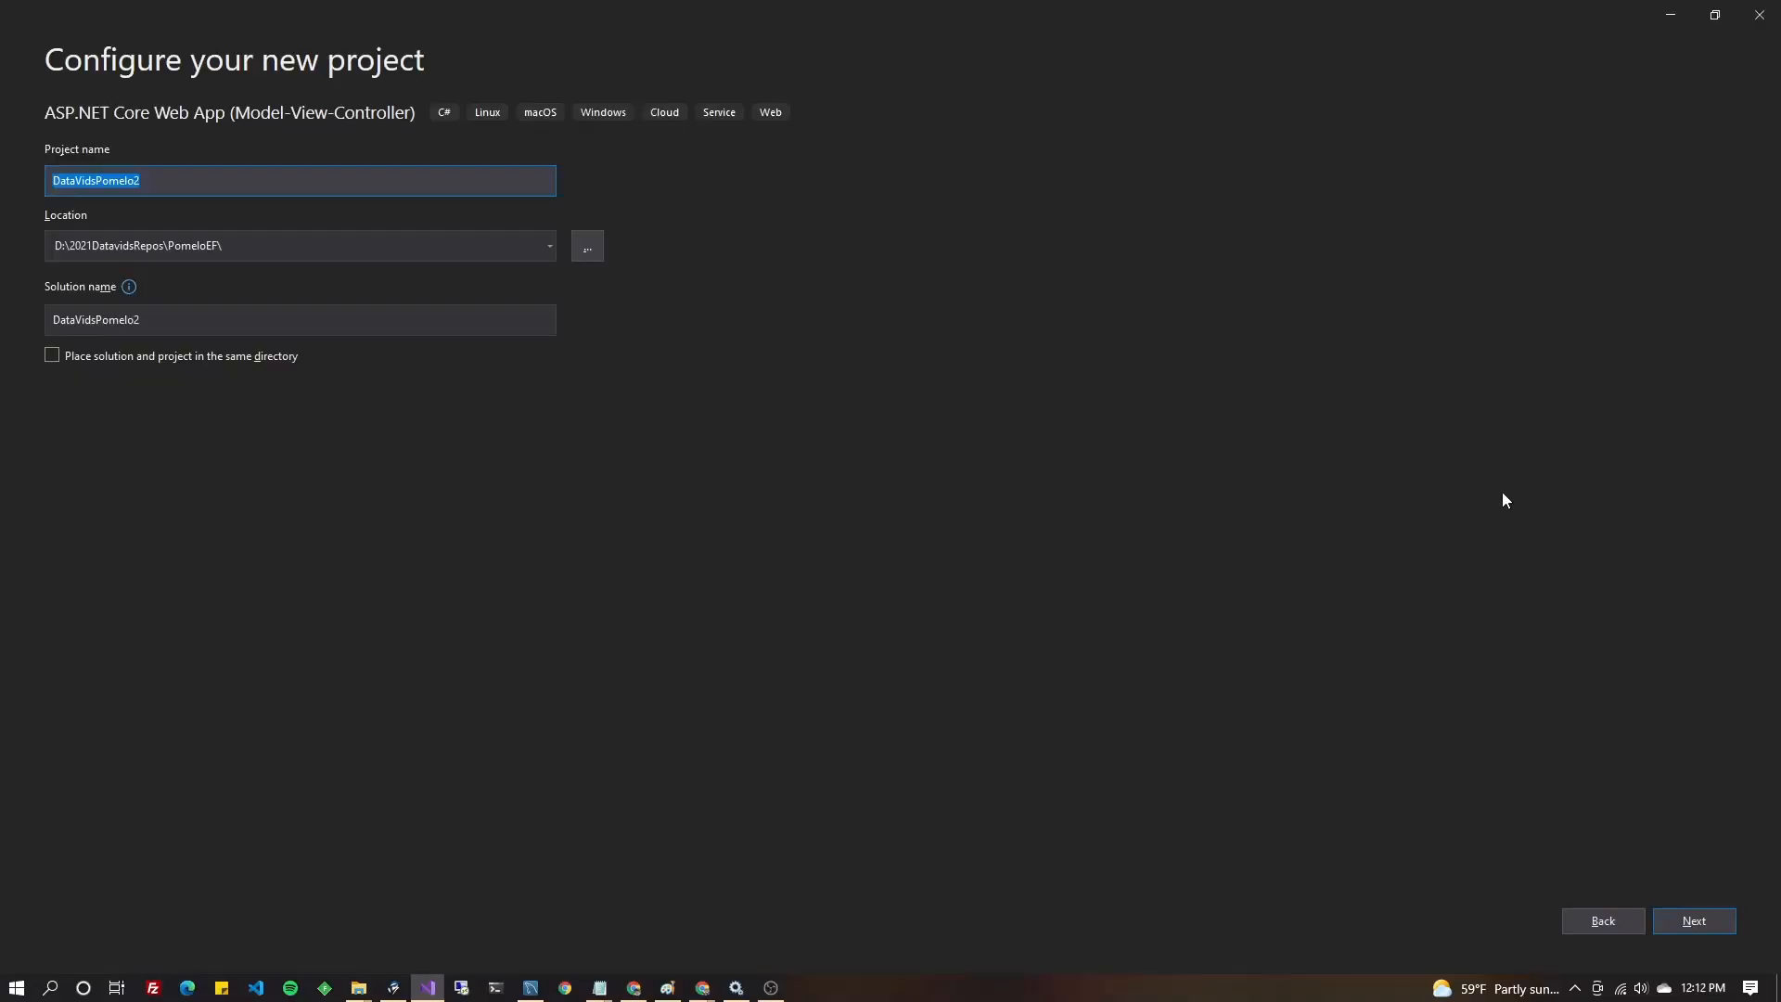
mouse_move(342, 96)
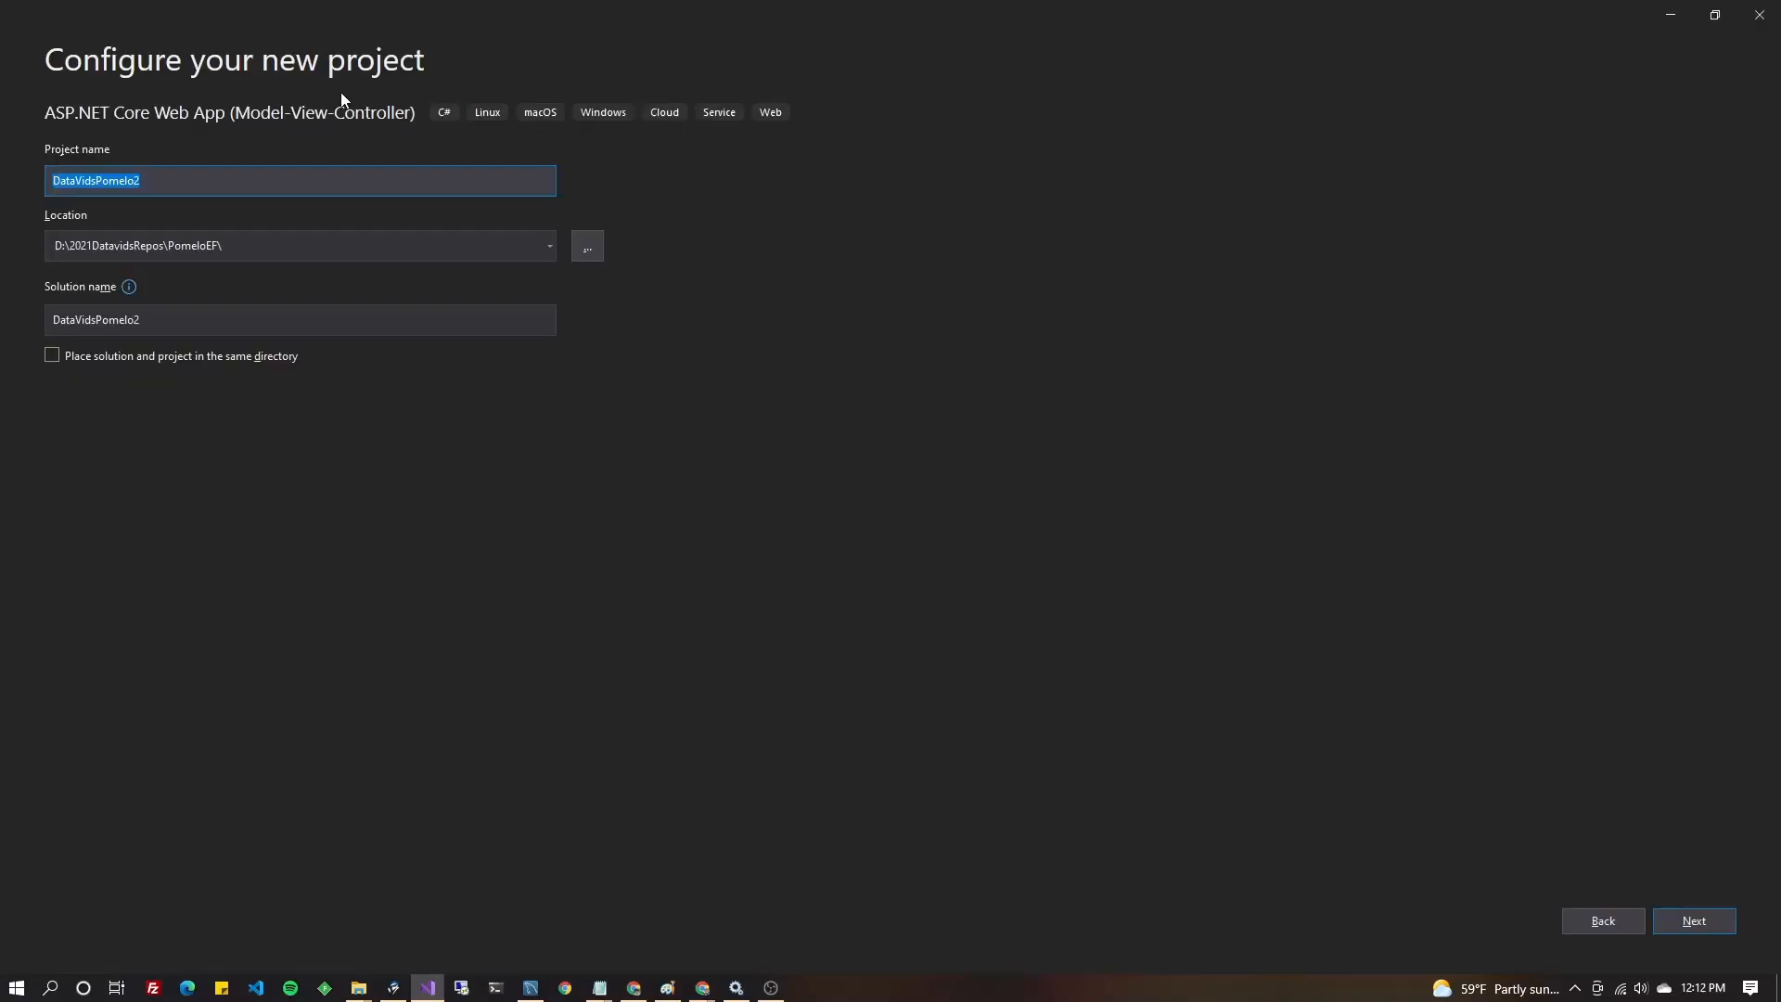
Create the DataVidsPomelo2 MVC project on .NET 5.0 (Current) with no authentication.
click(1693, 920)
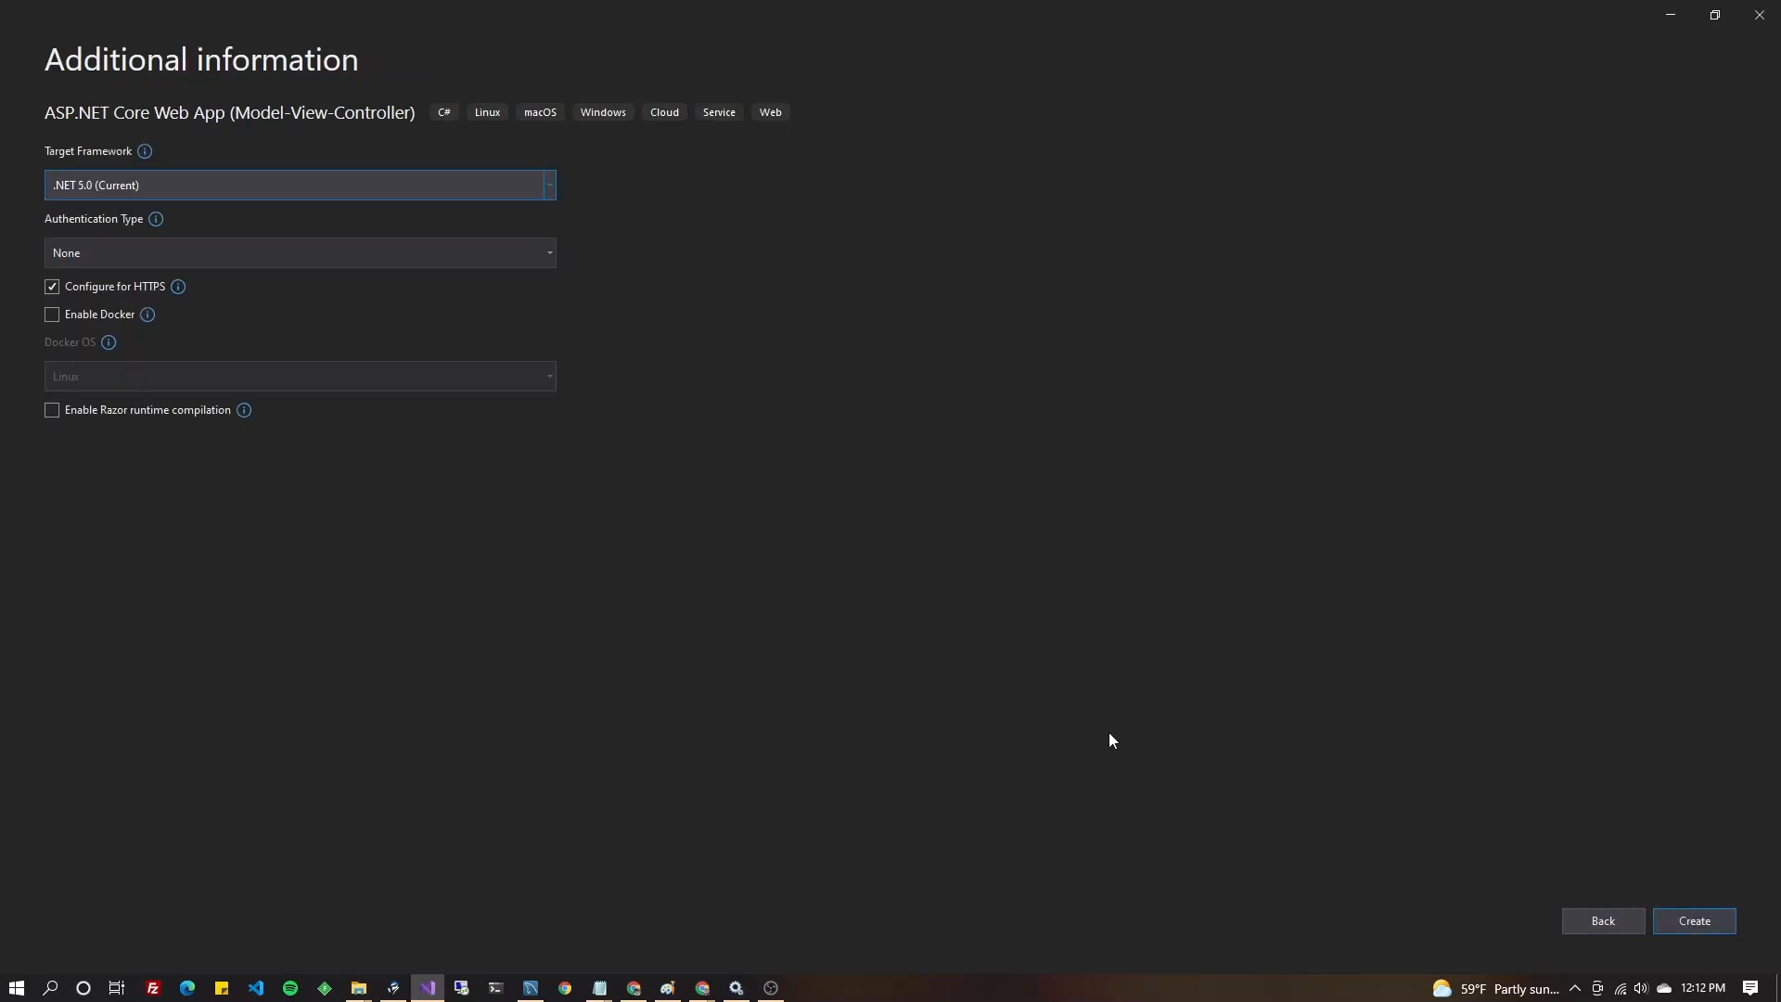
mouse_move(1082, 743)
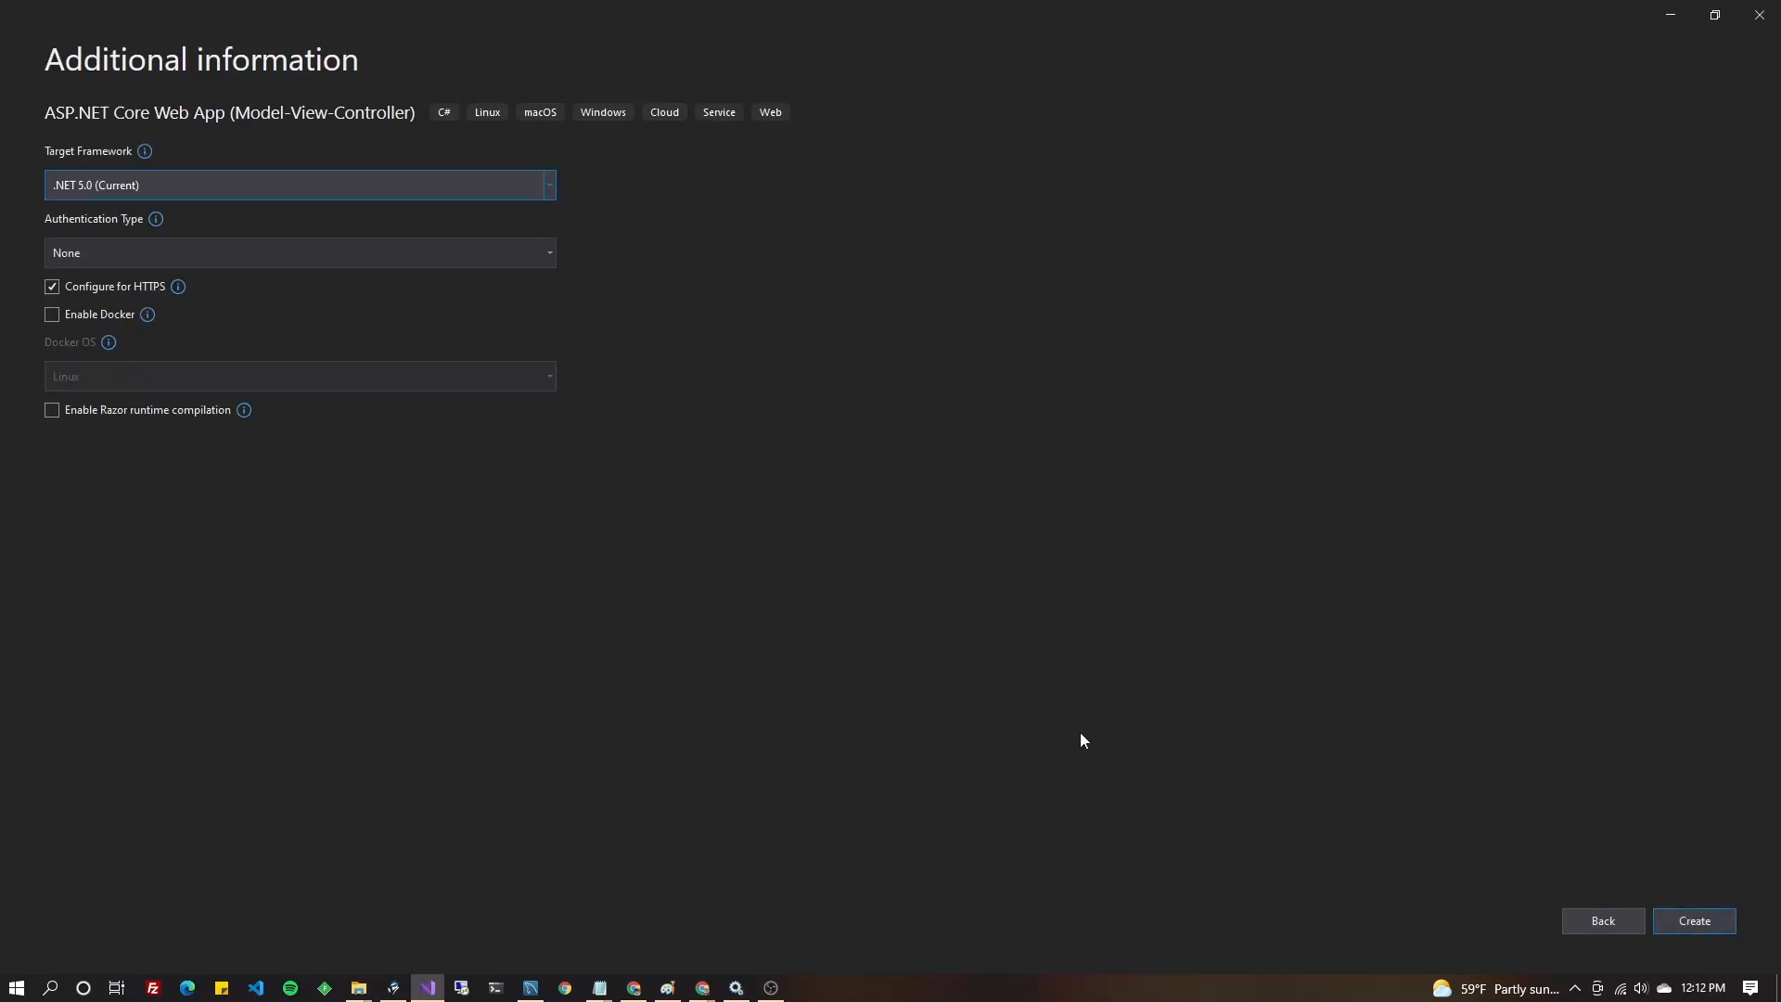
mouse_move(1717, 934)
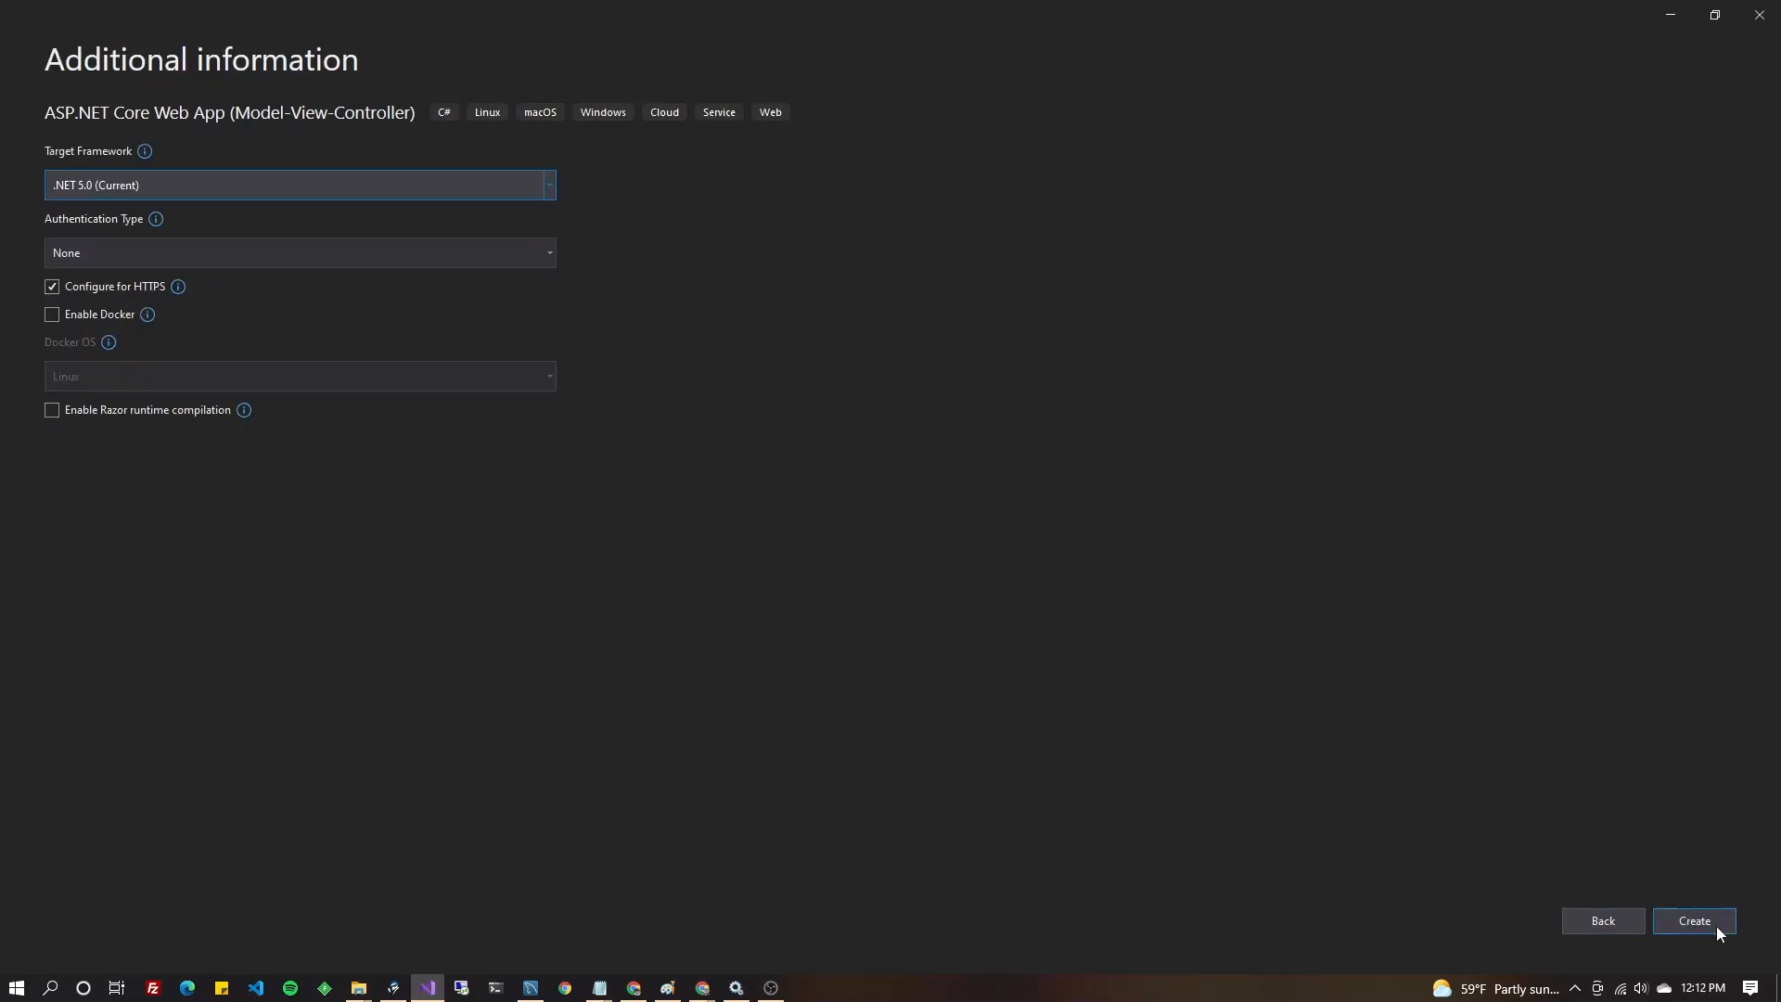
mouse_move(1060, 780)
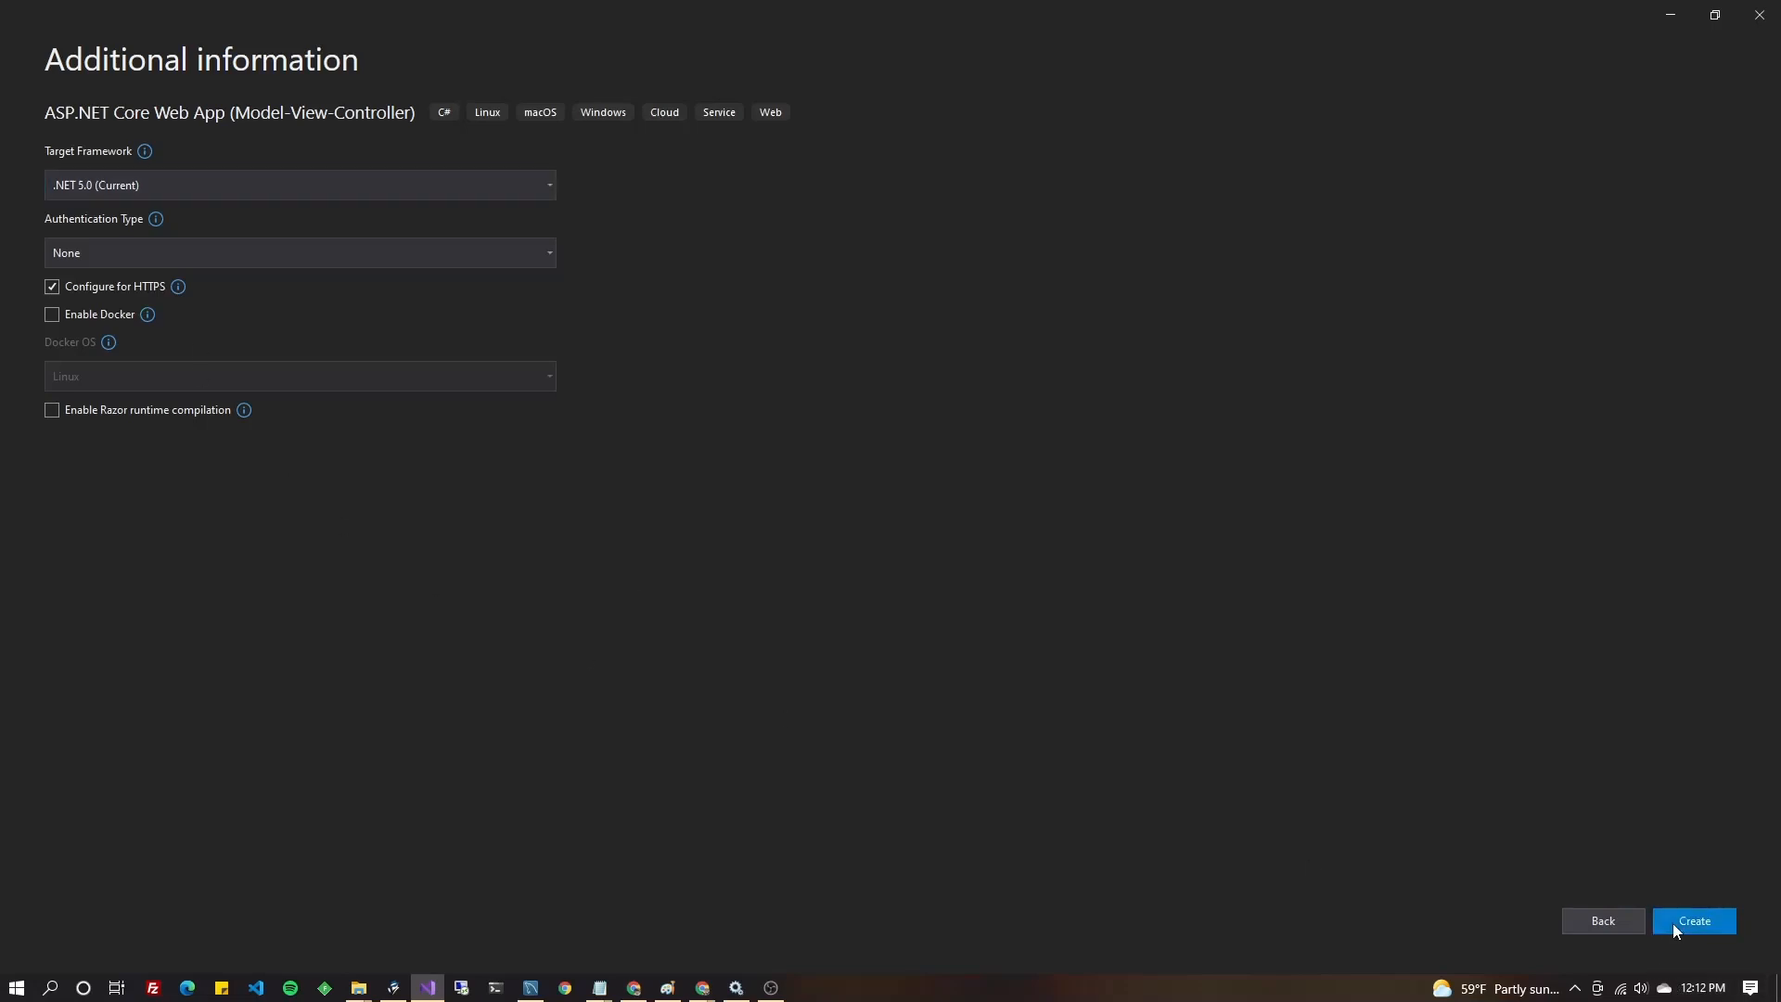
click(1694, 921)
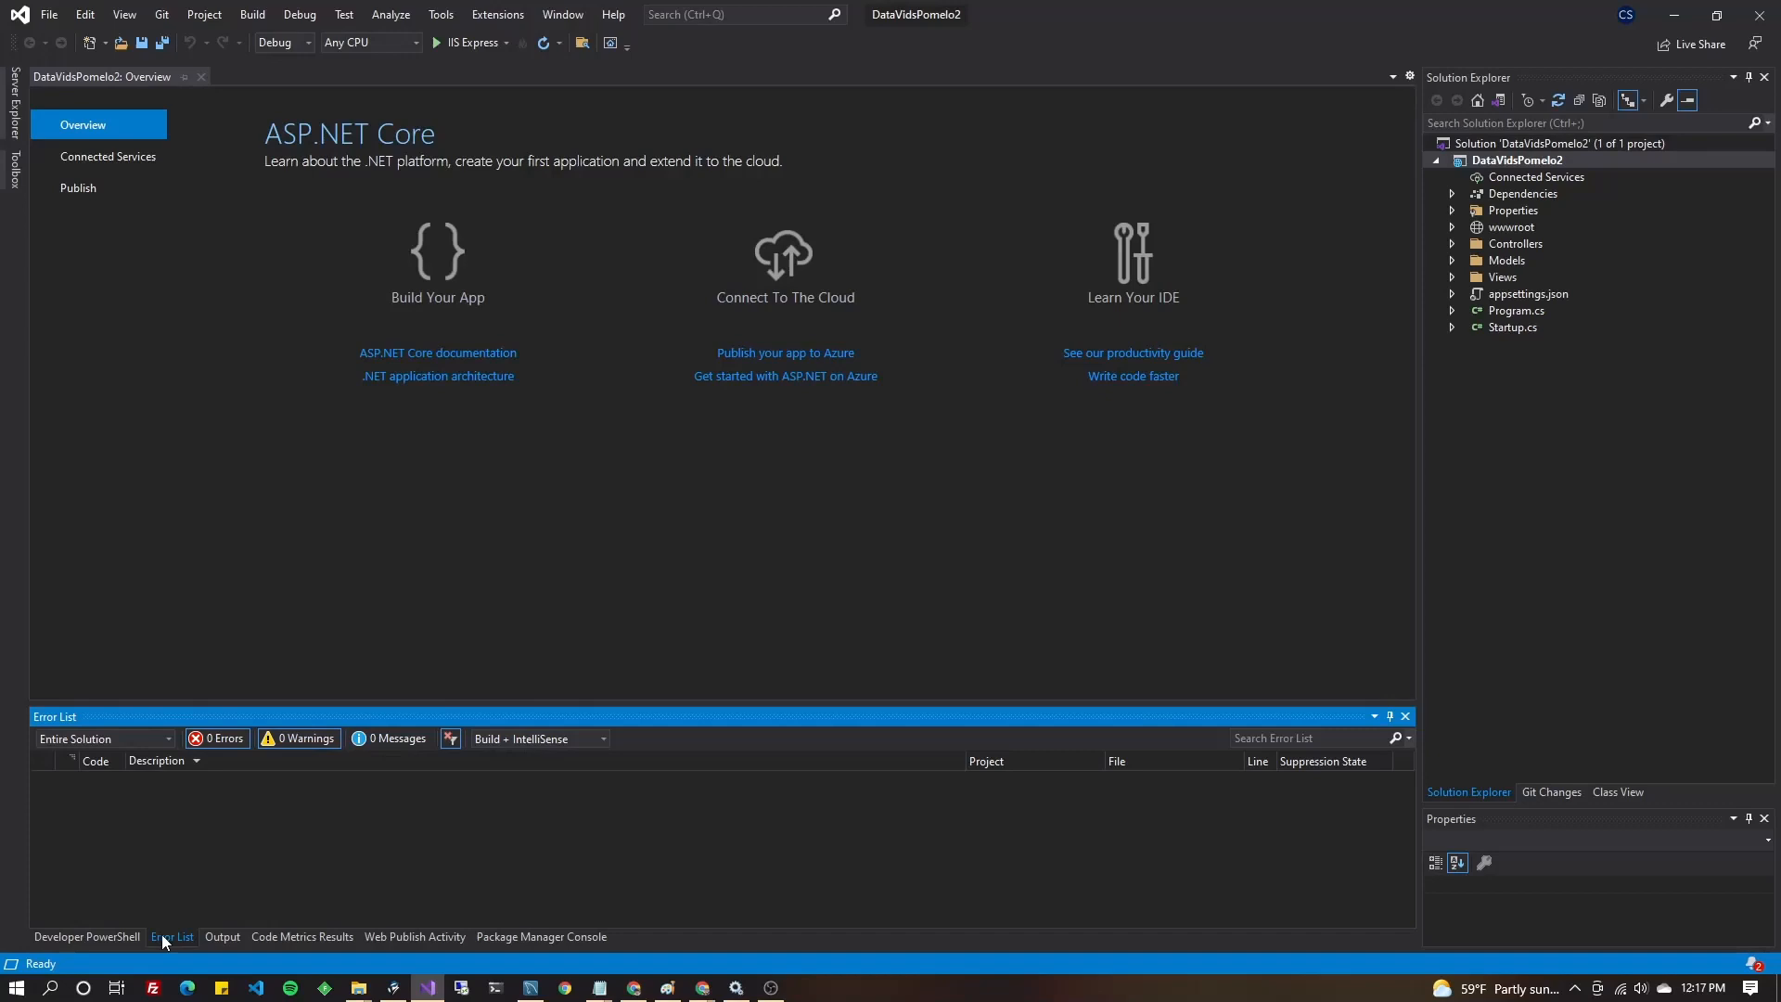
Install the global dotnet-ef tool (version 5.0.11) from Developer PowerShell.
click(73, 936)
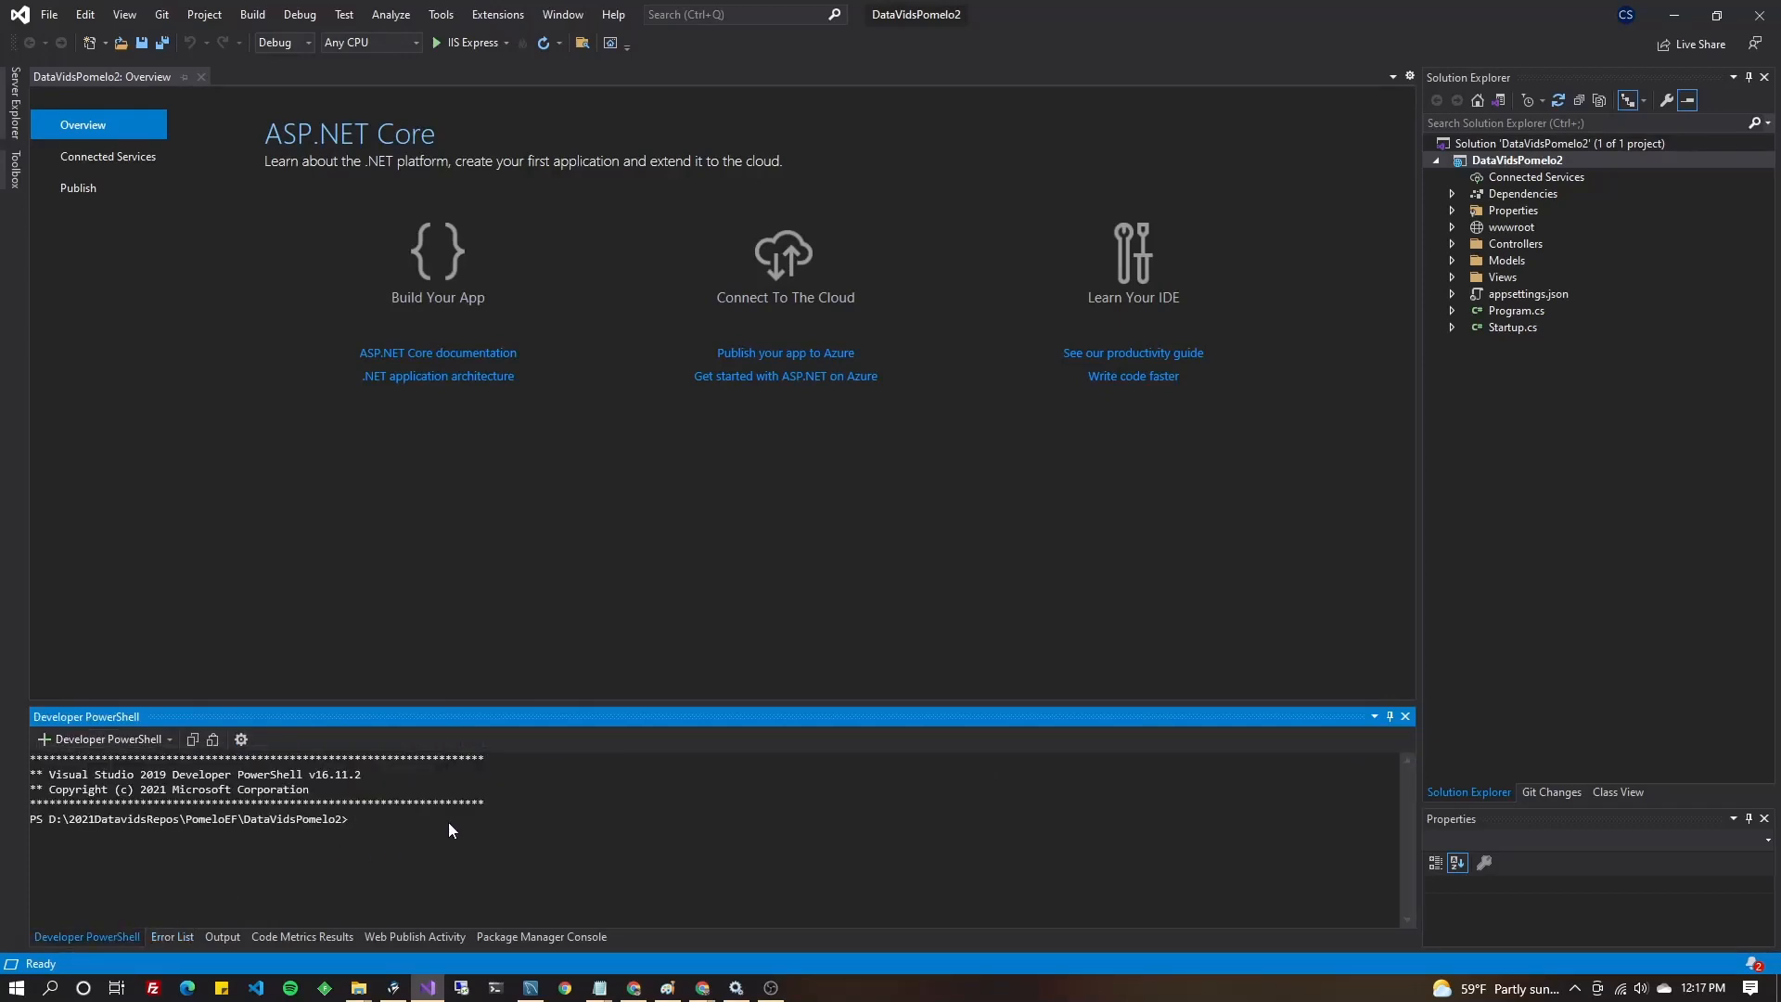
text(dotnet tool install --global dotnet-ef)
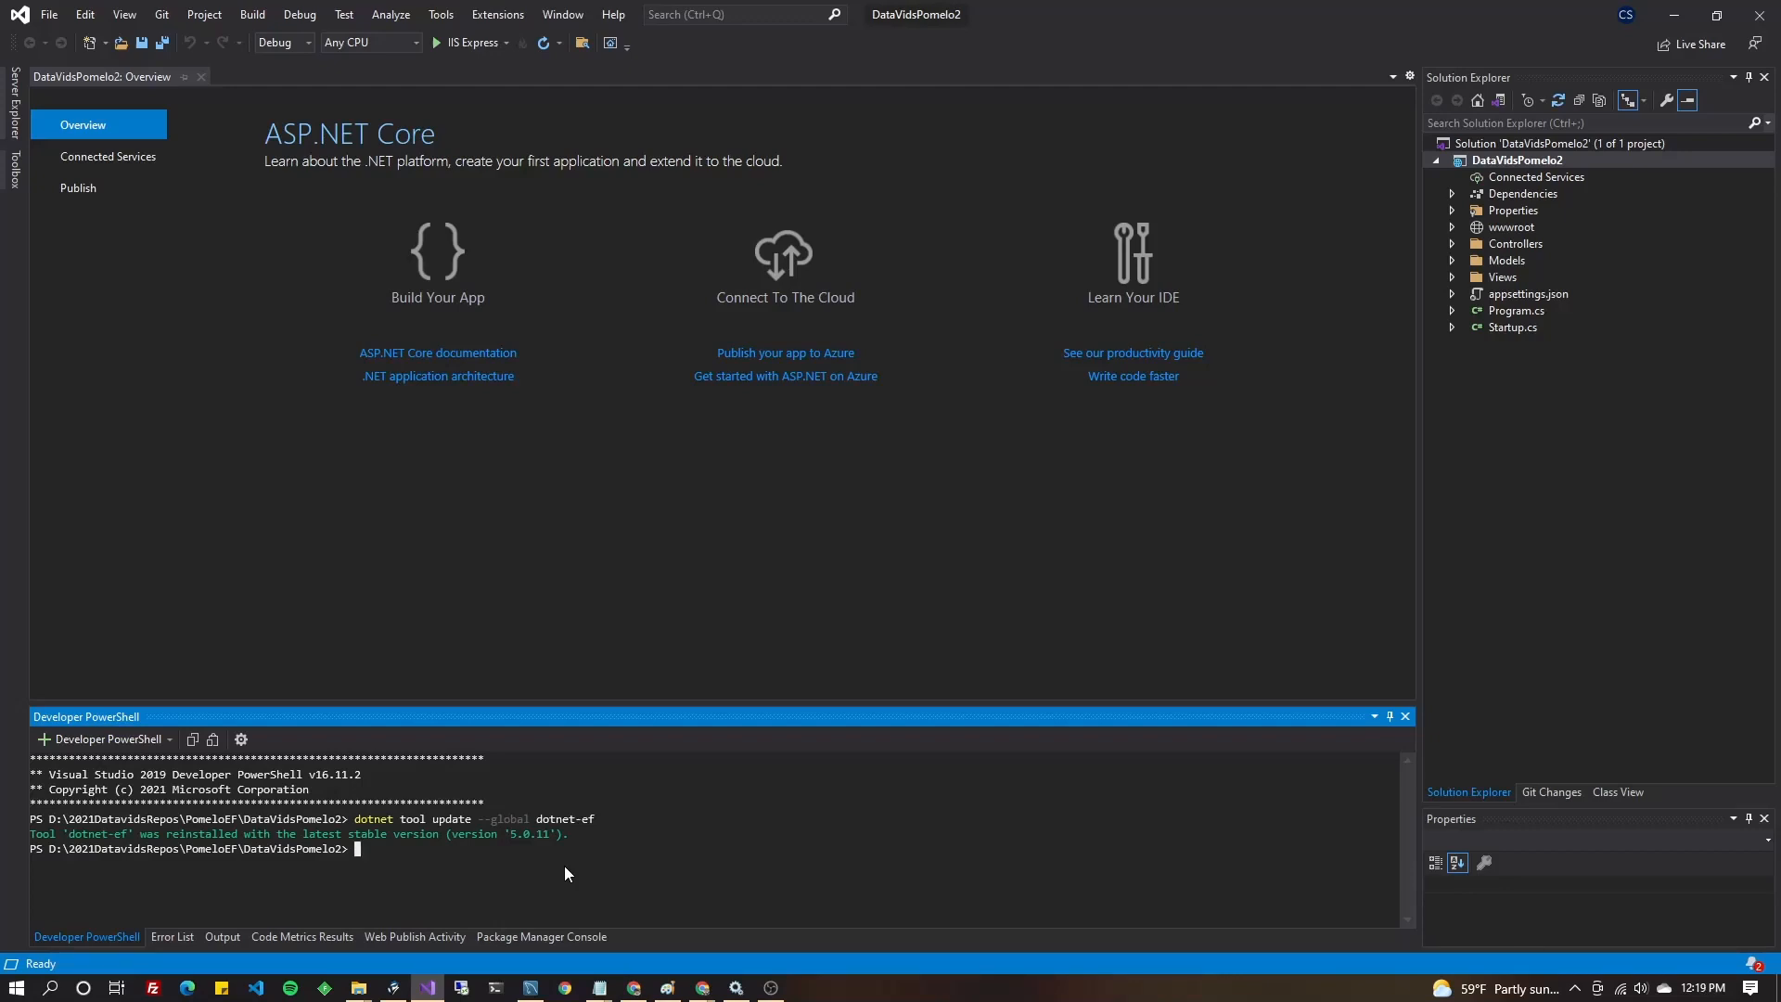
mouse_move(1568, 199)
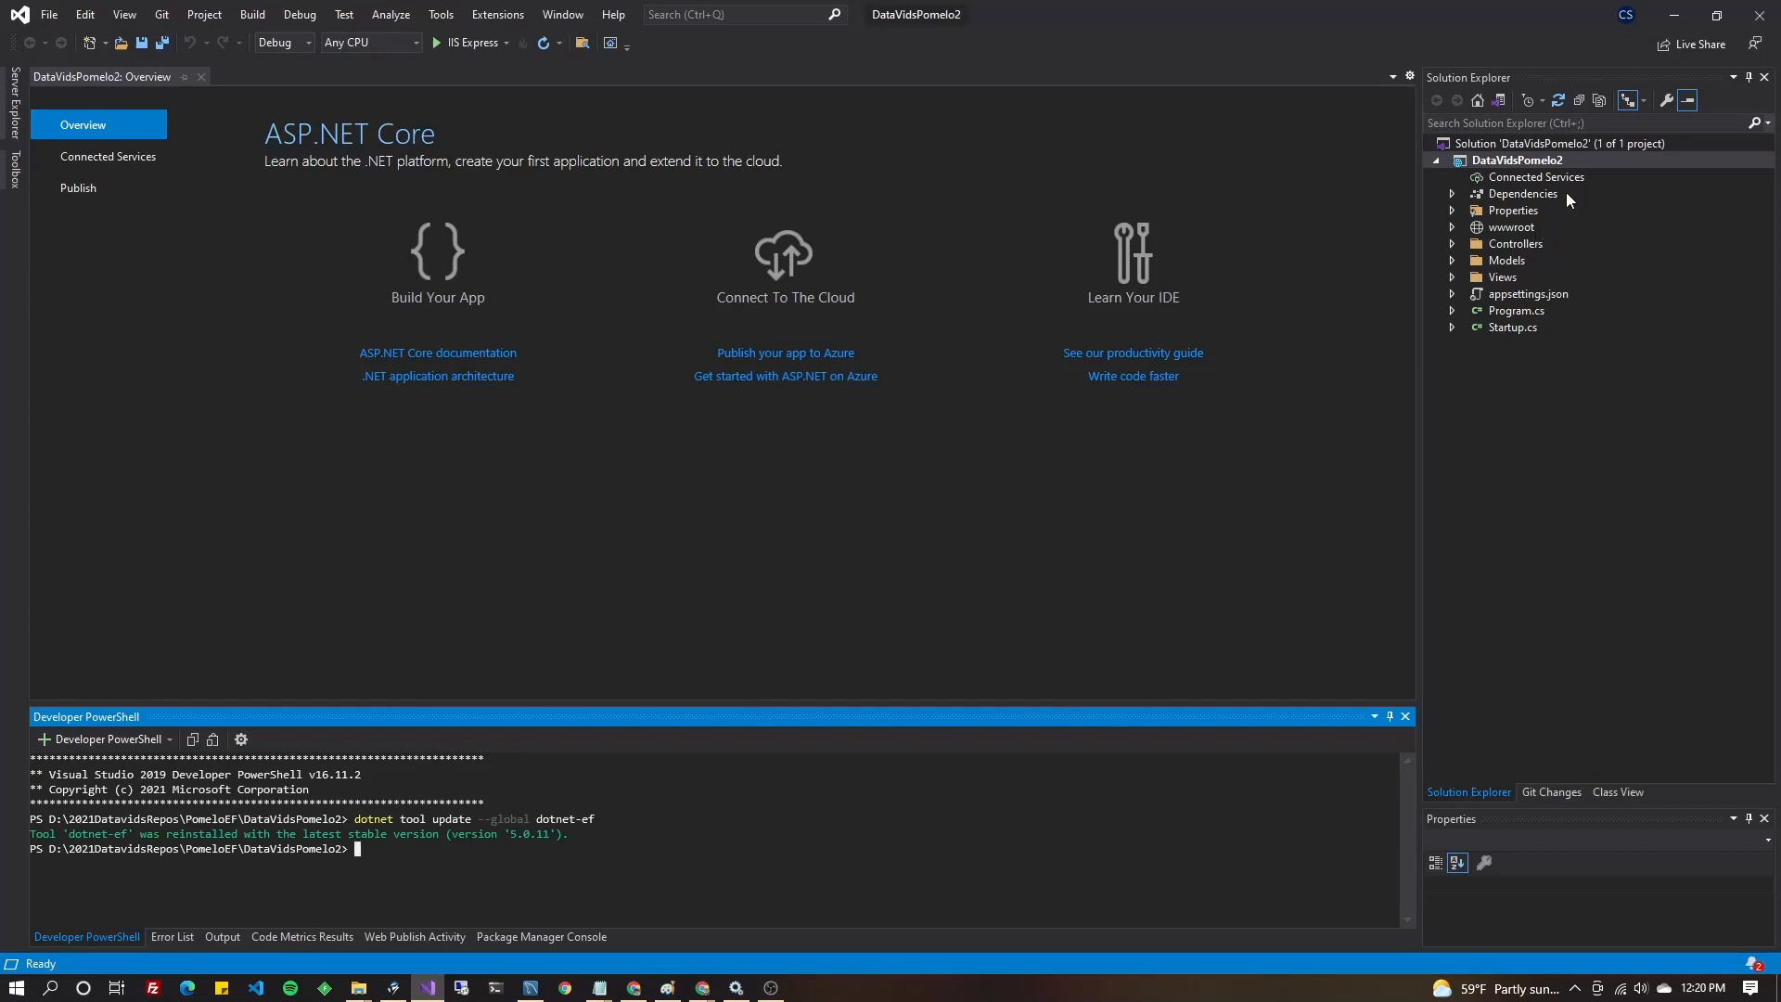
Install Pomelo.EntityFrameworkCore.MySql and Microsoft.EntityFrameworkCore.Design through NuGet, accepting the license.
right_click(1498, 159)
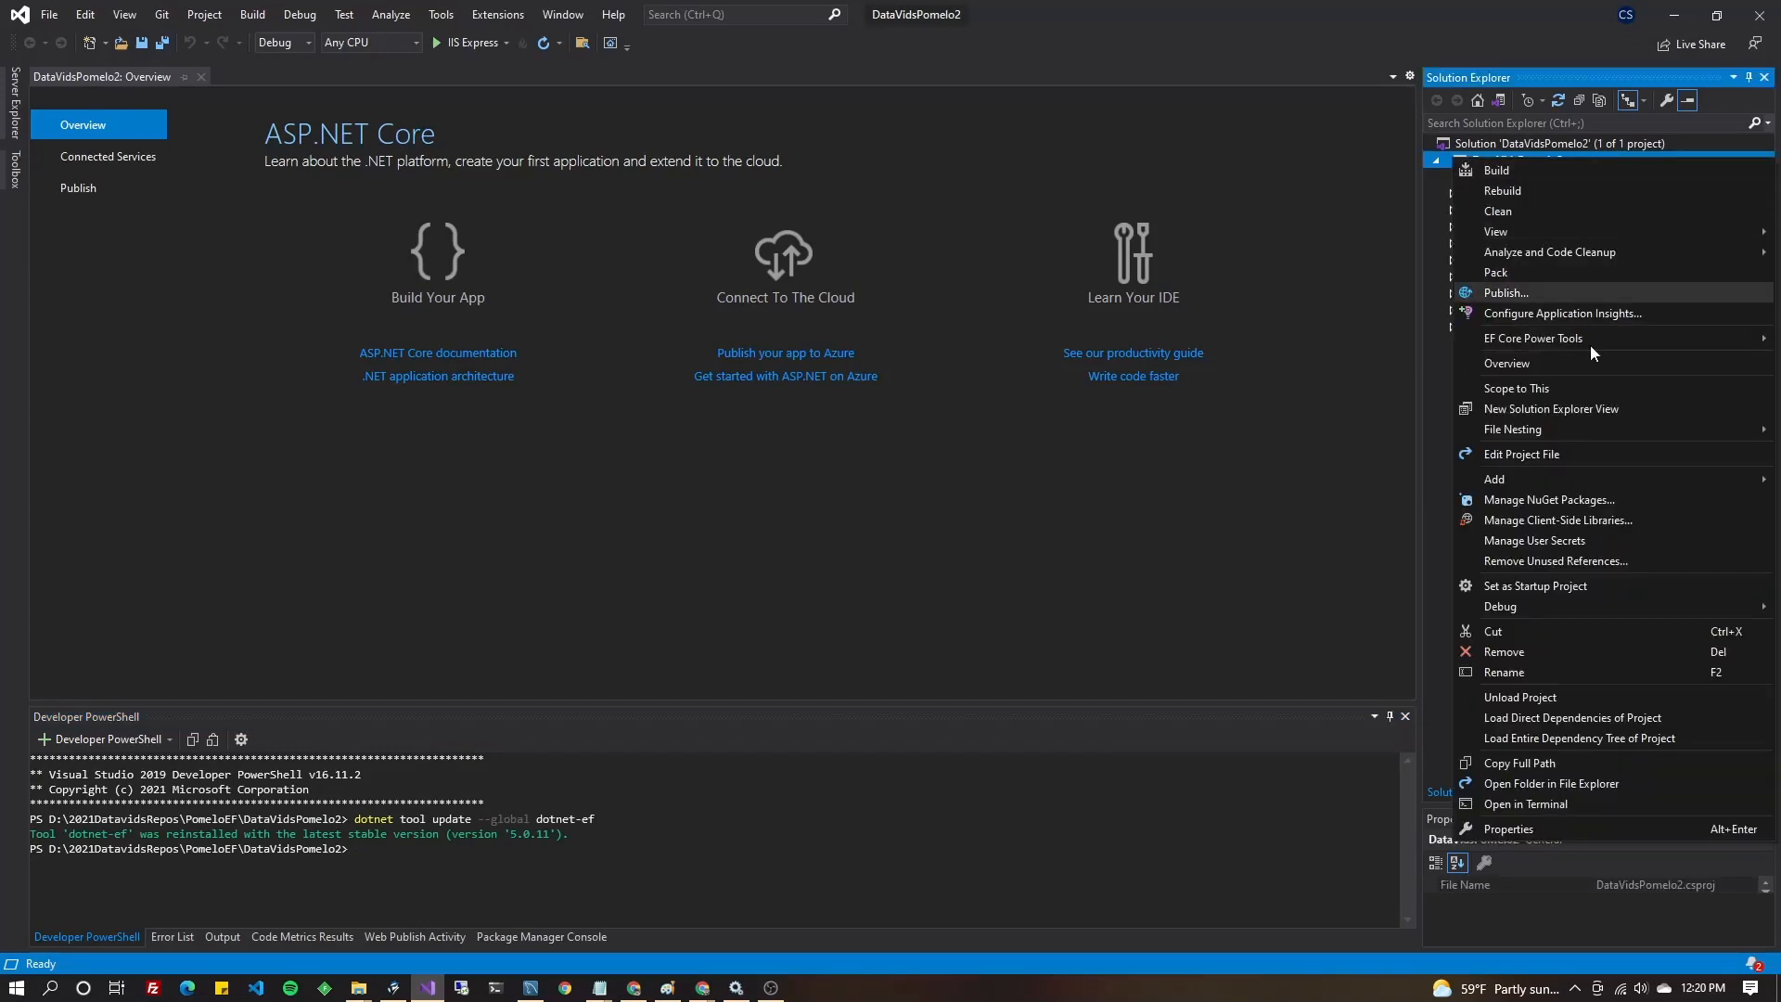
click(1549, 499)
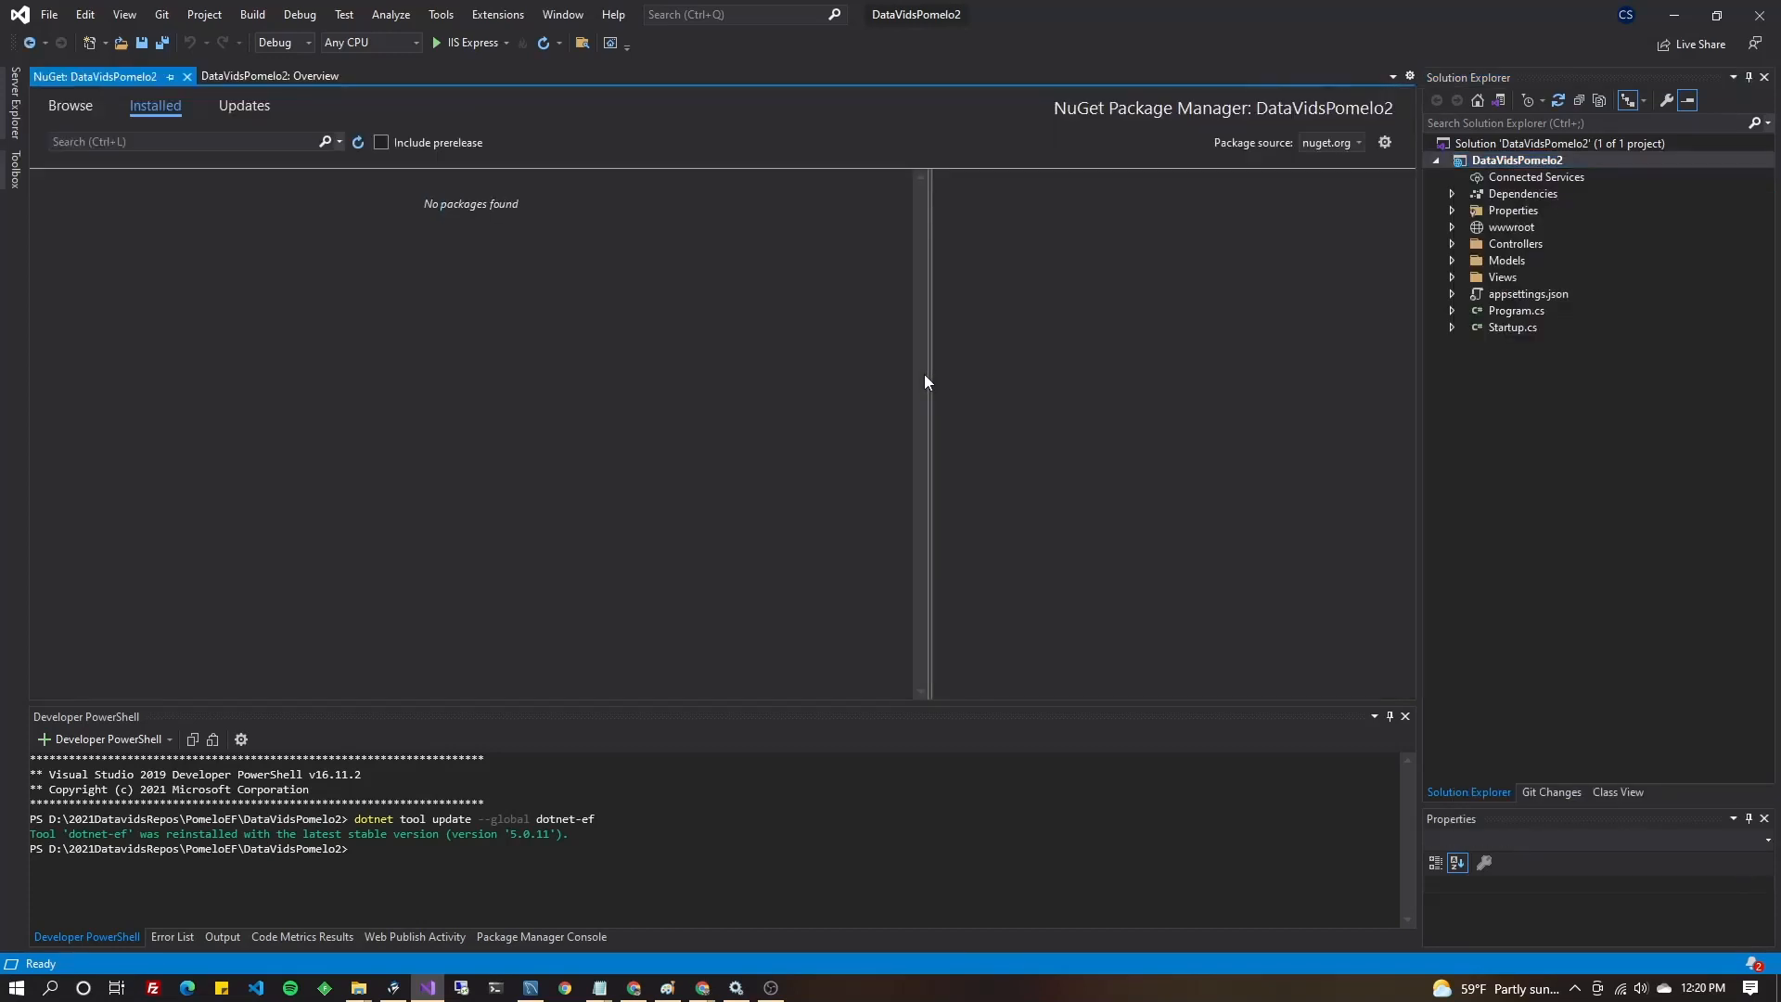
mouse_move(94, 128)
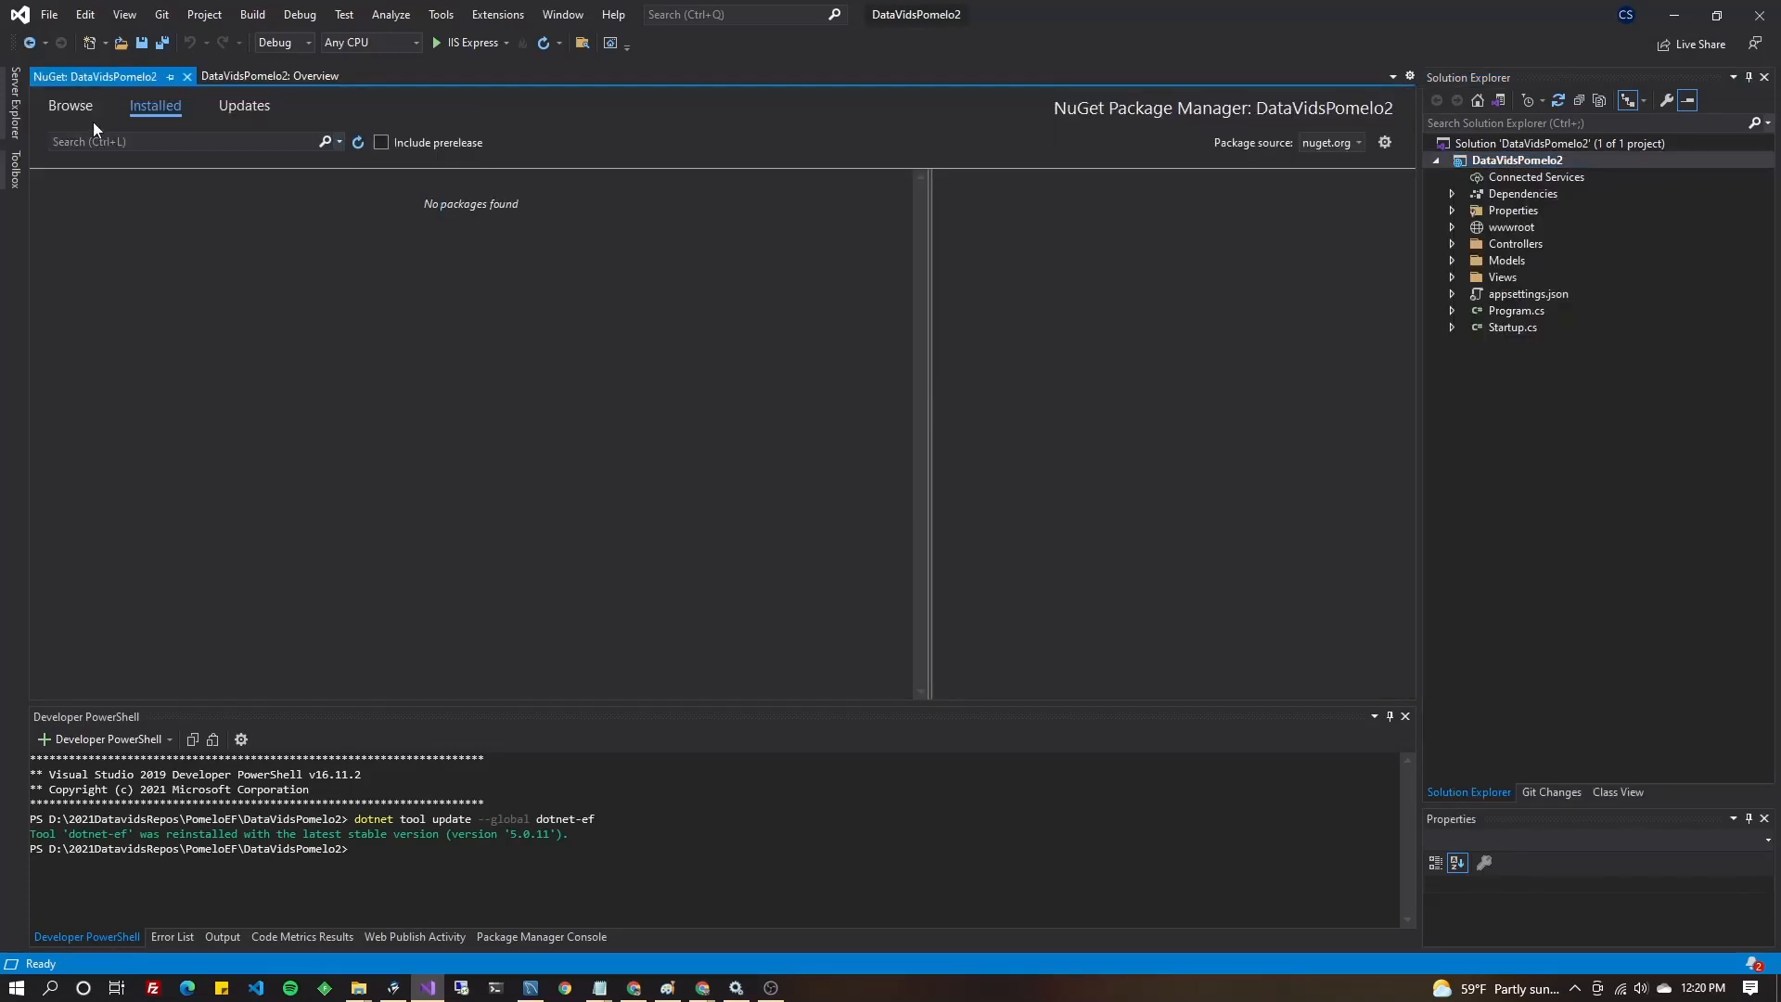
click(70, 105)
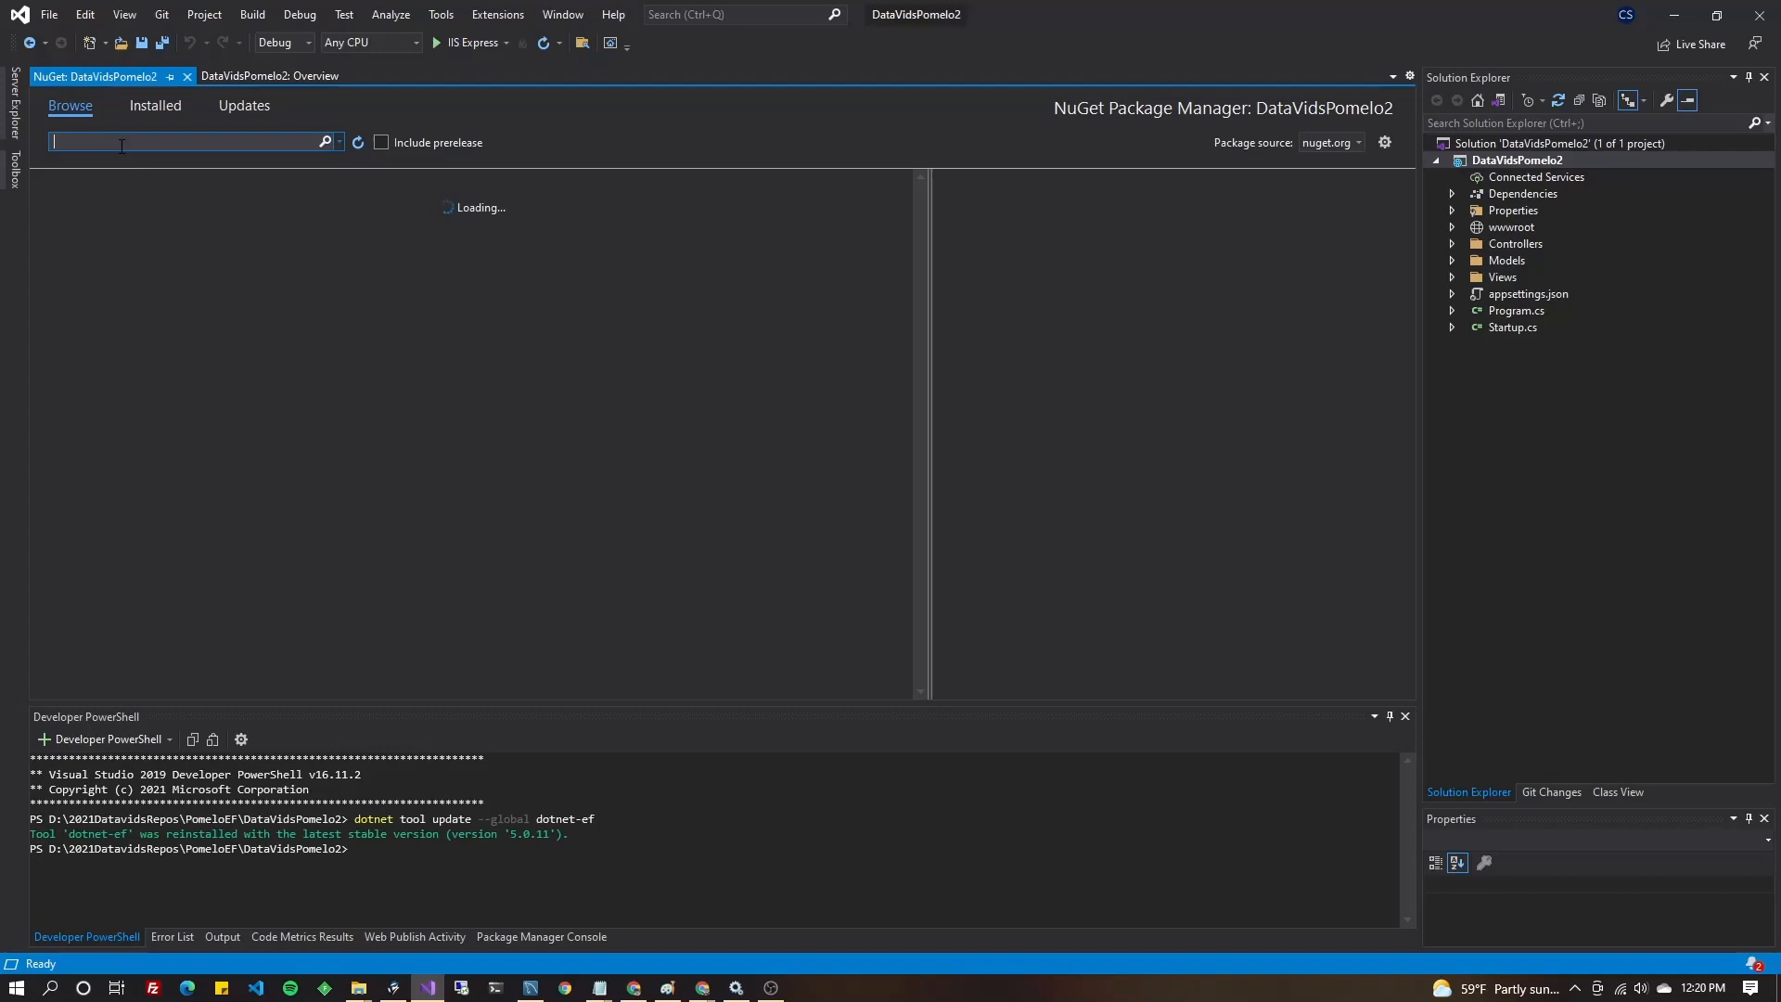
text(Pomelo.EntityFrameworkCore.MySql)
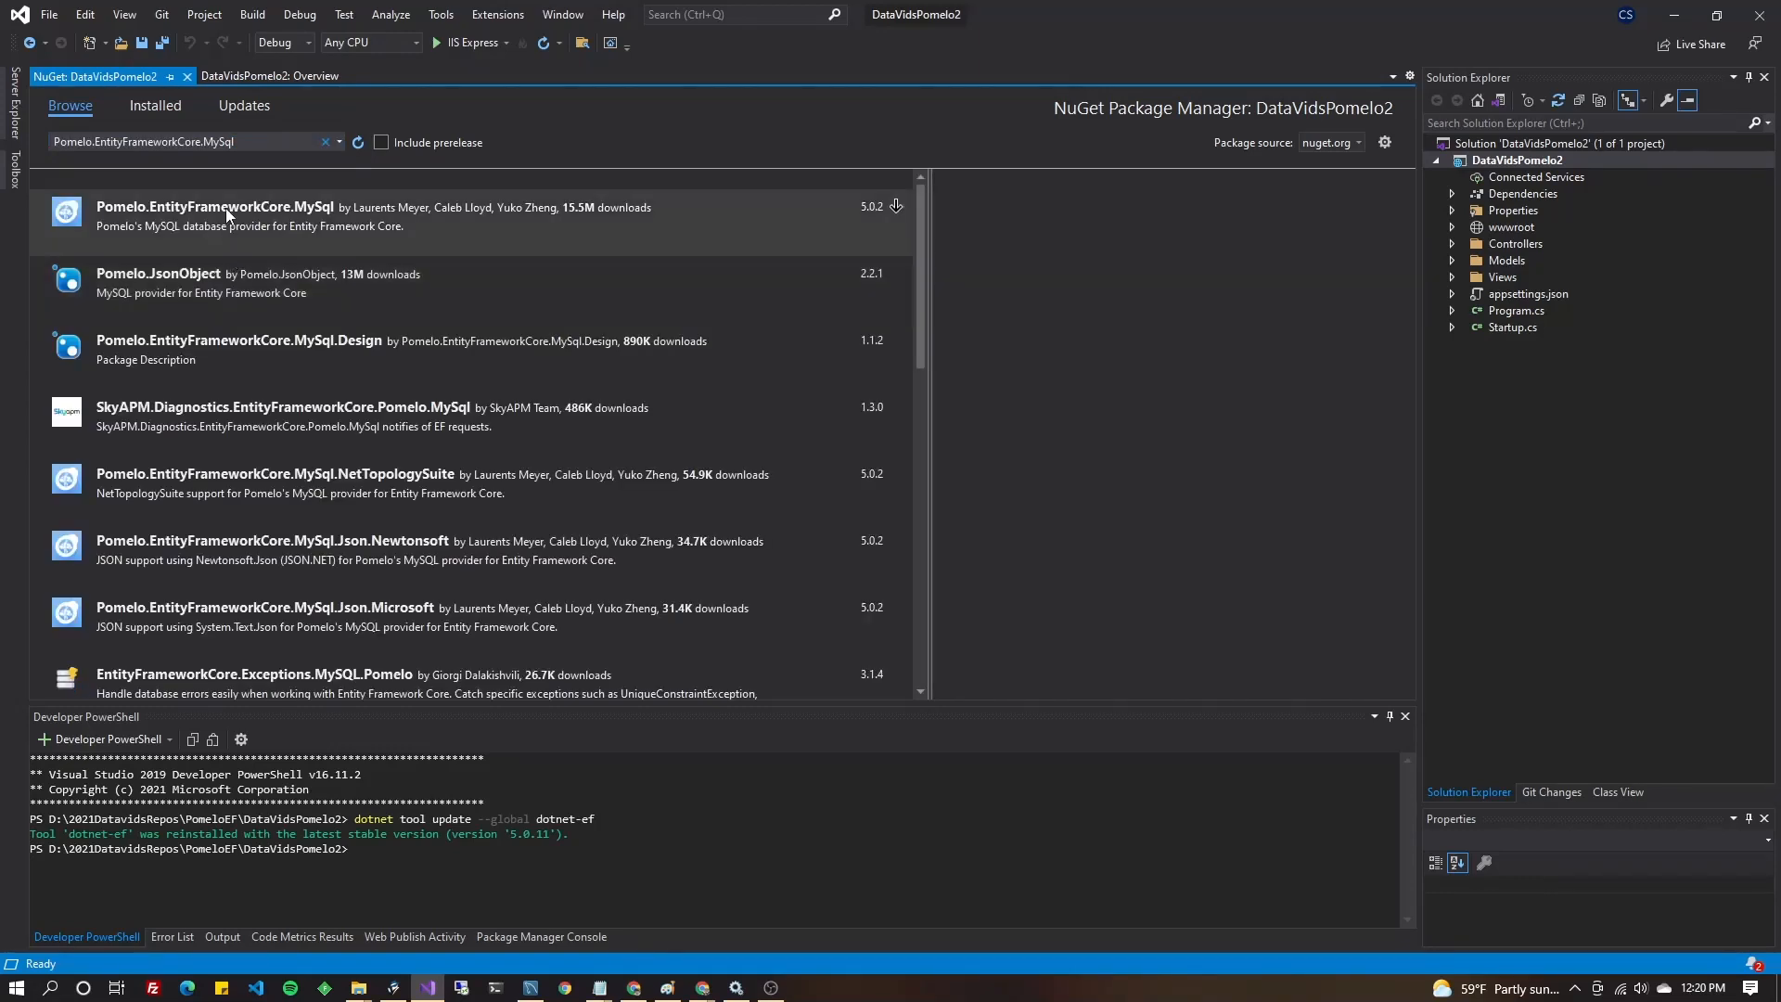
mouse_move(244, 175)
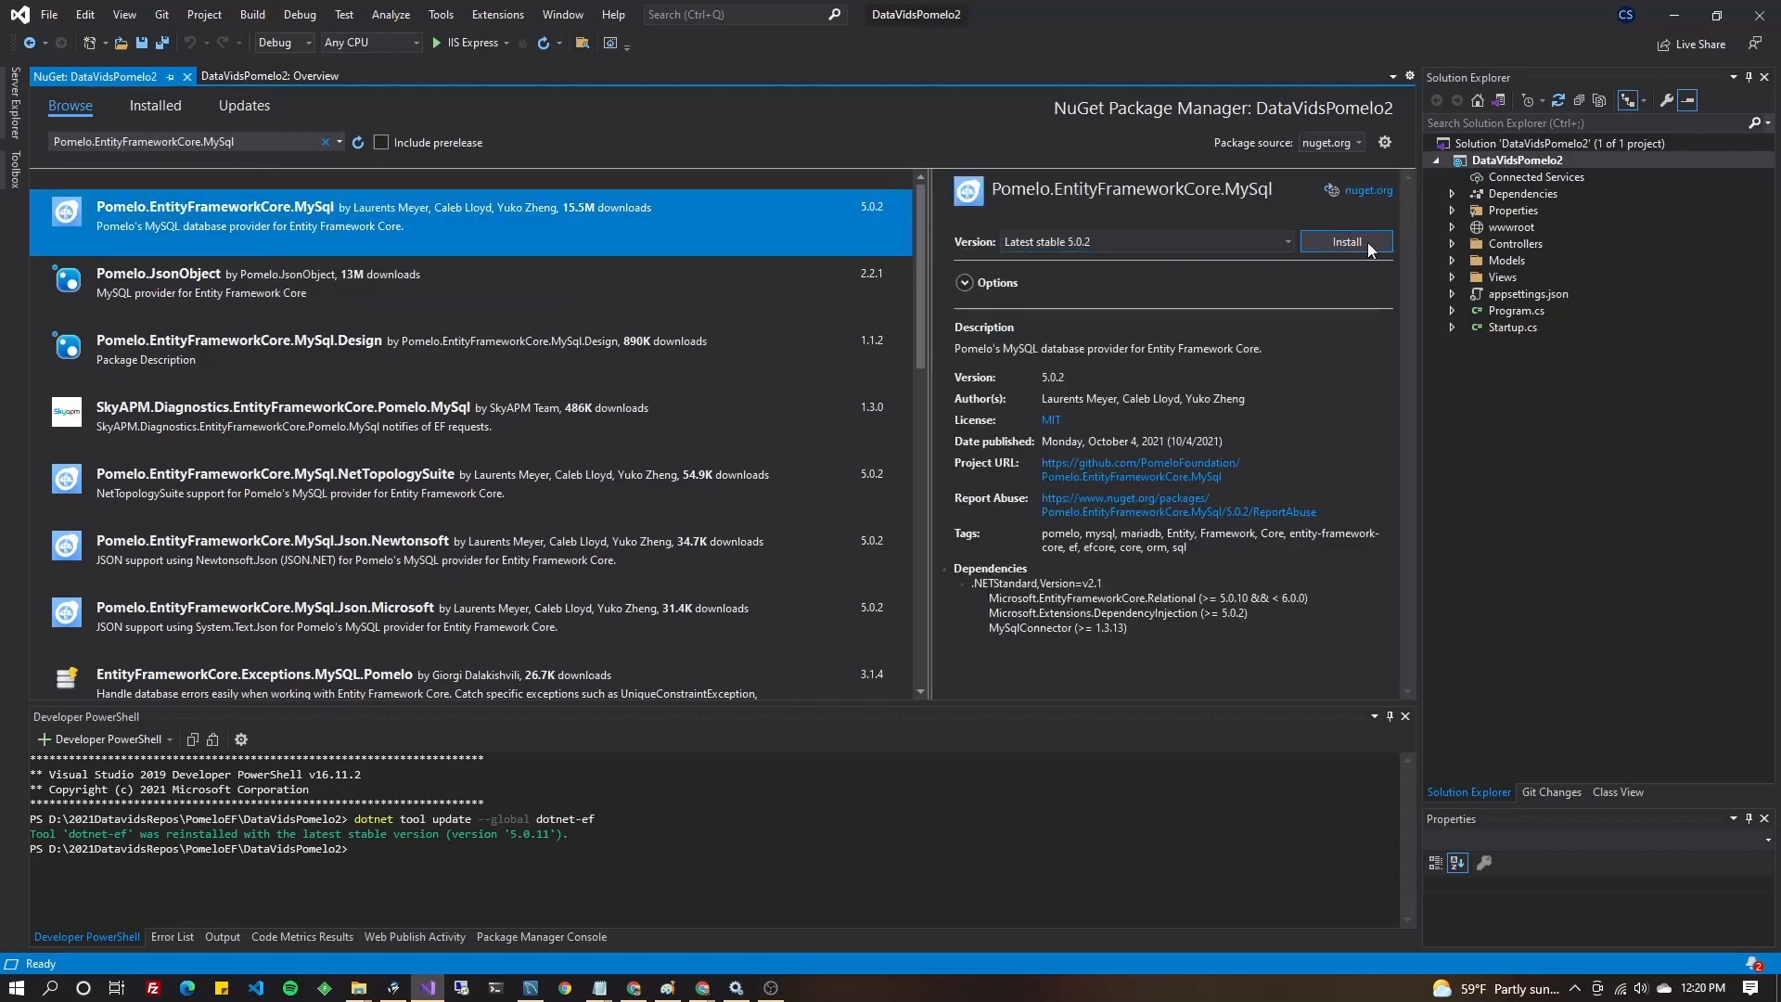
click(1347, 242)
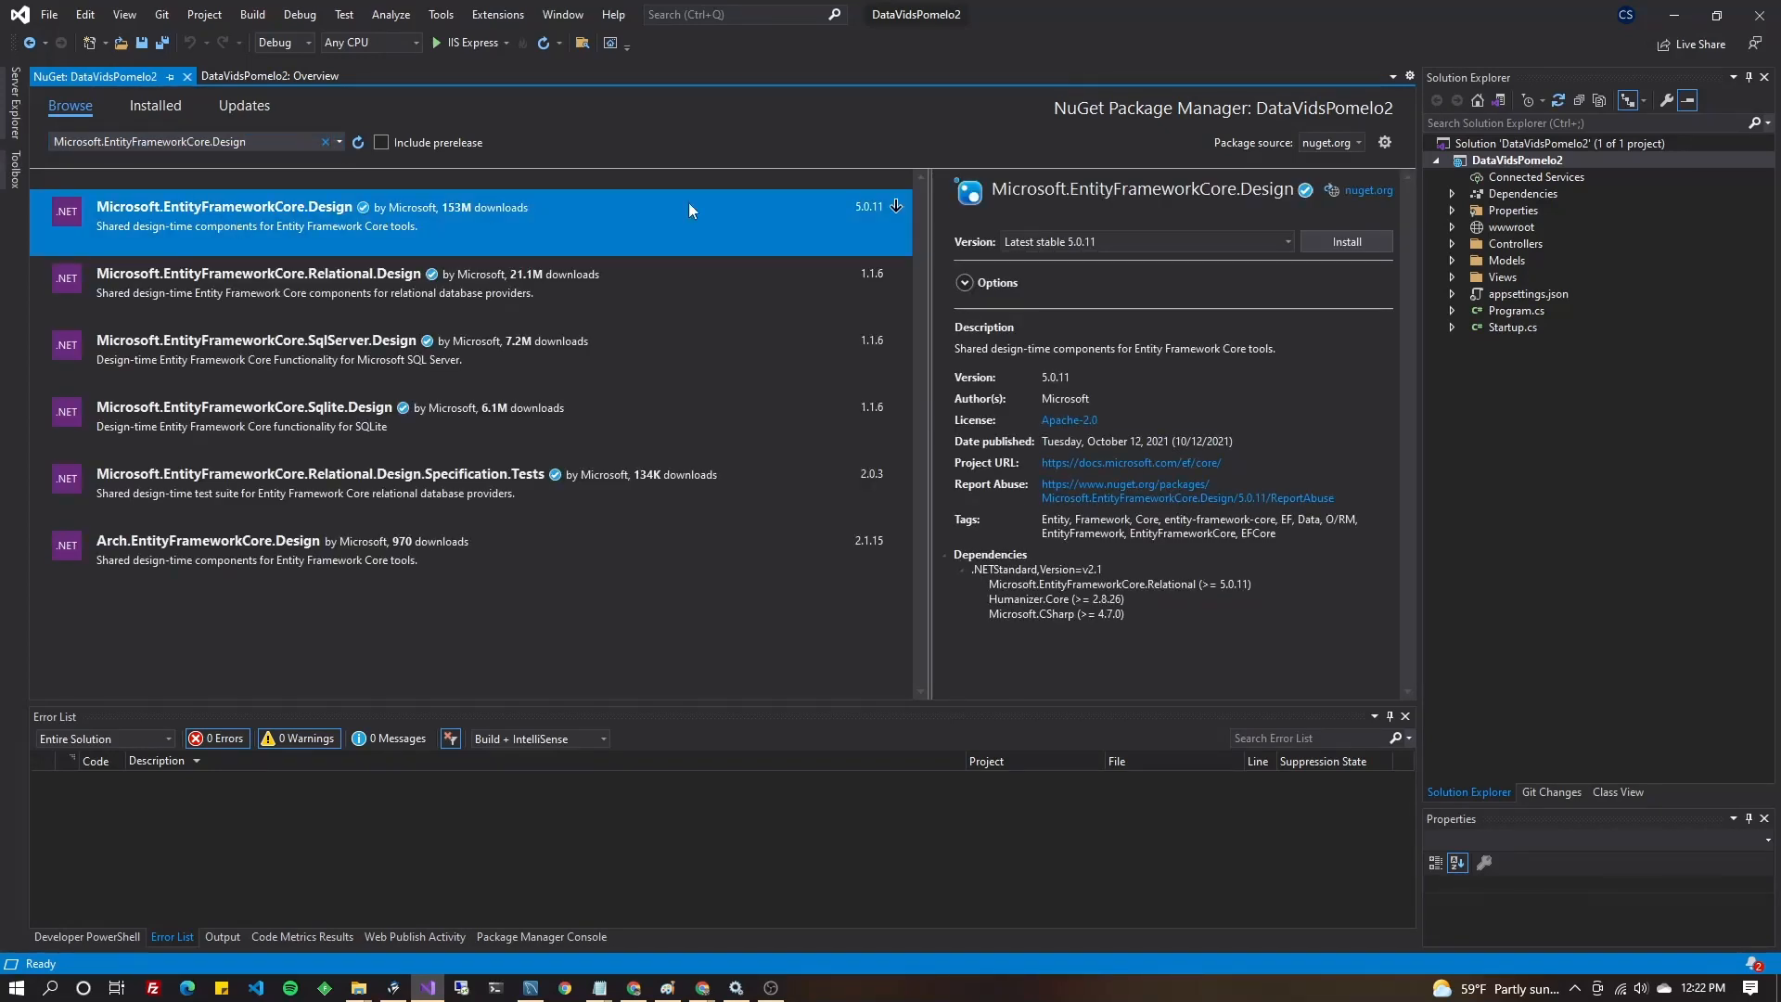
click(1346, 242)
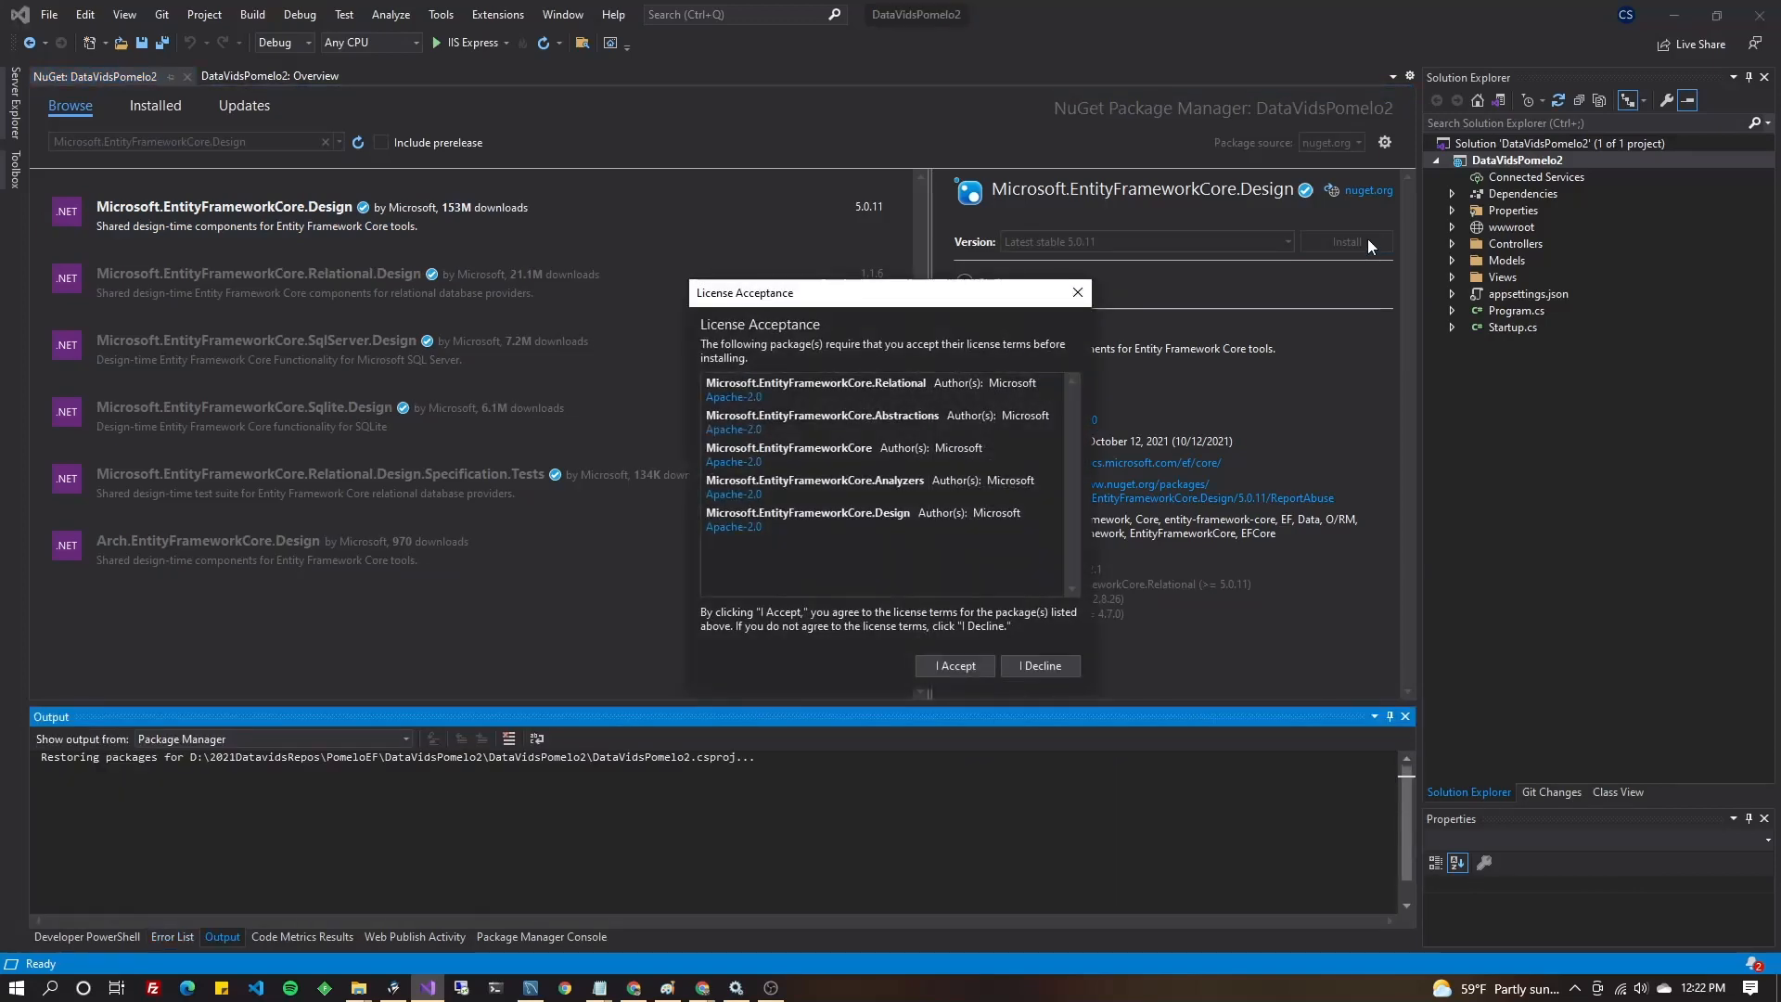
click(954, 665)
text(dotnet tool update --global dotnet-ef)
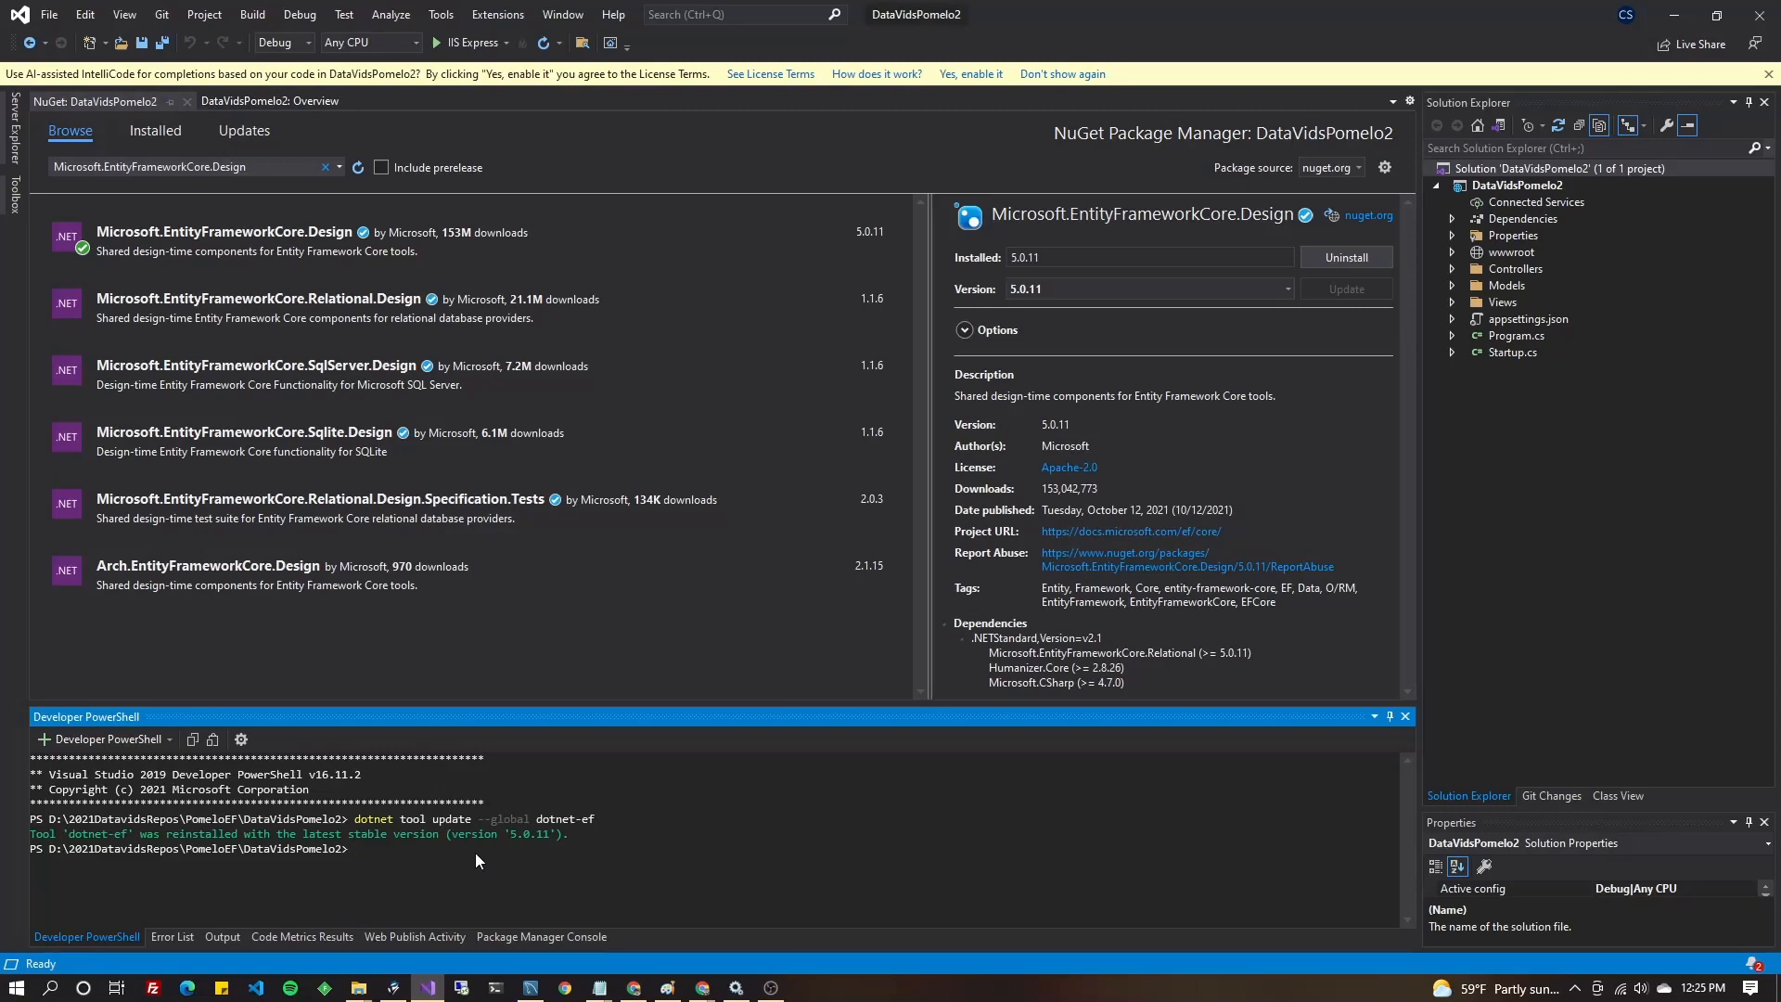
Change into the project folder and enter the dotnet ef dbcontext scaffold command for Pomelo MySQL.
text(cd .\DataVidsPomelo2\)
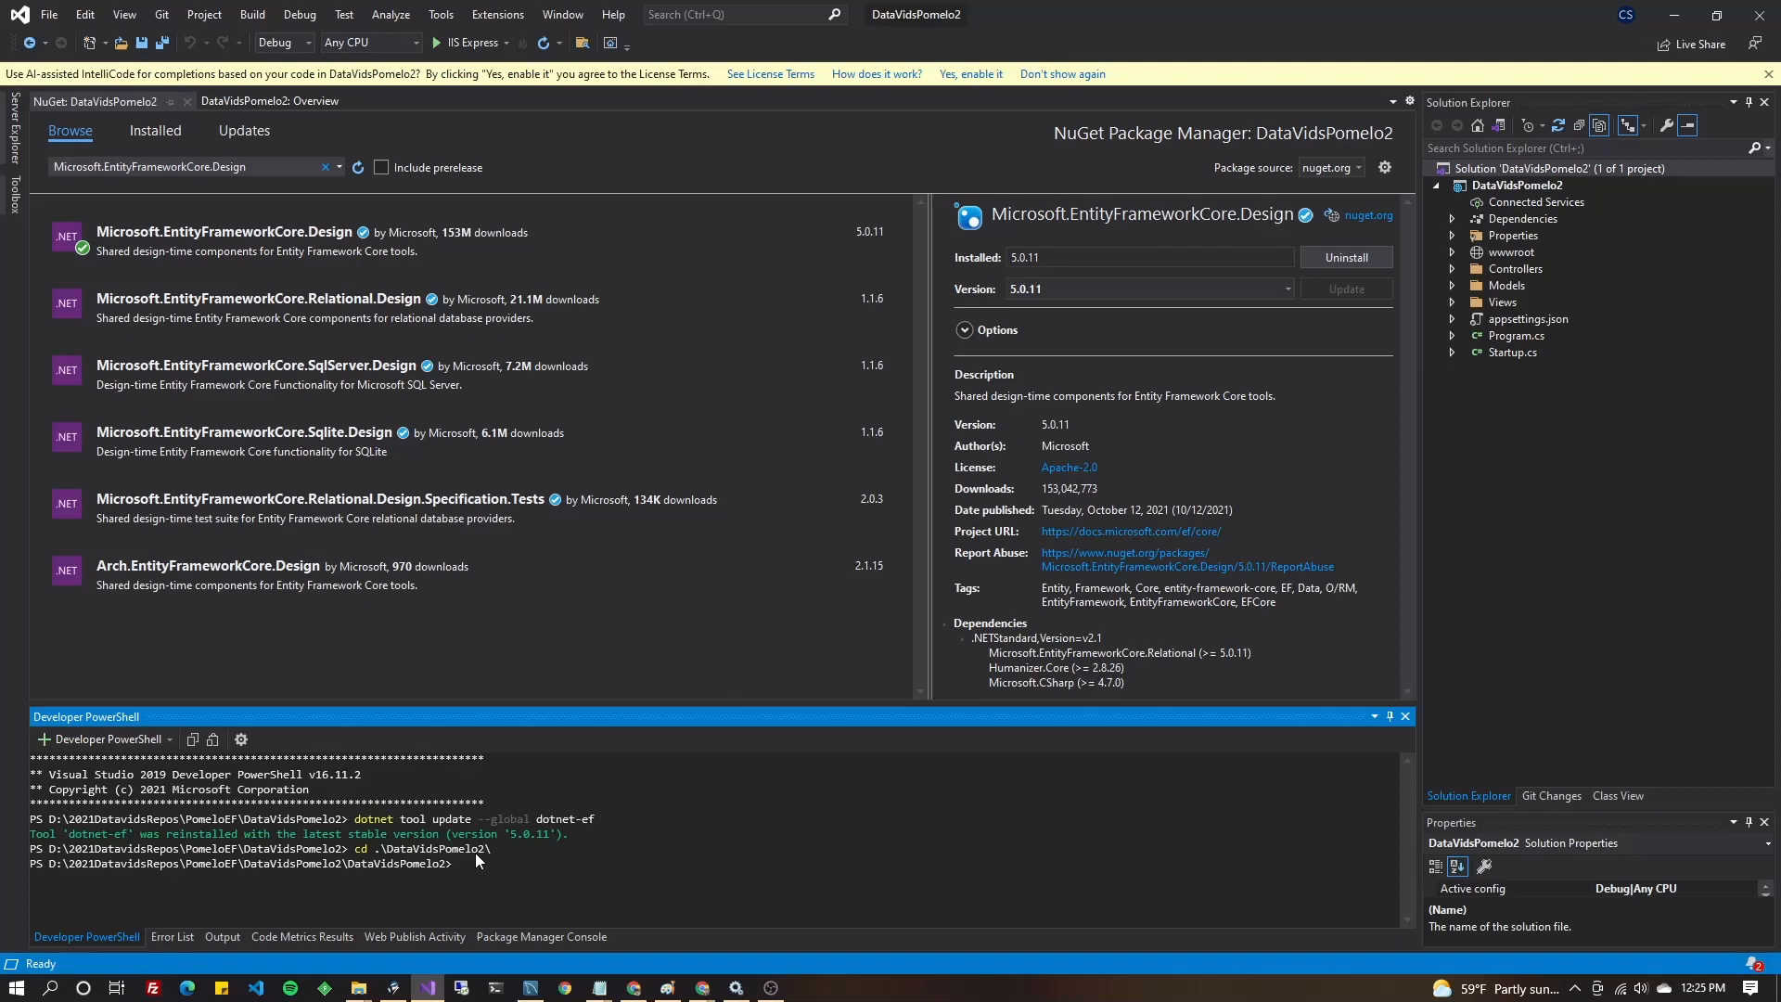
text(dotnet ef dbcontext scaffold "Server=localhost;User=root;Password=ChangeMe123;Database=partyvote" "Pomelo.EntityFrameworkCore.MySql")
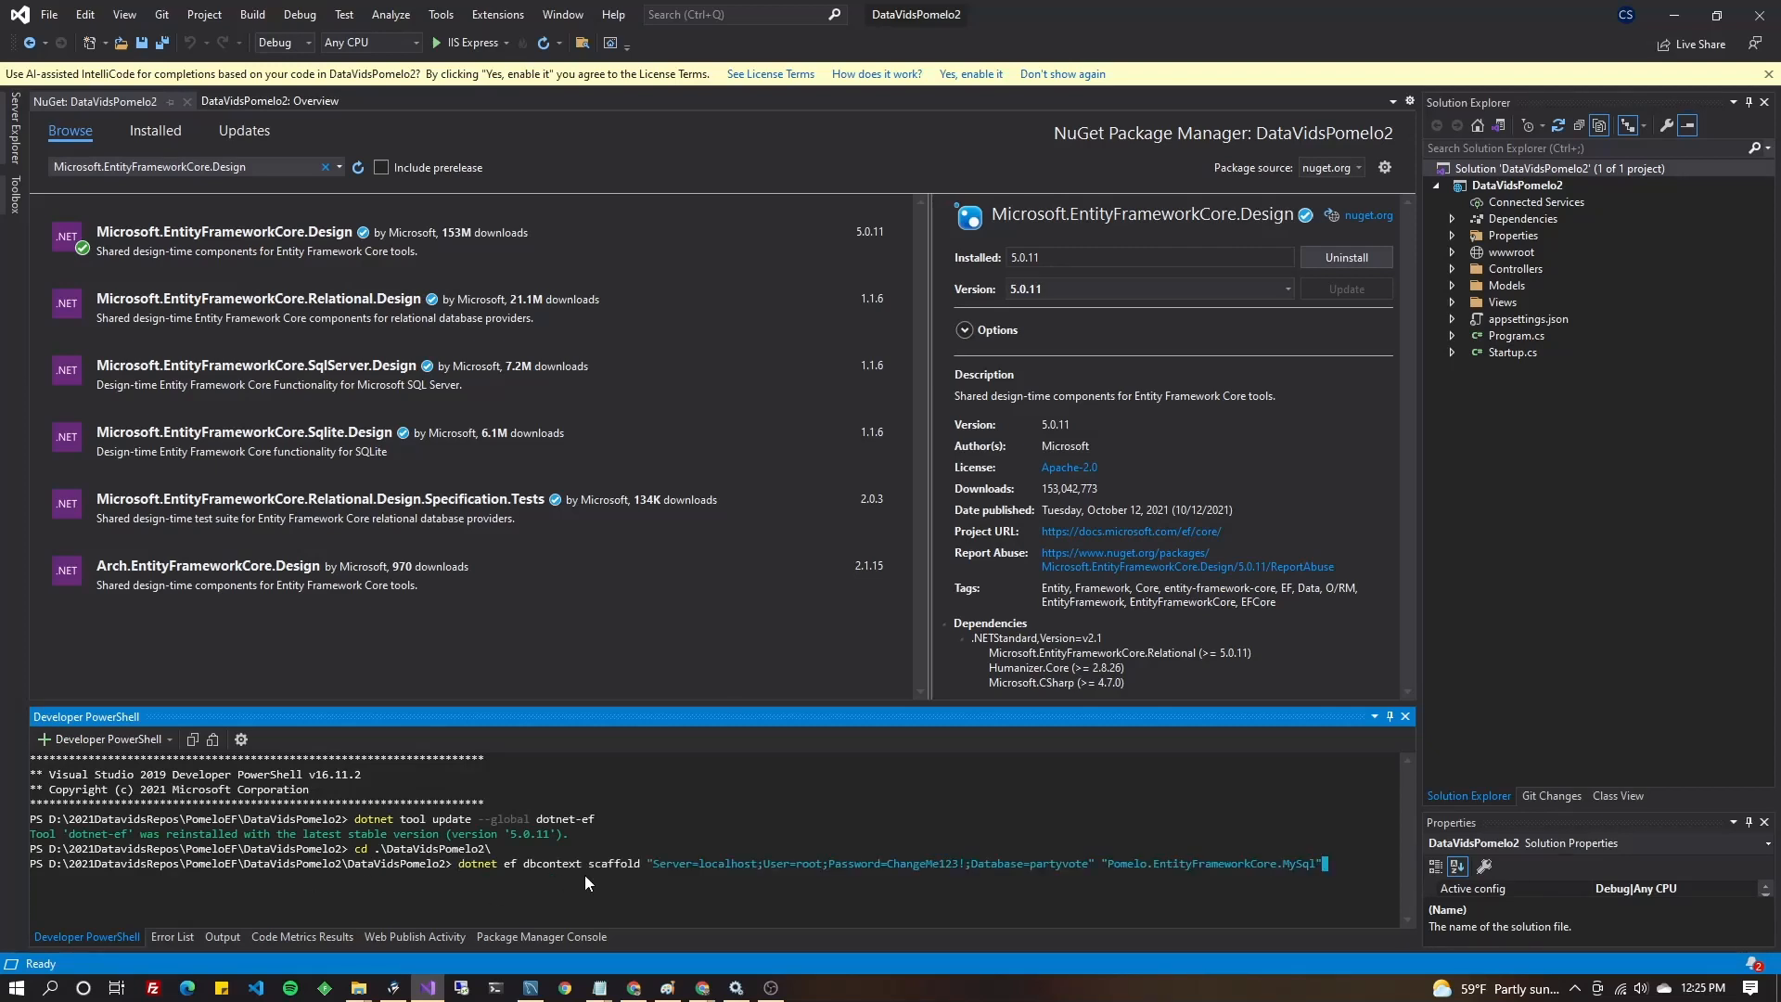
mouse_move(594, 890)
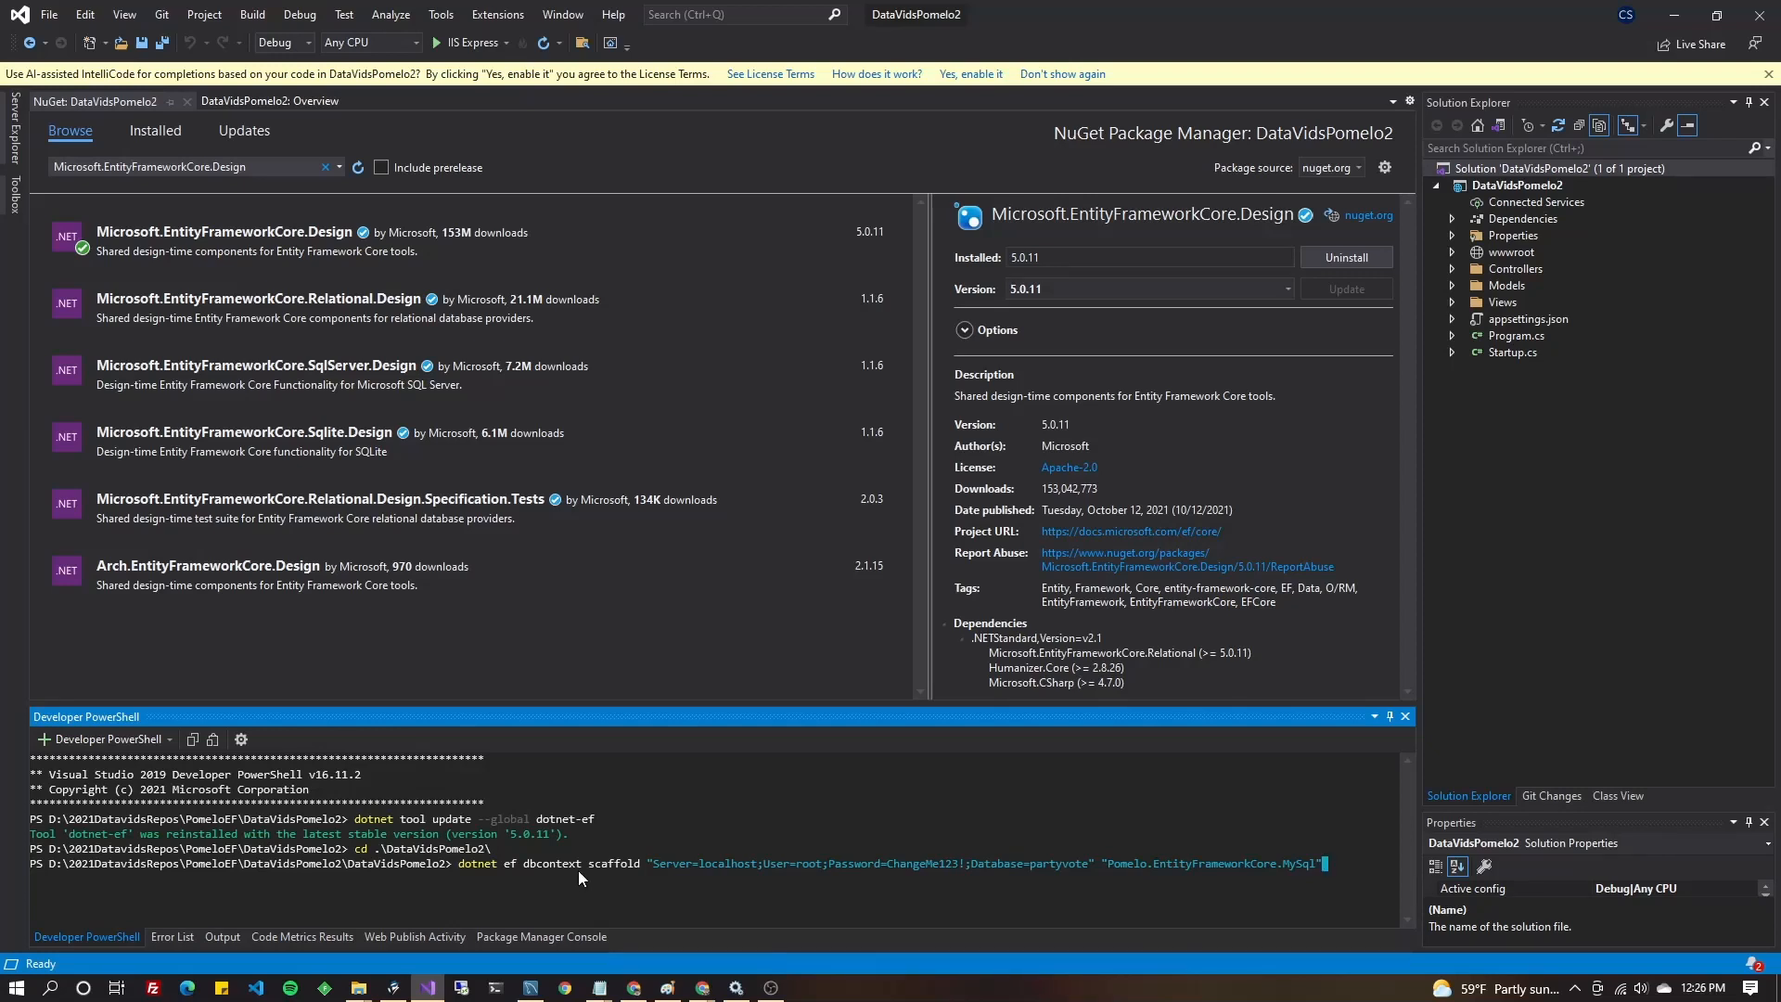
mouse_move(640, 873)
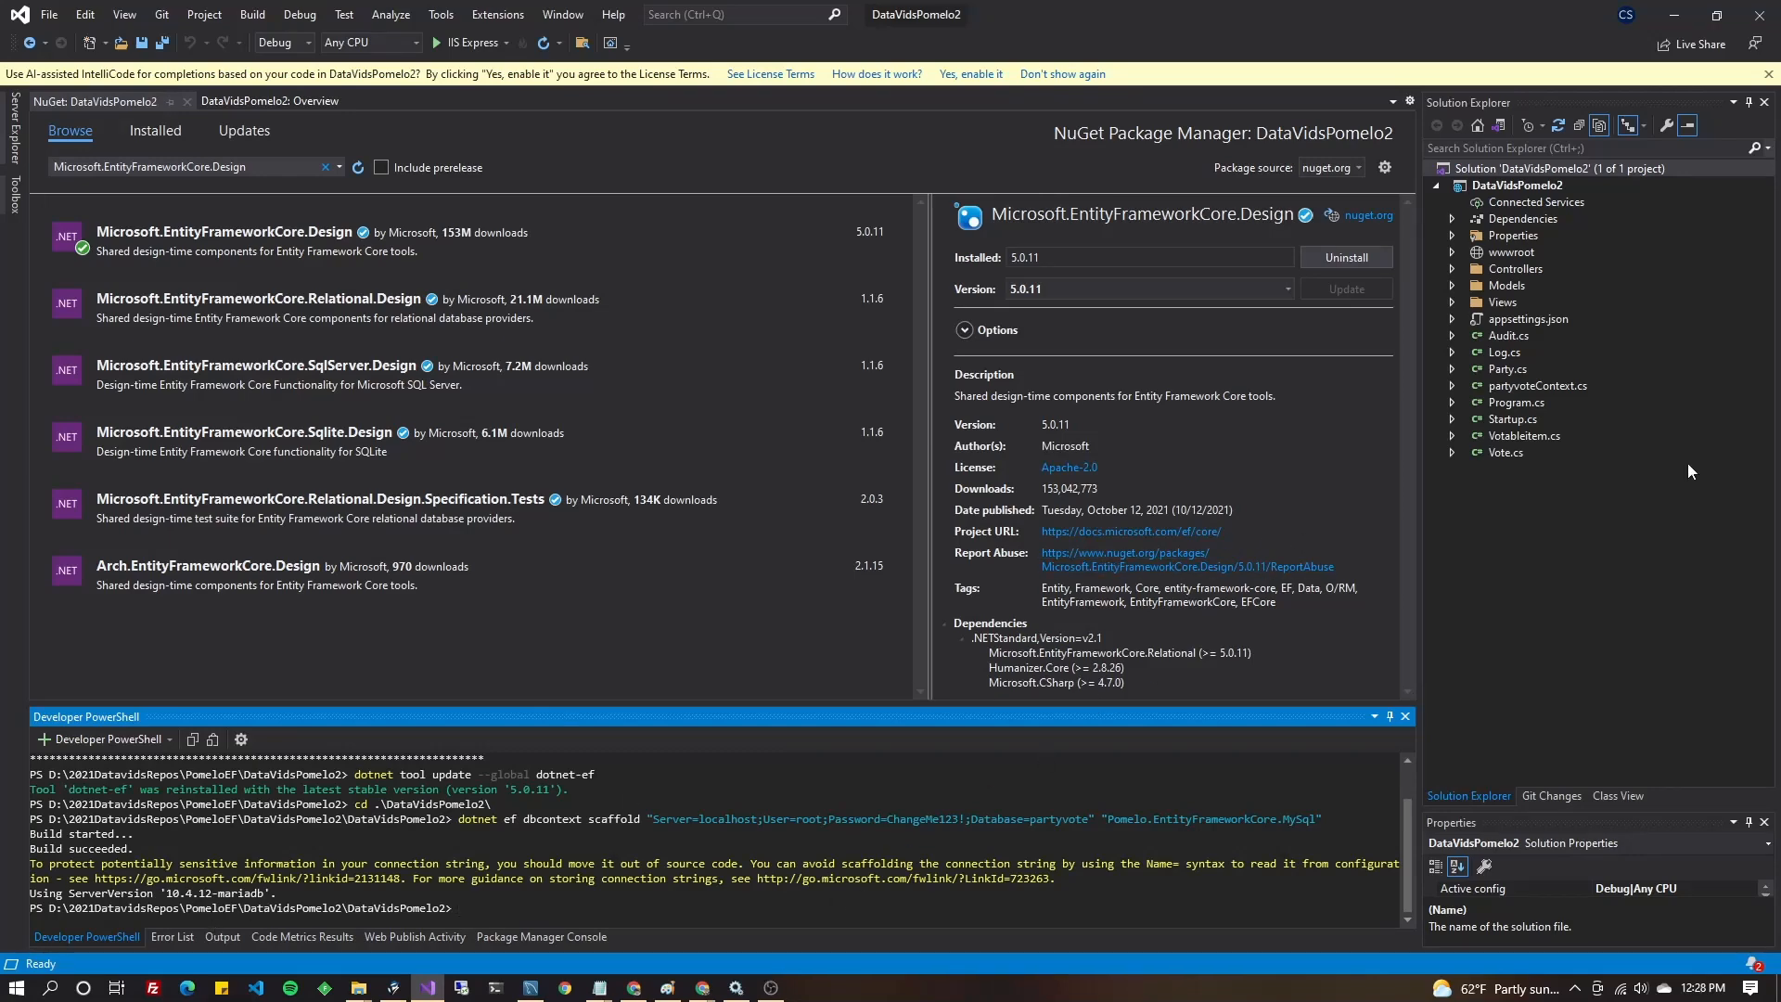
Open Startup.cs and declare a partyvote MySQL connectionString inside ConfigureServices.
double_click(1513, 419)
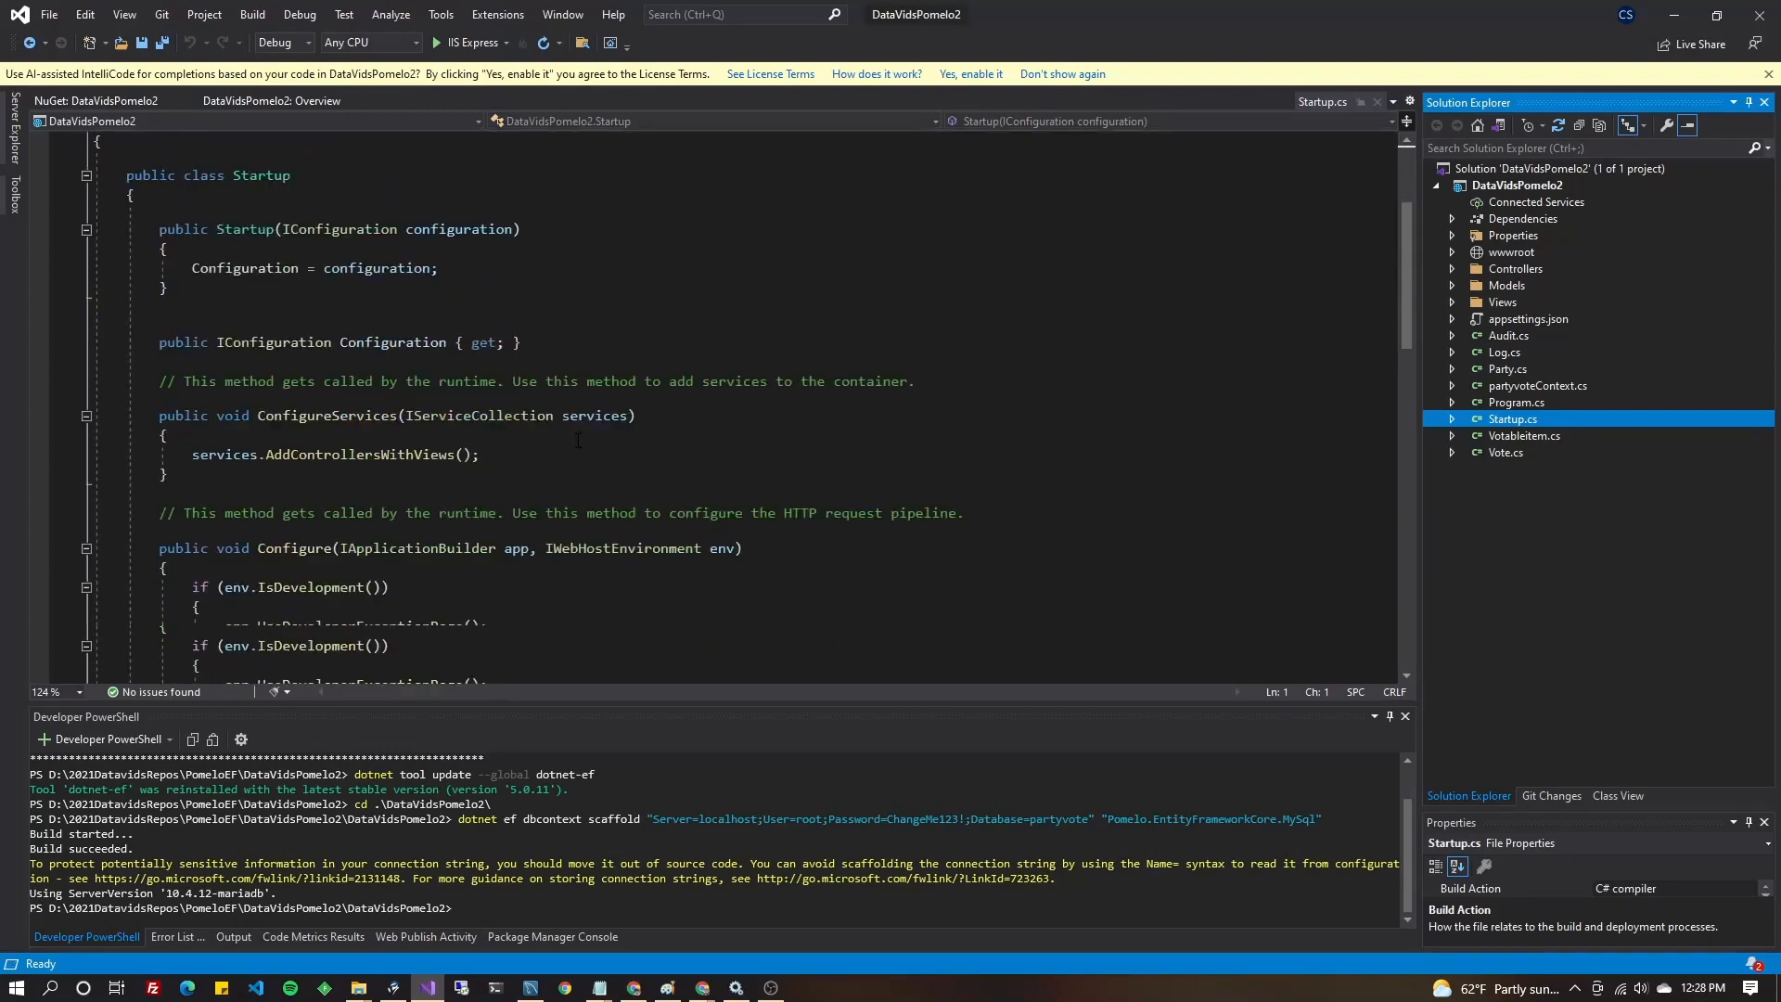
scroll(down, 3)
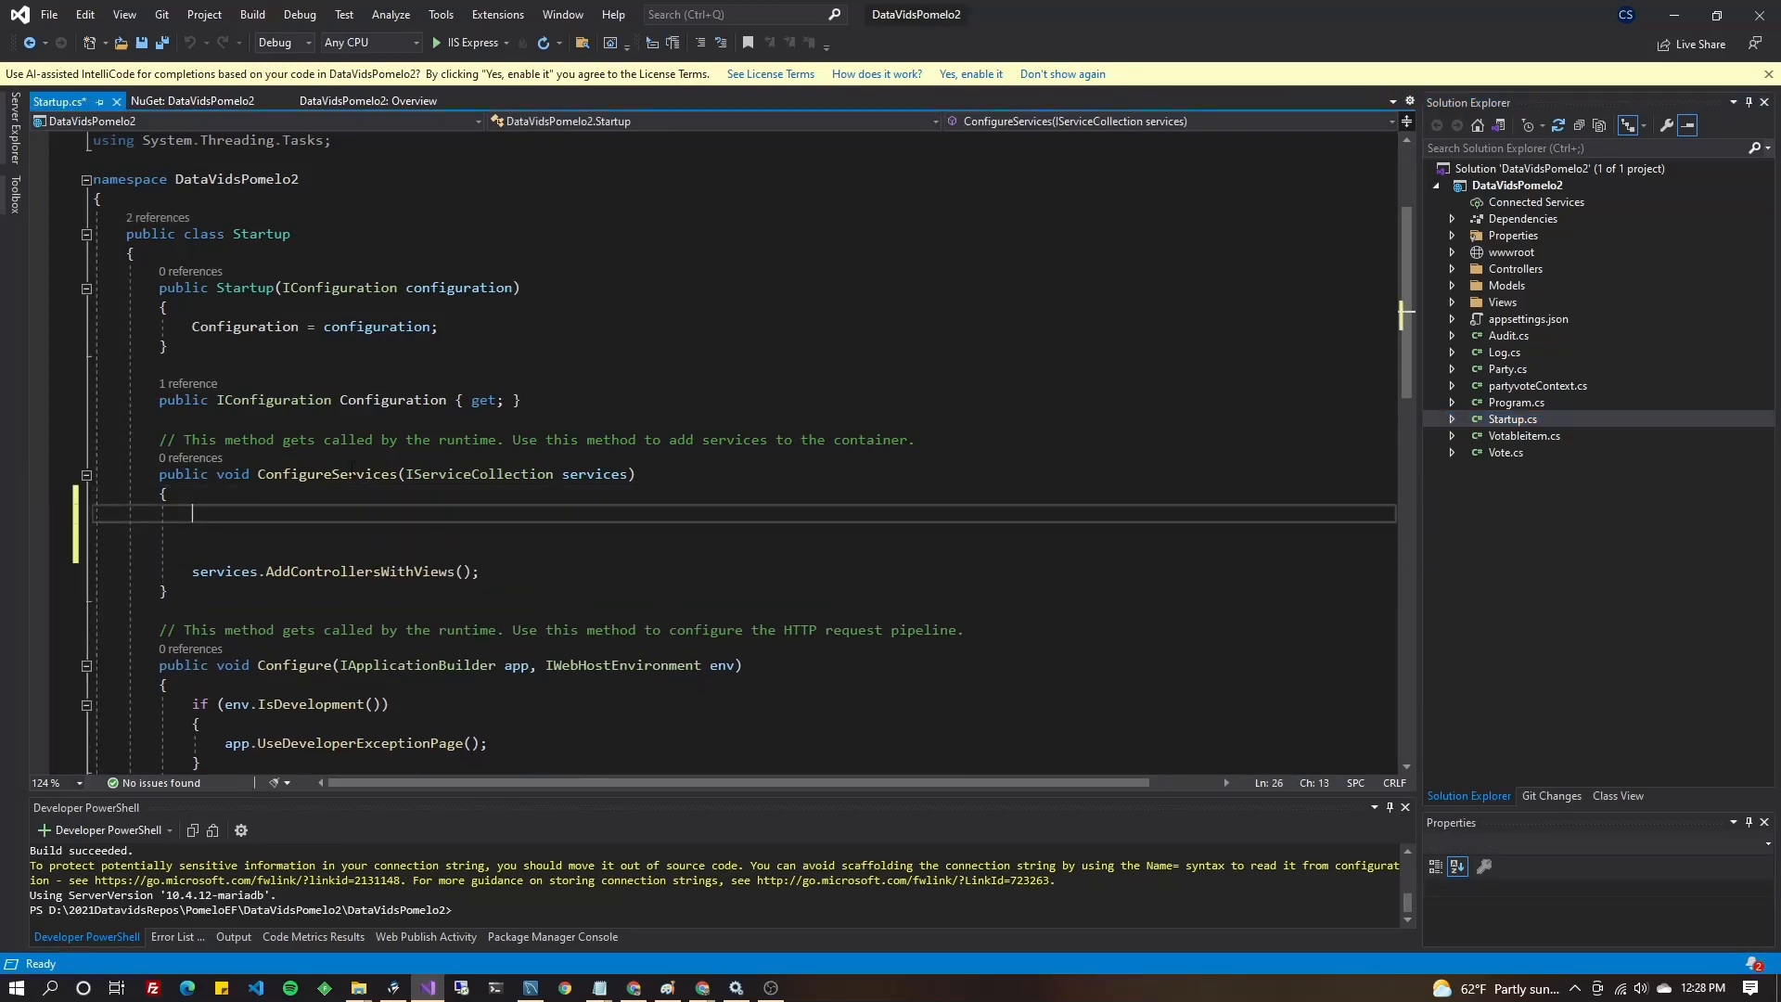
text(var connectionString = "Server=localhost;User=root;Password=ChangeMe123!;Database=partyvote";)
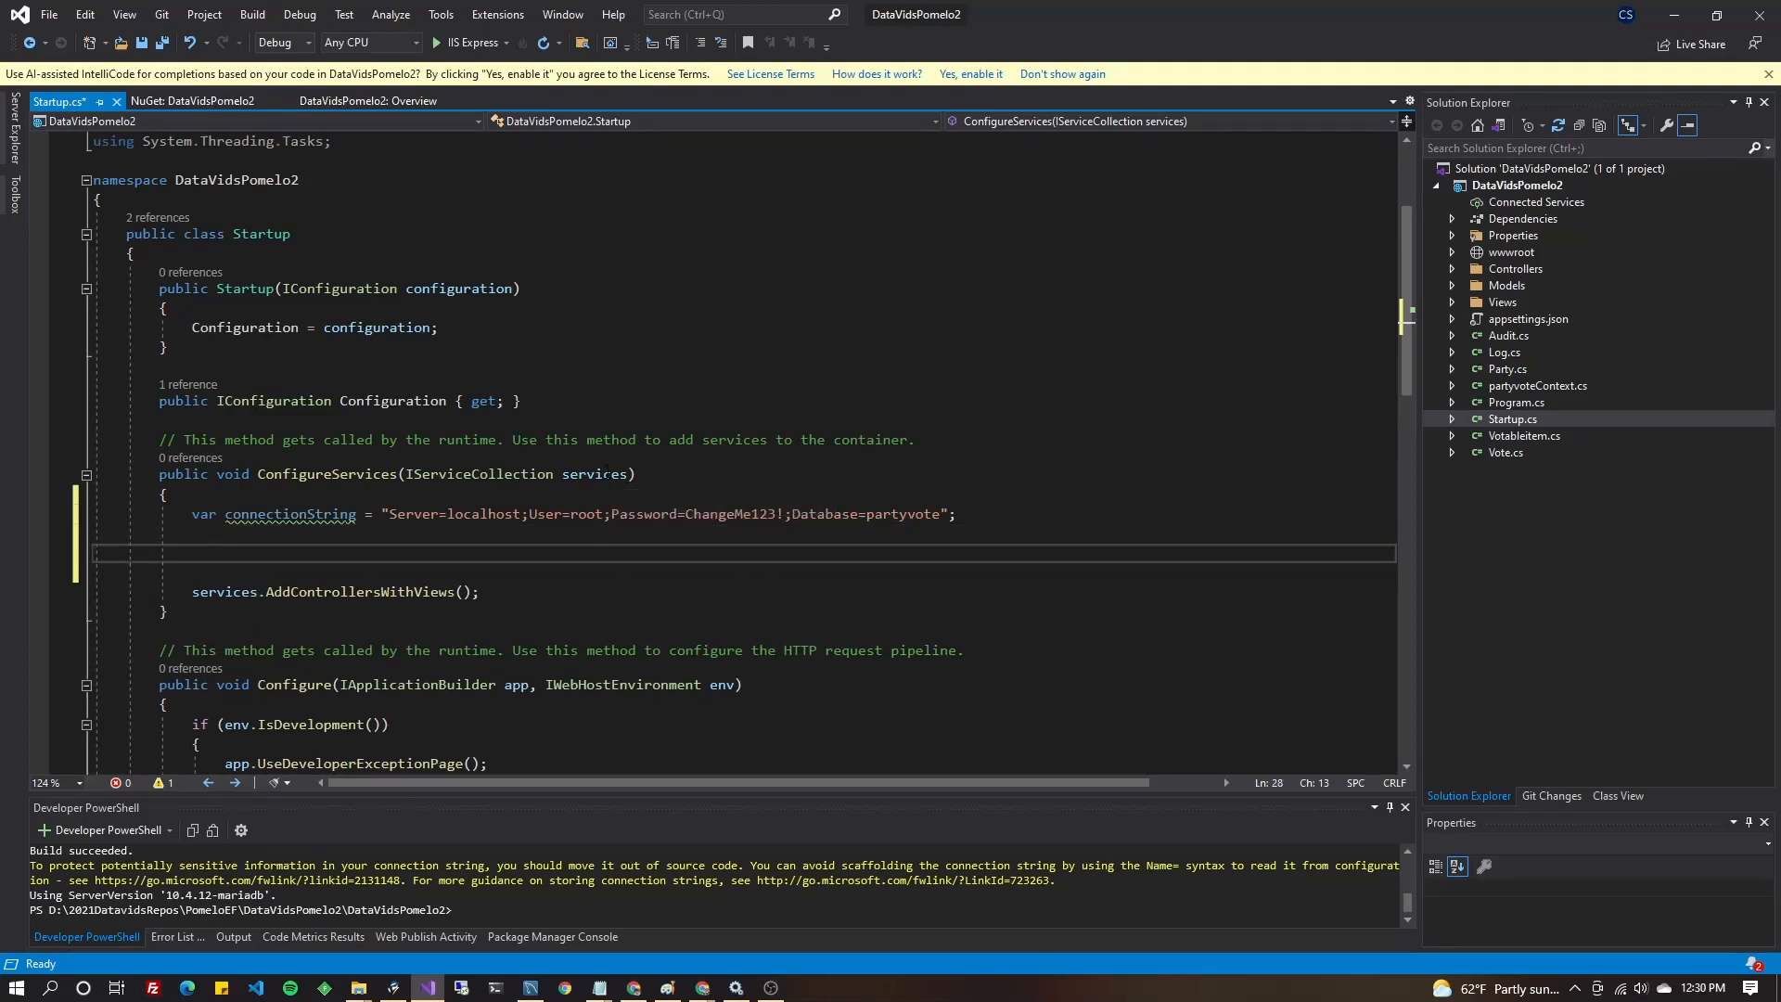
Define a MariaDbServerVersion 10.4.12 serverVersion and import its missing namespace via Quick Actions.
text(var serverVersion = new MariaDbServerVersion(new Version(10, 4, 12));)
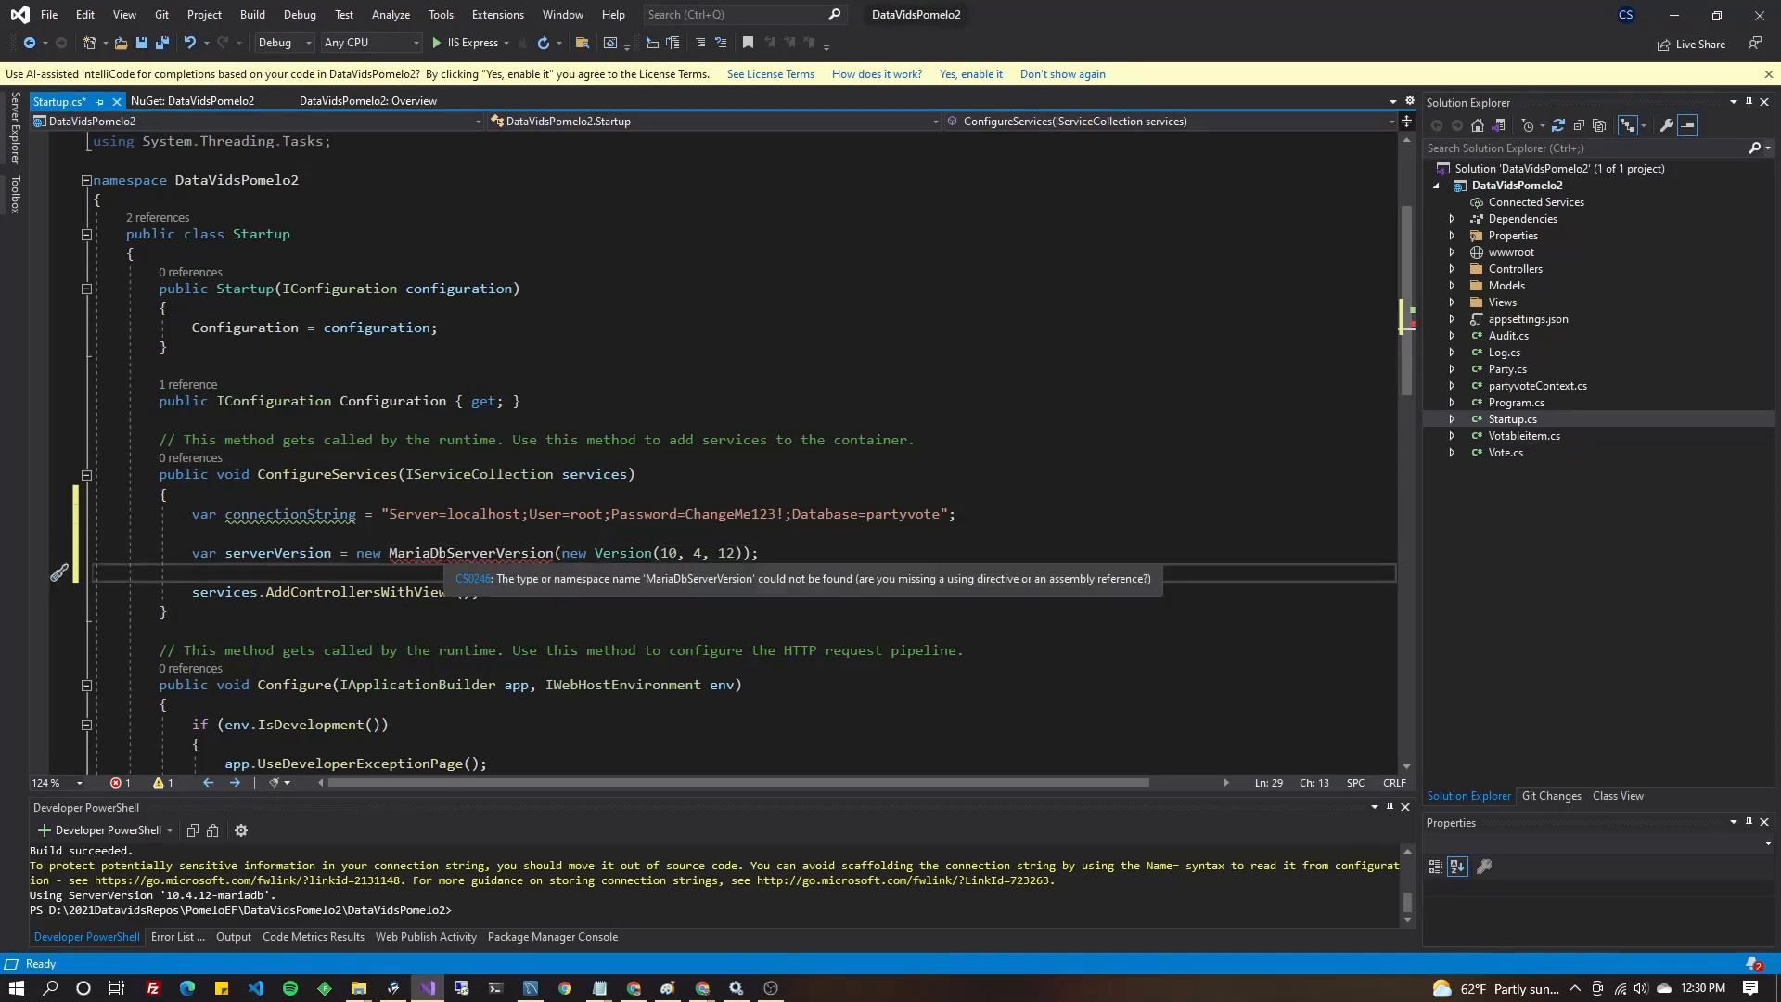
mouse_move(431, 574)
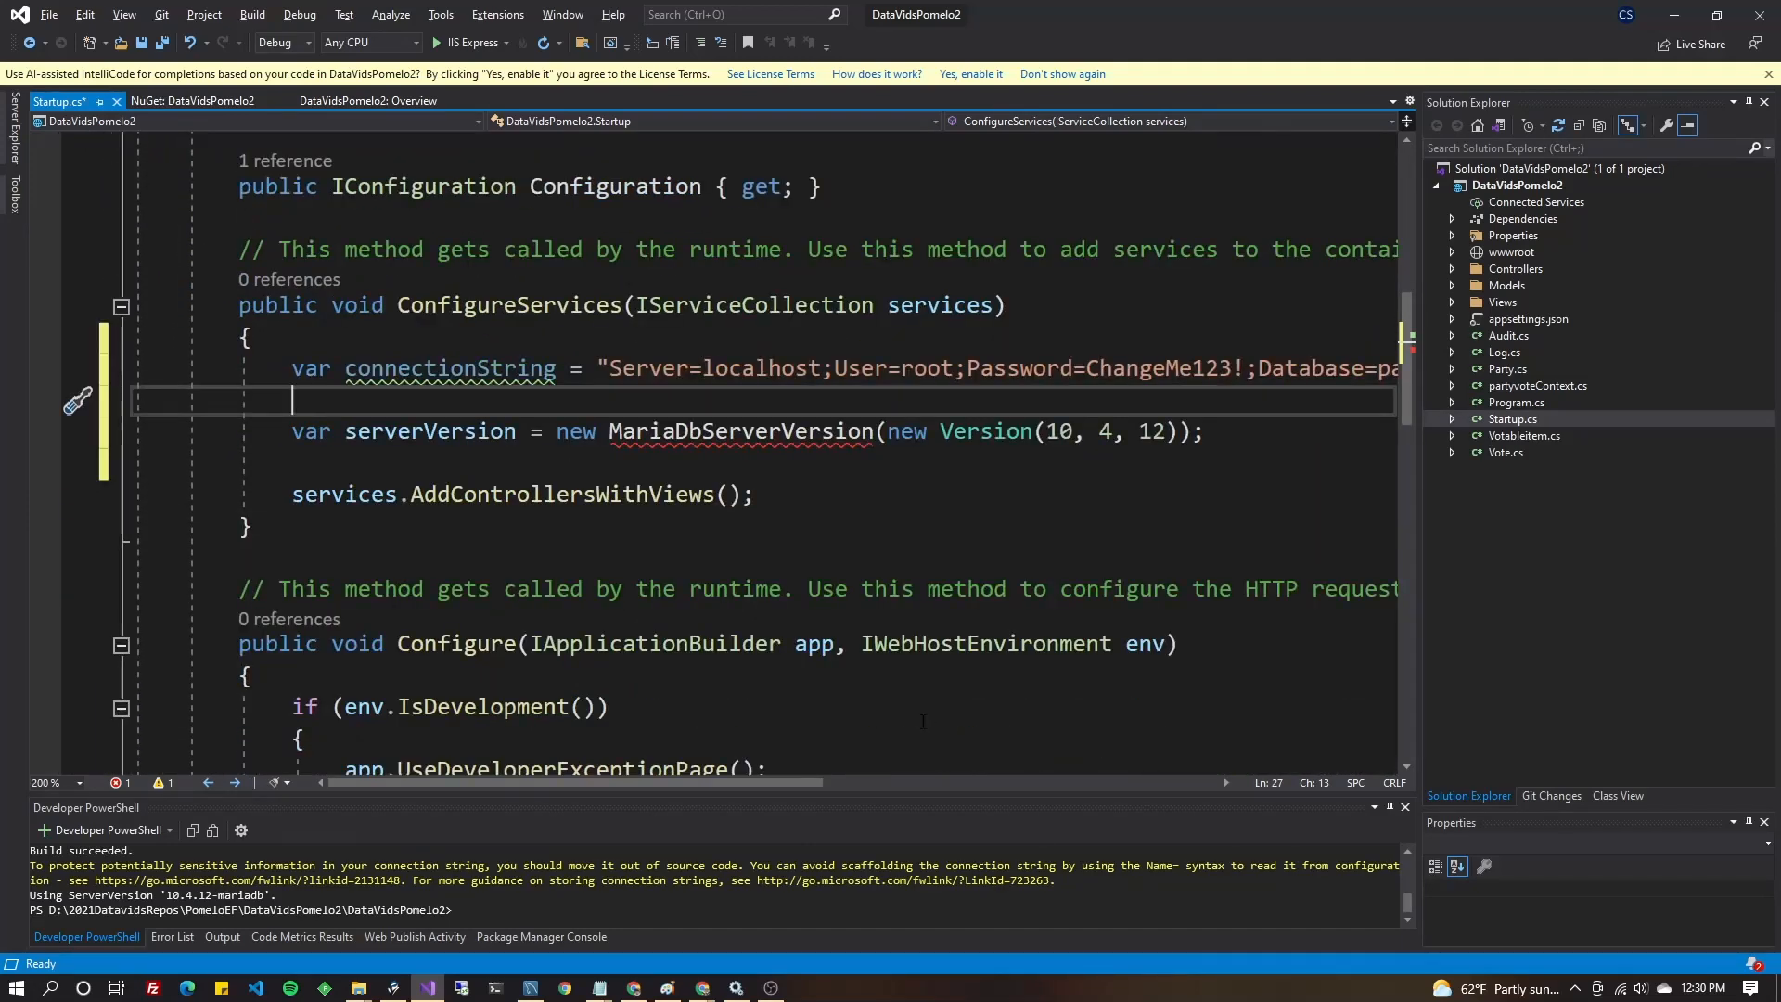
click(79, 400)
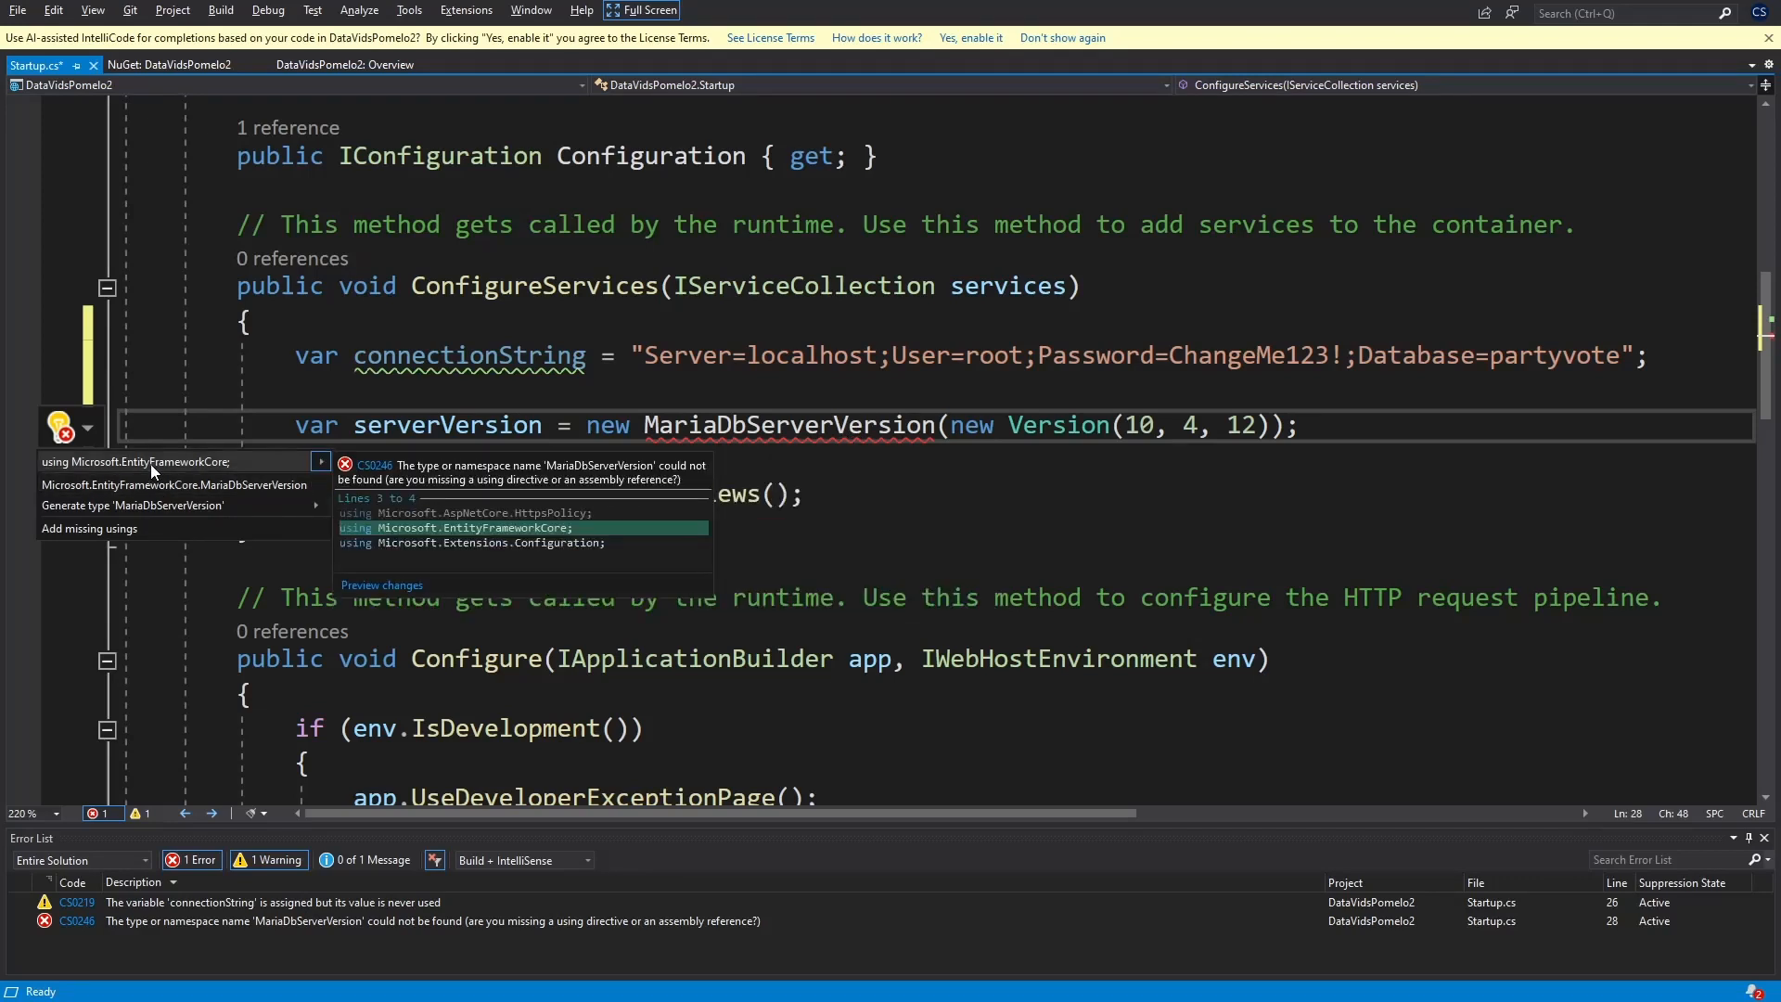
key(Escape)
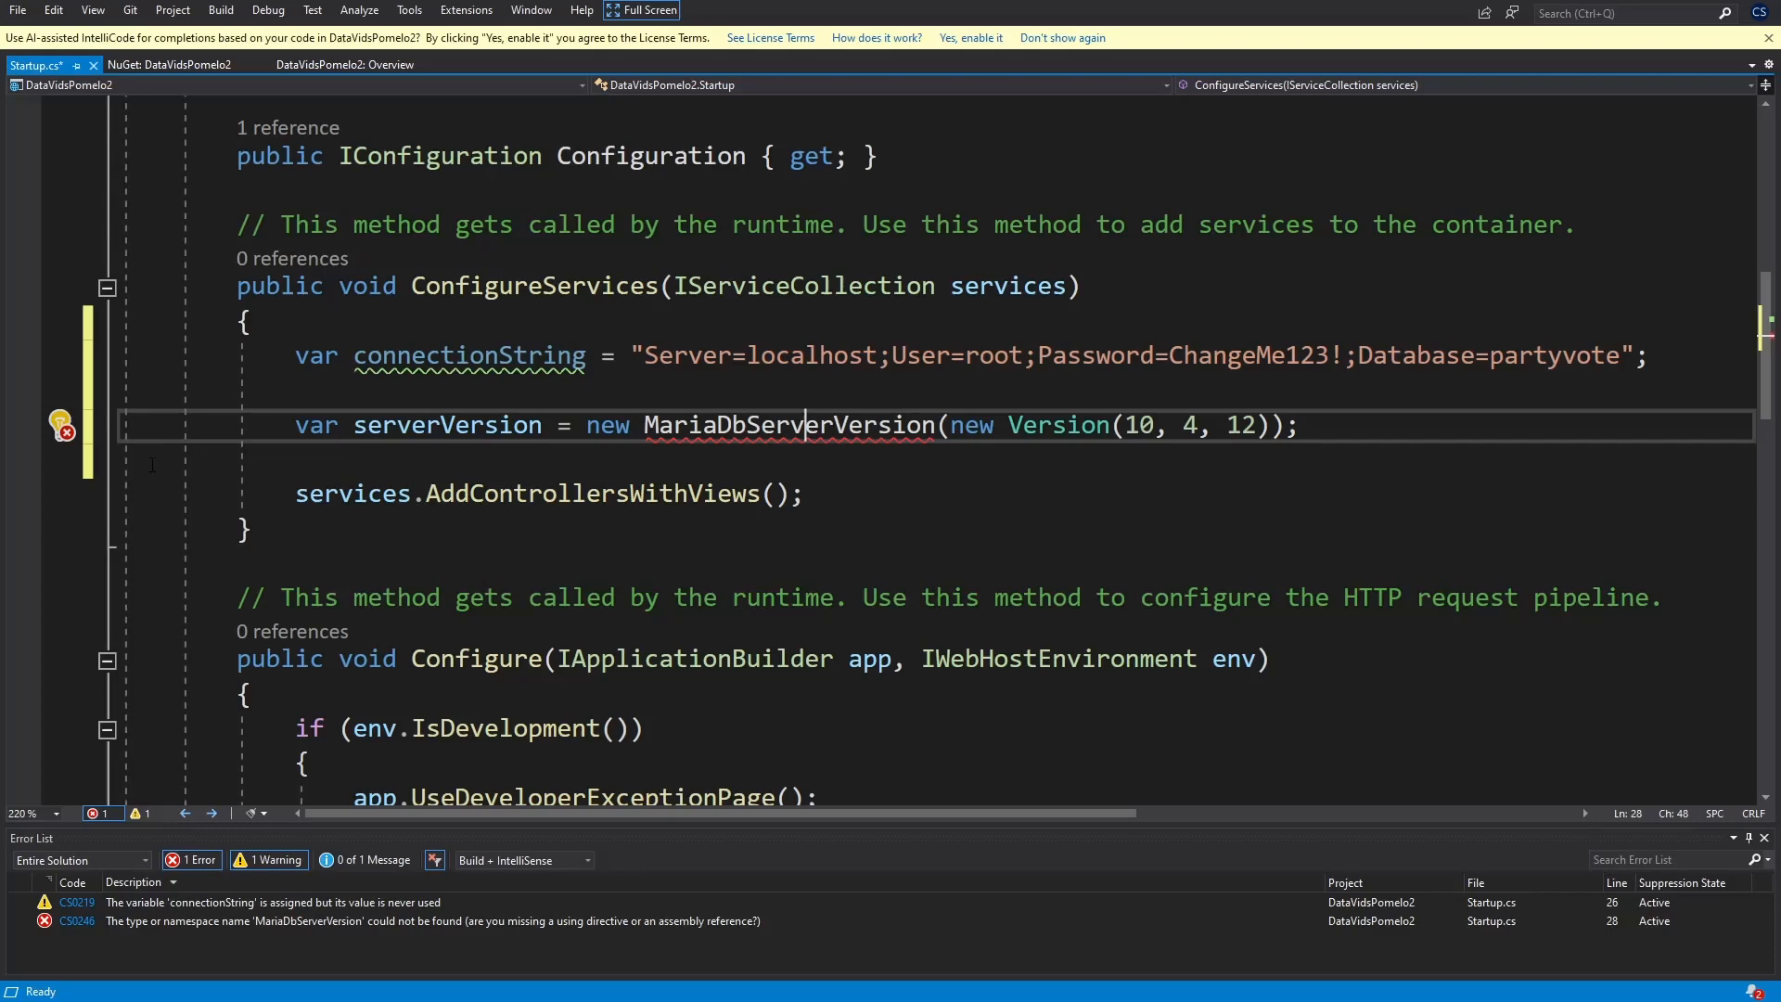
double_click(783, 425)
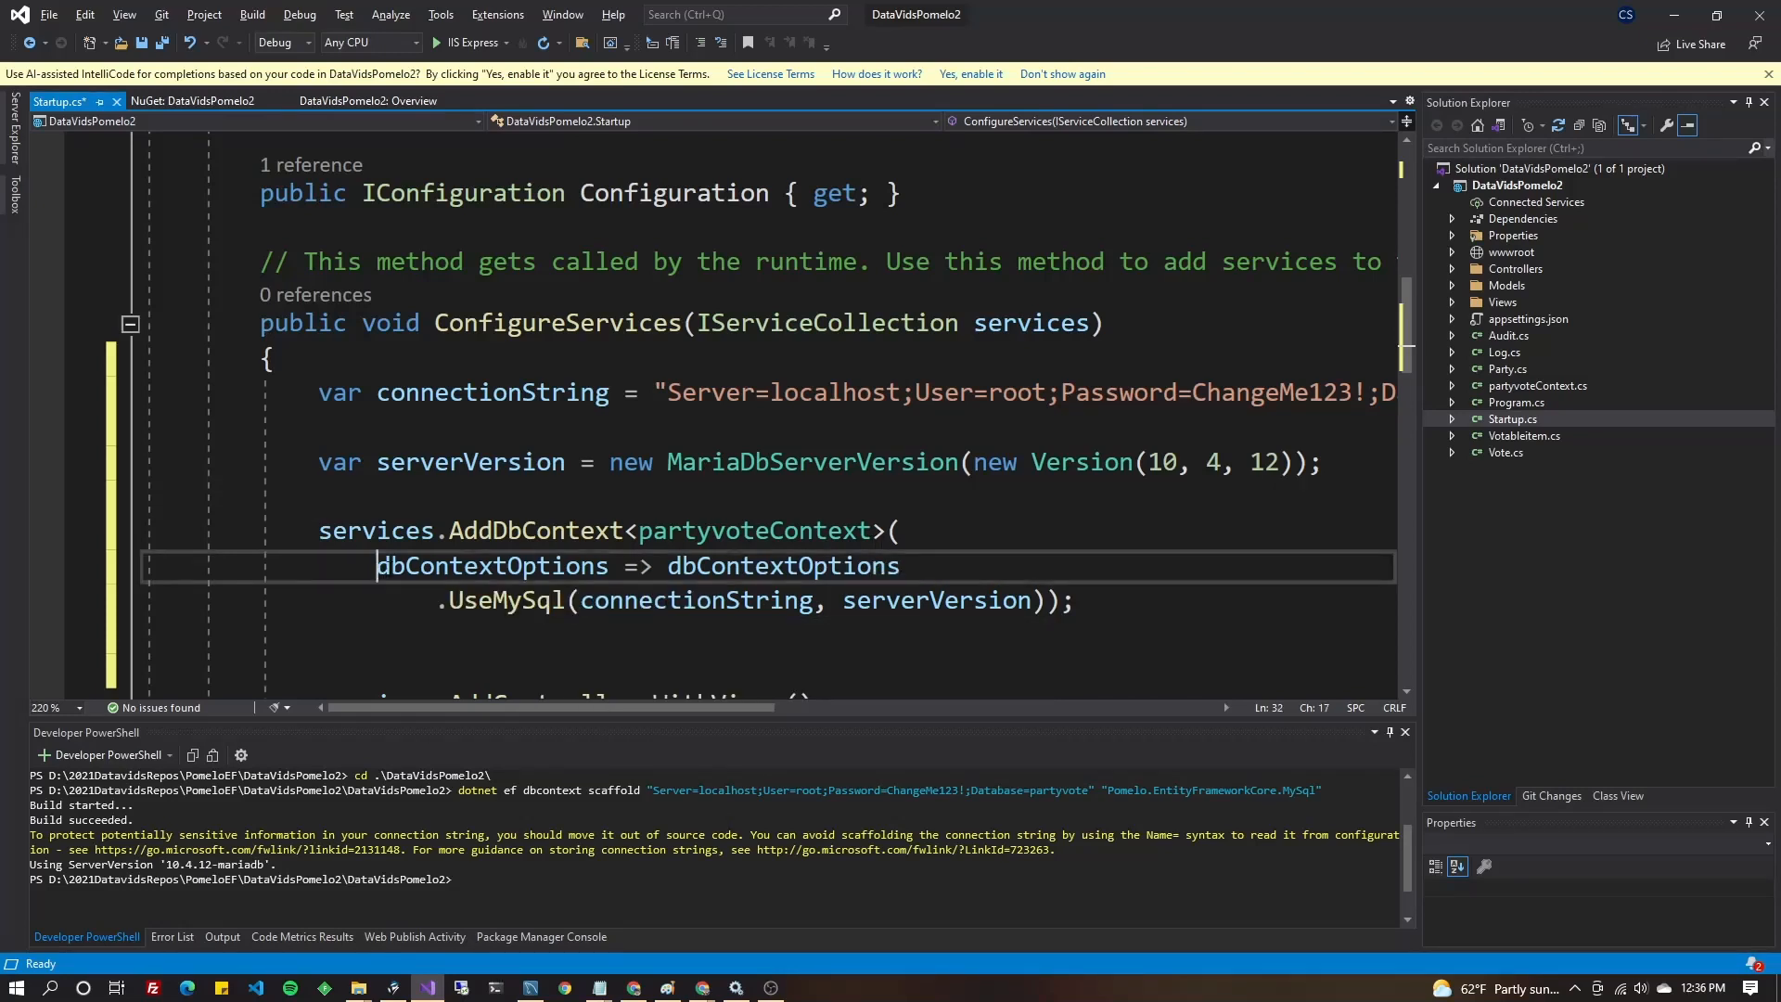
Highlight the dbContextOptions lambda, then open the scaffolded partyvoteContext.cs file.
drag(376, 566, 899, 566)
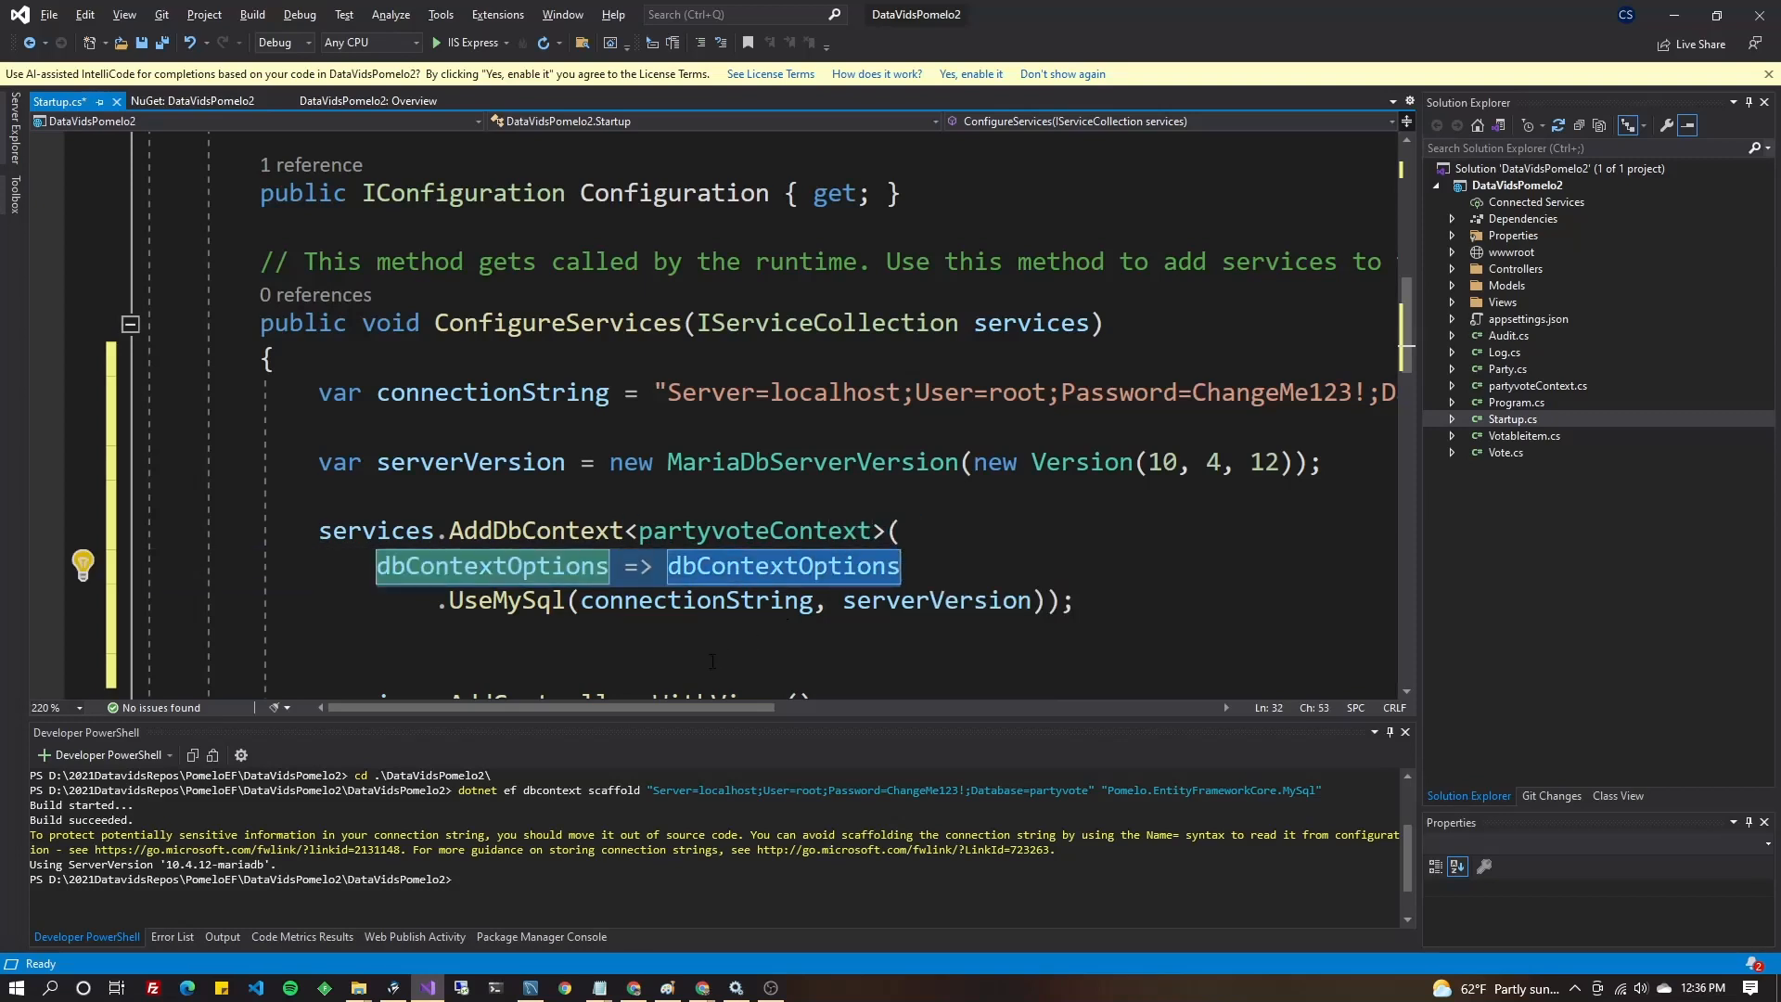
click(675, 566)
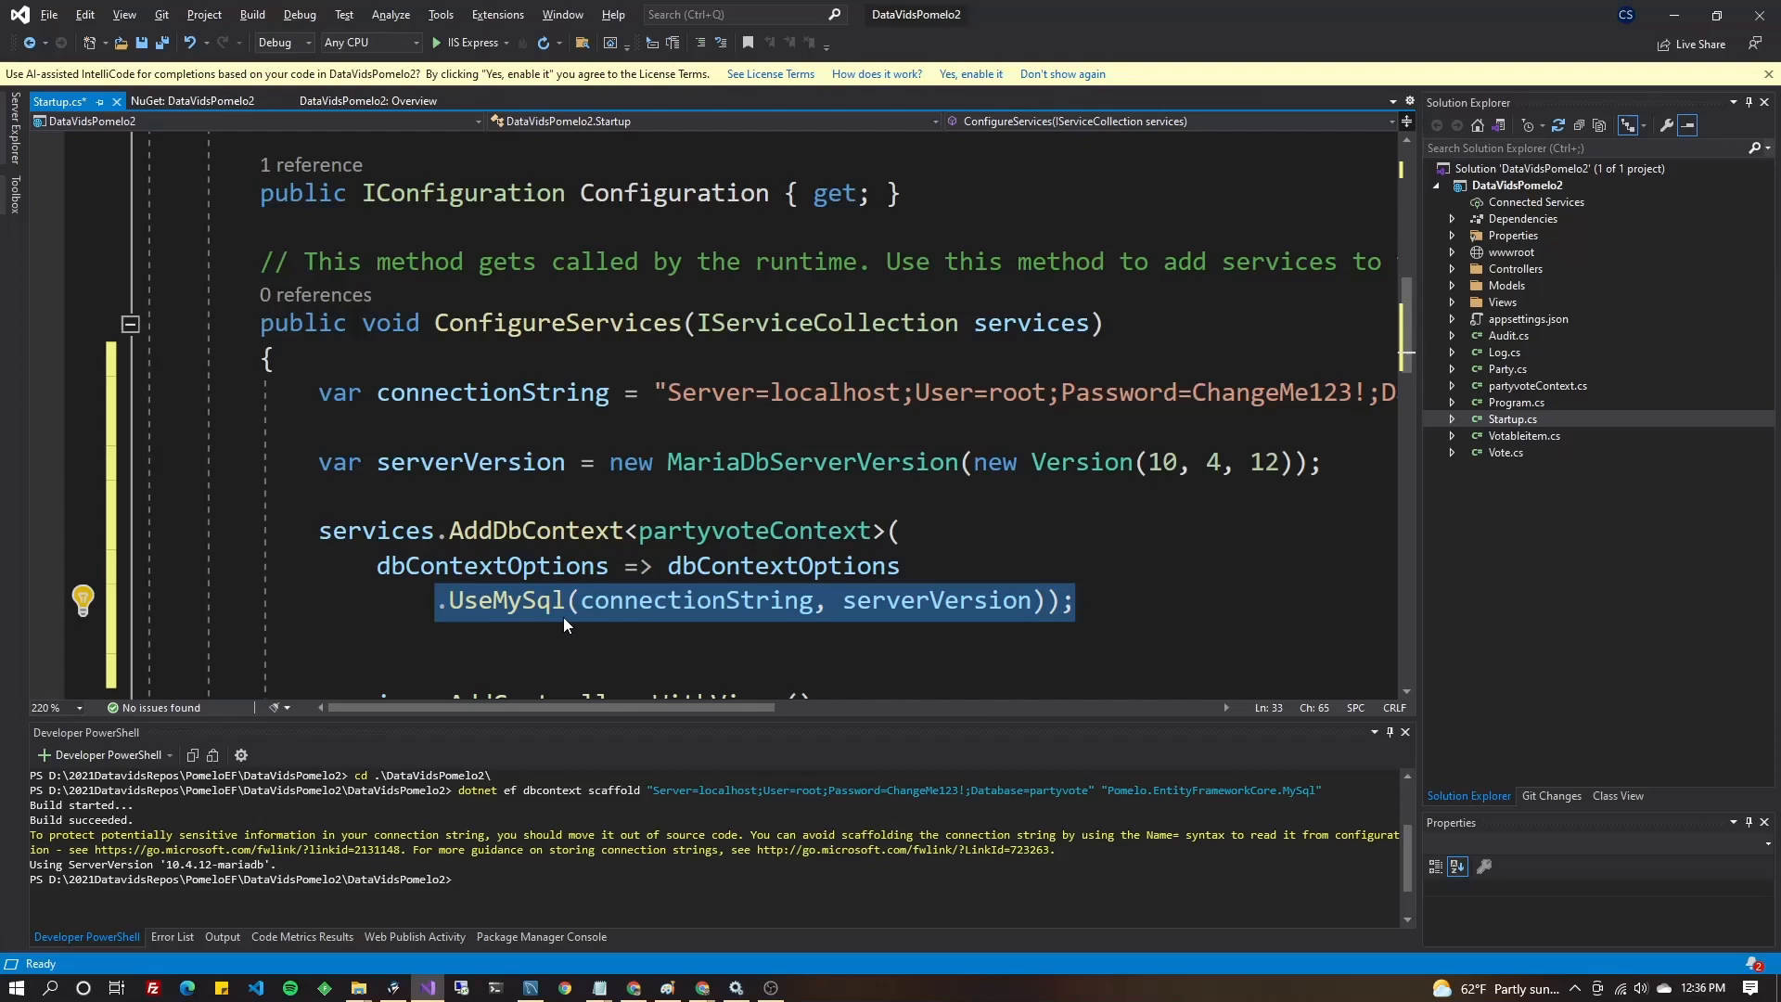
double_click(507, 601)
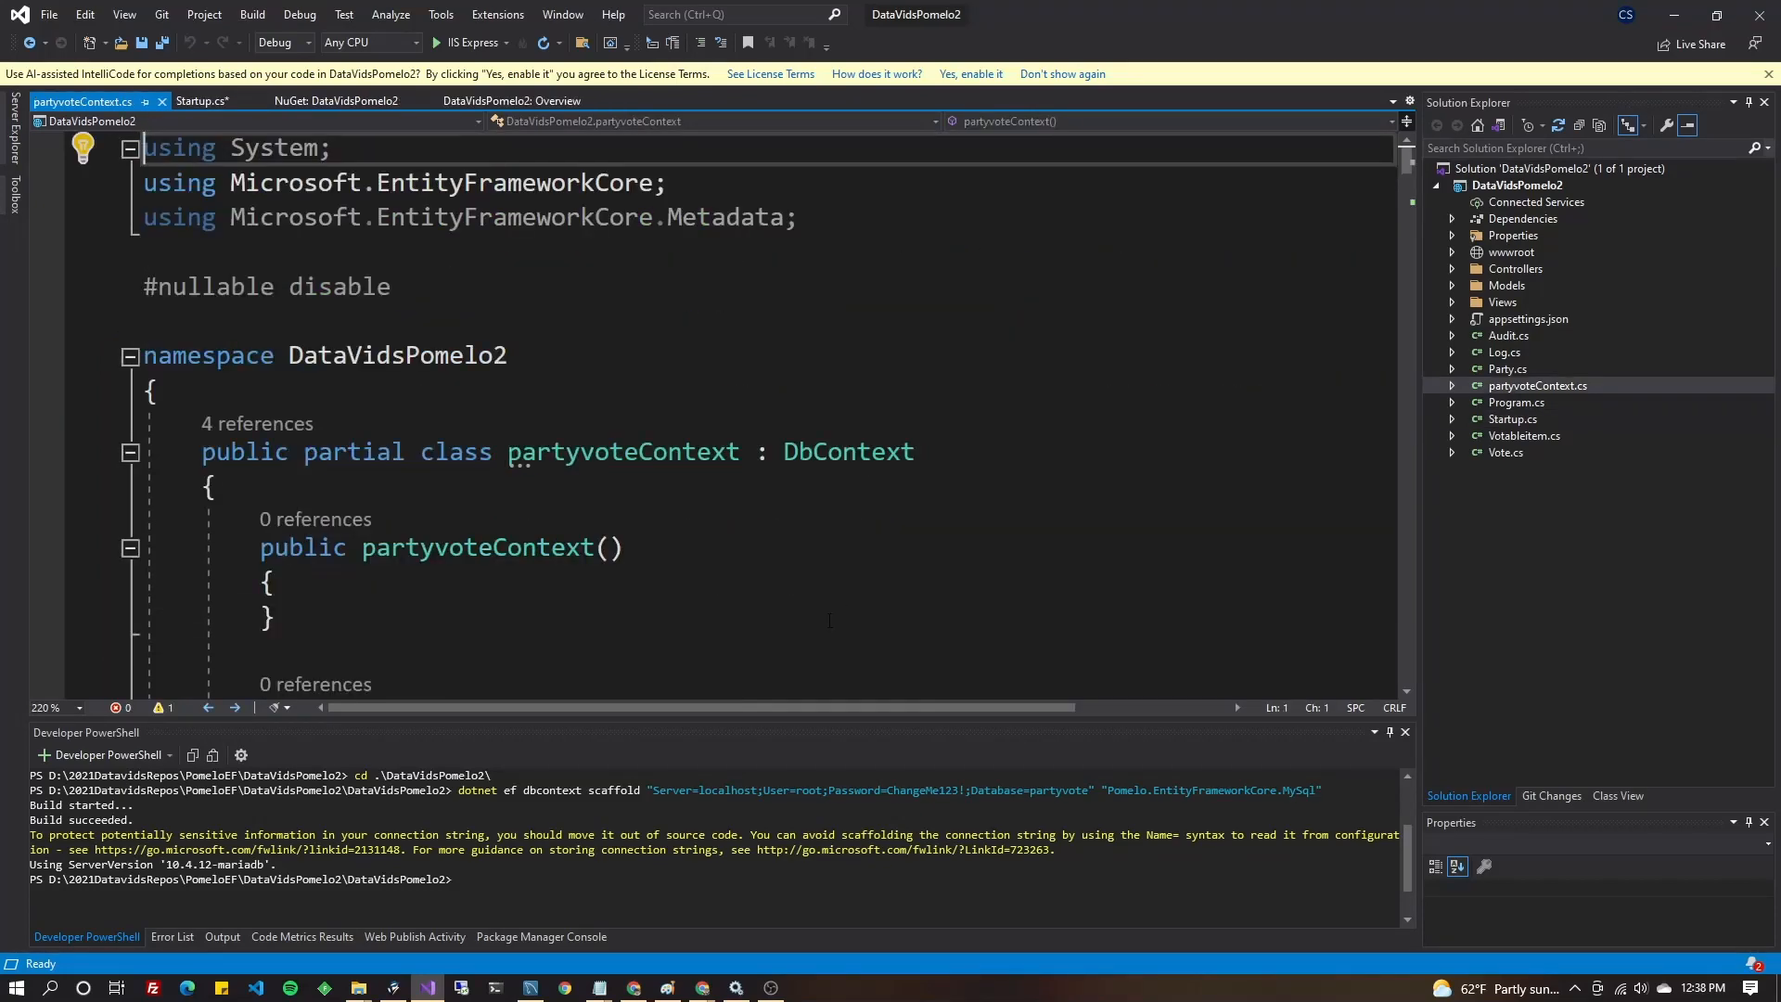
click(1538, 385)
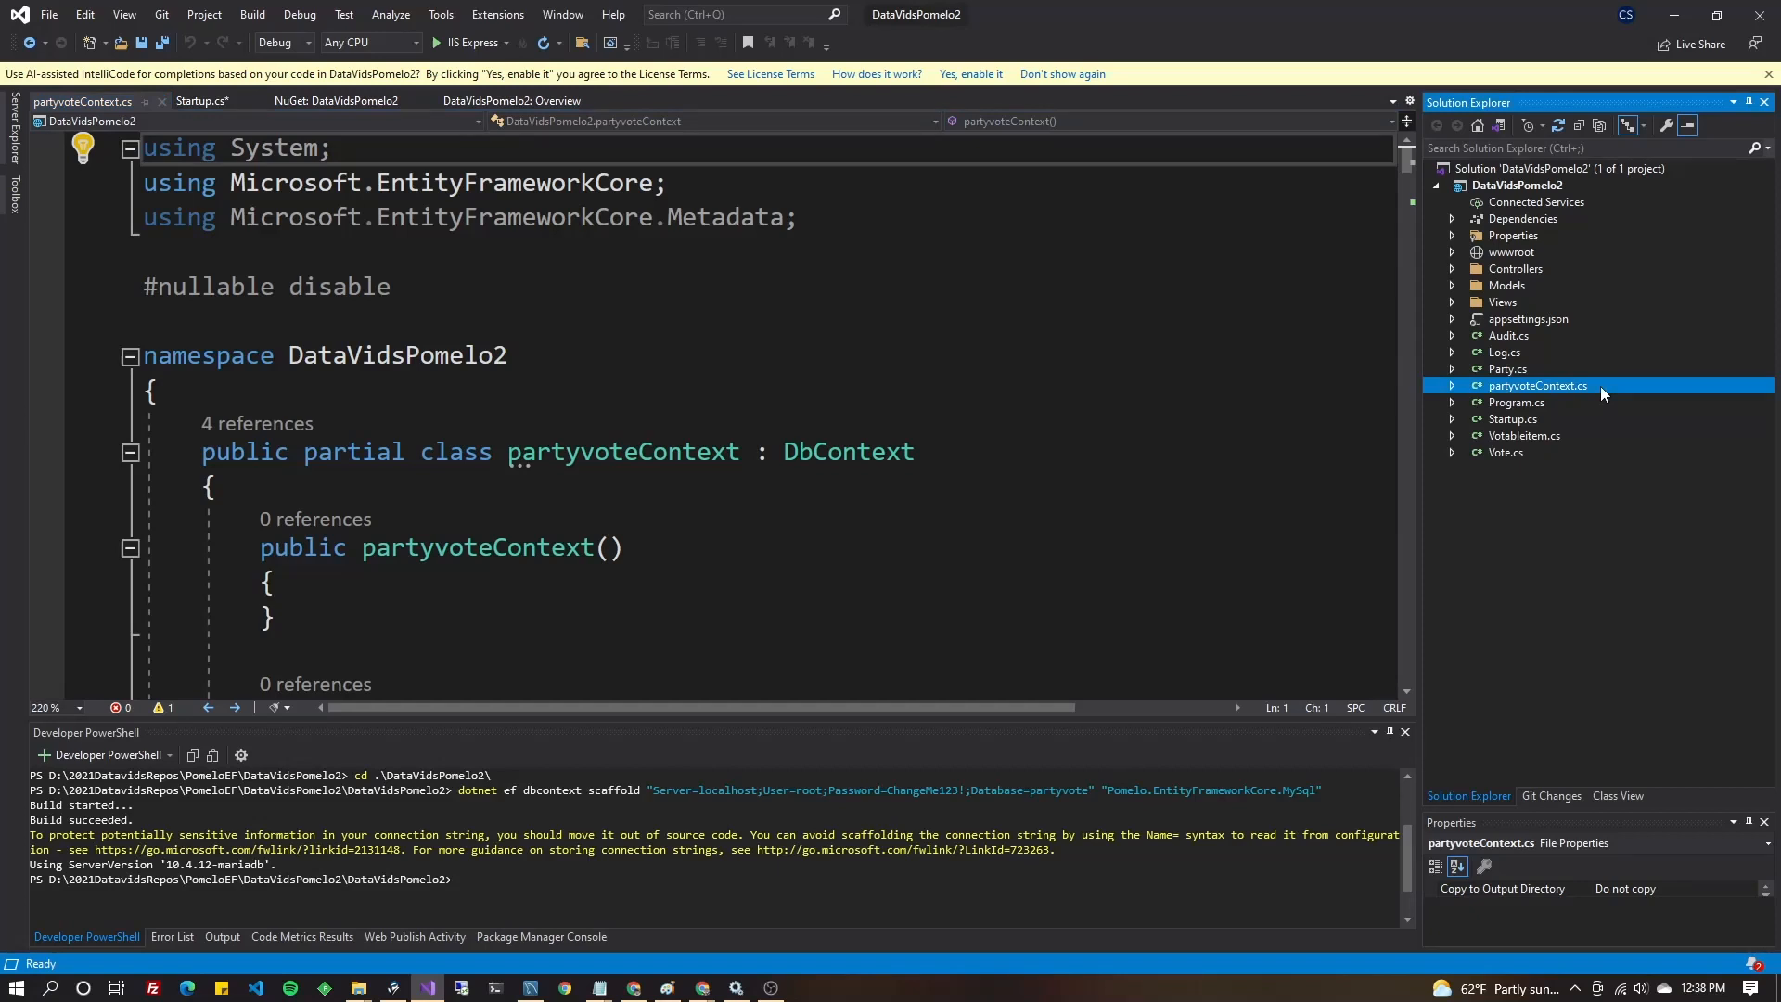
mouse_move(1582, 404)
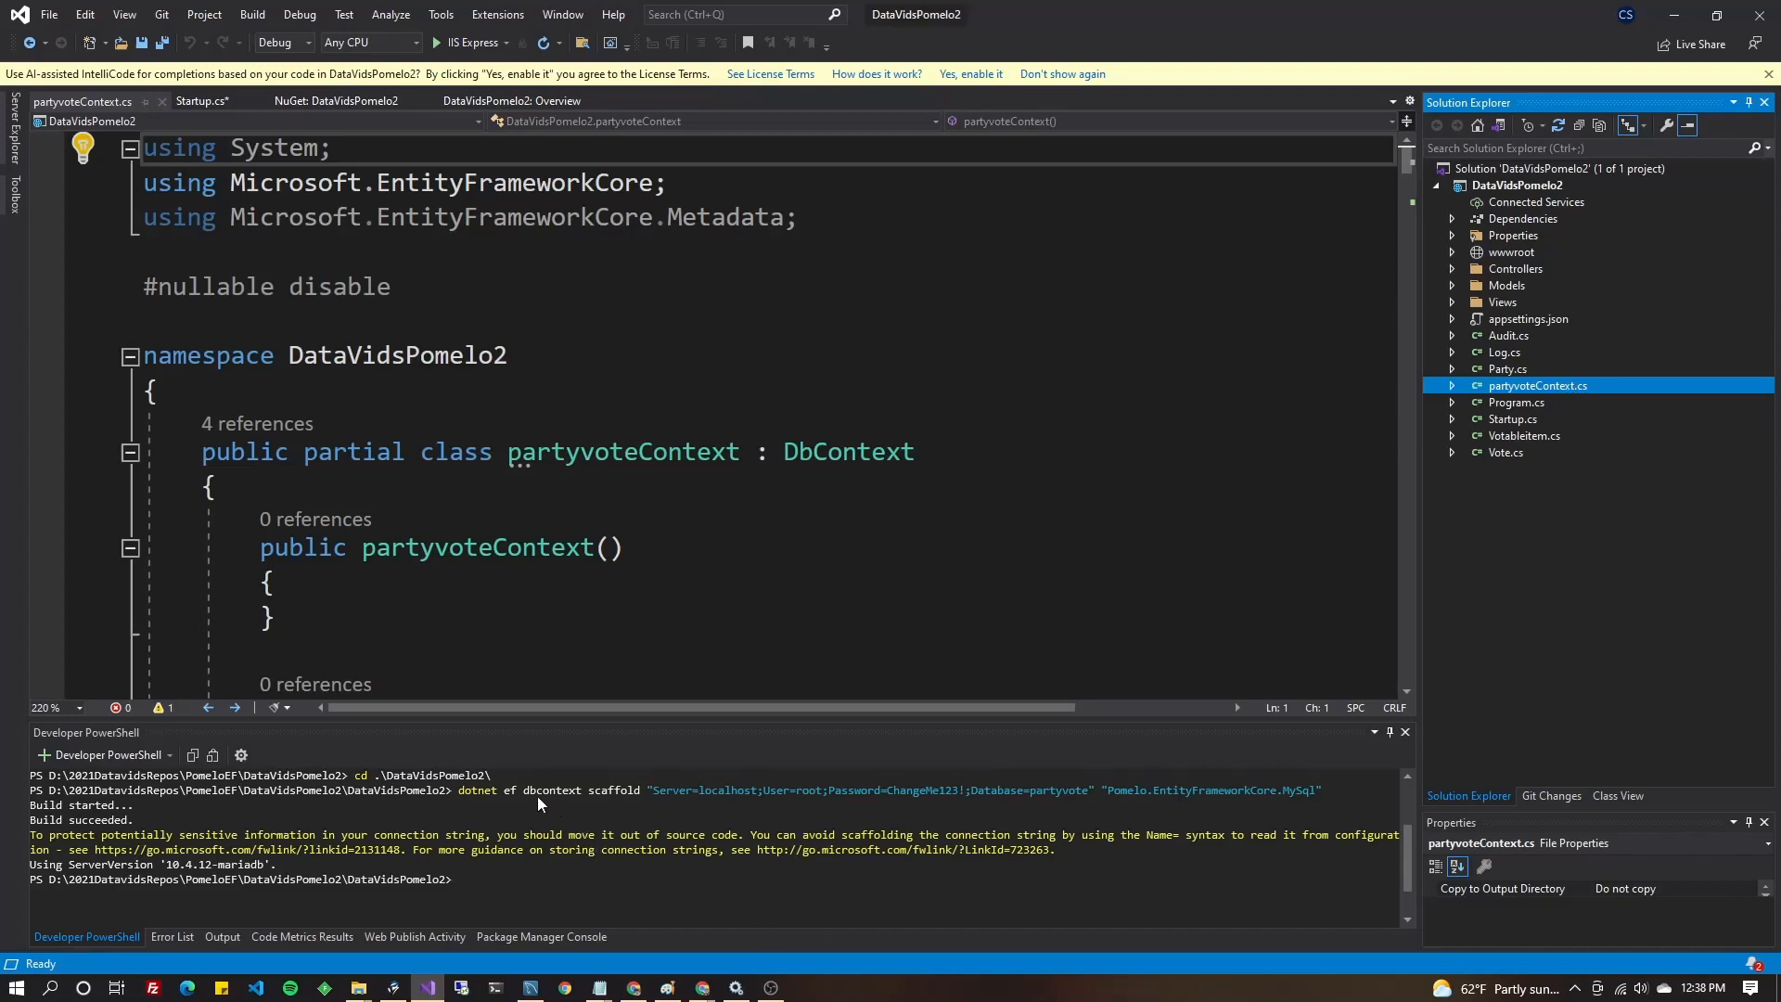
mouse_move(595, 819)
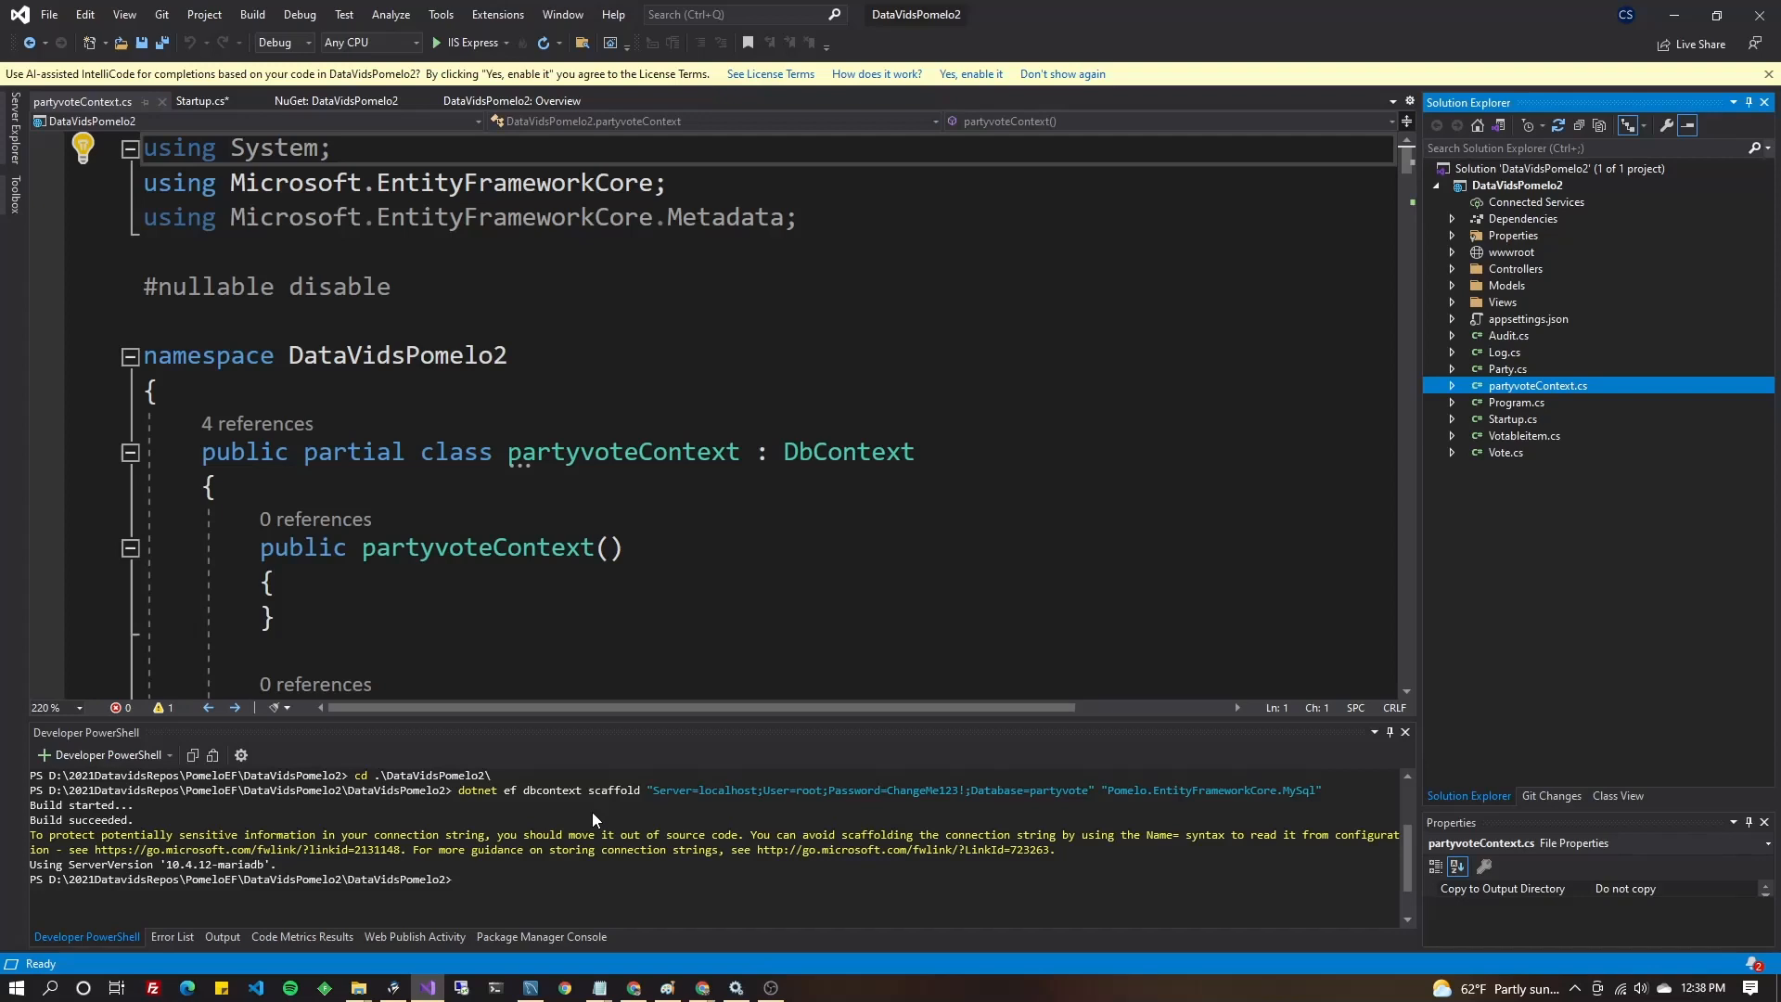
mouse_move(597, 830)
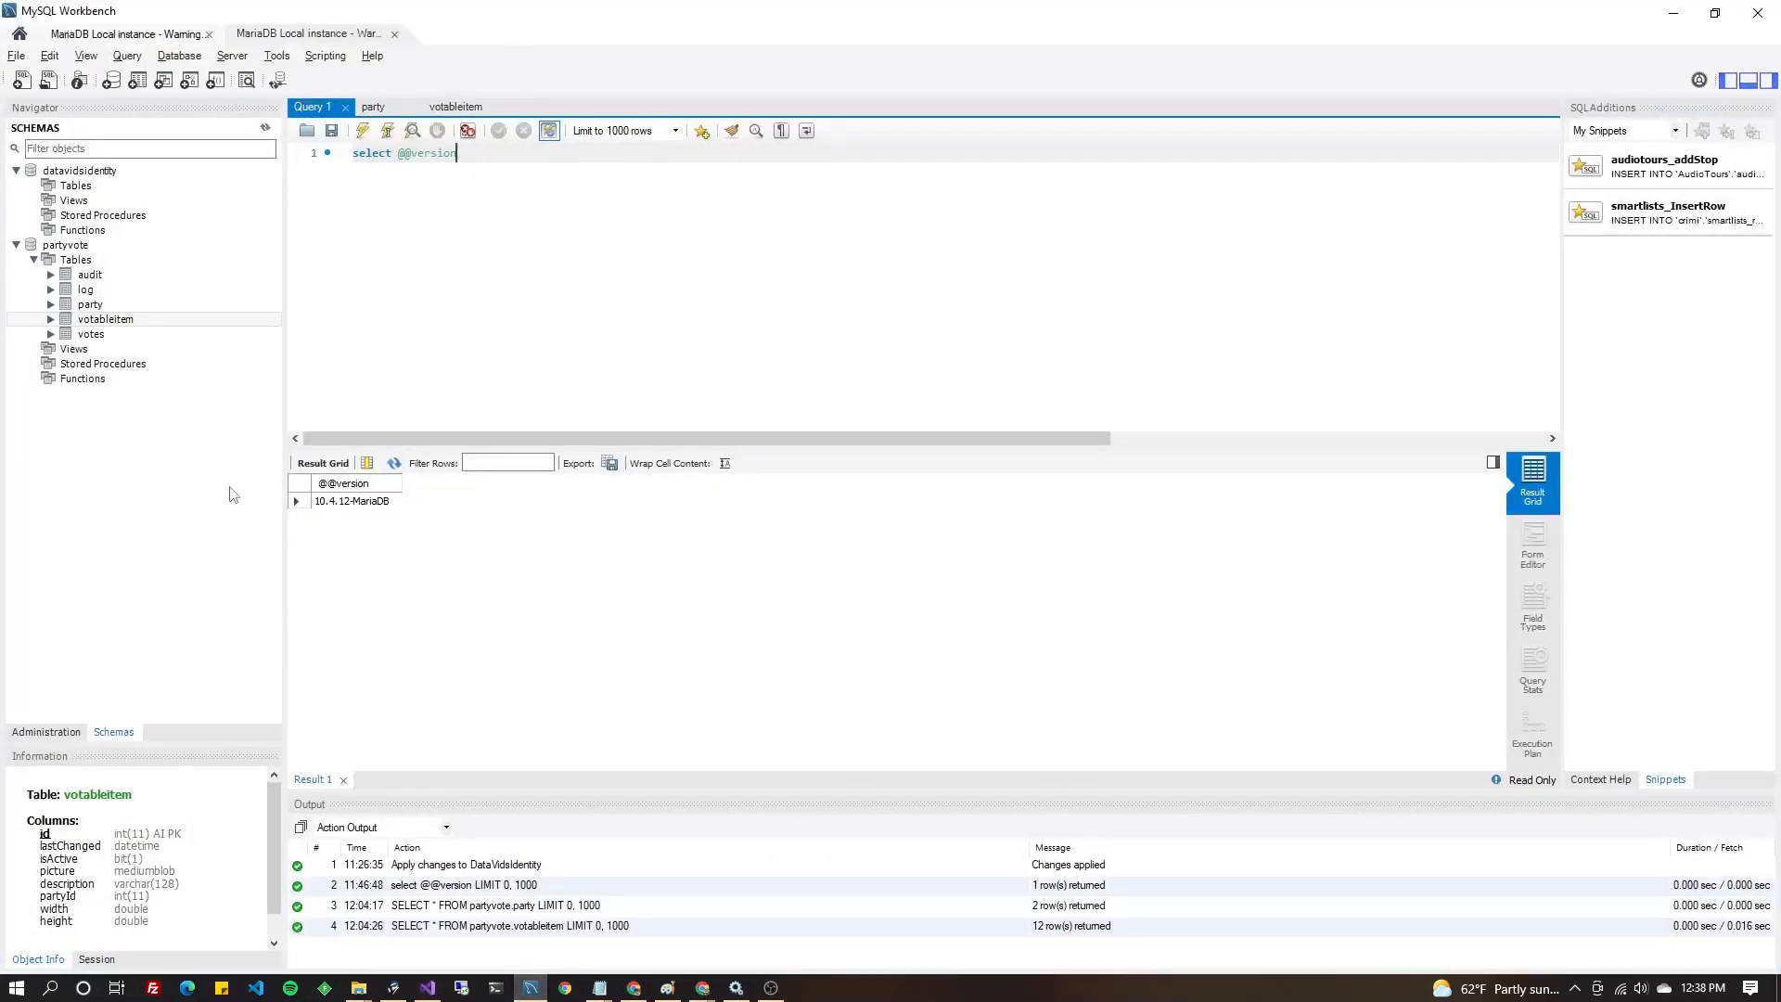
Select the partyvote schema in the Navigator to view its tables.
click(57, 245)
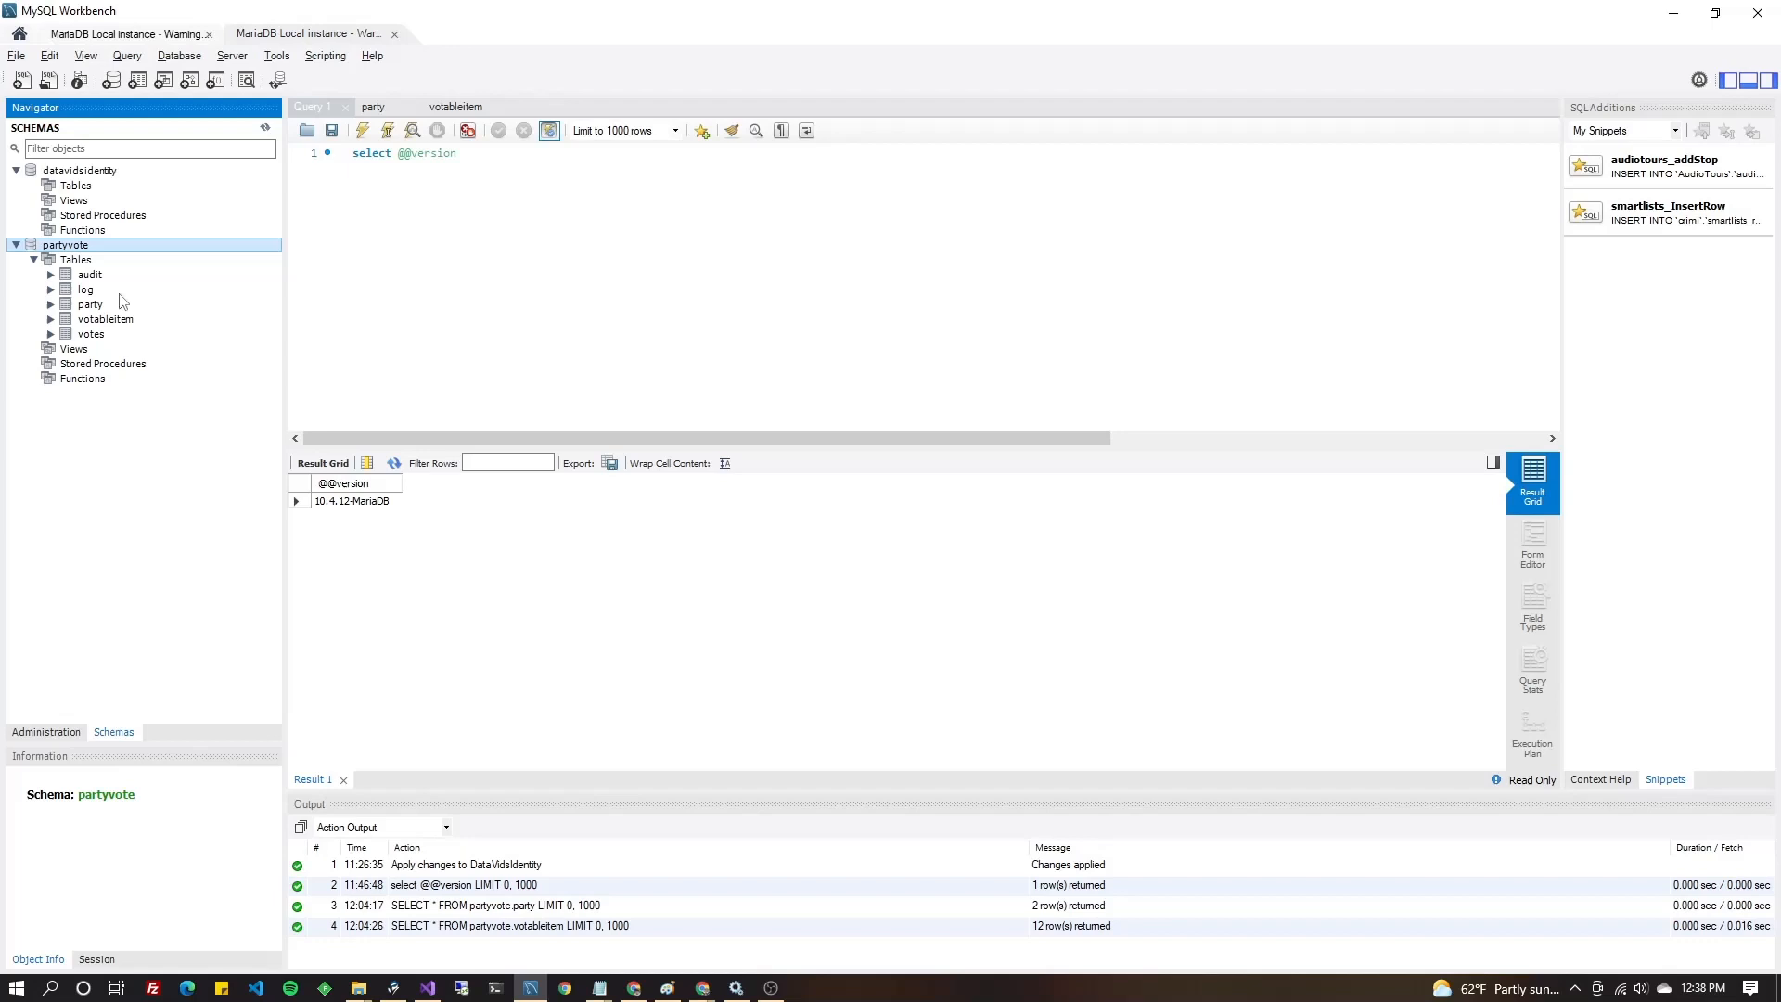
mouse_move(202, 393)
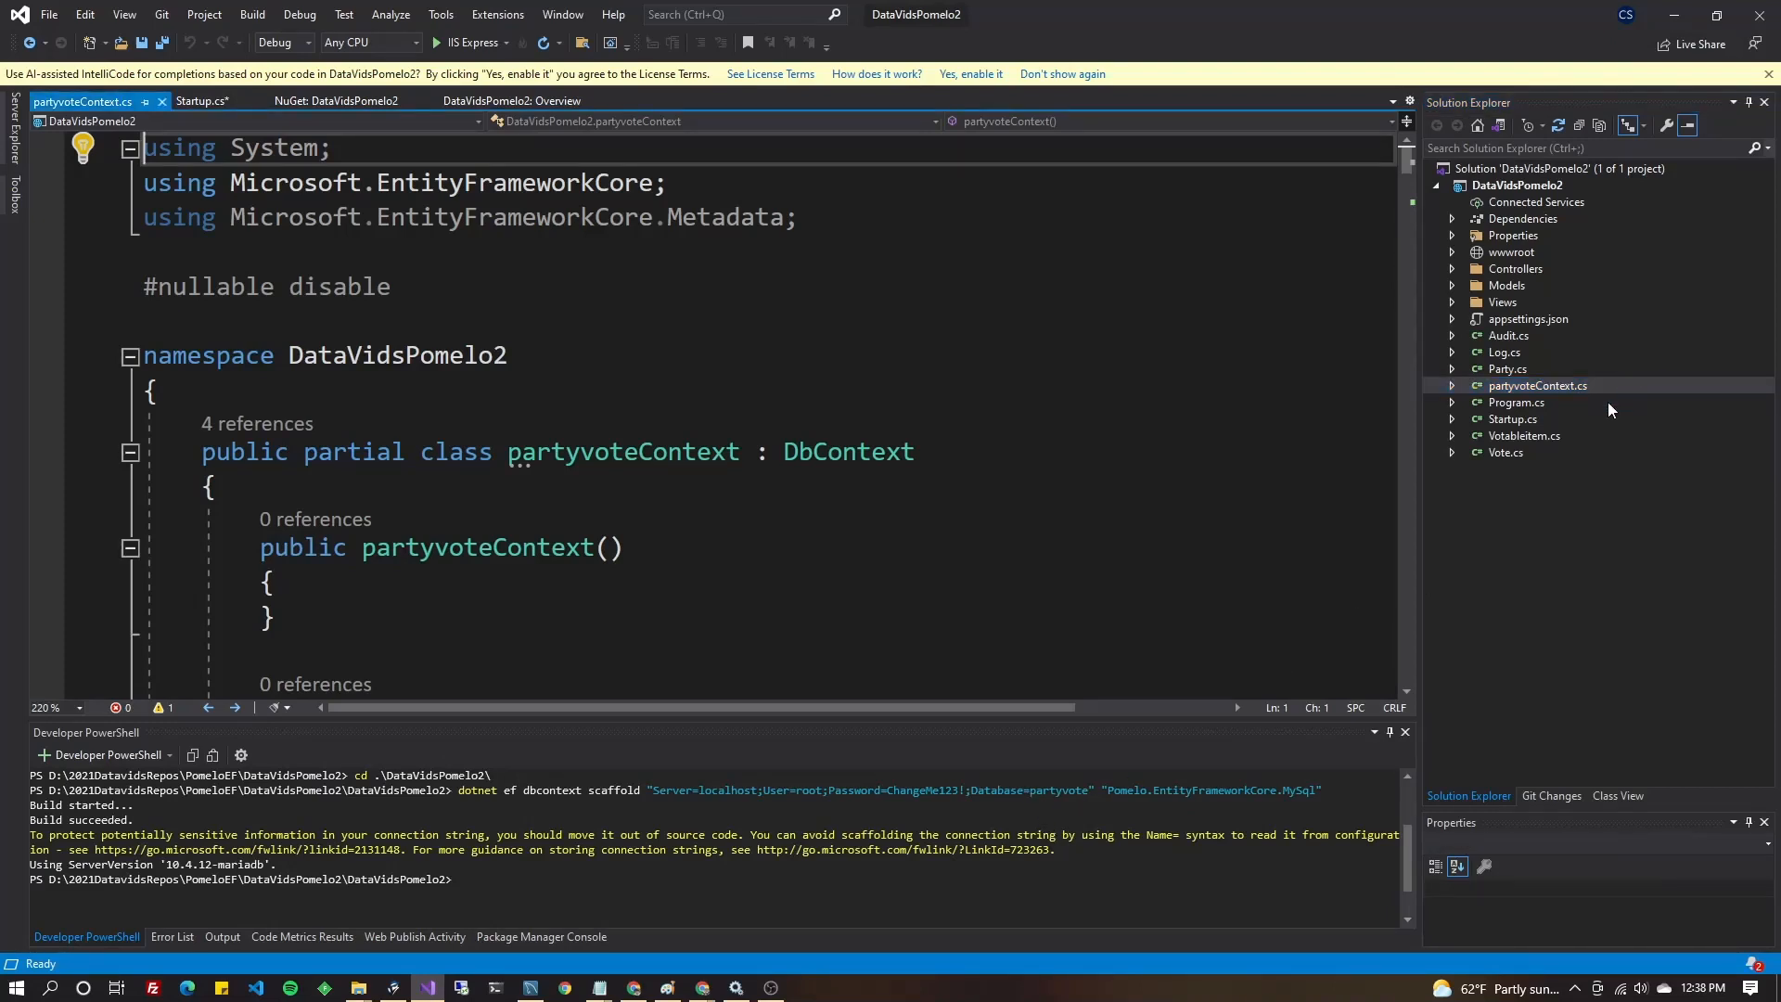
mouse_move(1600, 394)
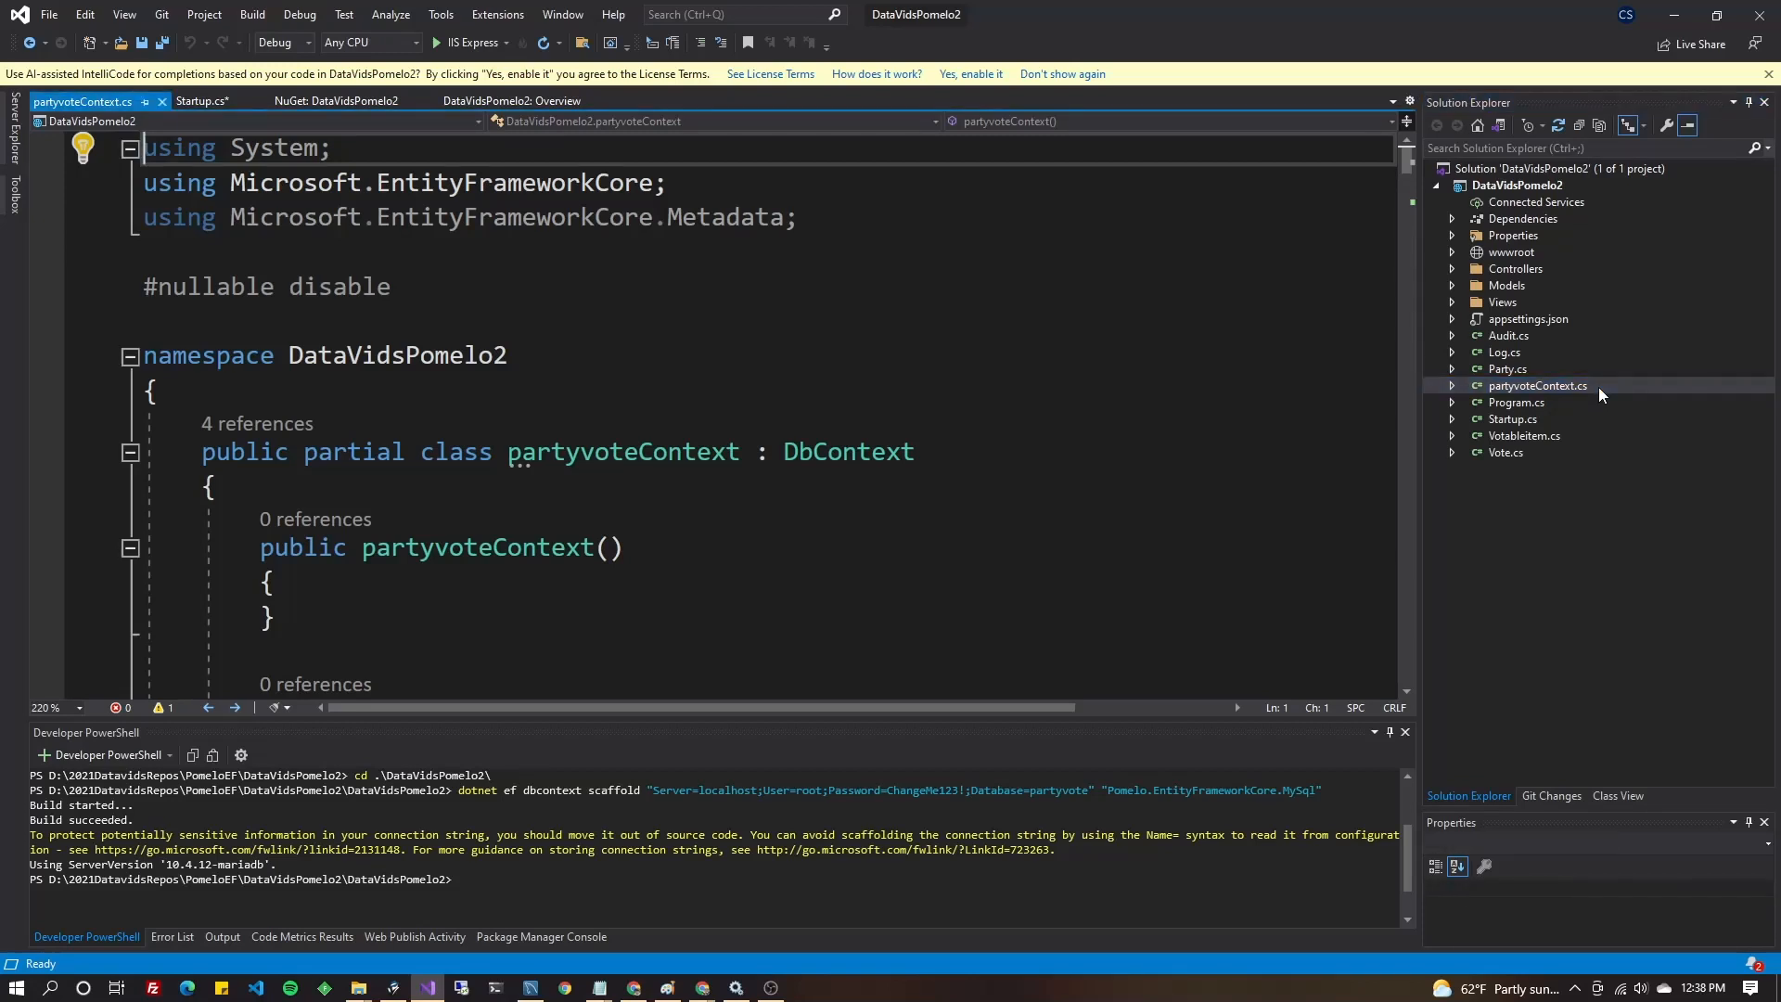
mouse_move(1550, 465)
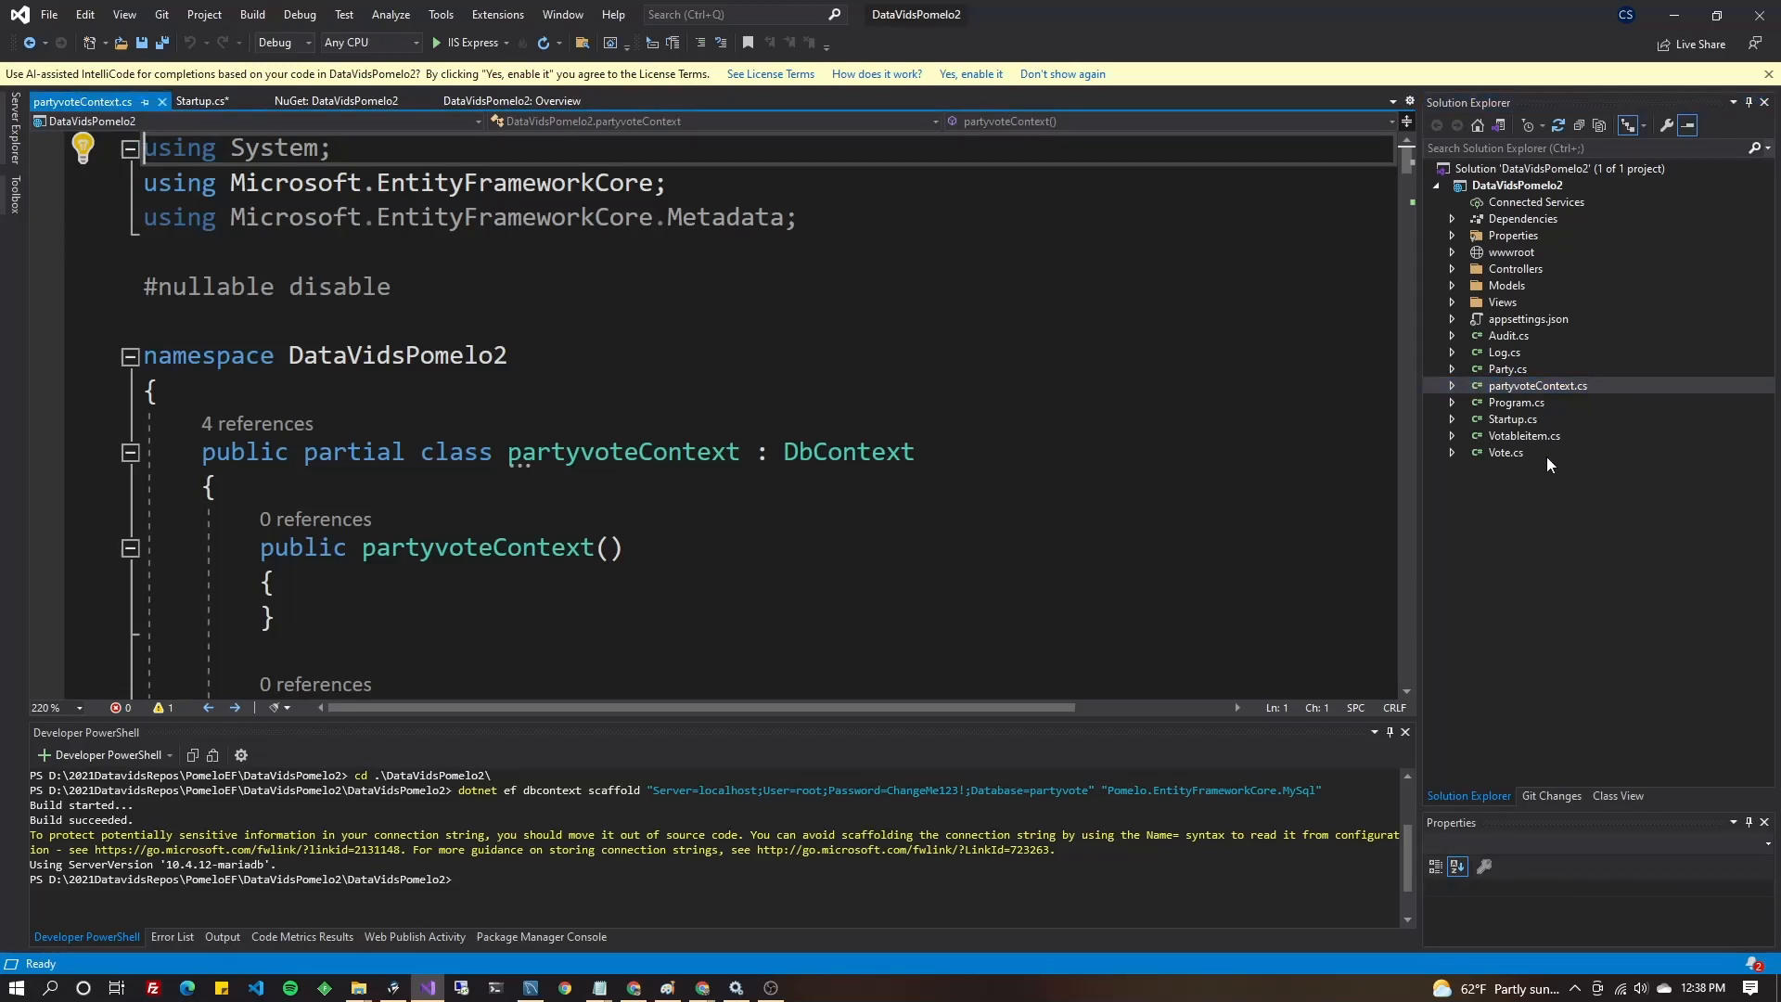
Open the Party entity class, revisit Startup.cs, then open HomeController.cs from Controllers.
click(1507, 369)
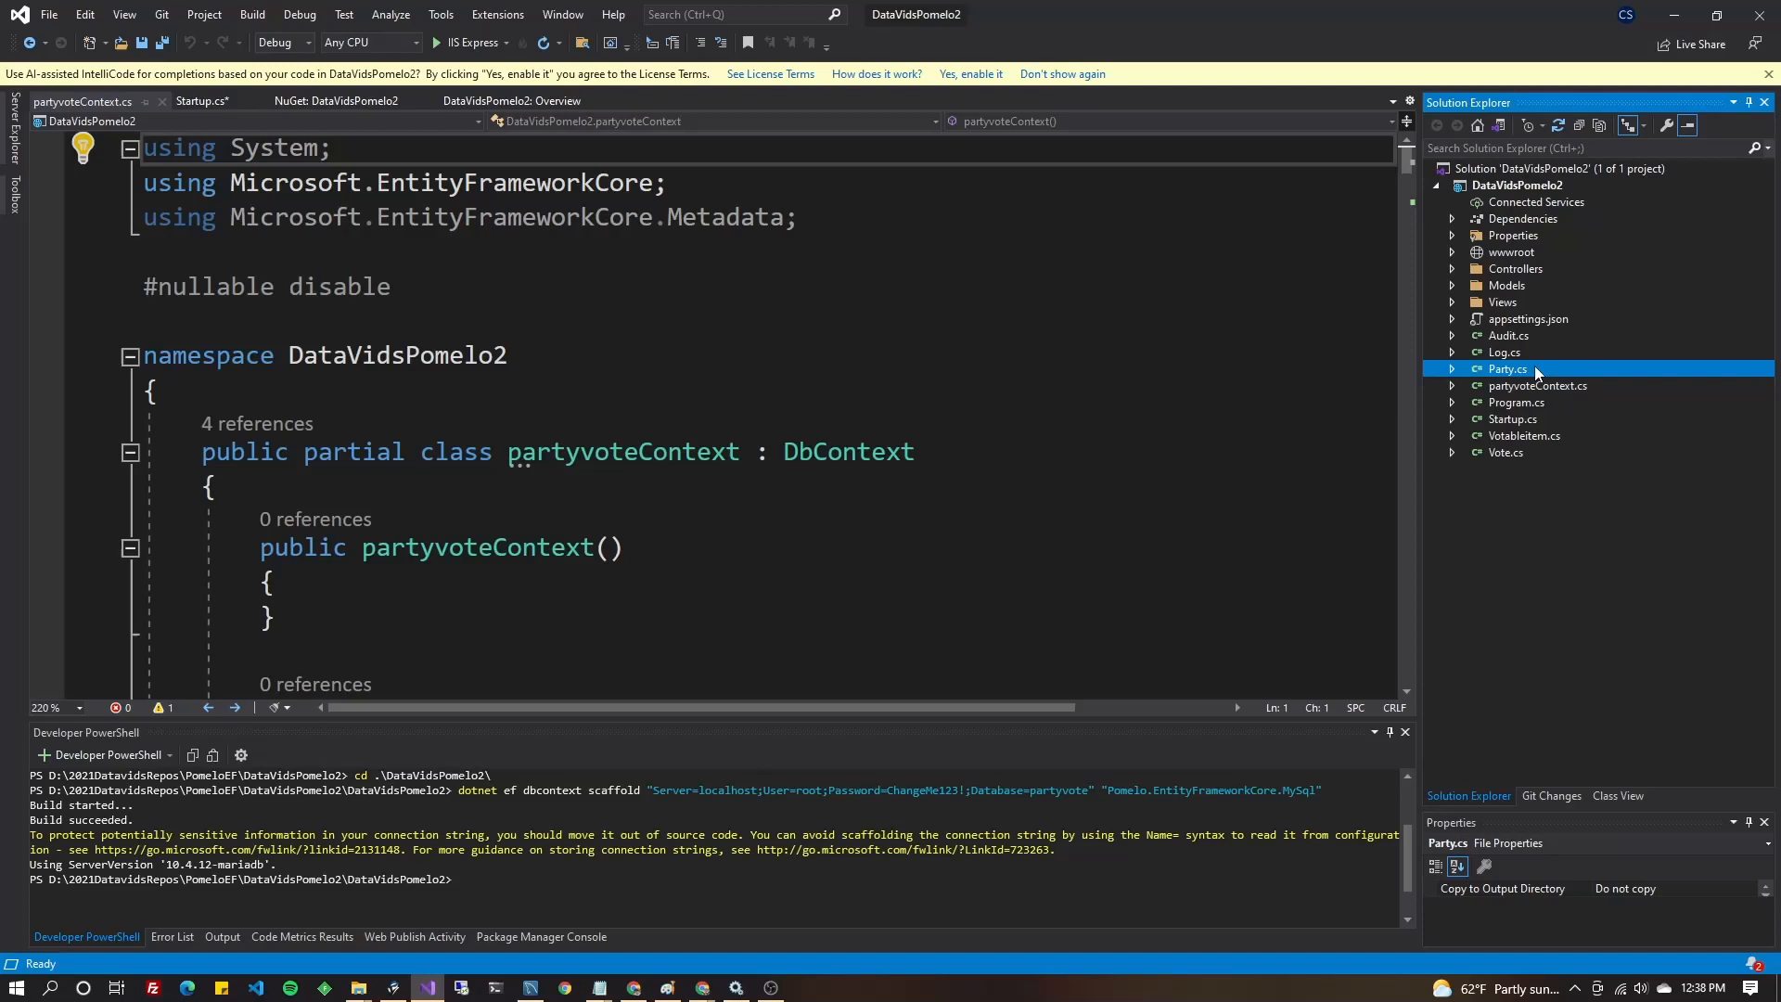
double_click(1503, 351)
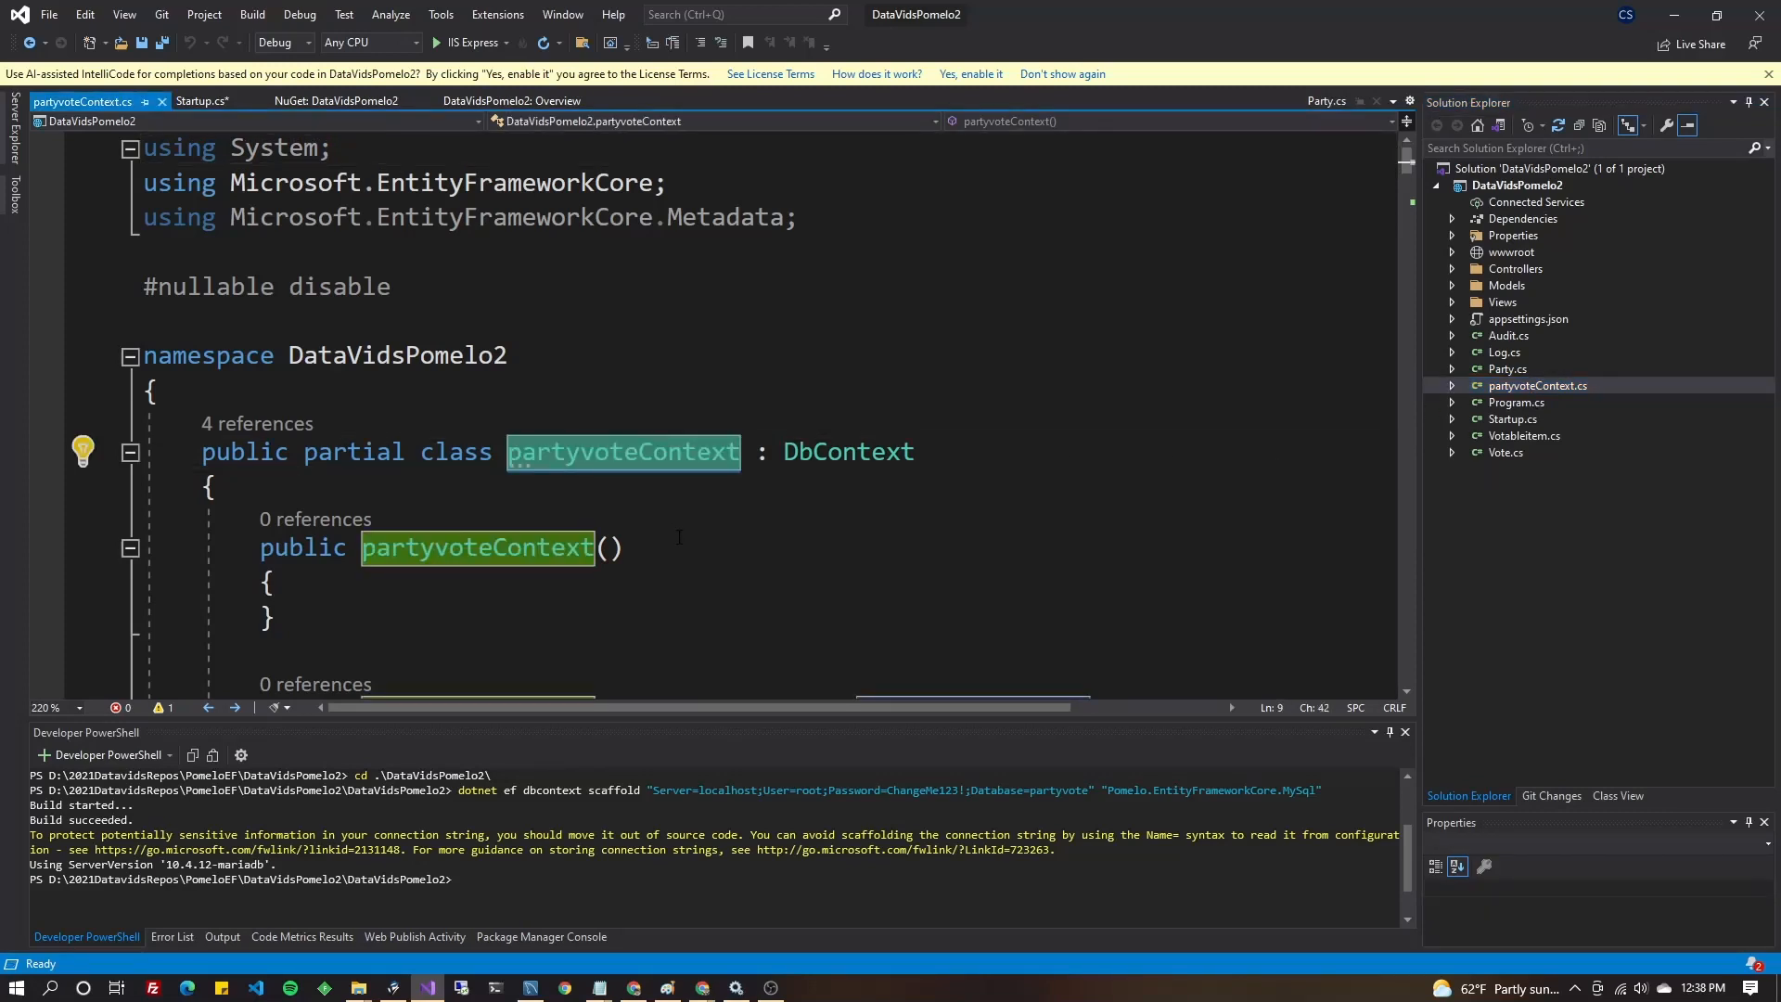
click(181, 101)
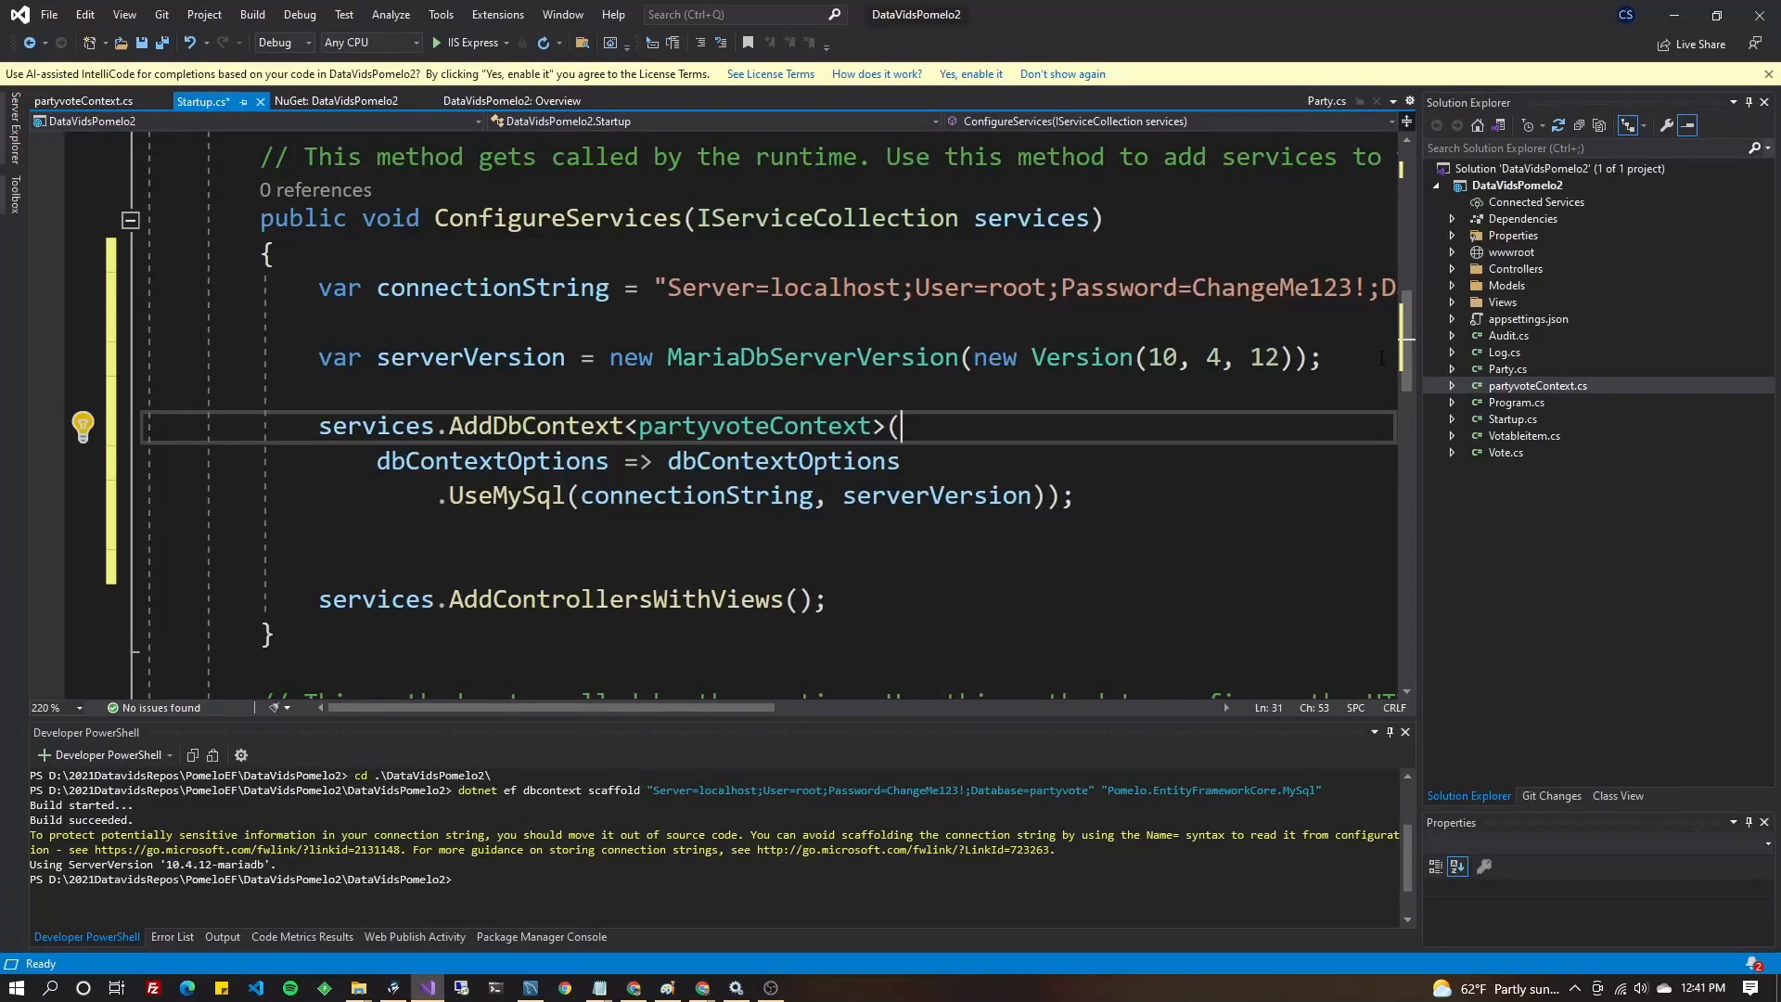
double_click(1515, 268)
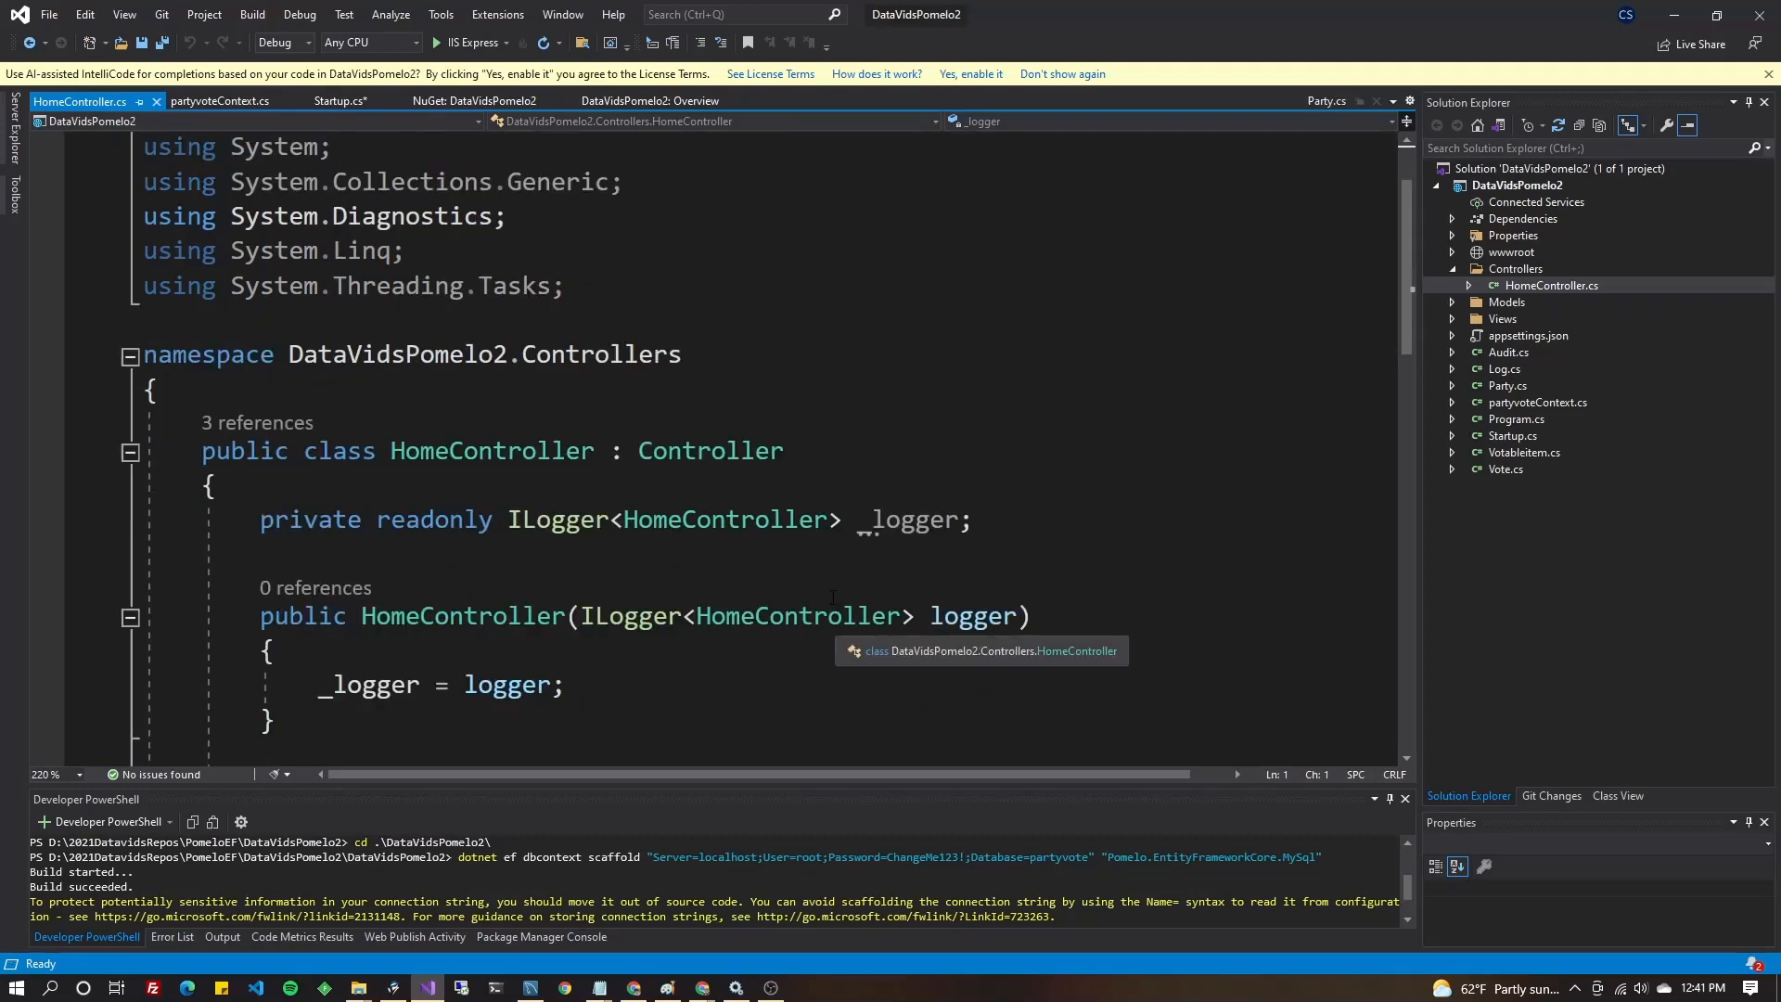
Add a readonly partyvoteContext _context field, constructor parameter, and _context = context assignment.
scroll(down, 3)
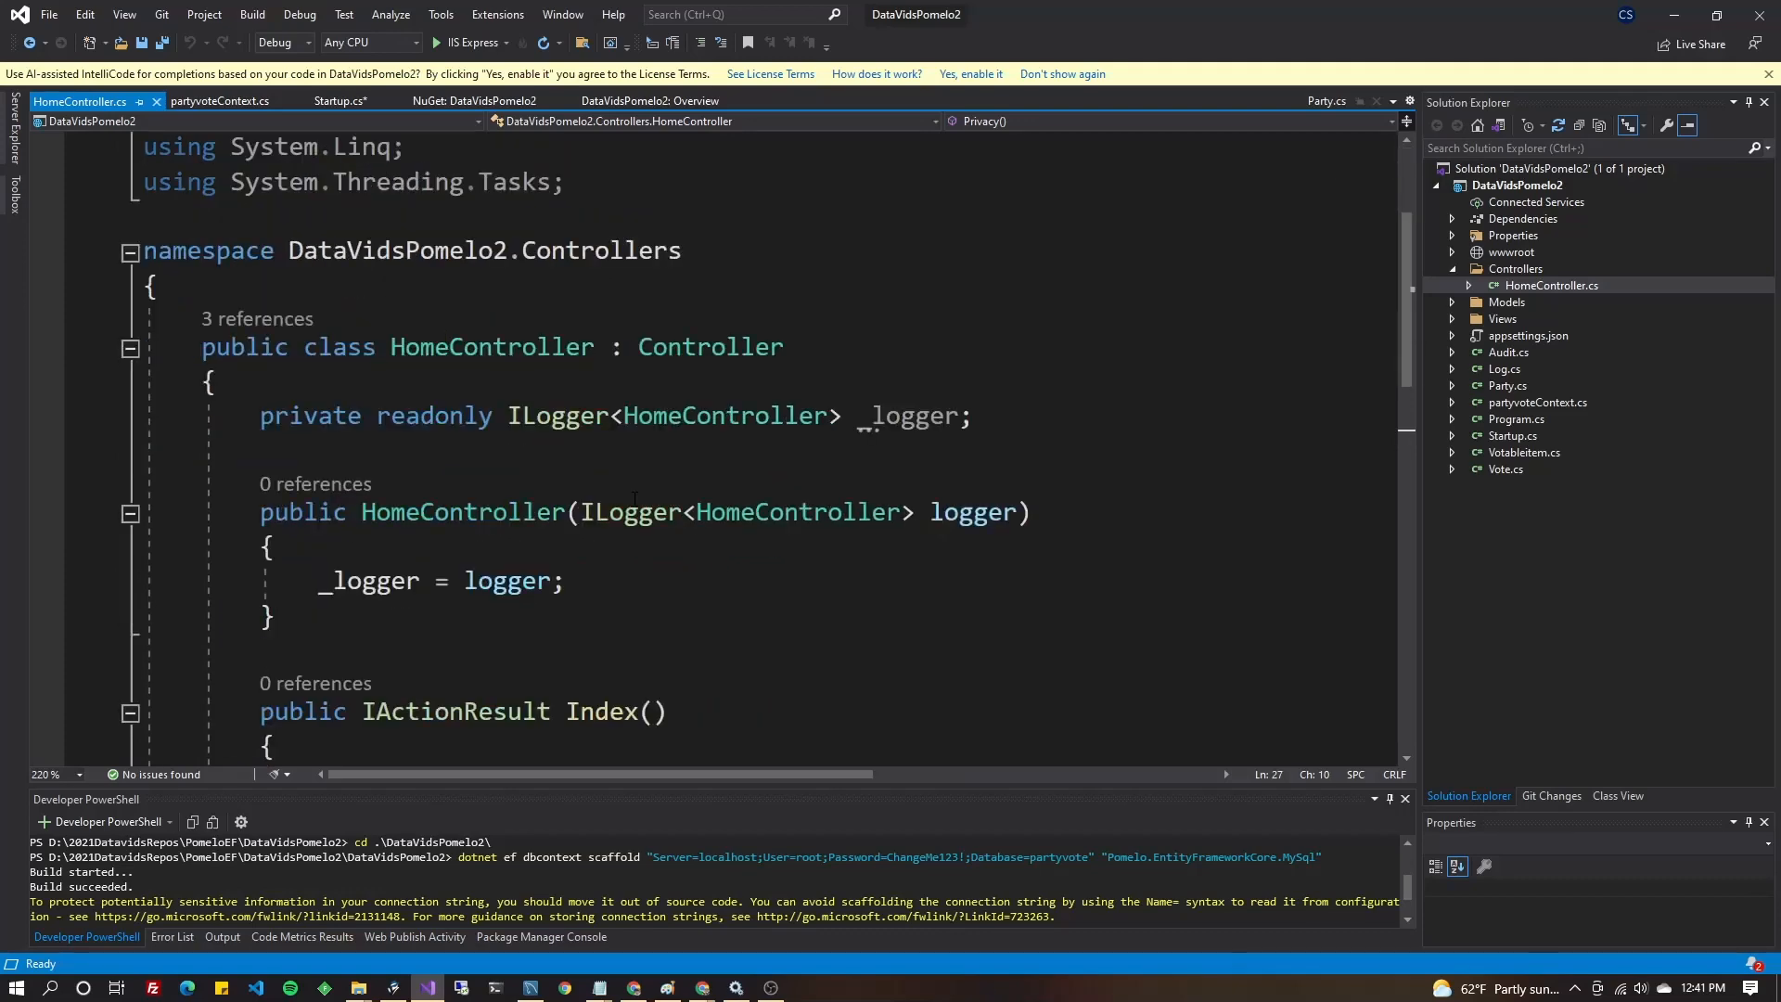
text(private readonly partyvoteContext _context;)
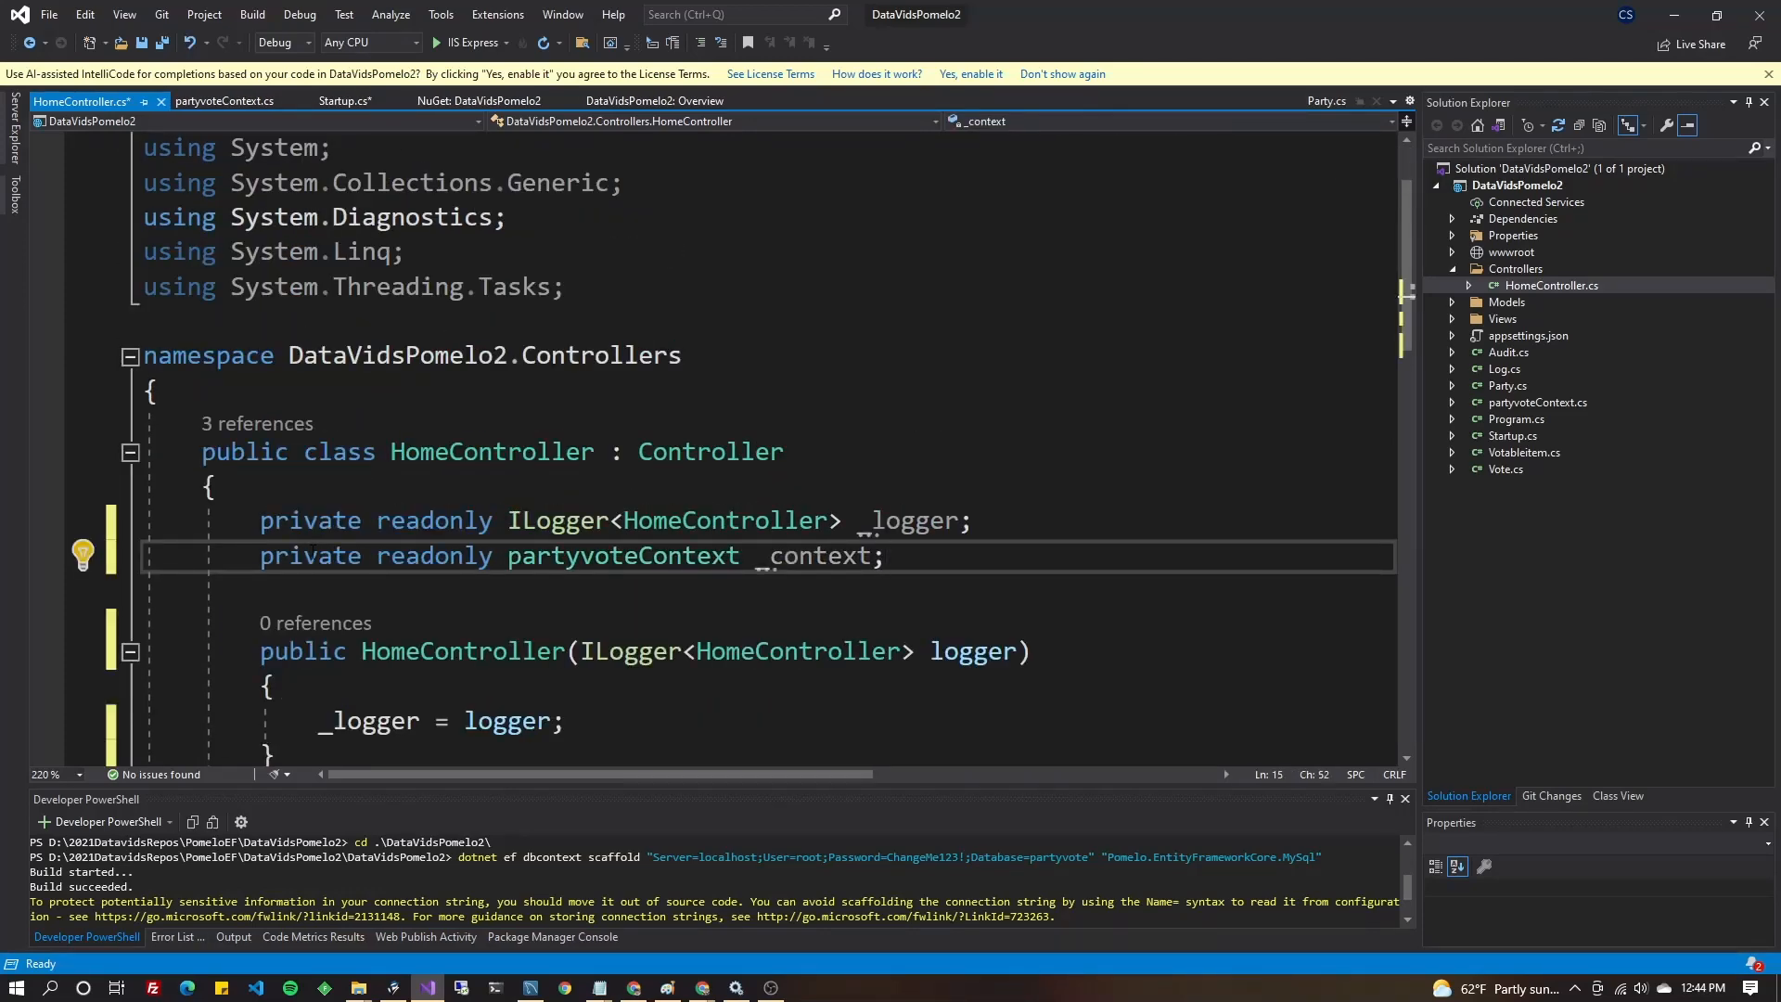
double_click(623, 556)
text(, )
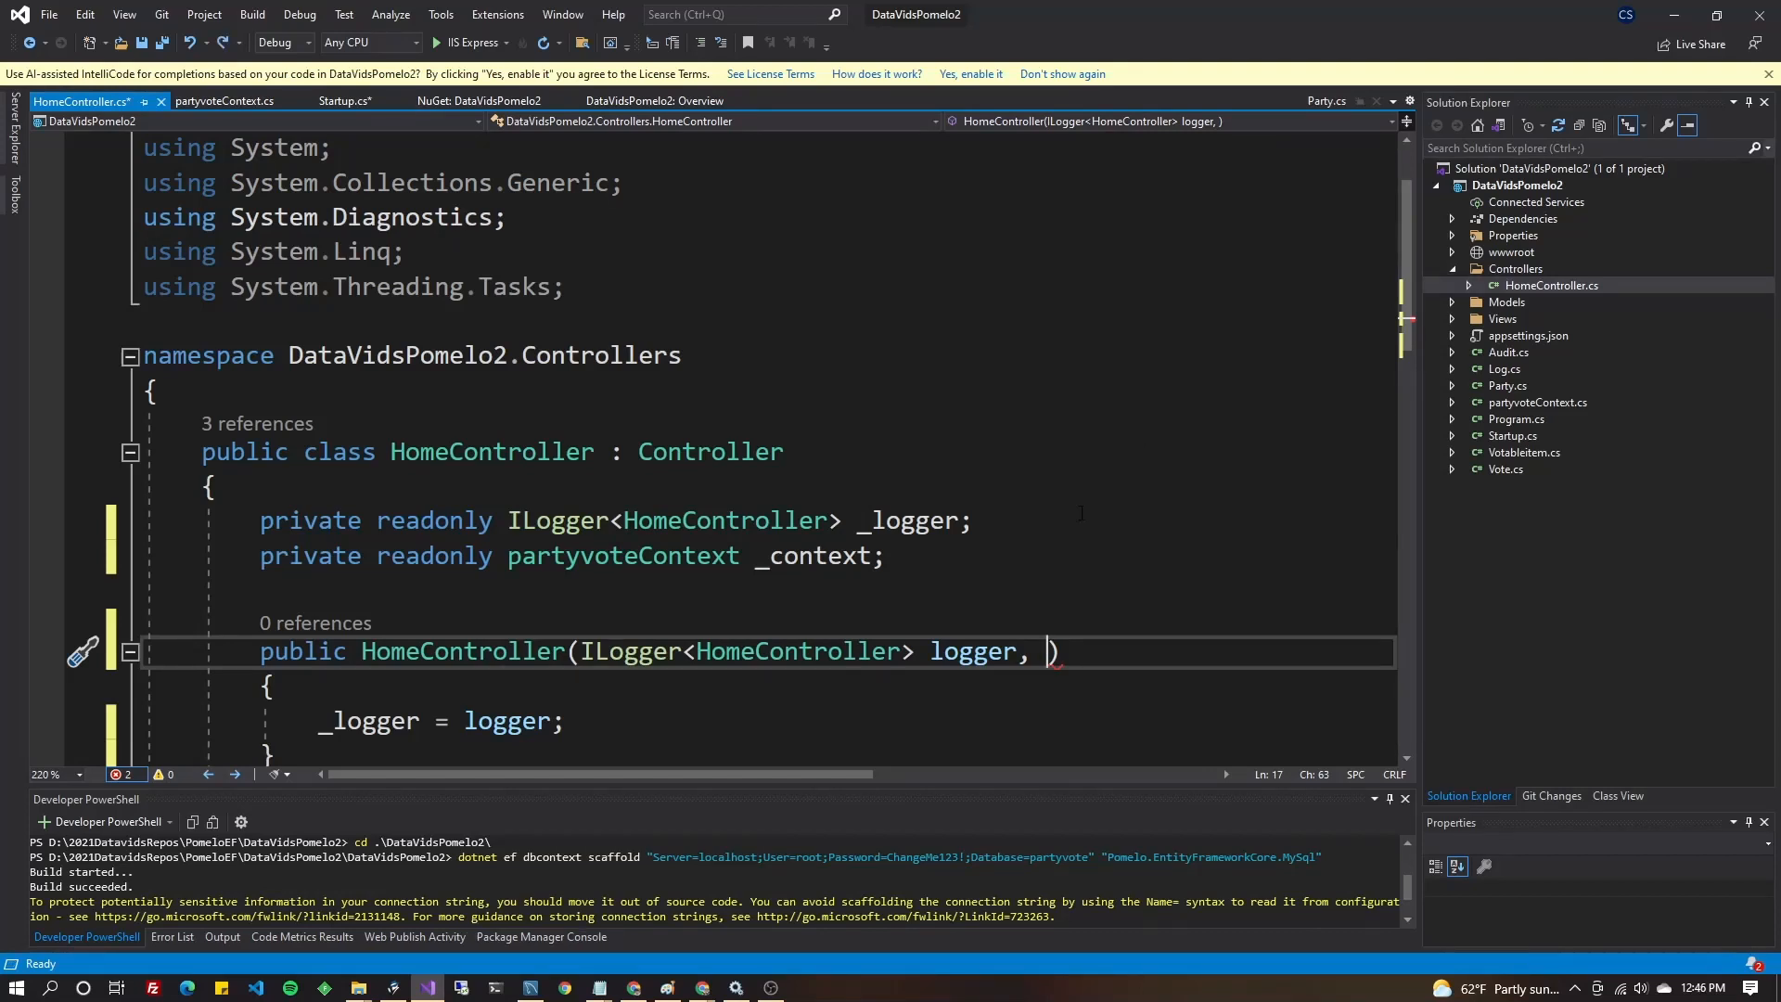
text(partyvoteContext _context)
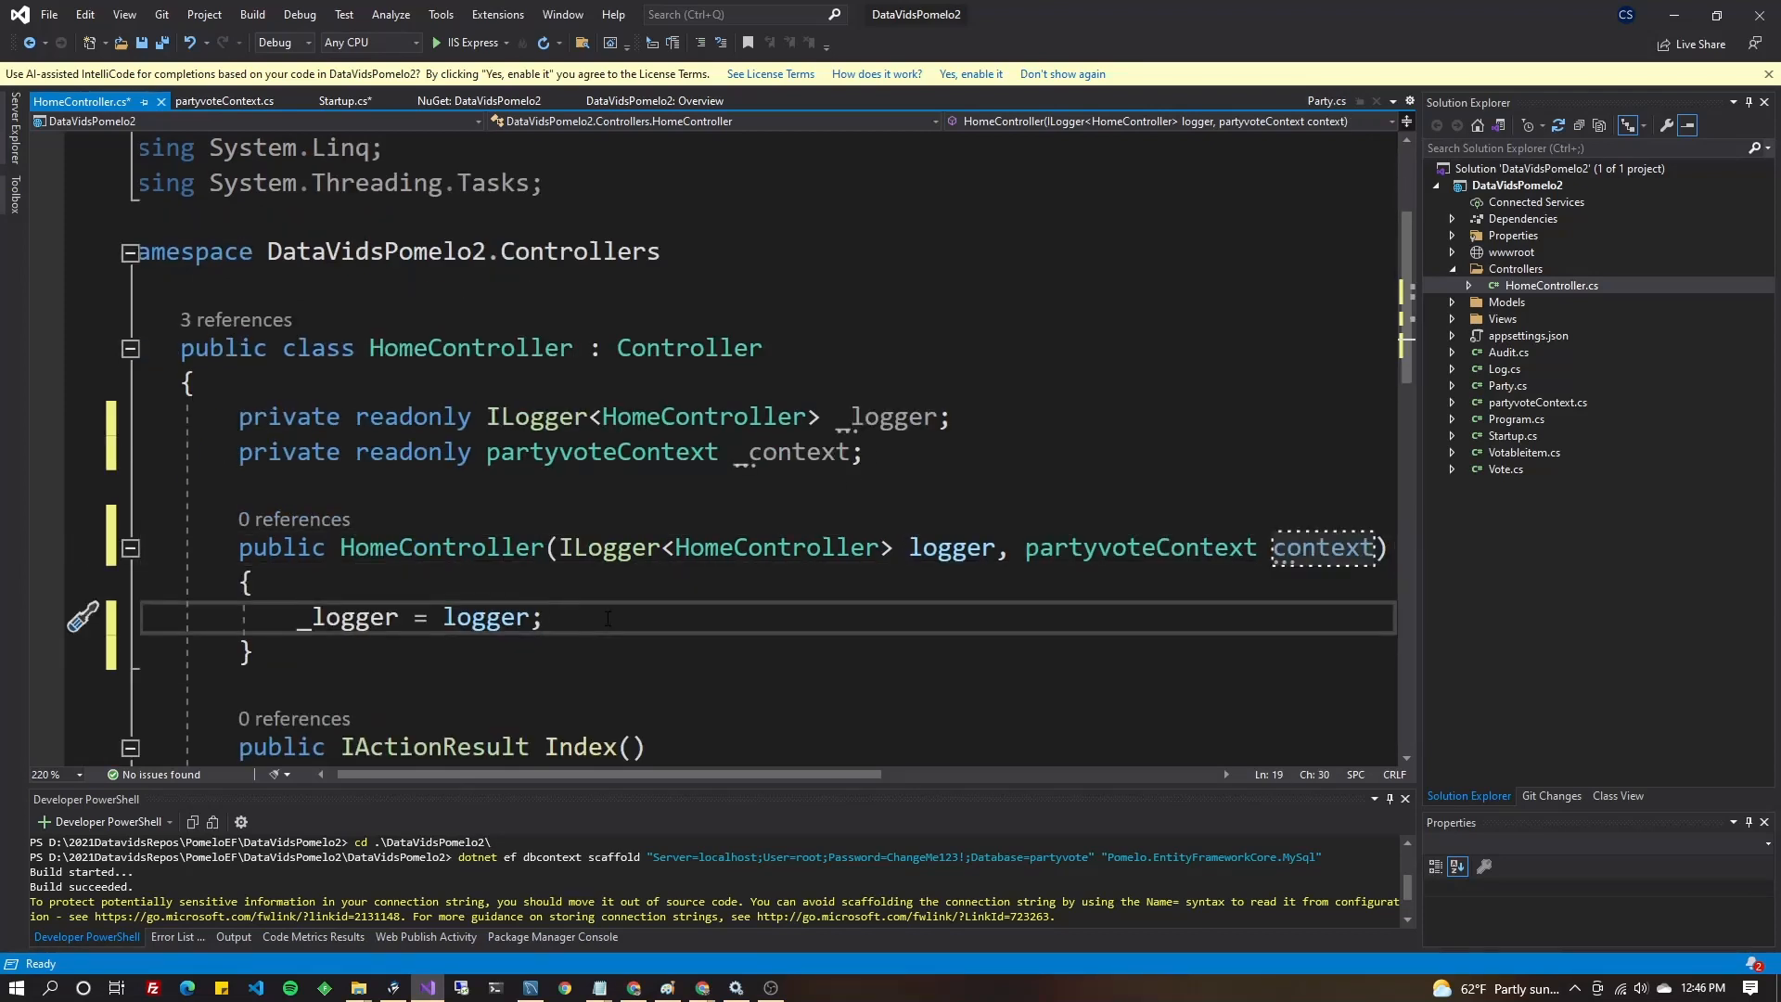
key(Enter)
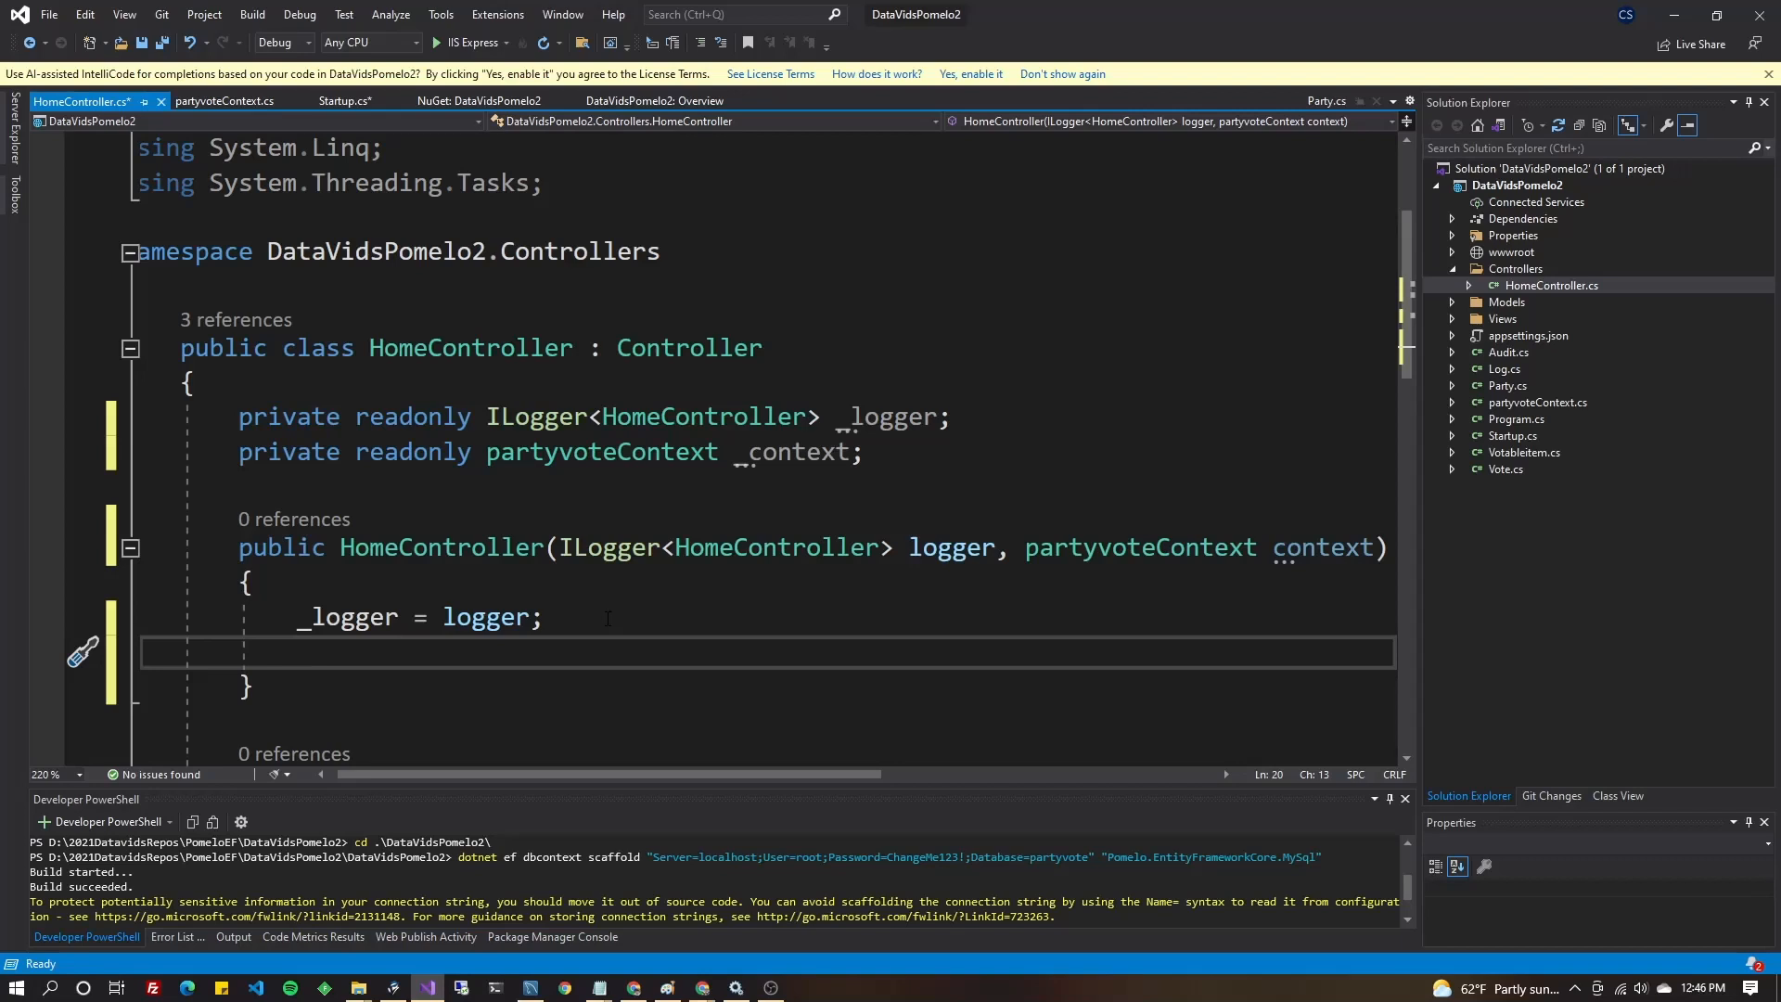
text(_context =)
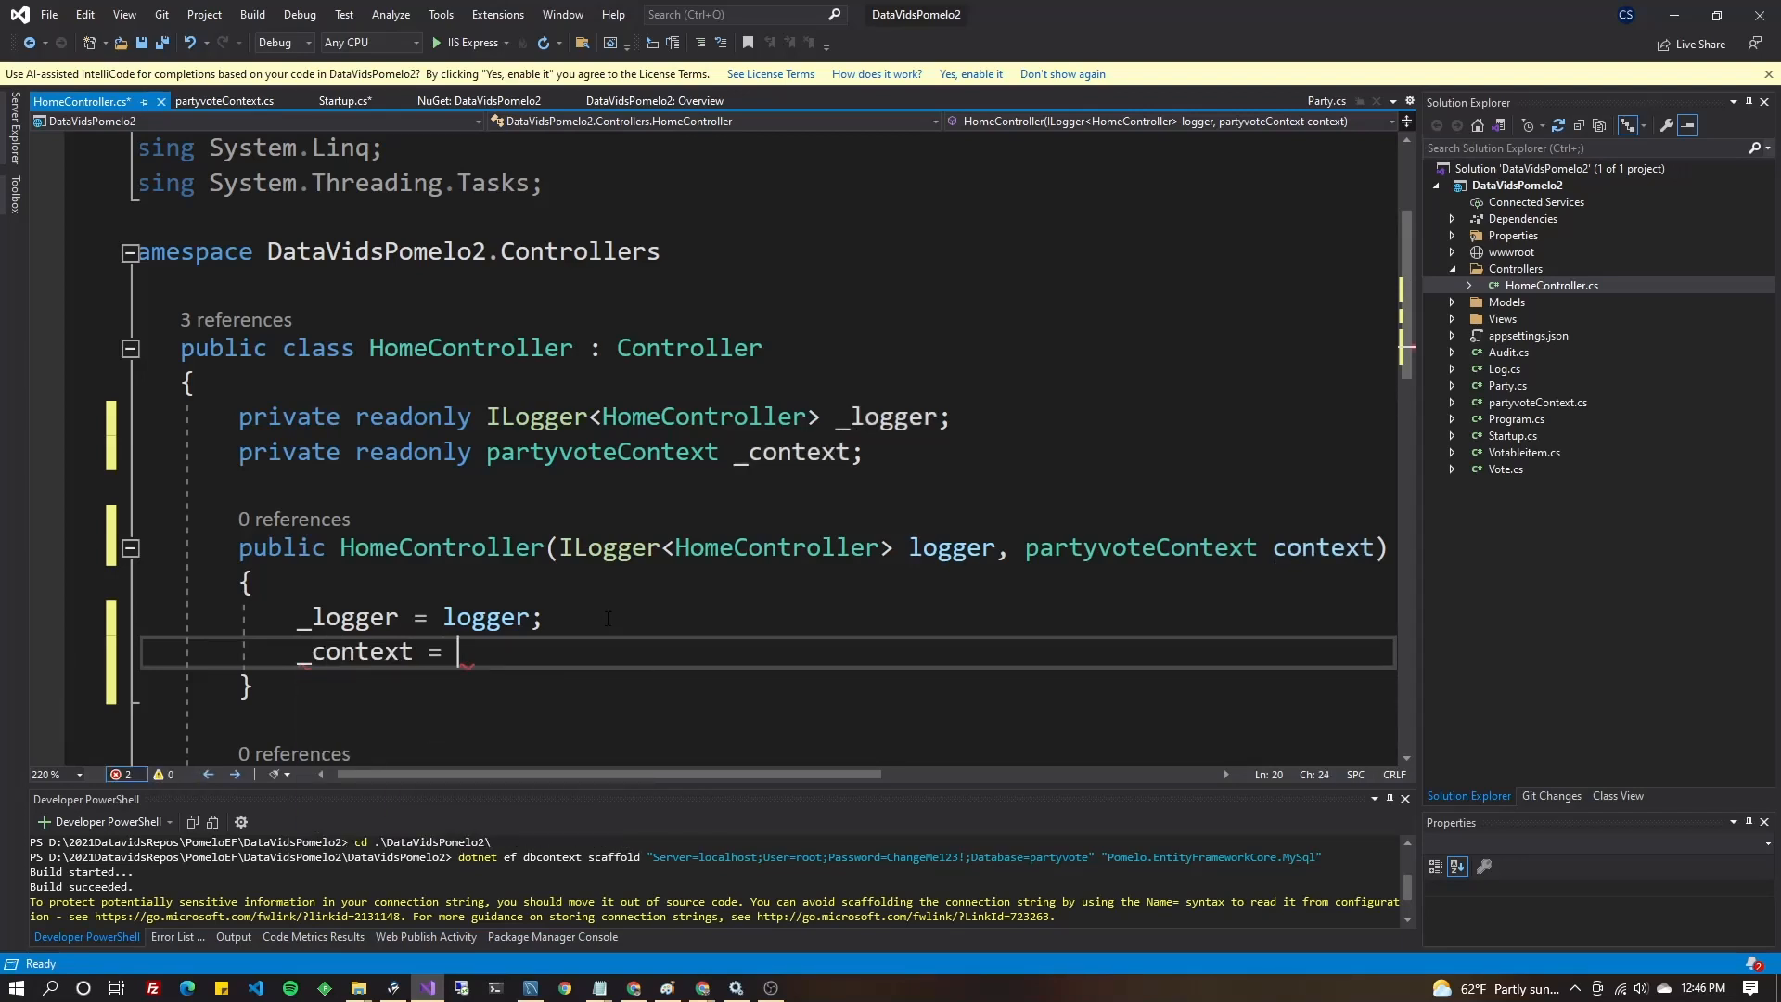
text(context;)
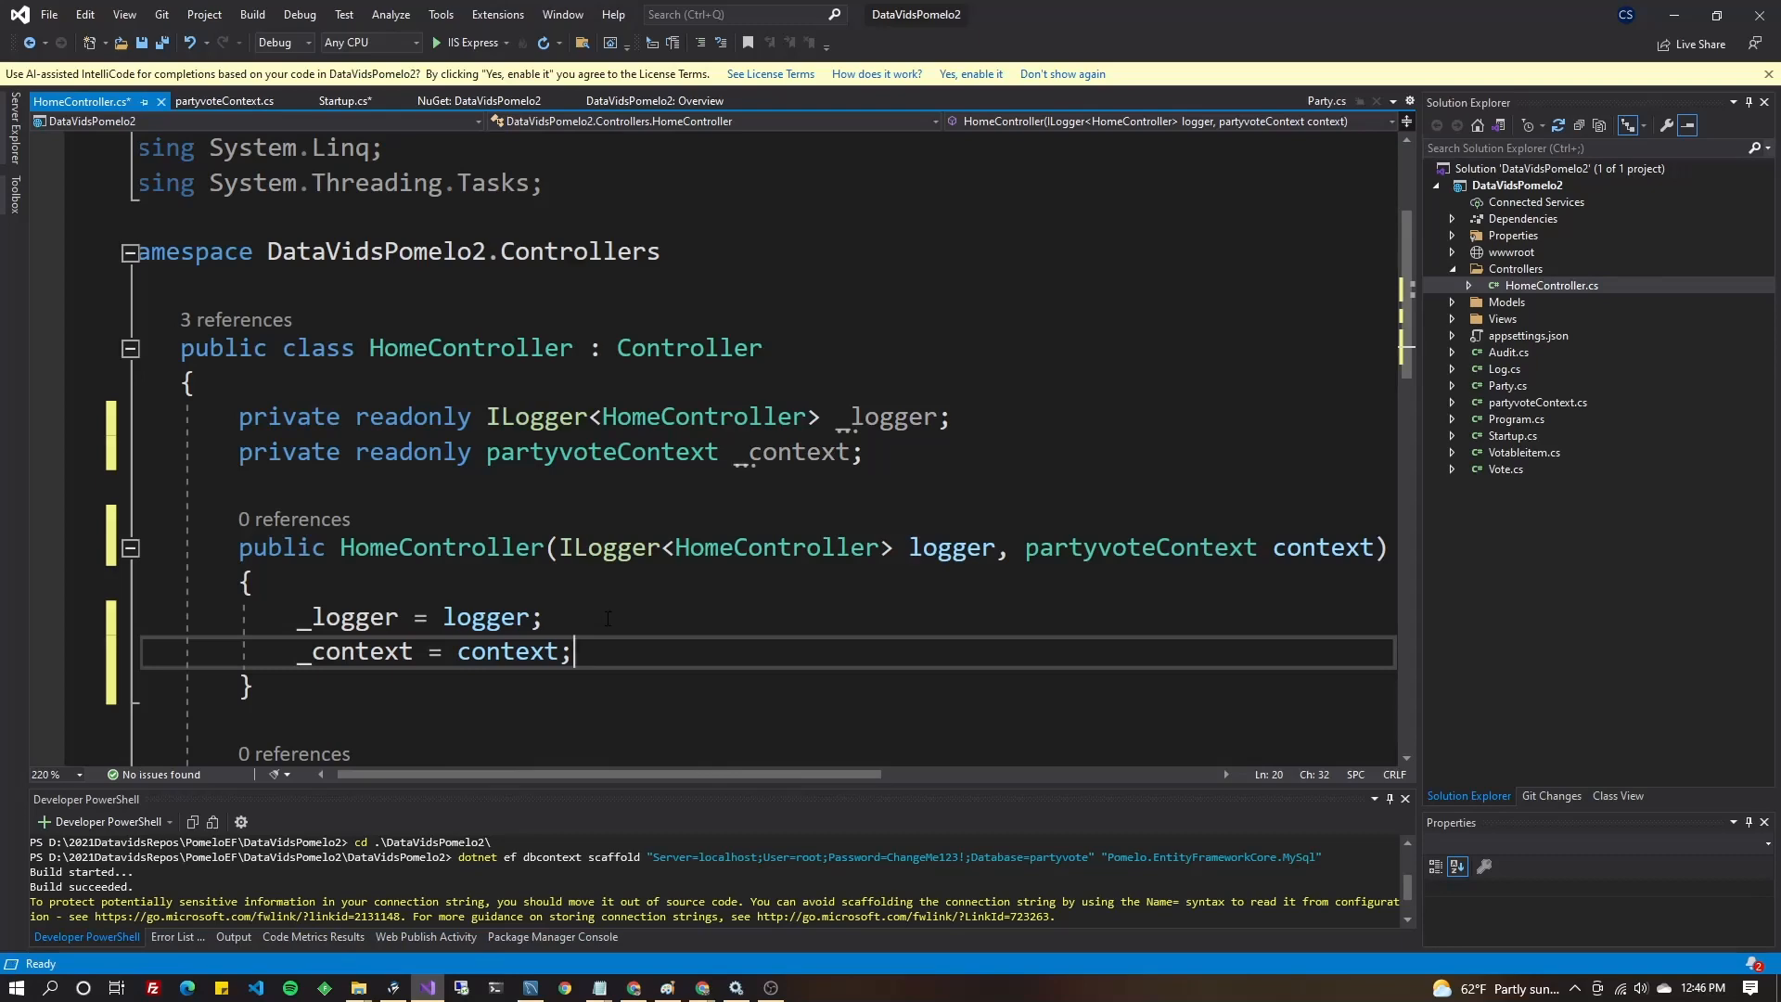
scroll(down, 3)
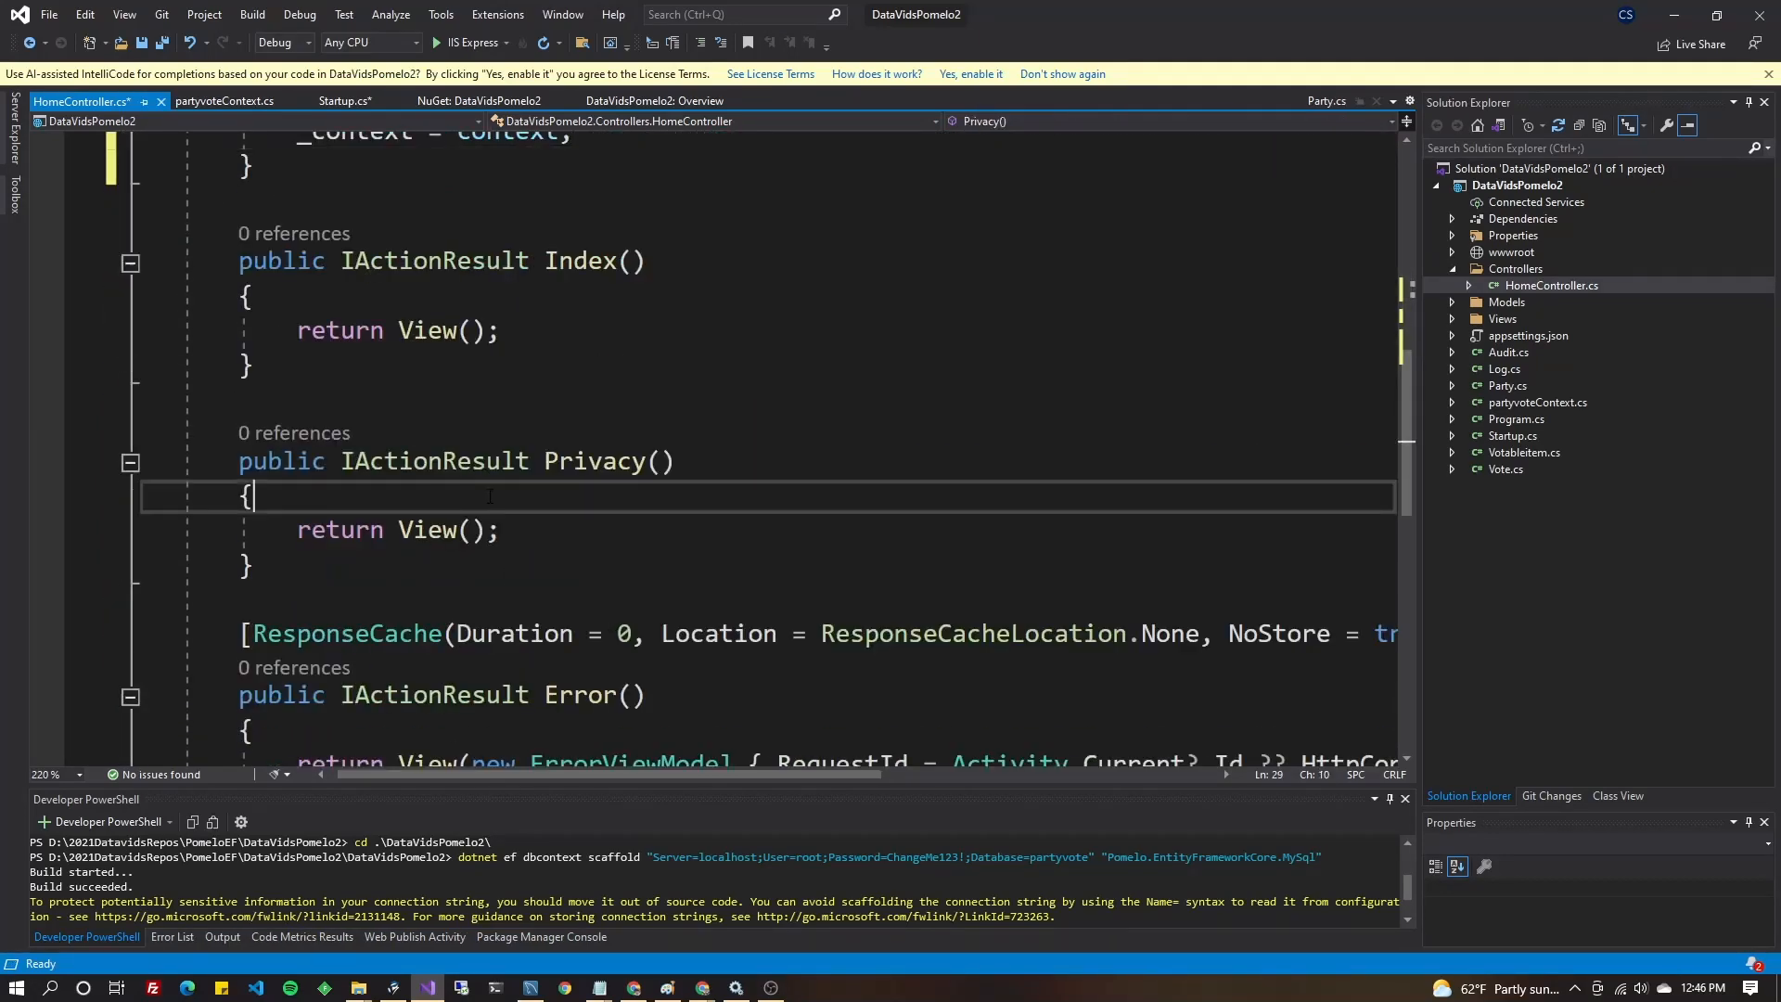
In Privacy, write var mydata = _context.Votableitems.Select(x => x.Width).ToList();.
key(Enter)
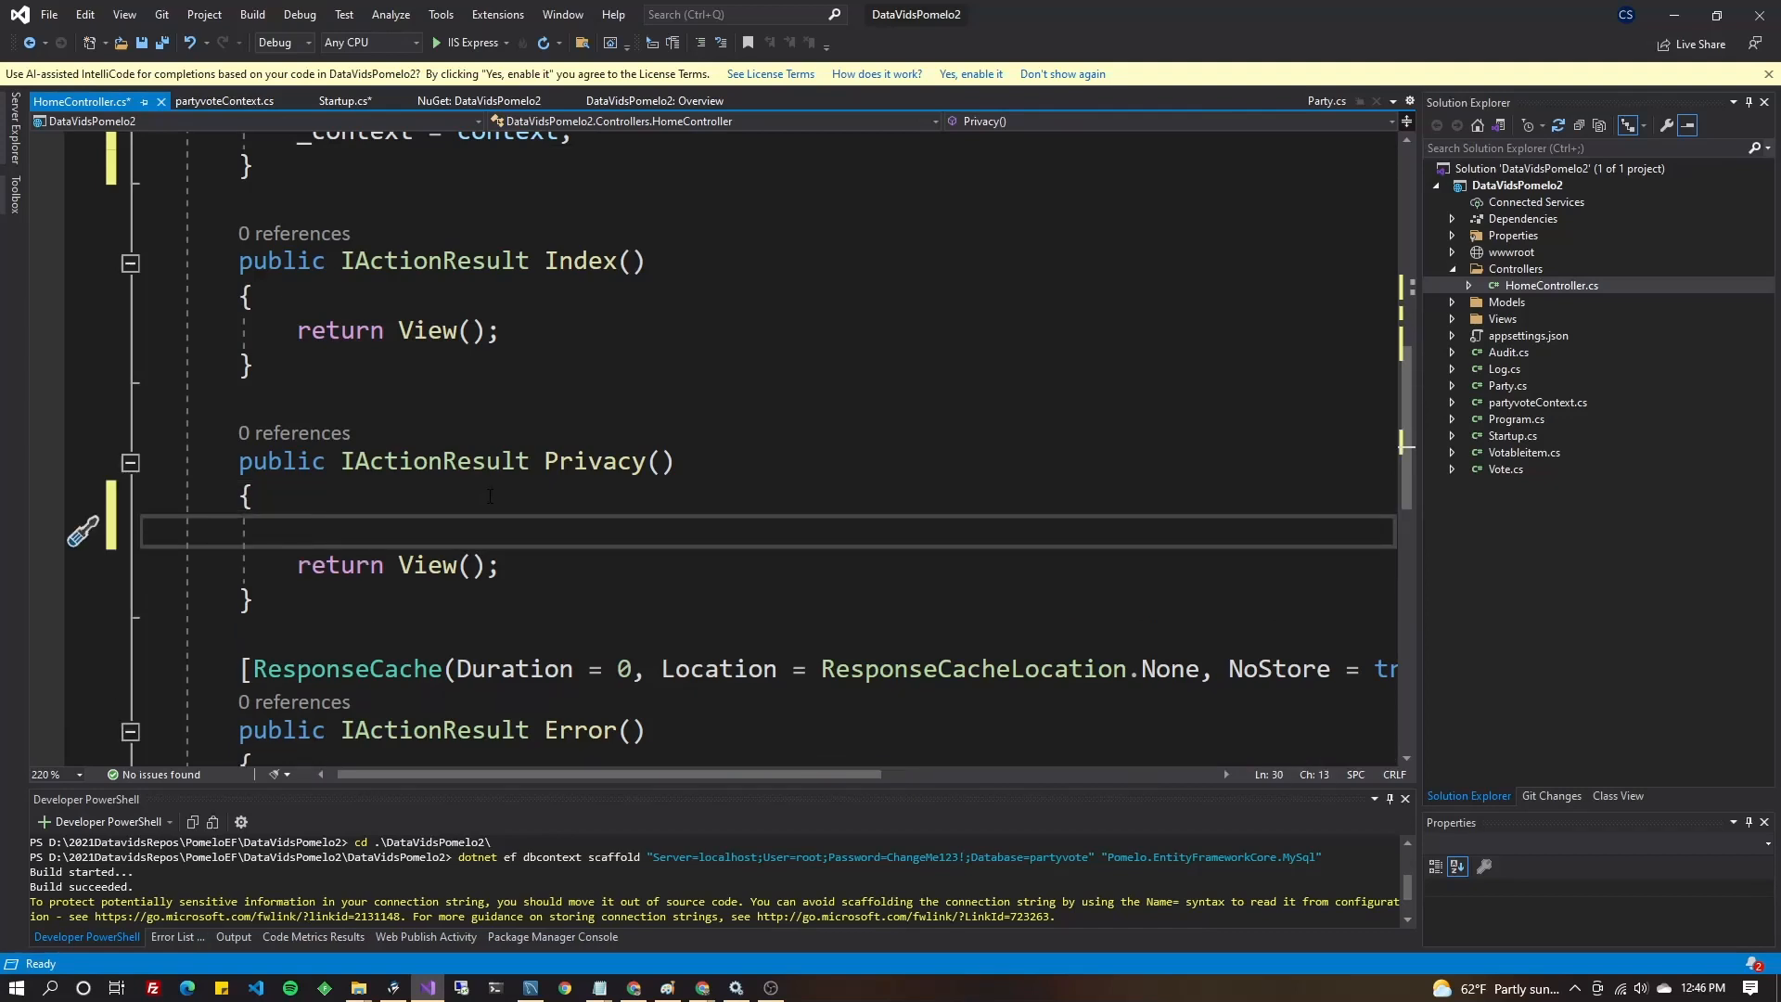
text(var)
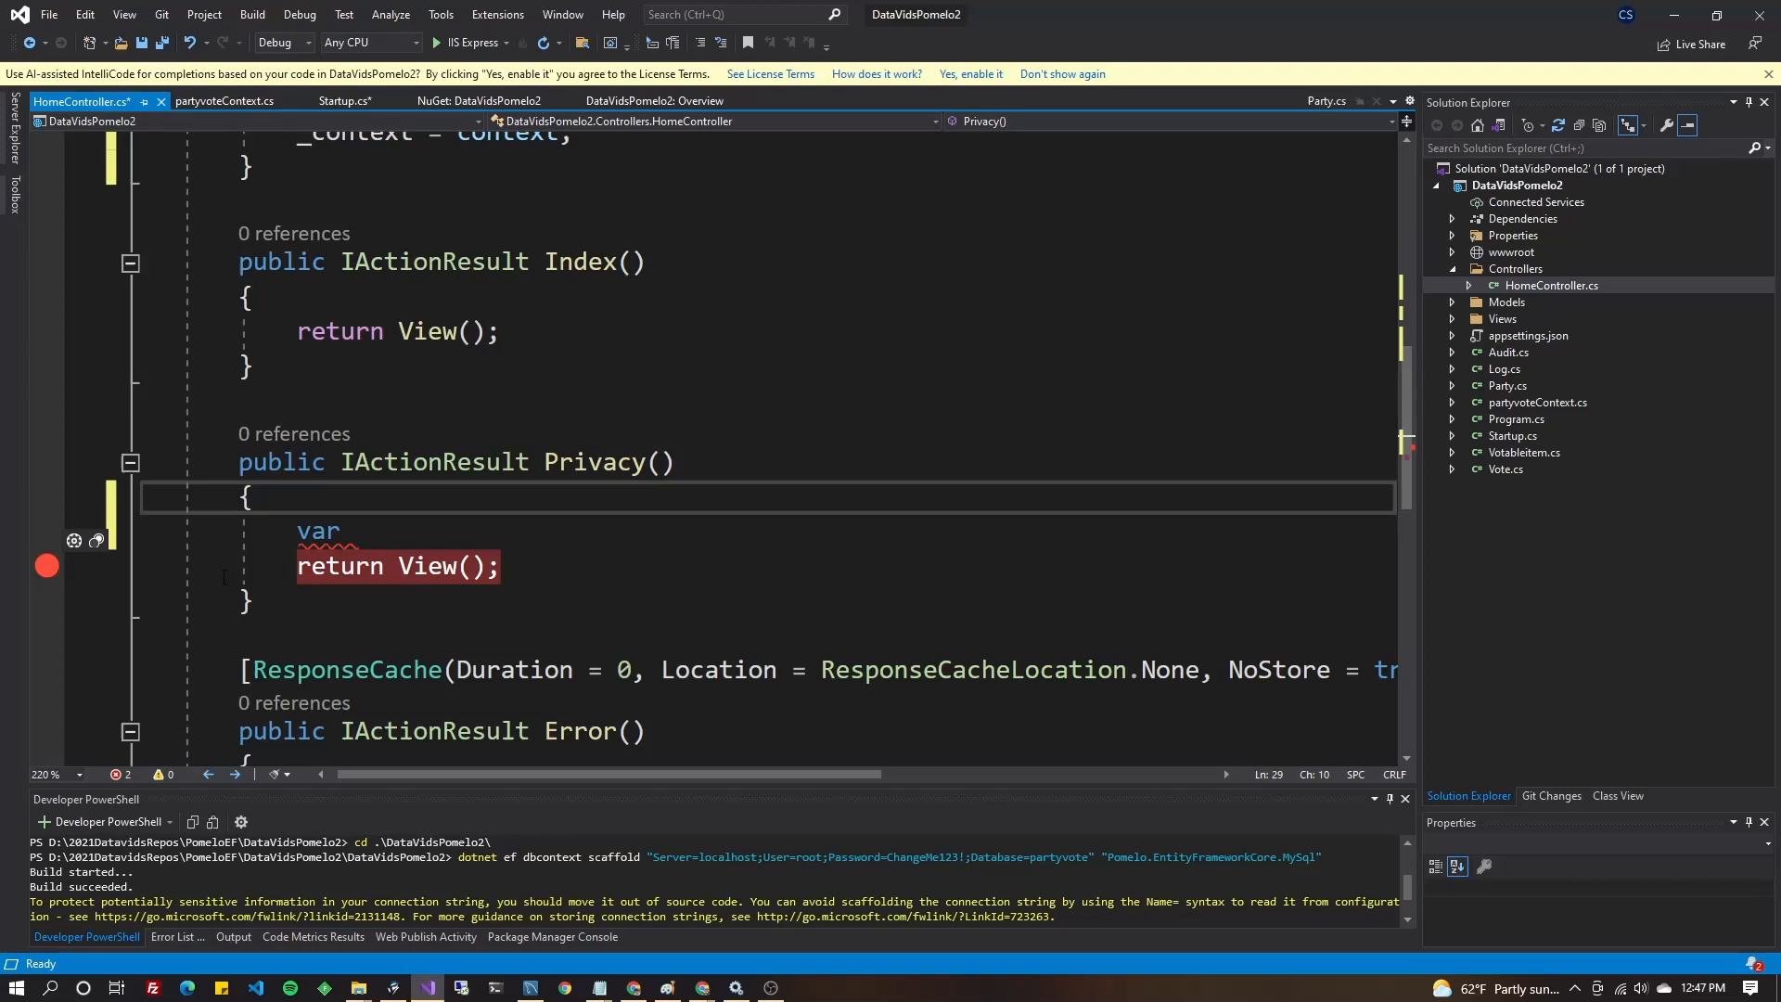
text(m)
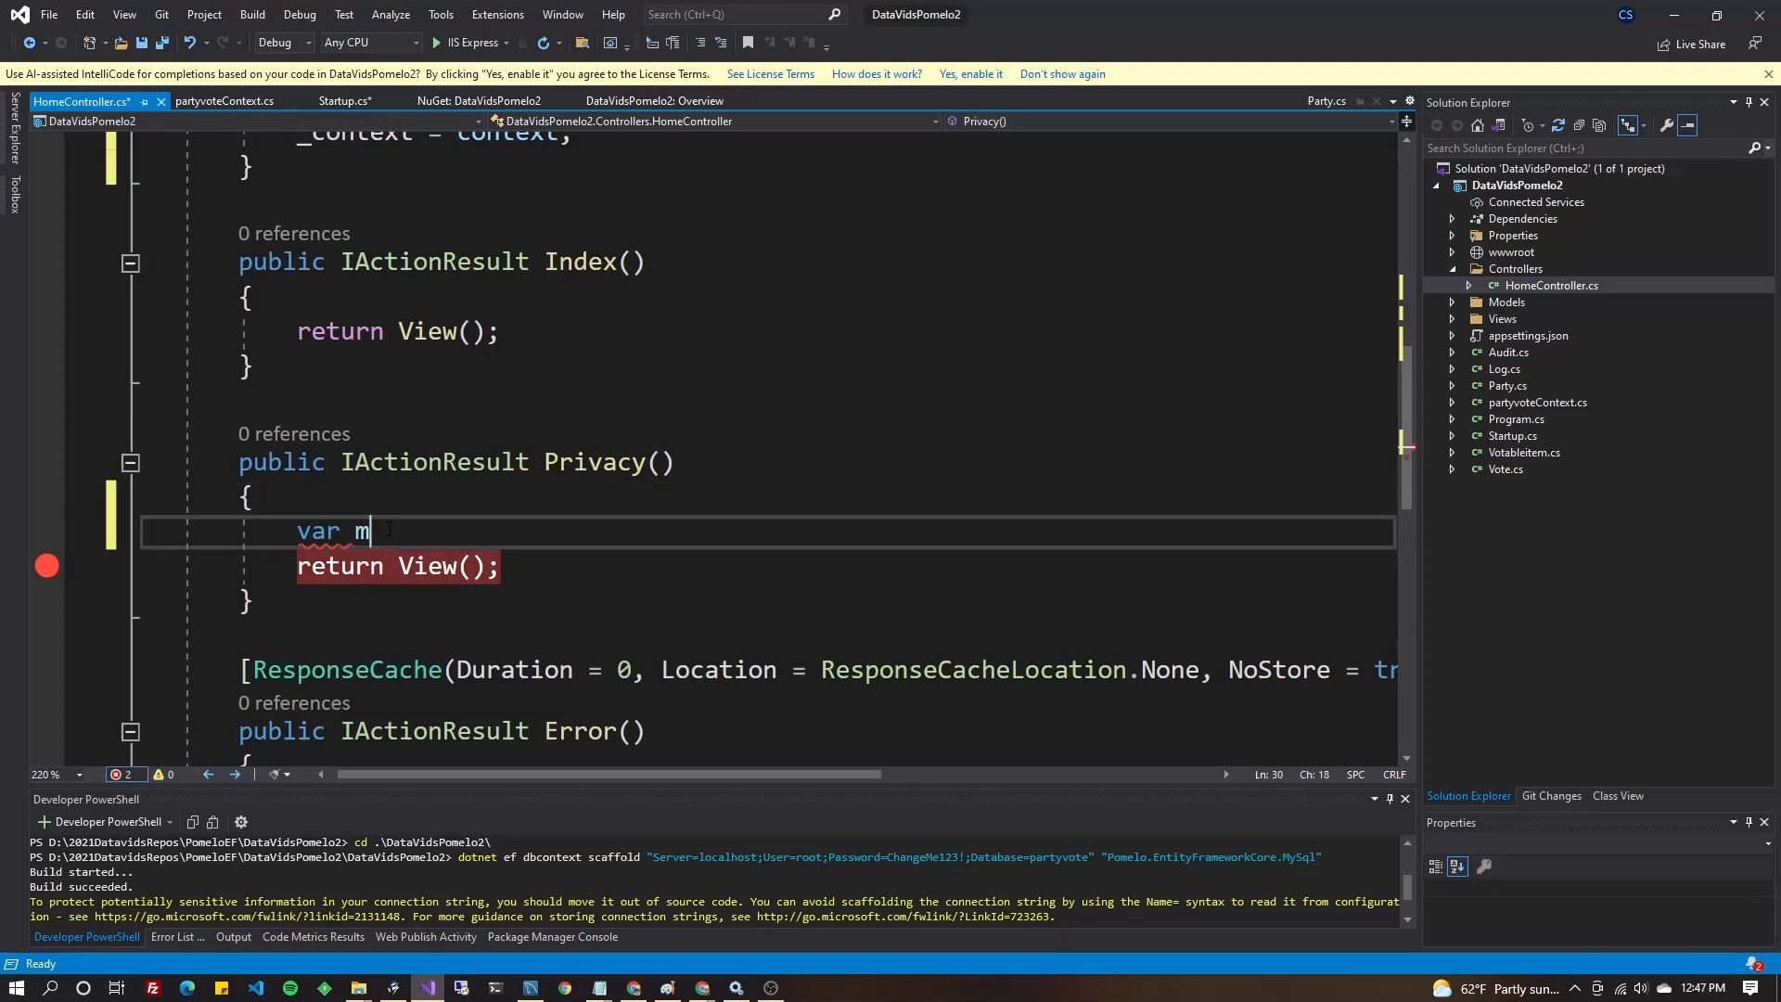
text(ydata = co)
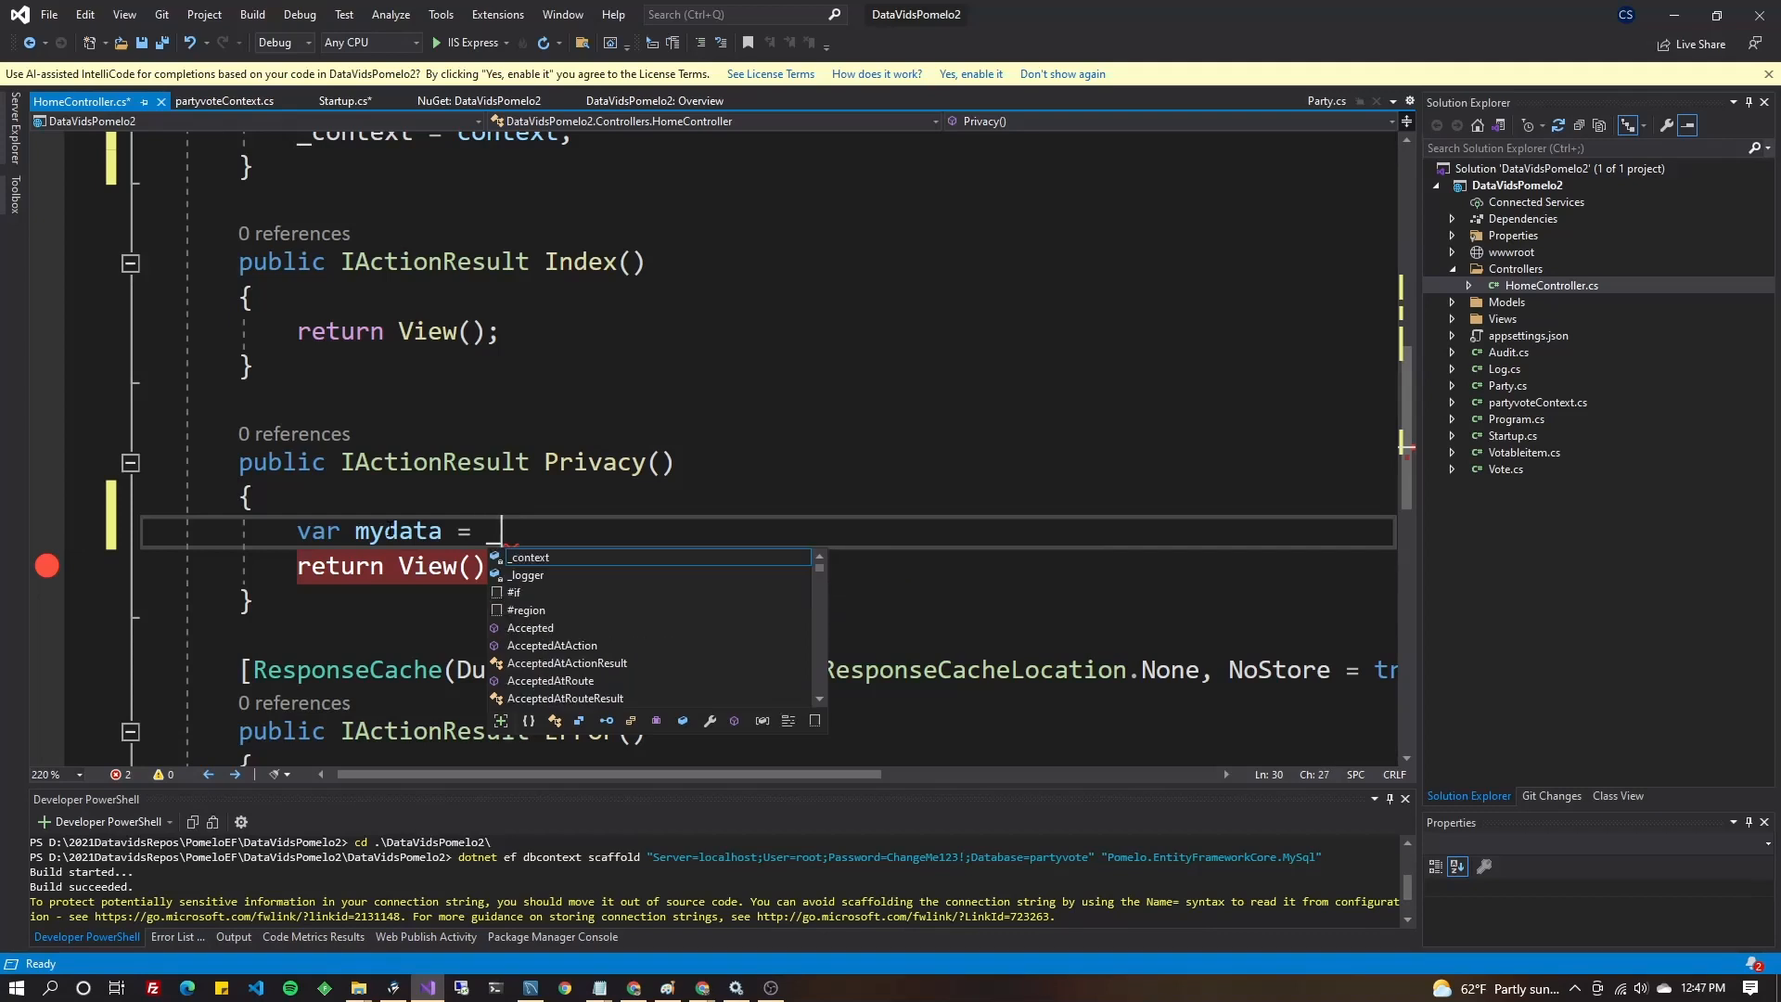
text(_context.)
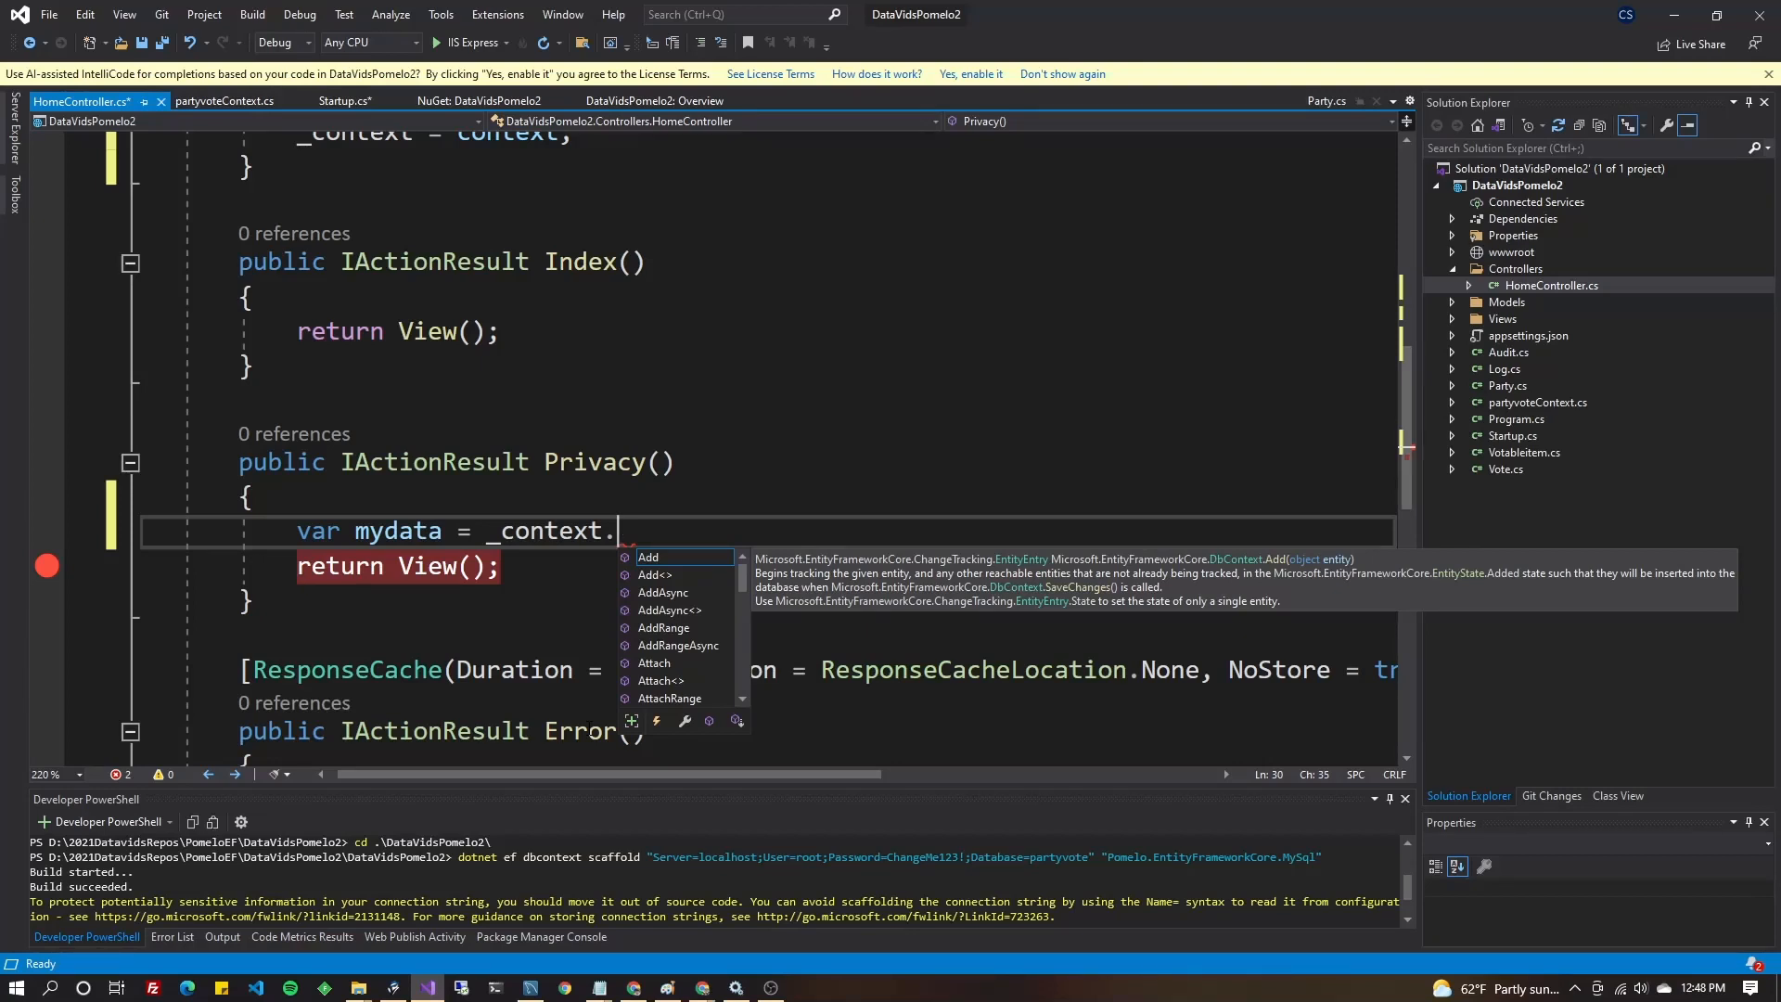
text(Votableitems)
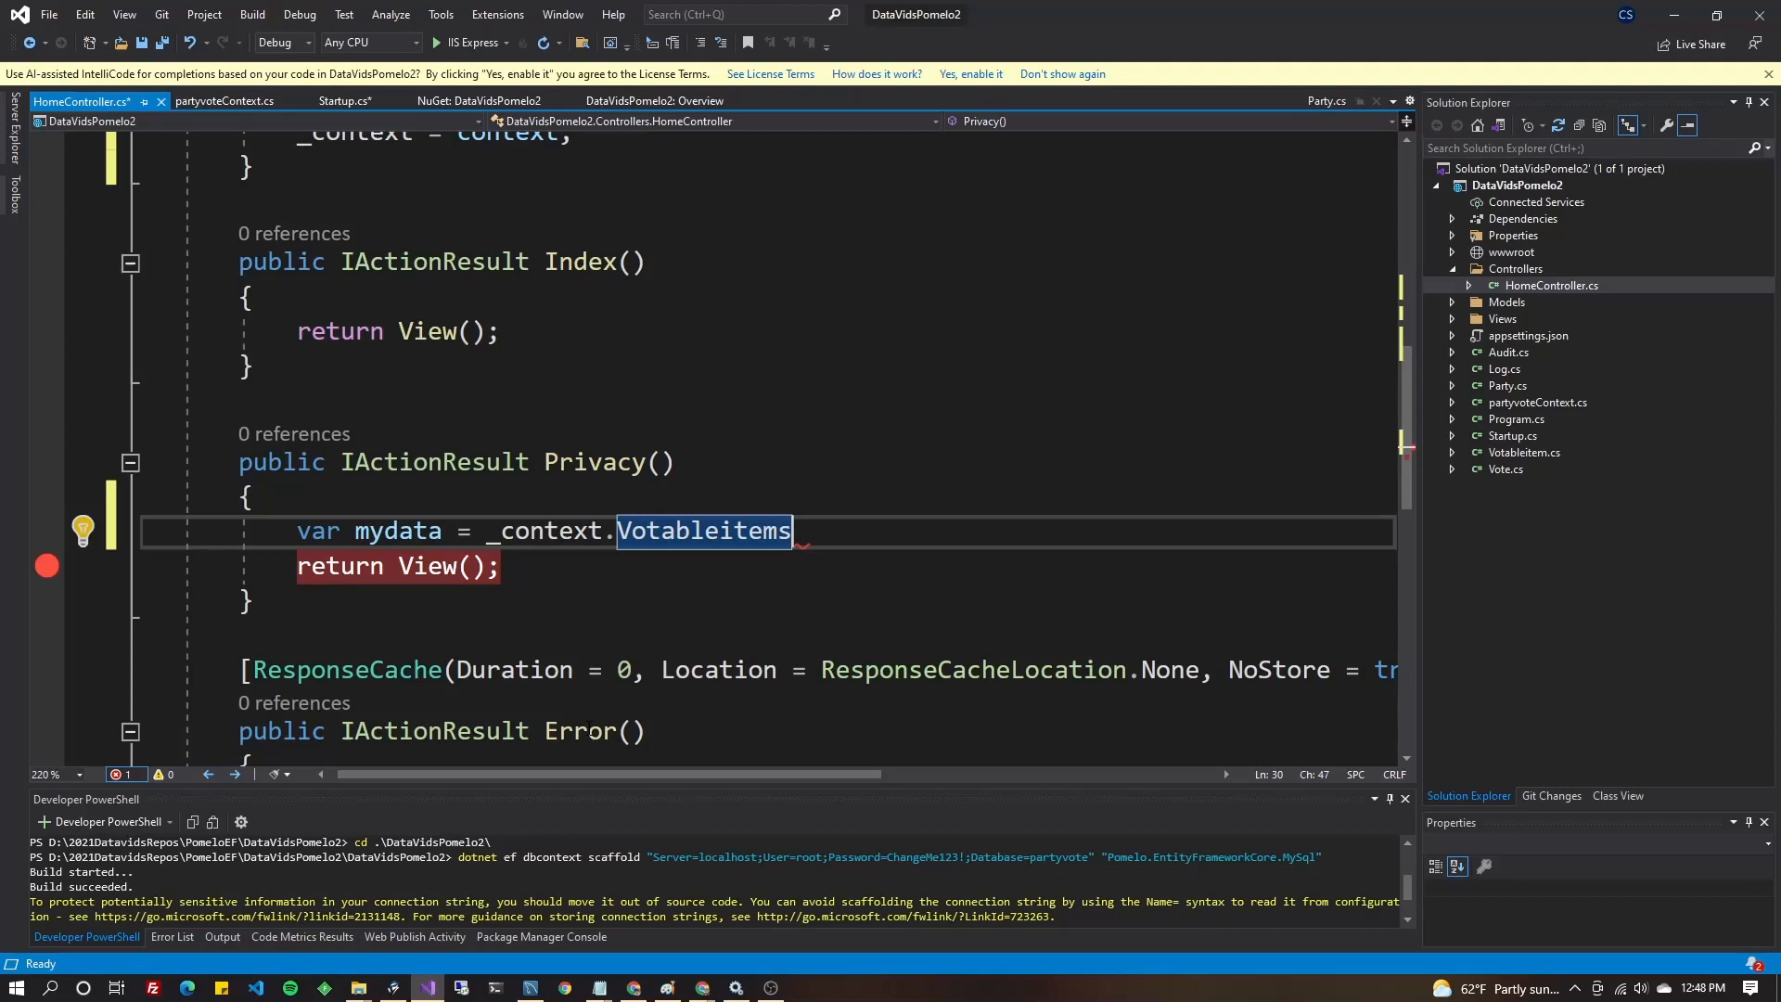
text(.)
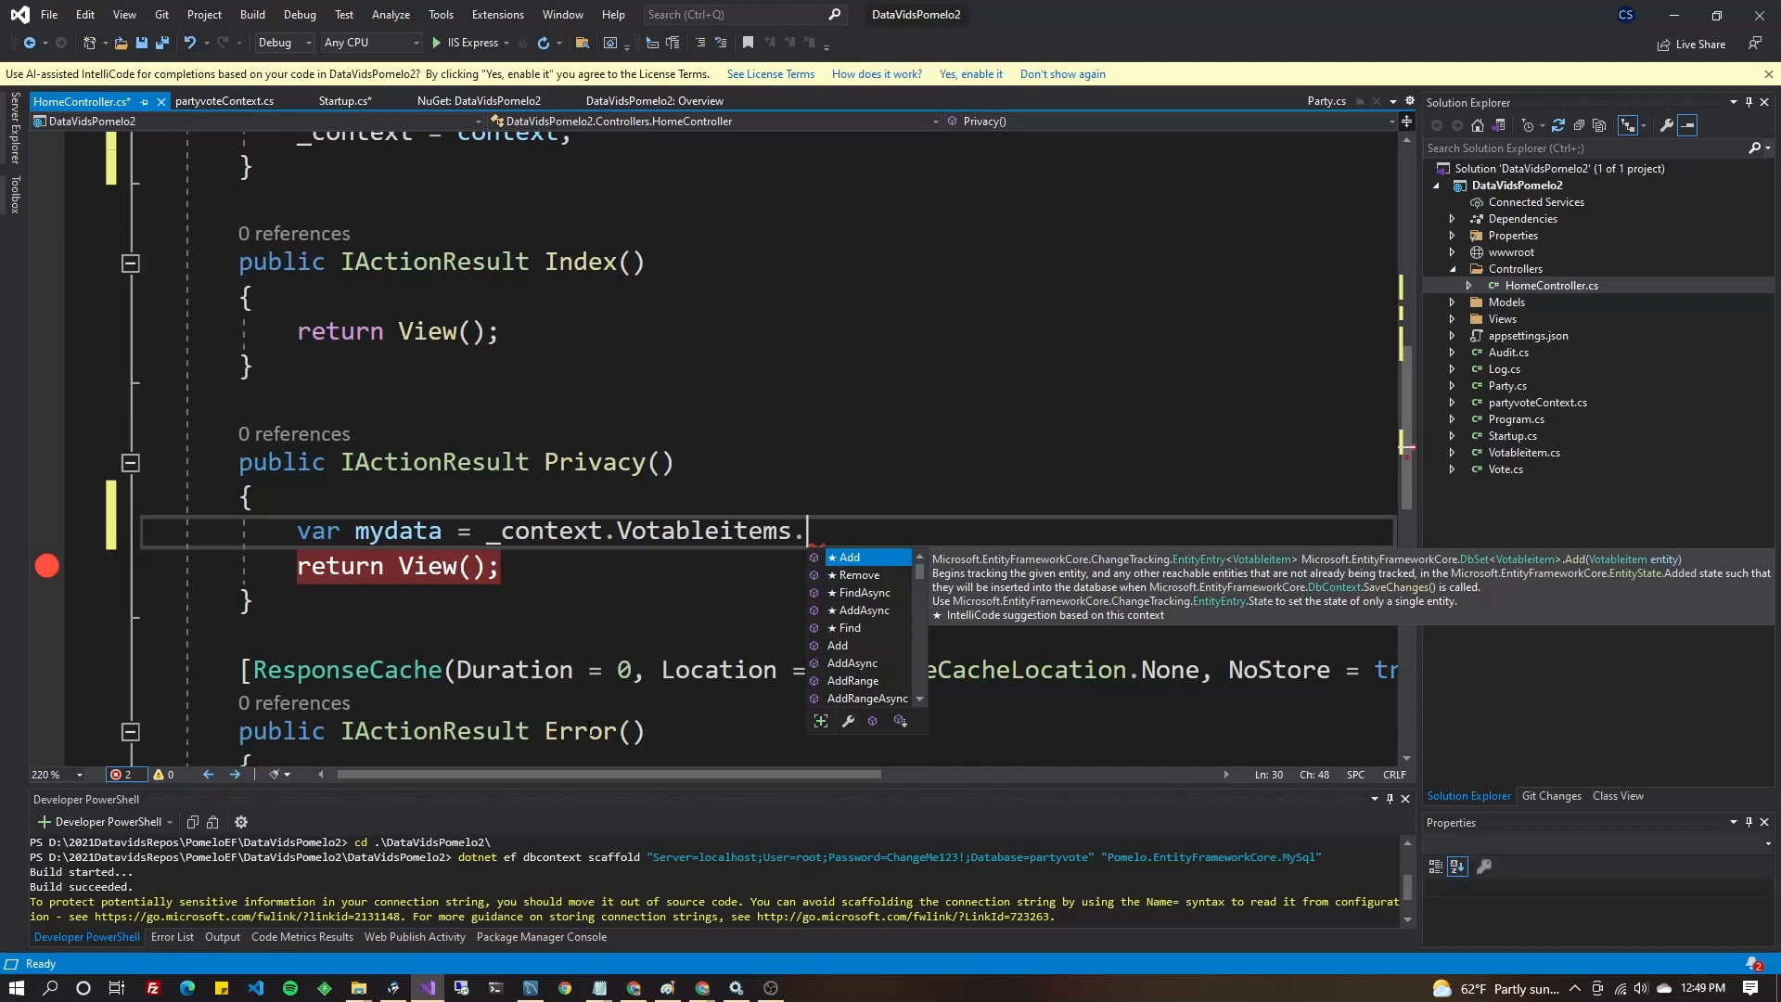
text(sel)
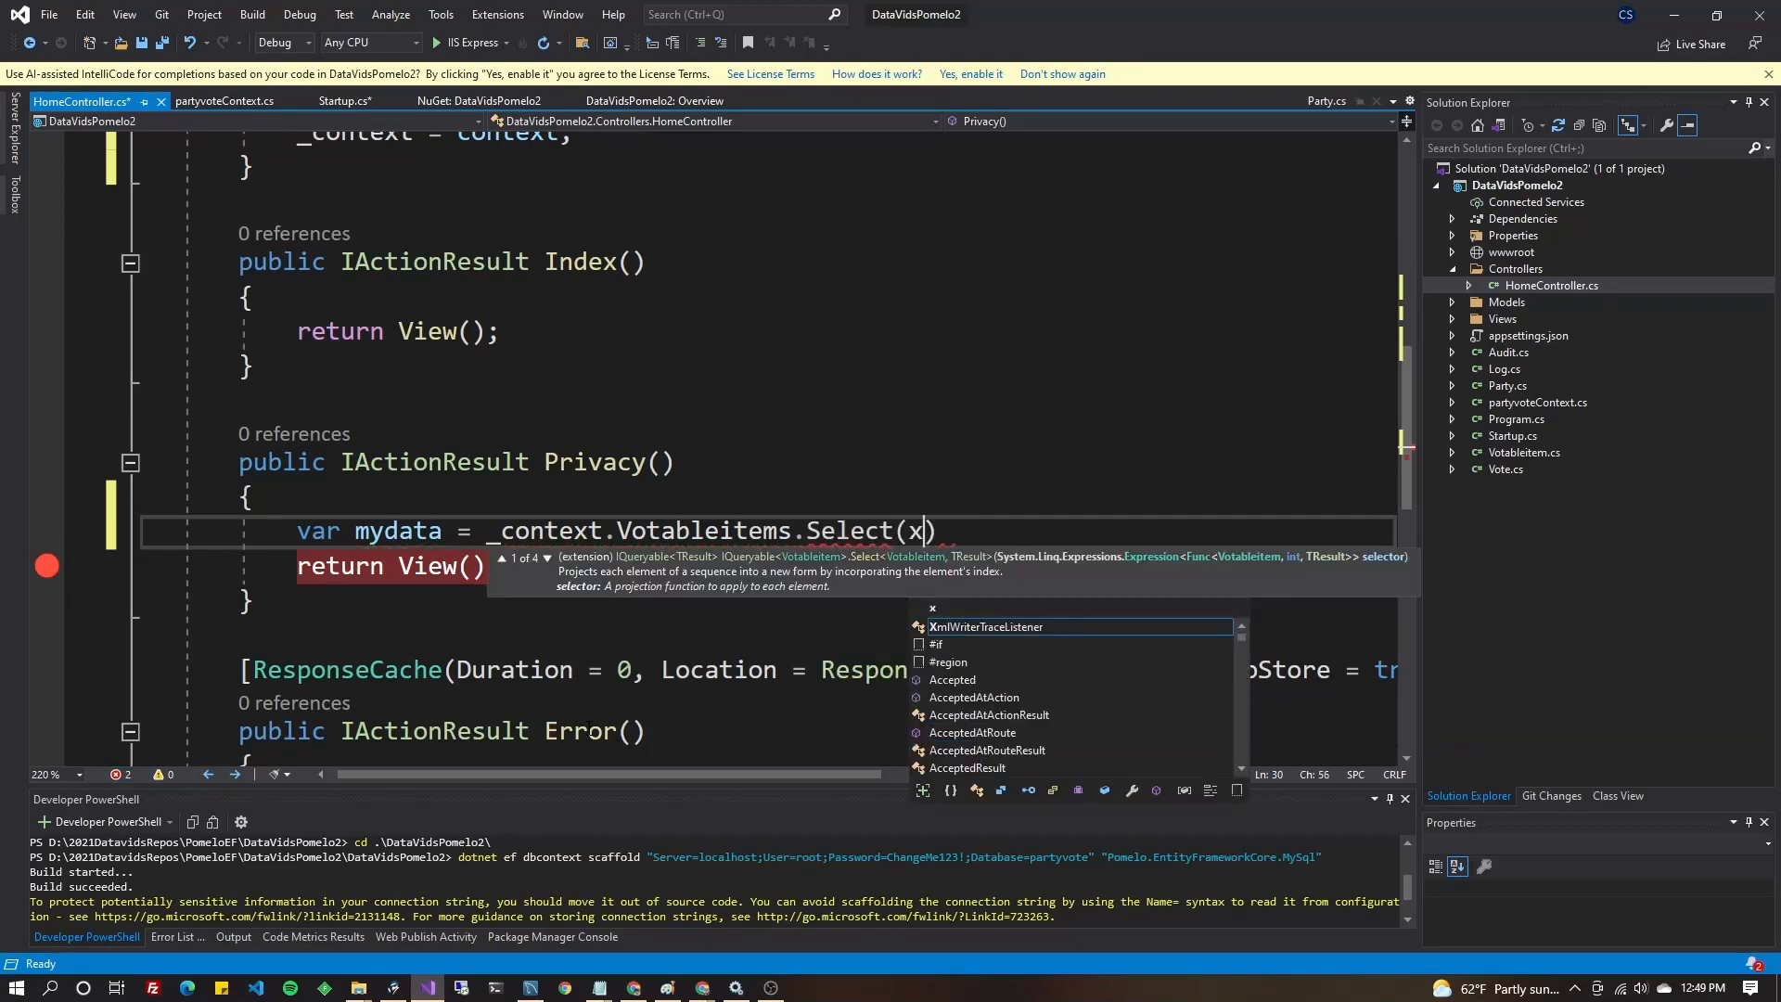
text(=>x.)
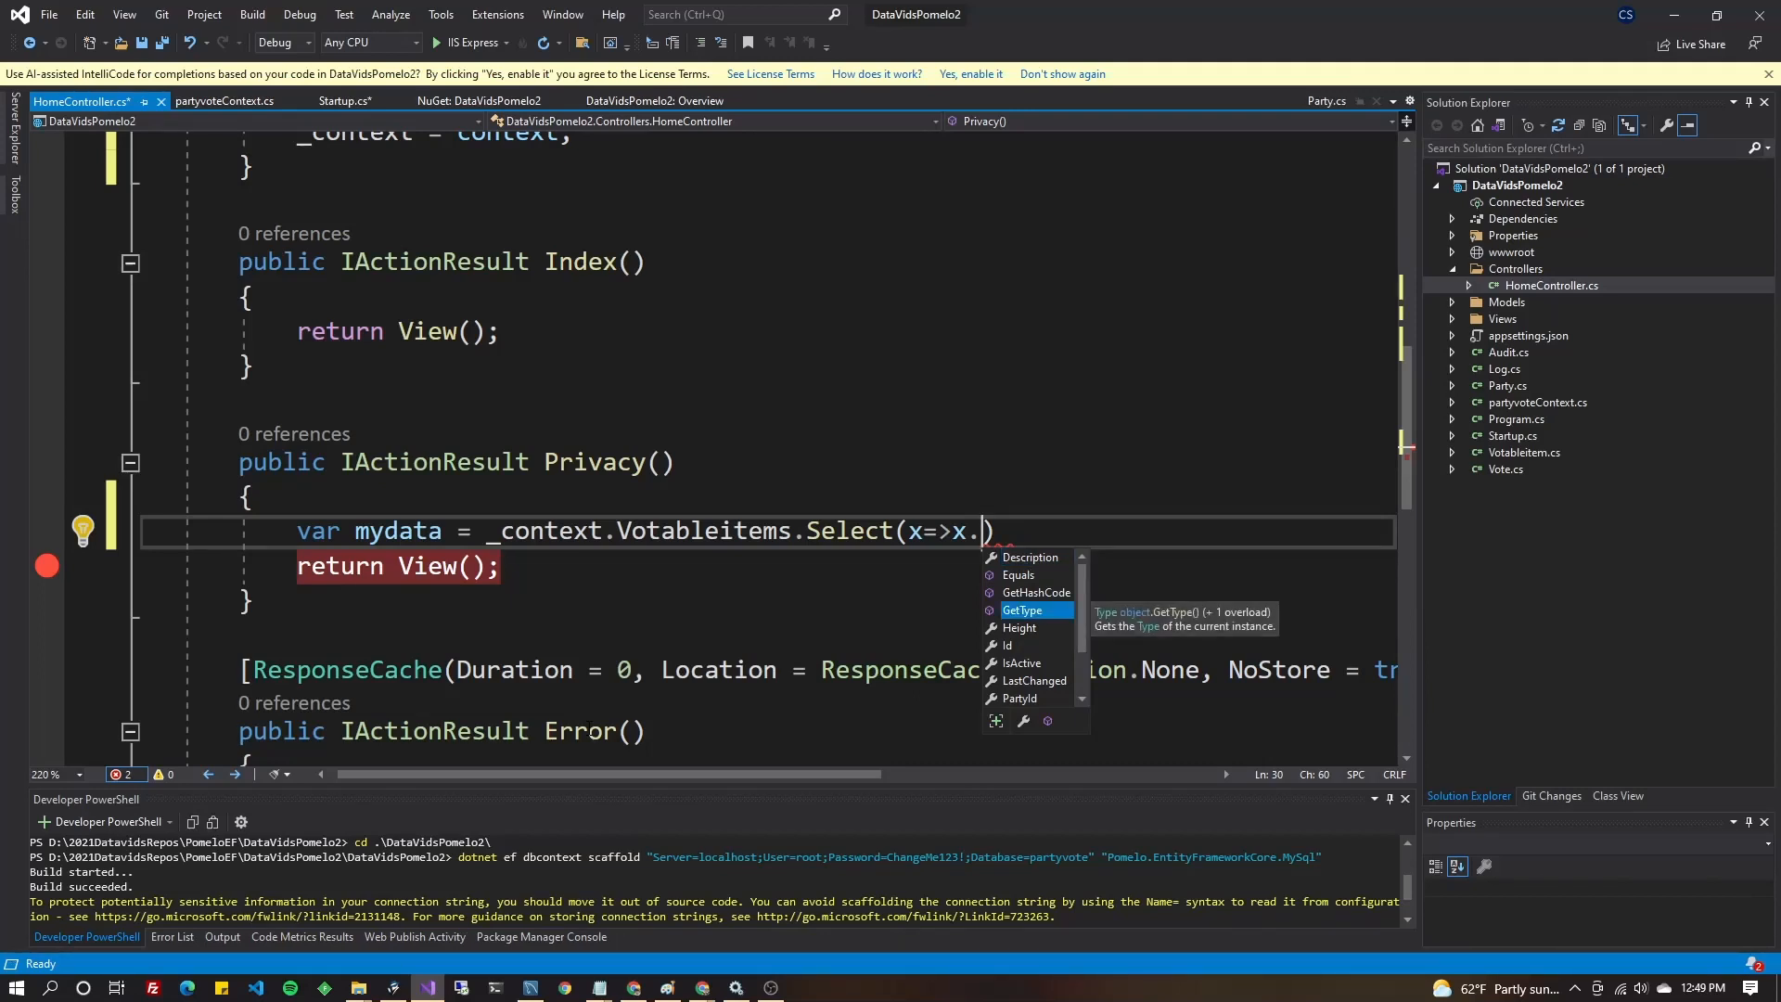
mouse_move(1083, 644)
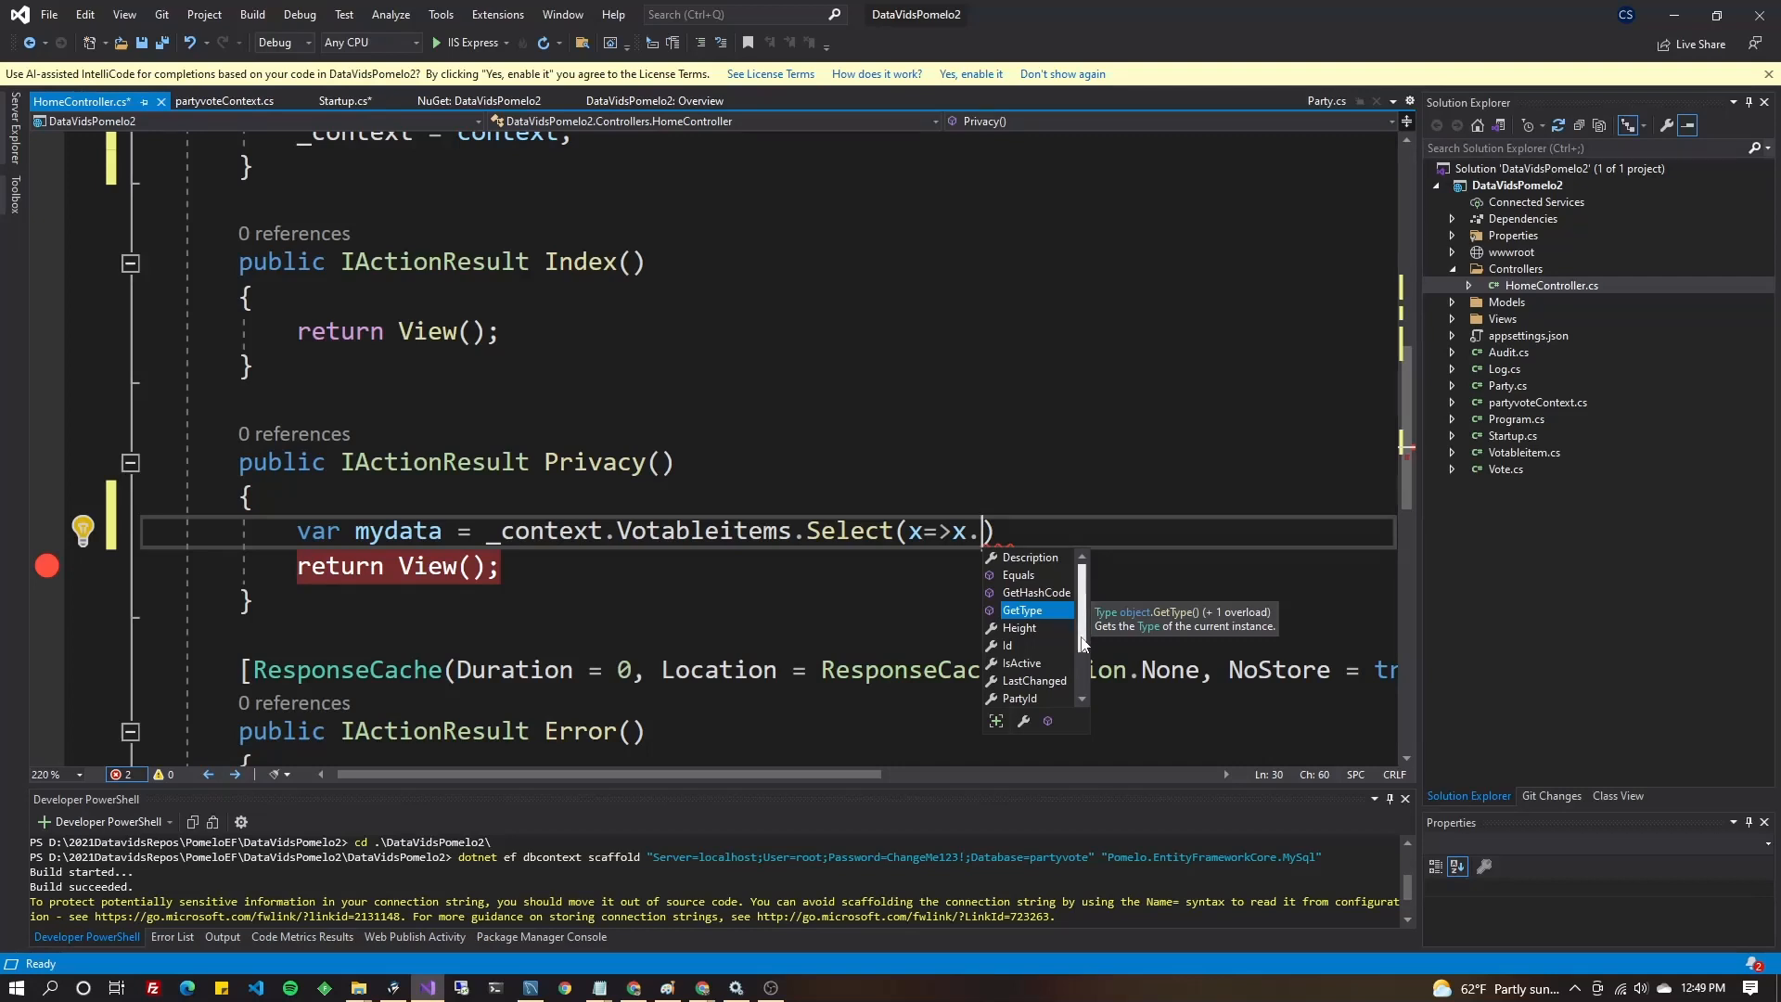
scroll(down, 3)
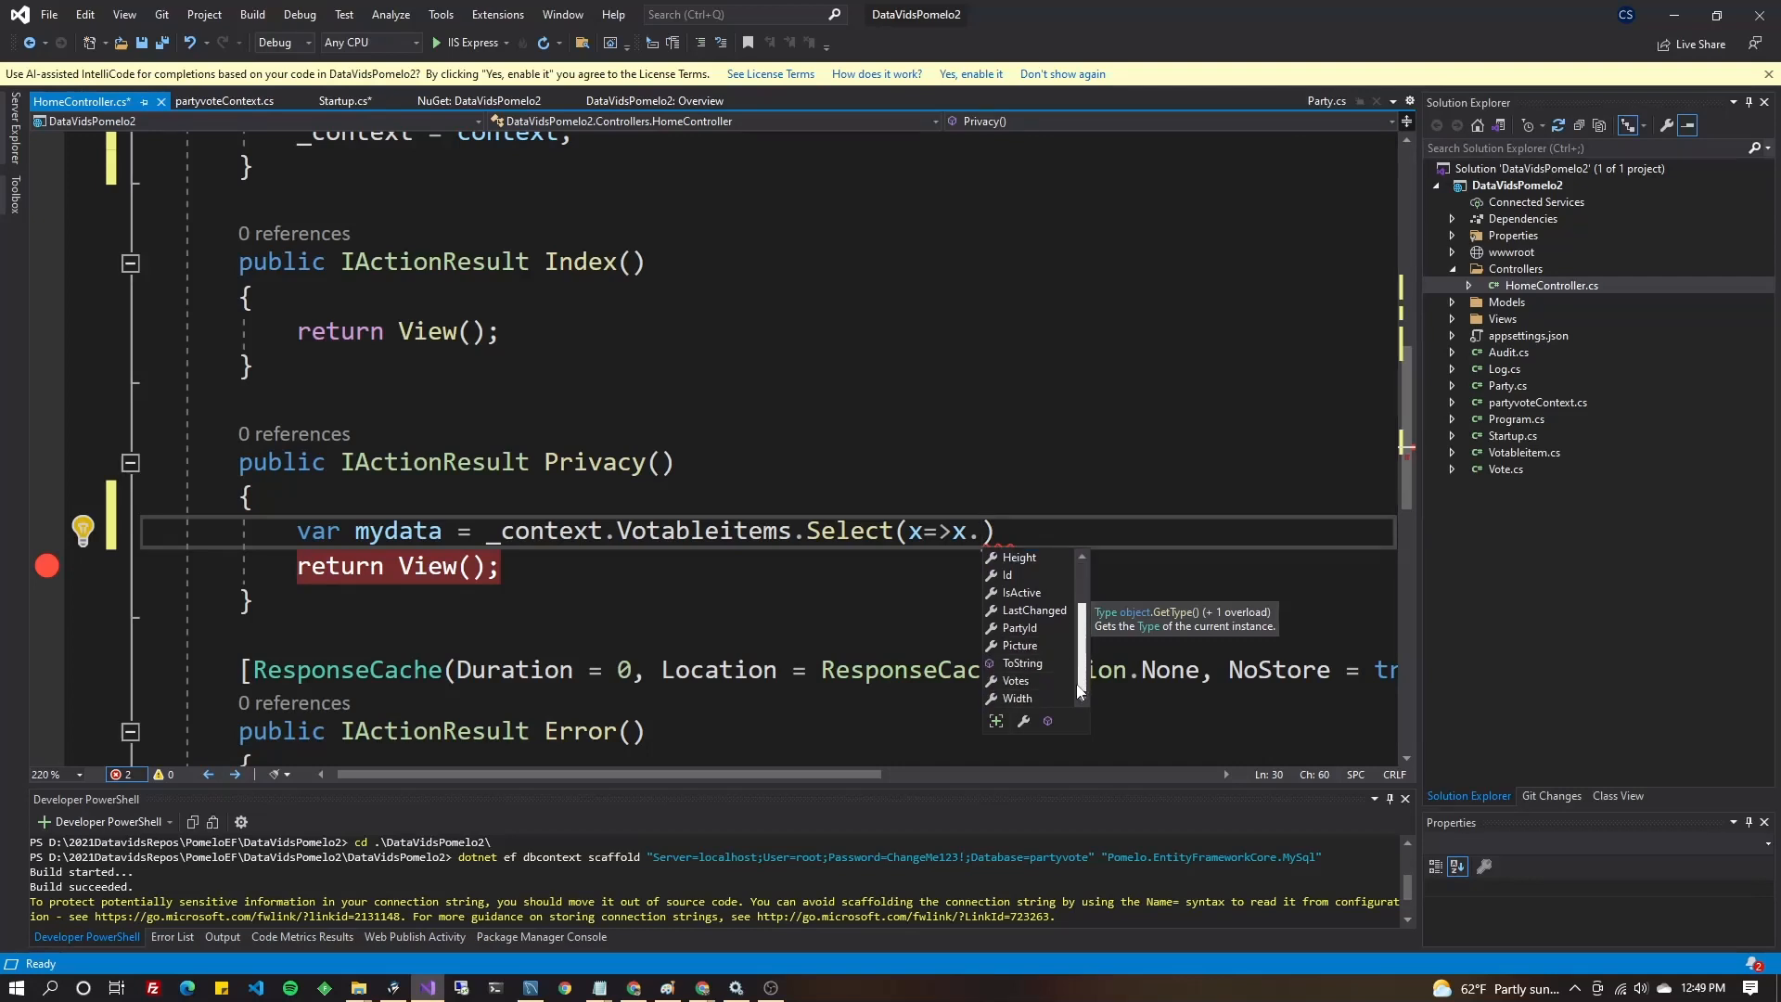
mouse_move(1037, 693)
text(Width)
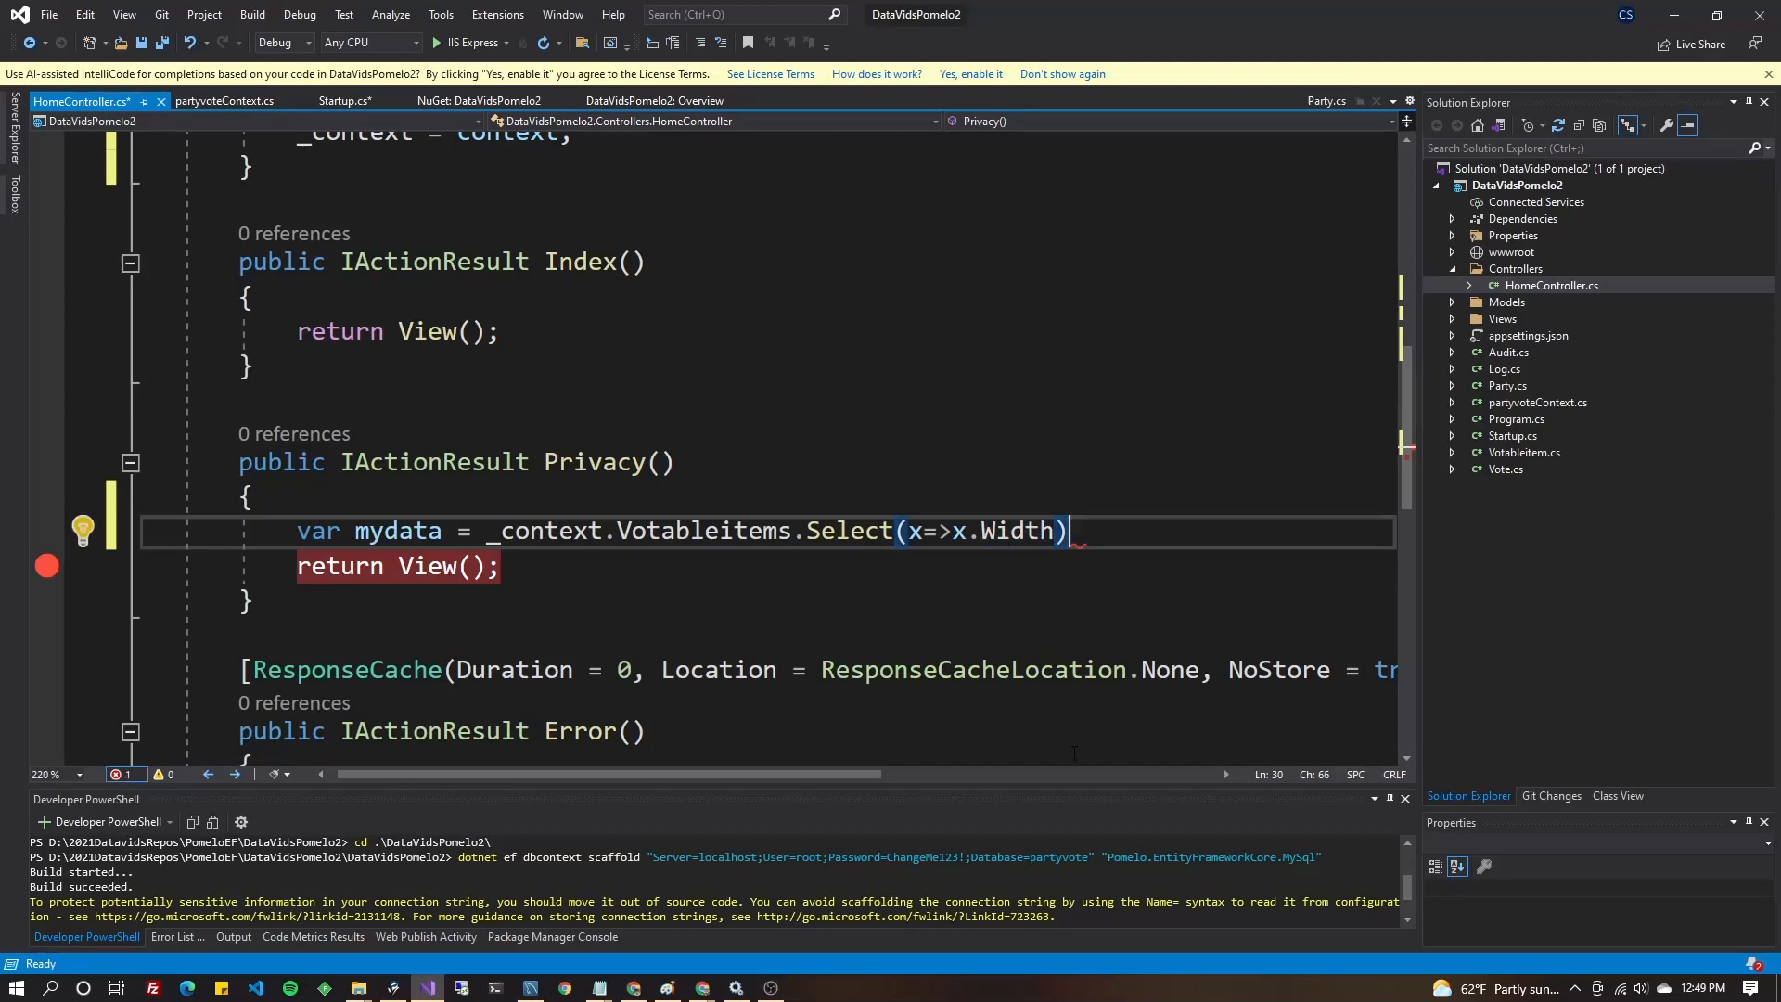
text(.)
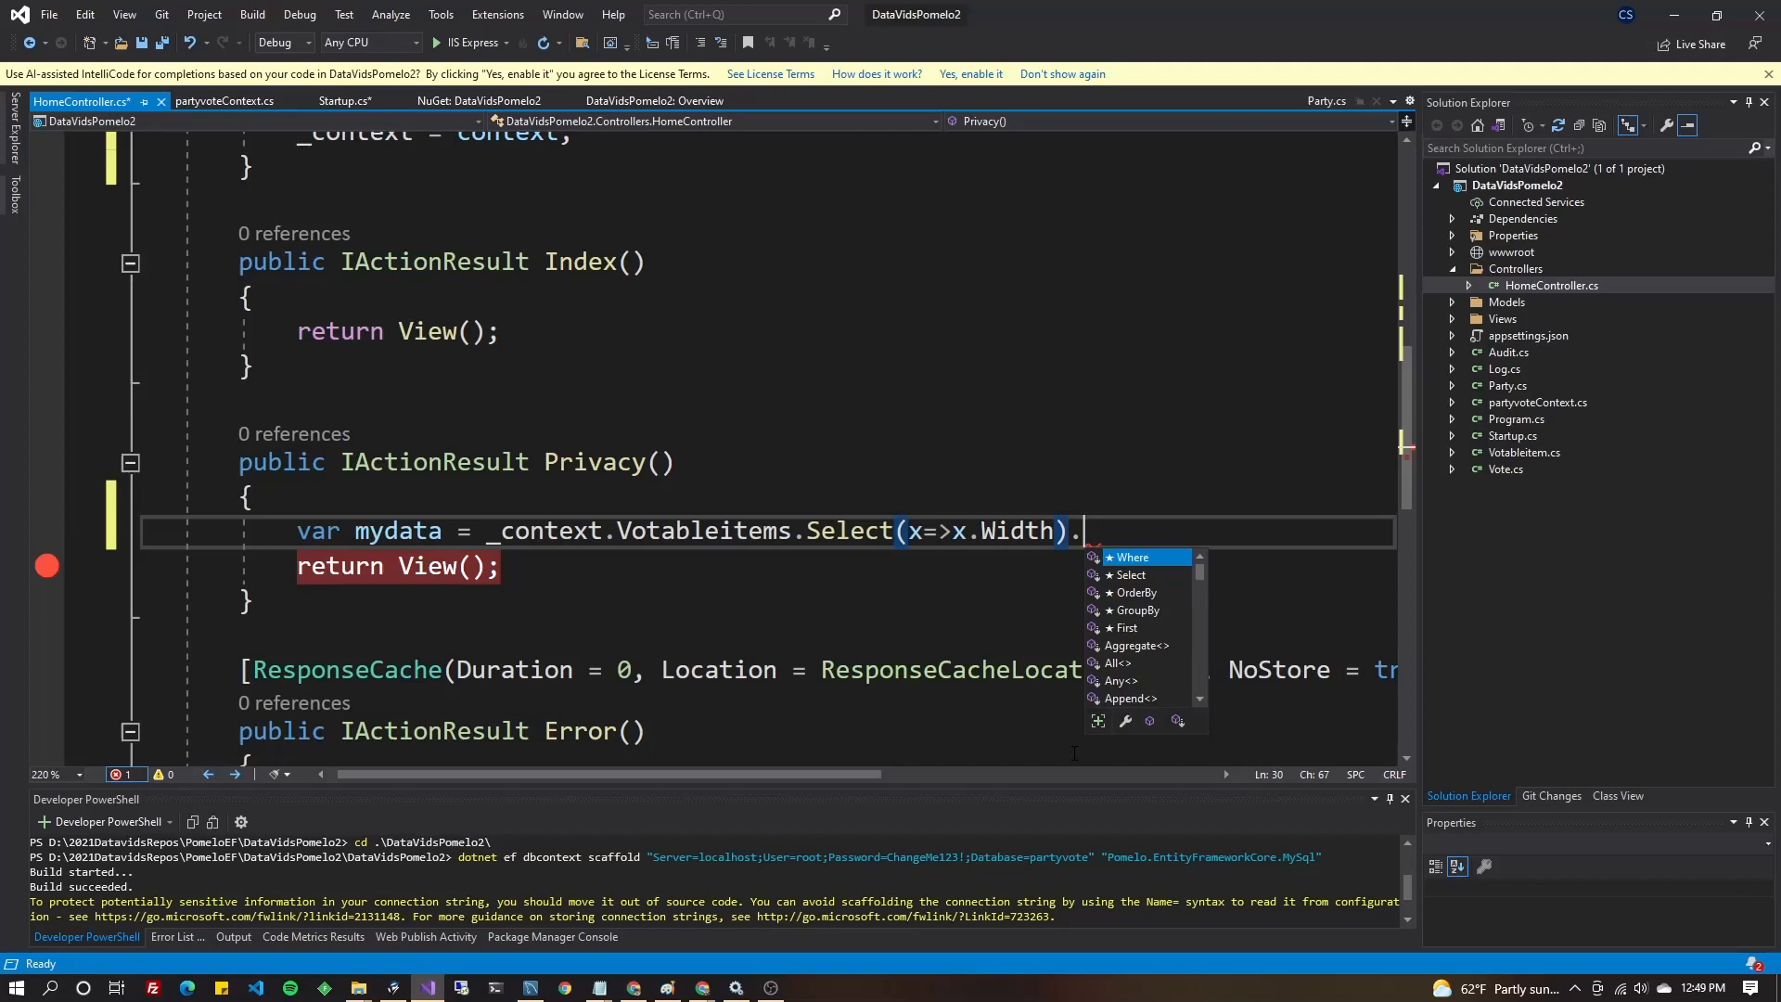
text(ToList();)
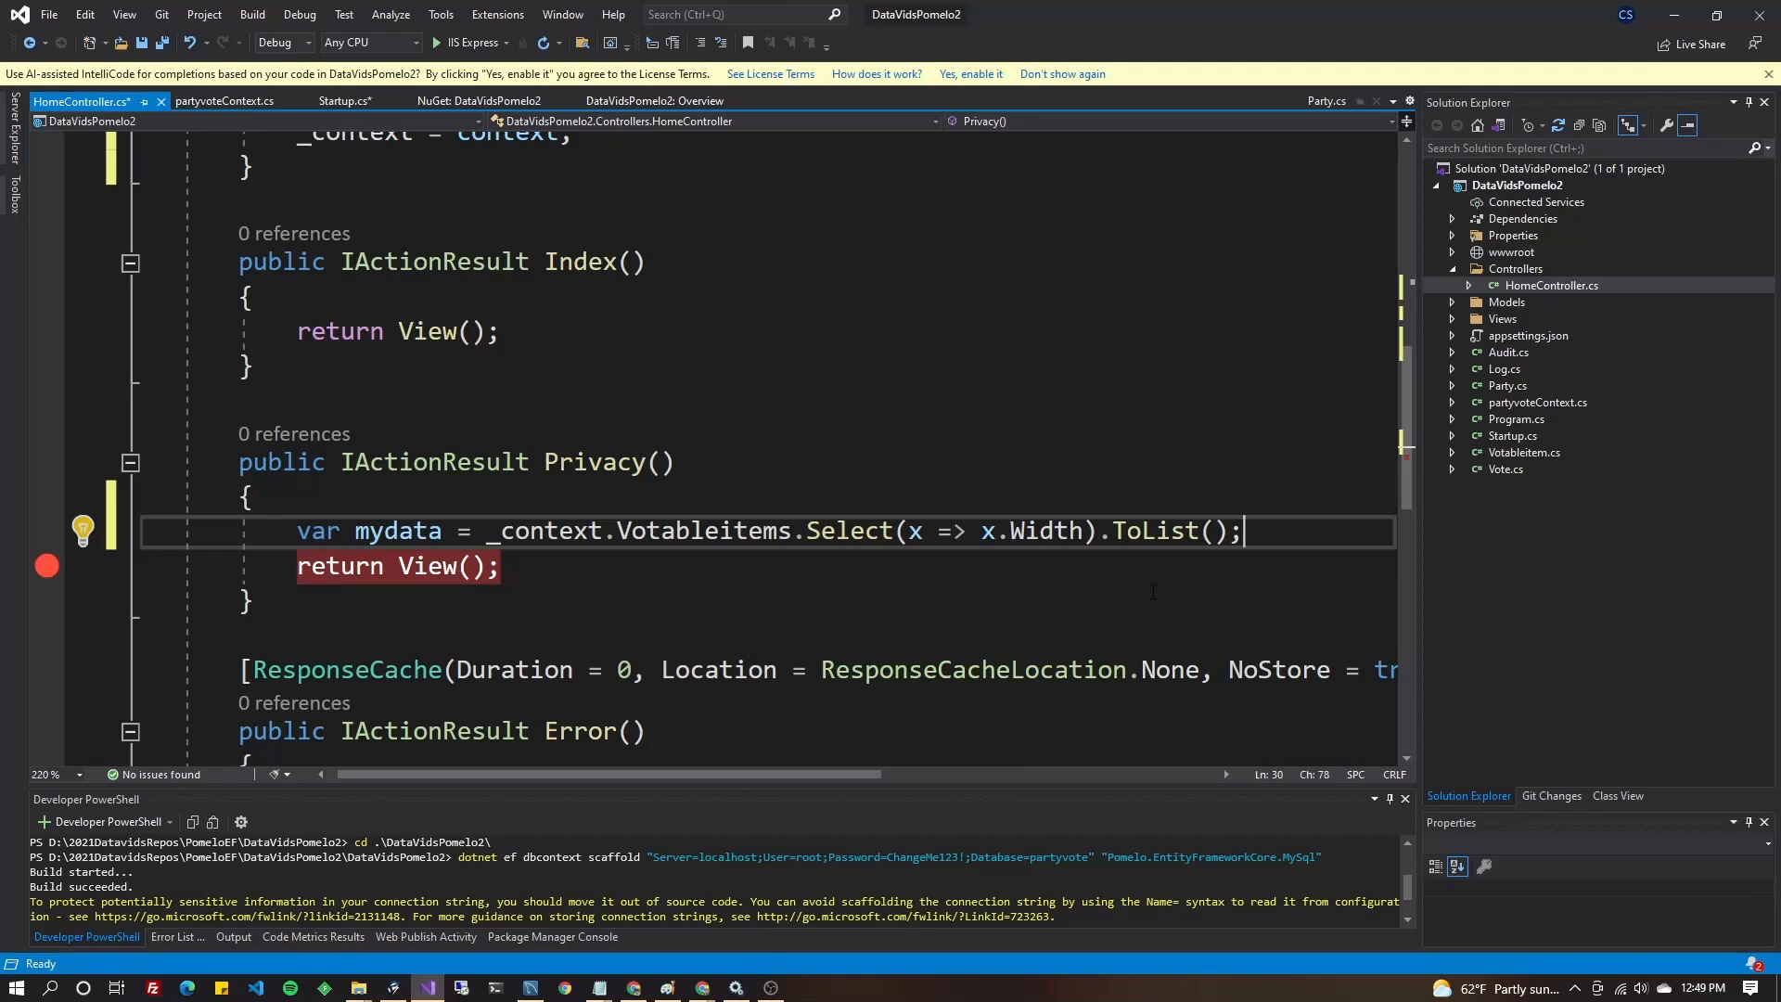
double_click(1155, 530)
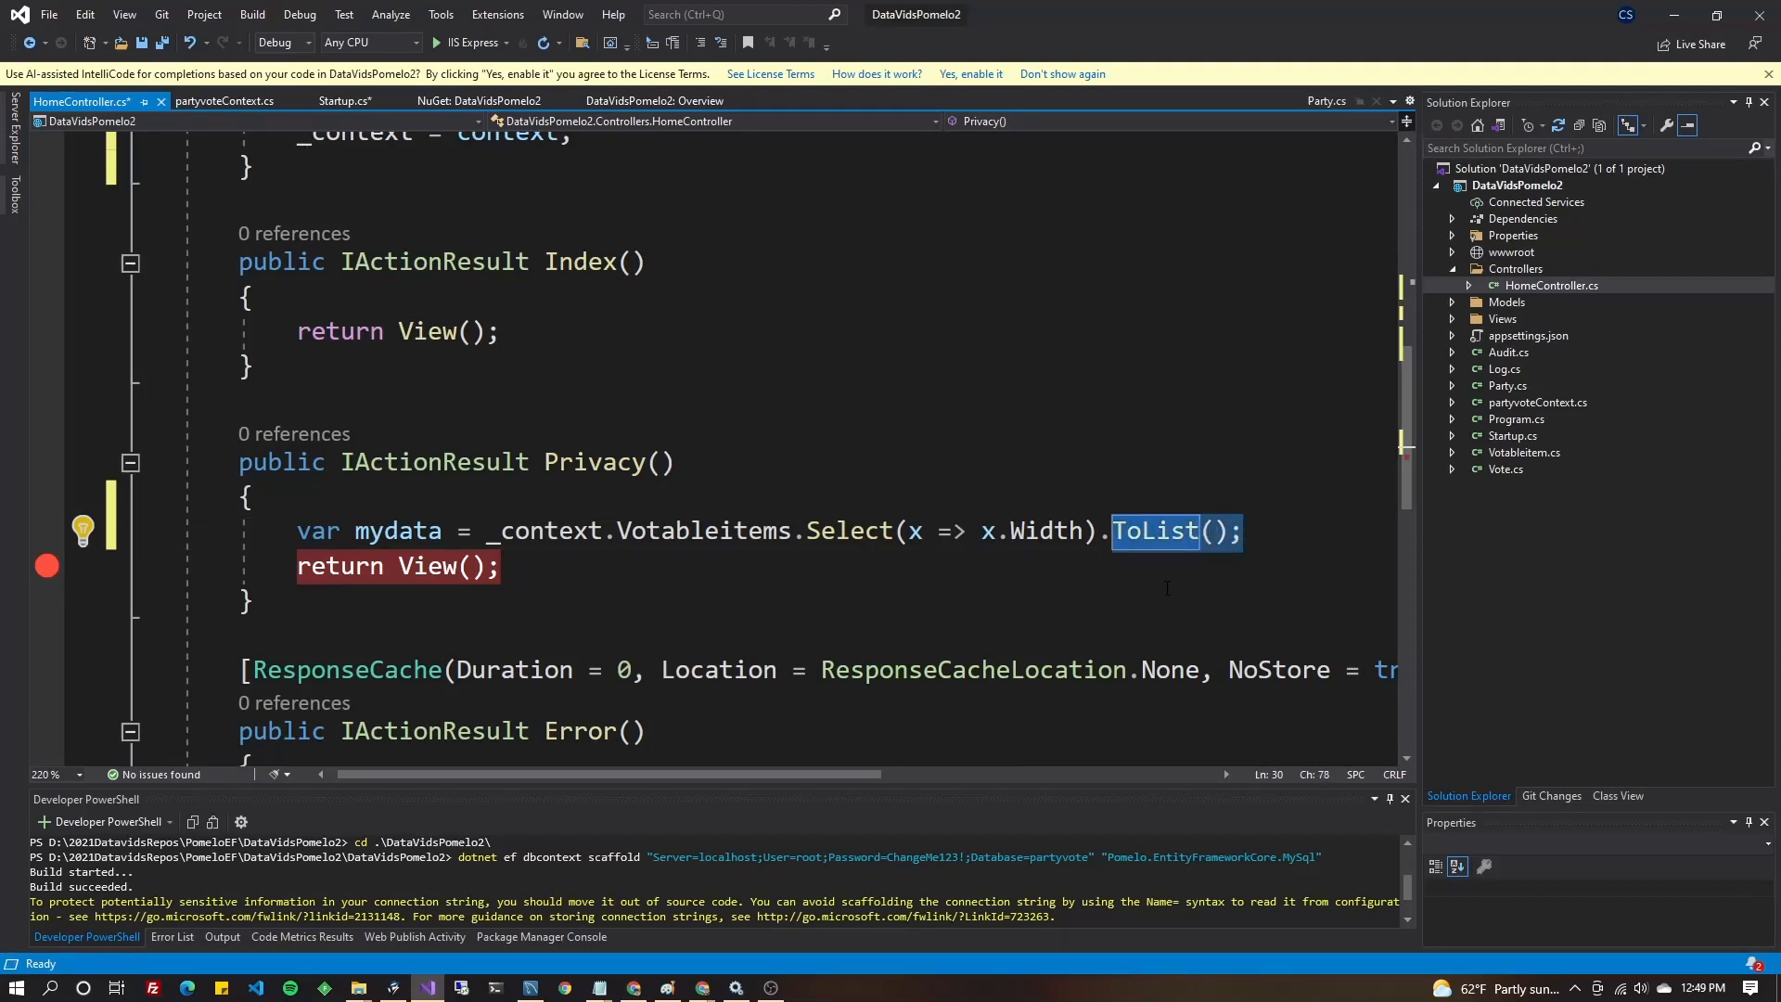
mouse_move(1119, 596)
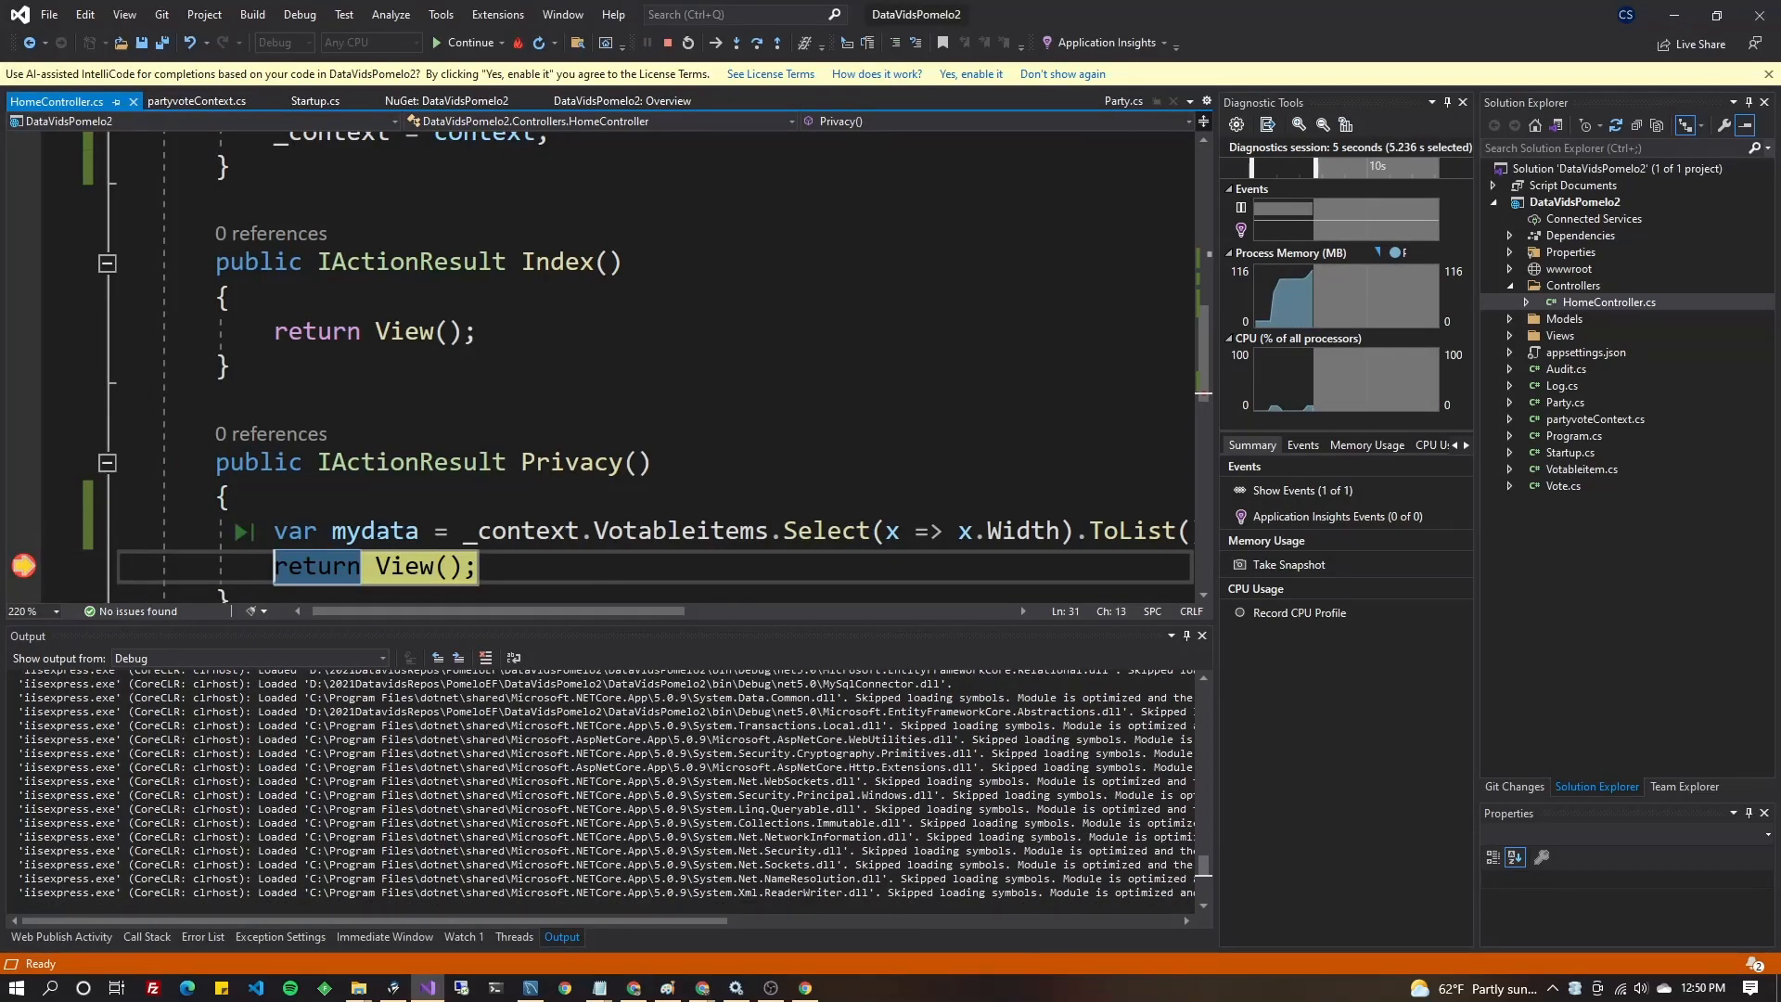
mouse_move(408, 529)
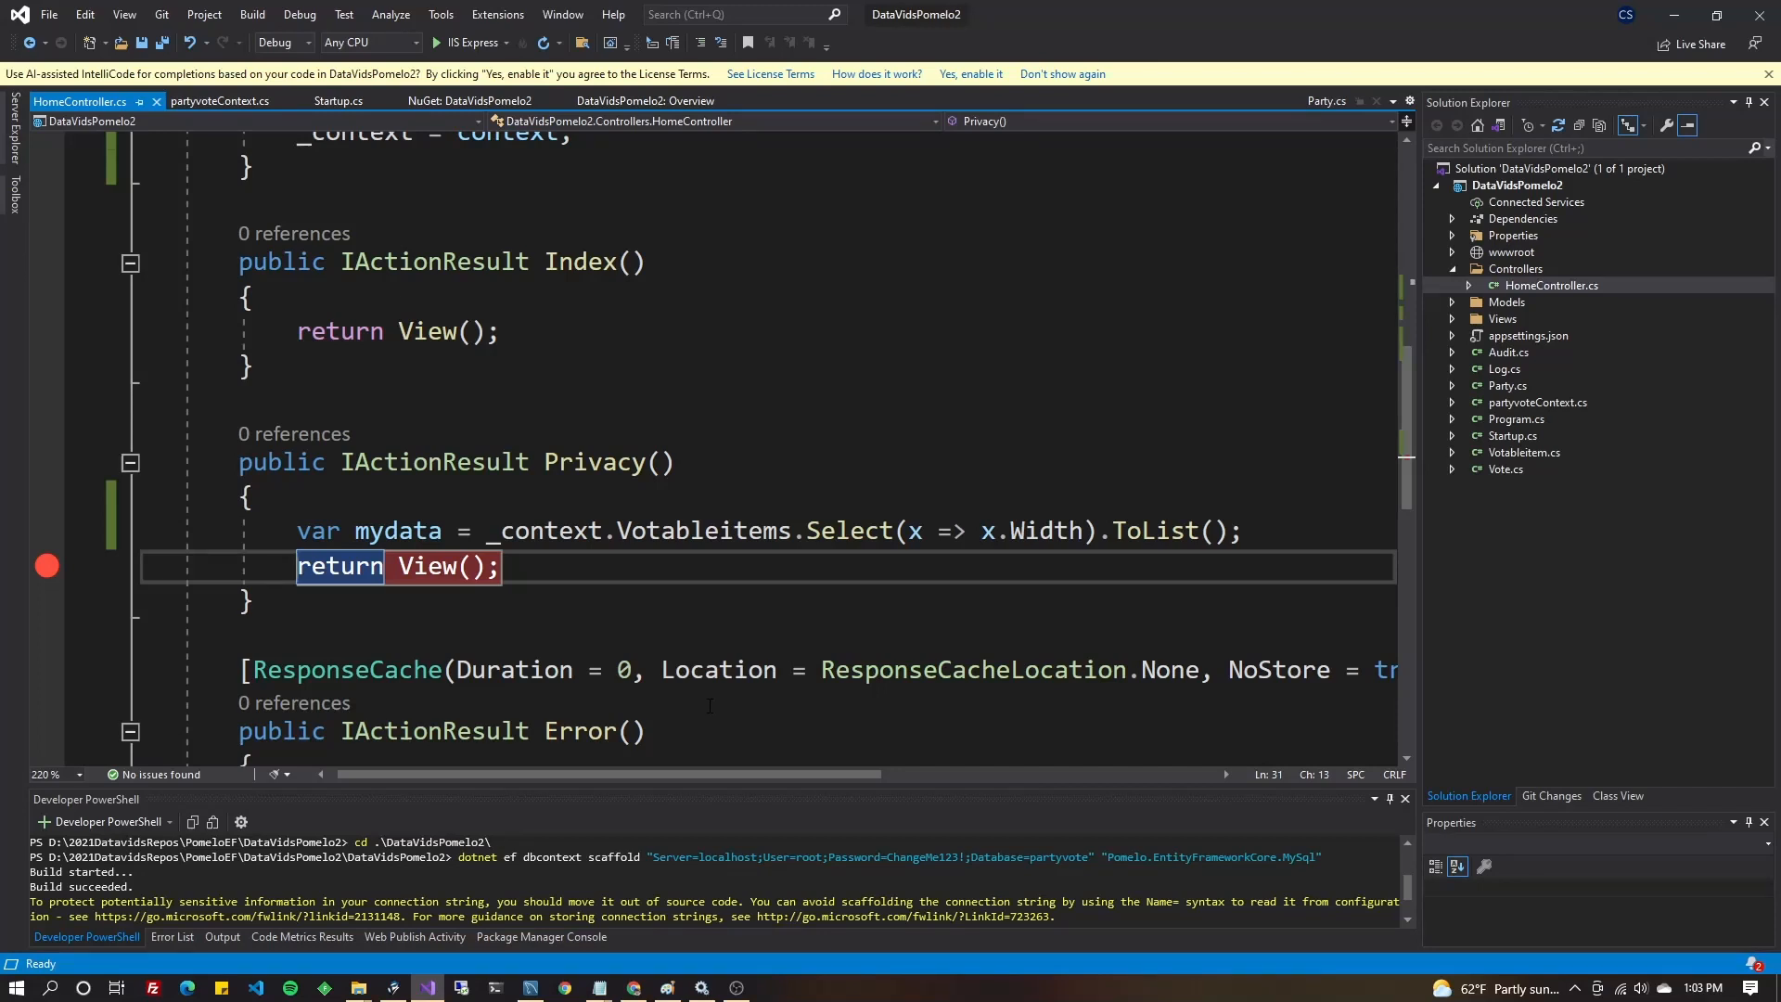
mouse_move(1549, 376)
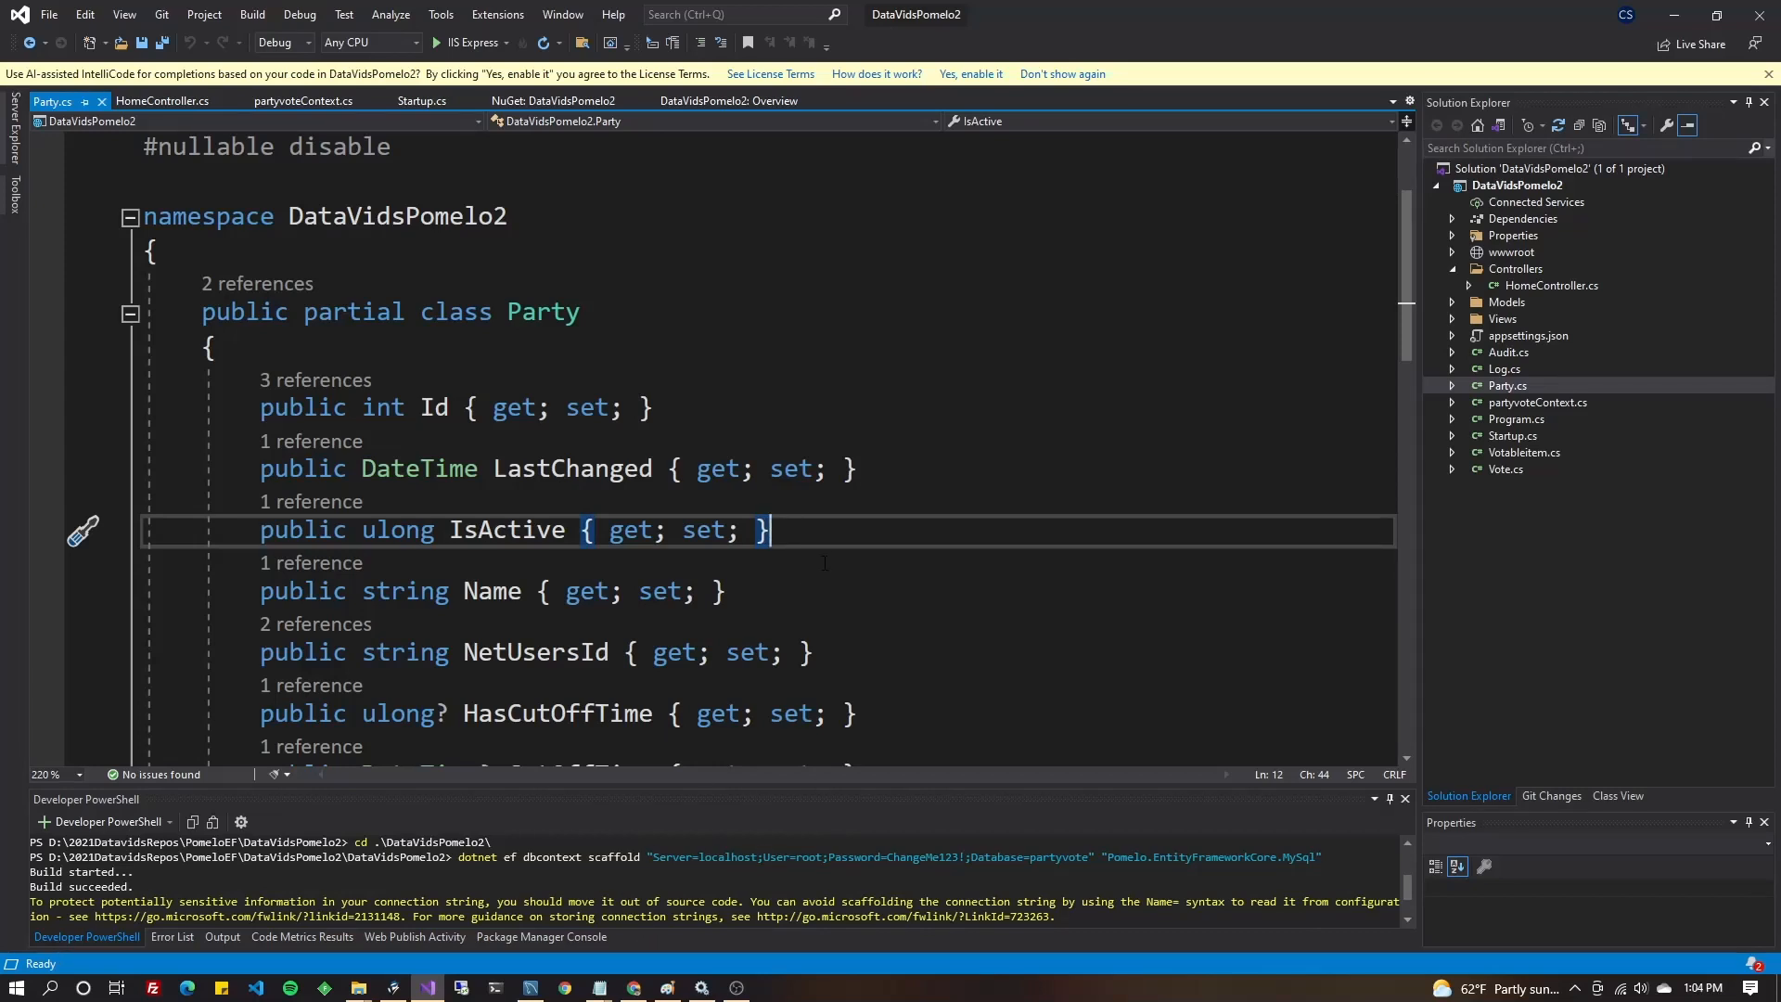
Scroll through Party's properties, including IsActive, Name and CutOffTime.
scroll(down, 3)
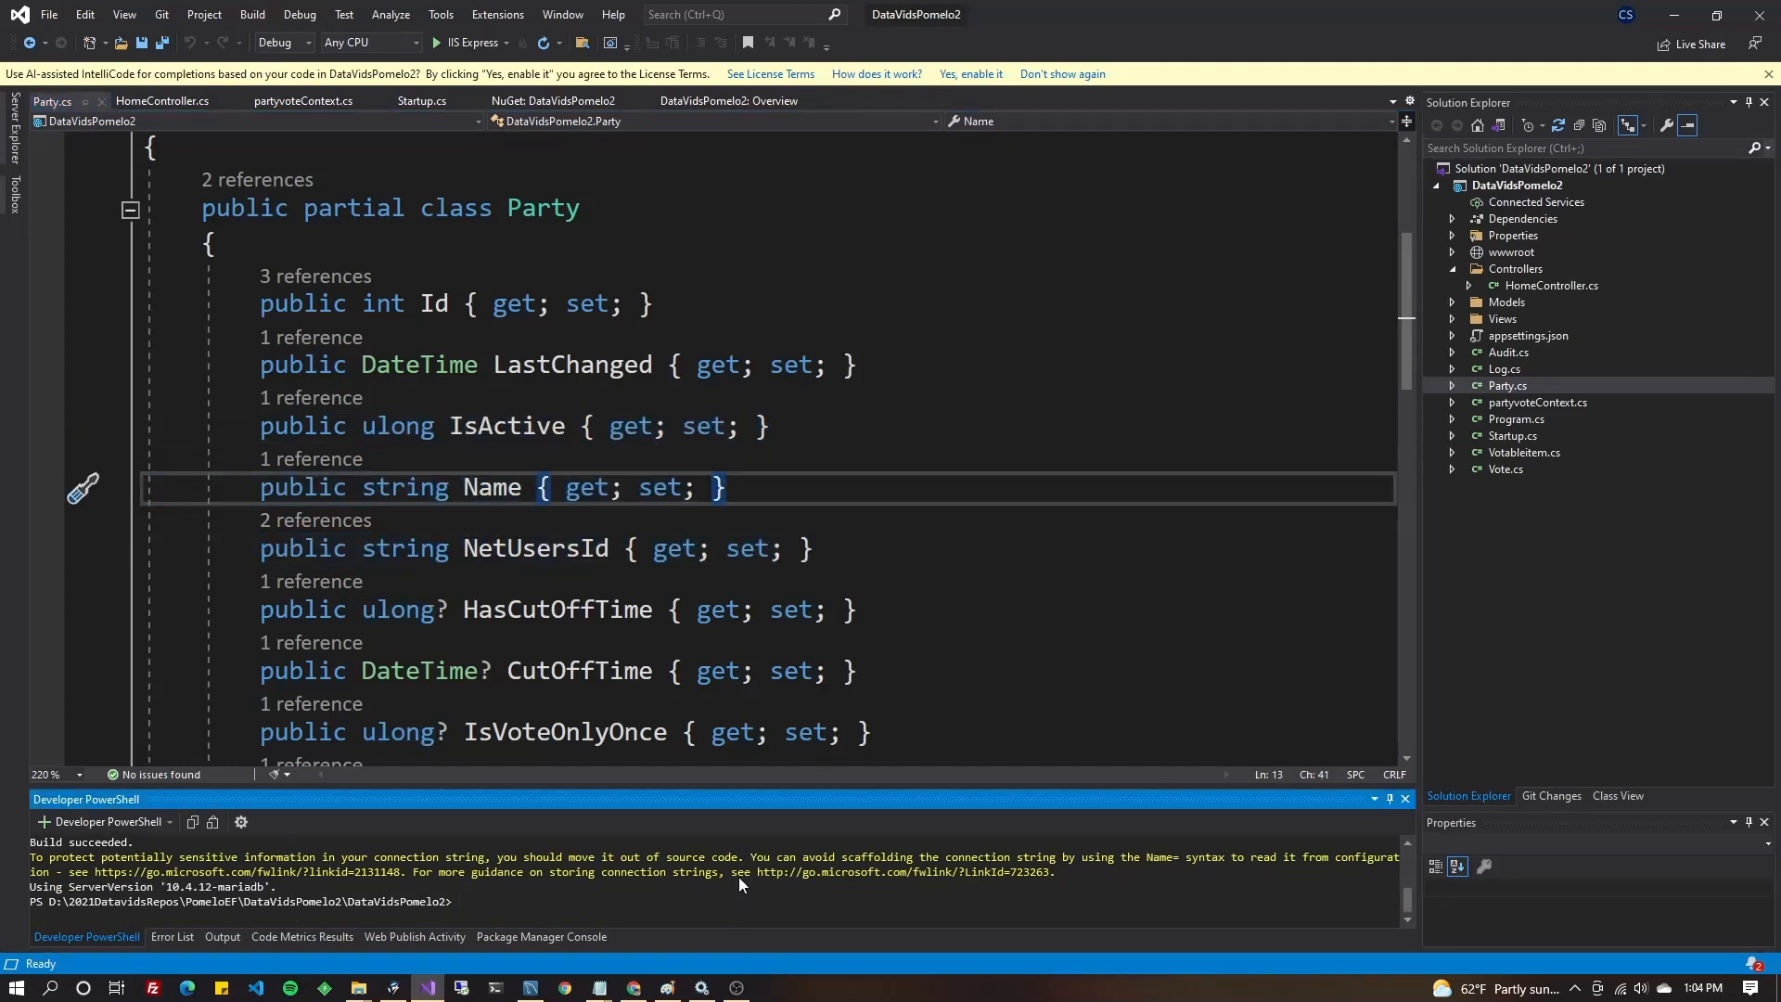
Rerun dotnet ef dbcontext scaffold for partyvote with the Pomelo provider and --force.
text(dotnet ef dbcontext scaffold "Server=localhost;User=root;Password=ChangeMe123!;Database=partyvote" "Pomelo.EntityFrameworkCore.MySql")
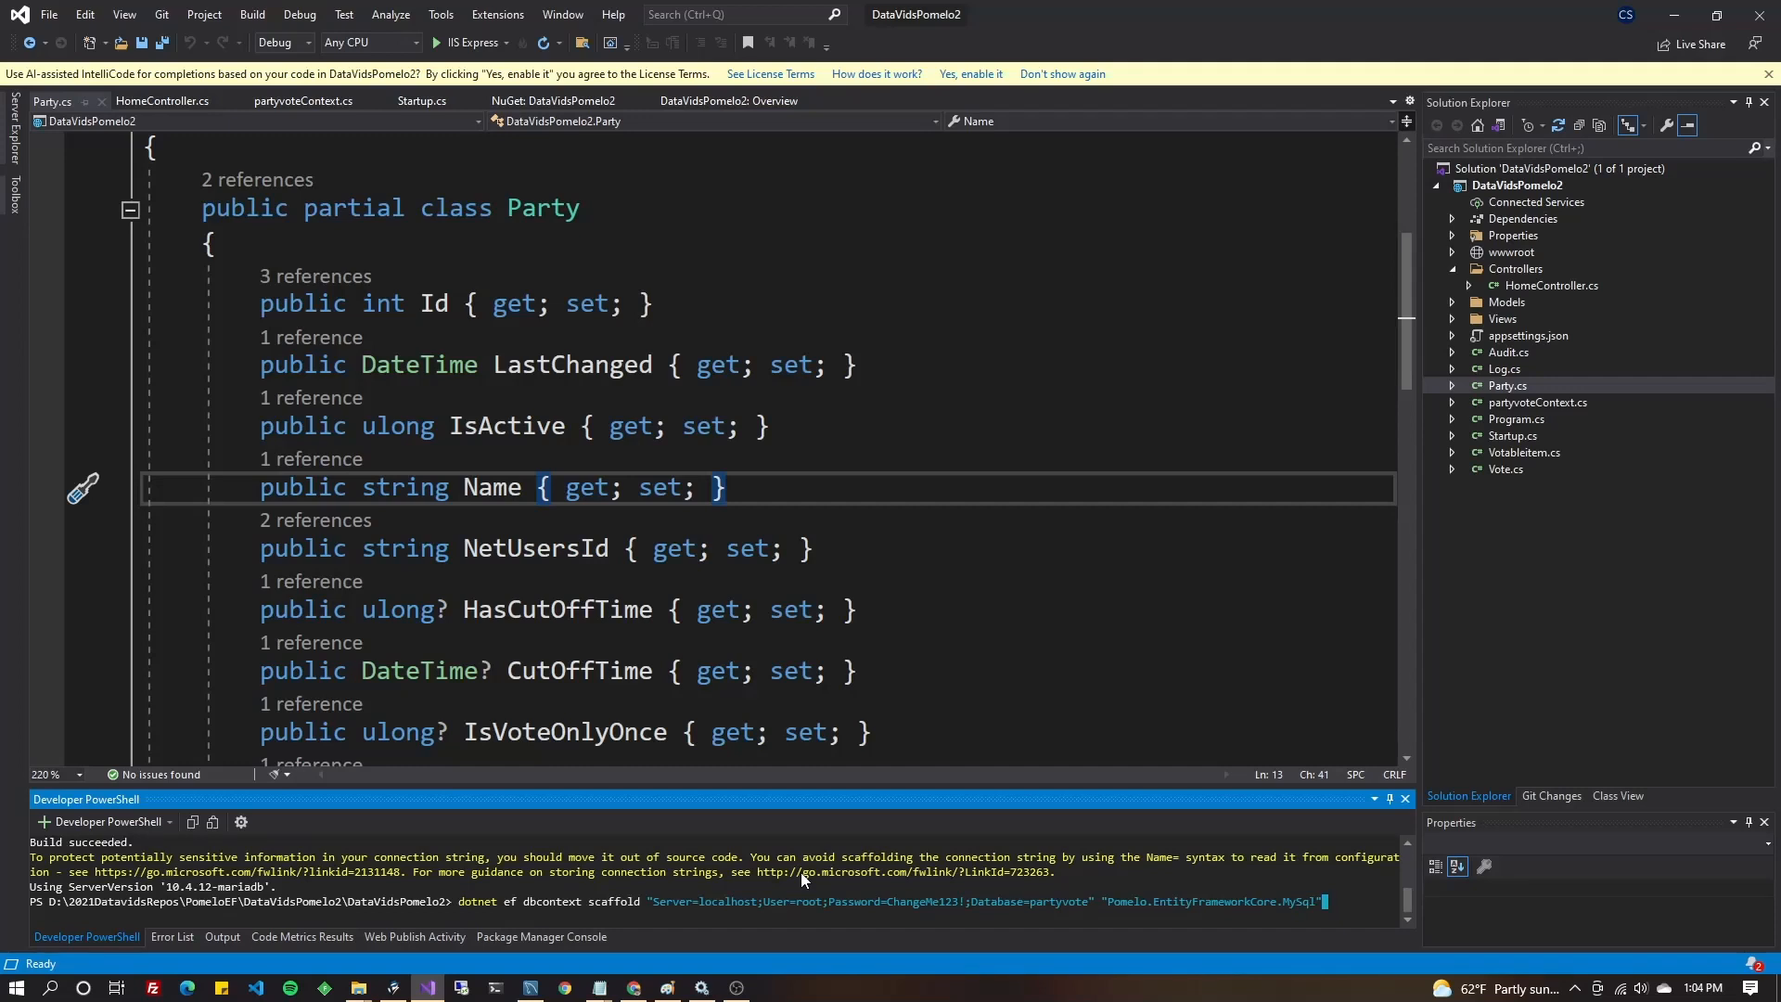
mouse_move(803, 839)
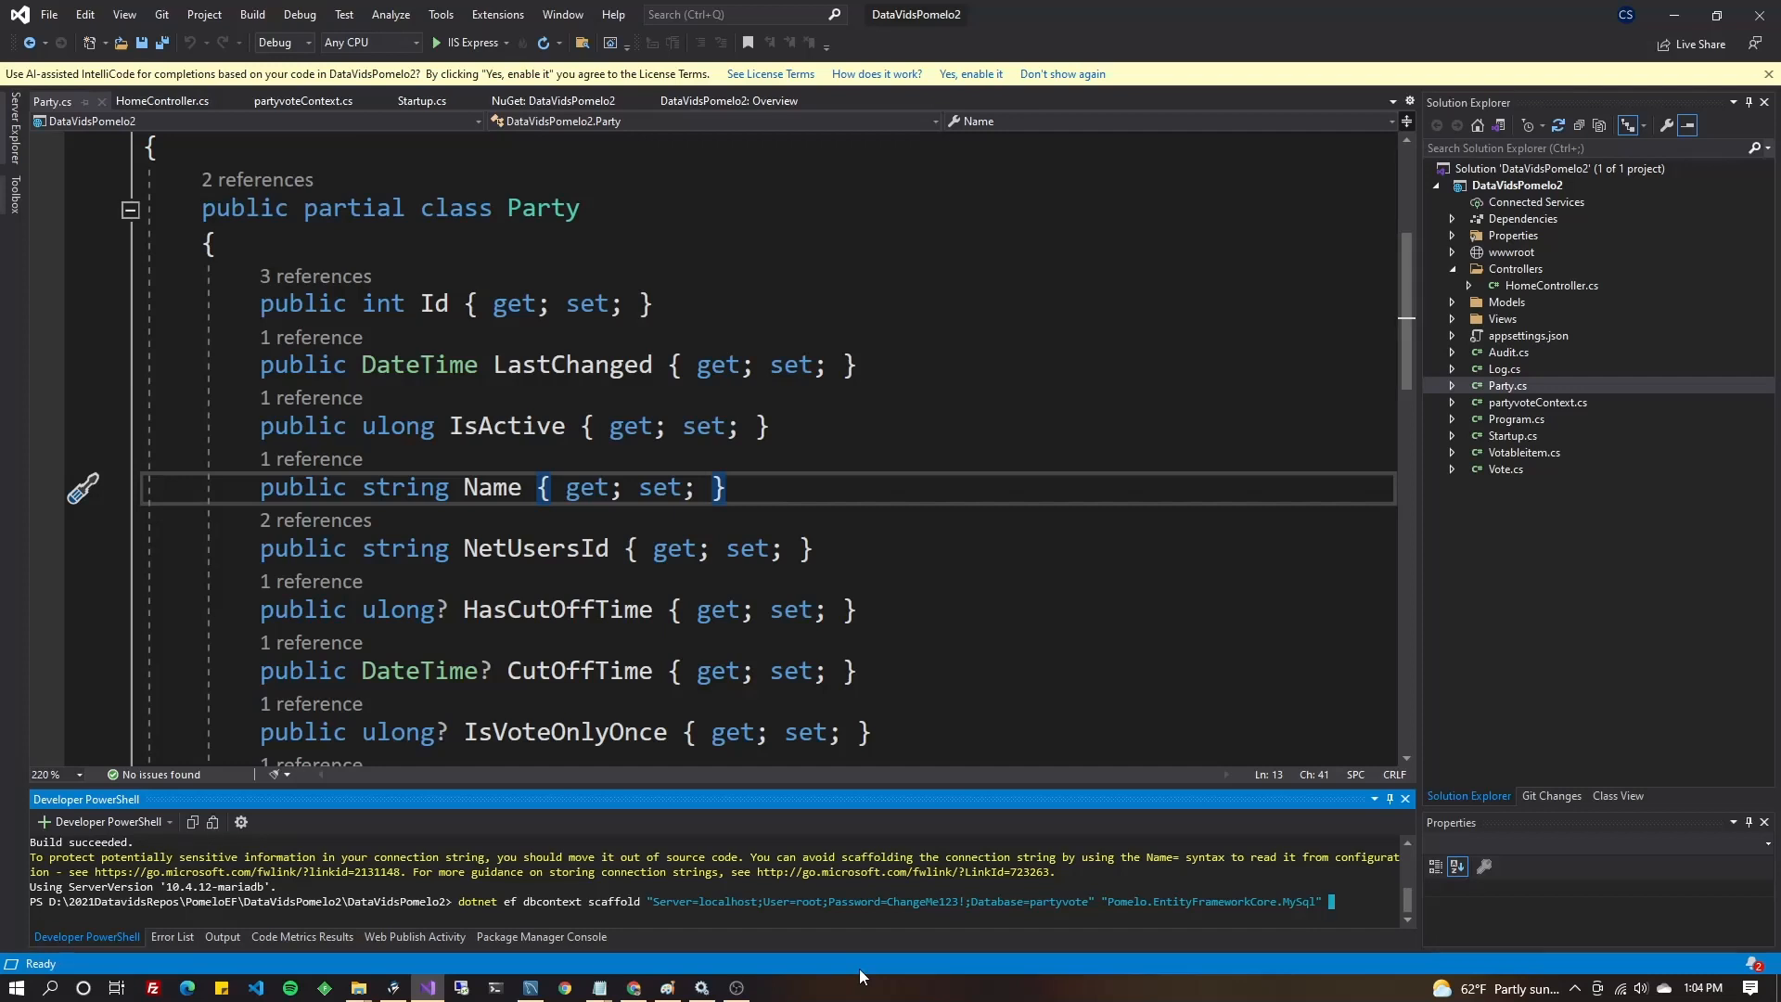
text(--force)
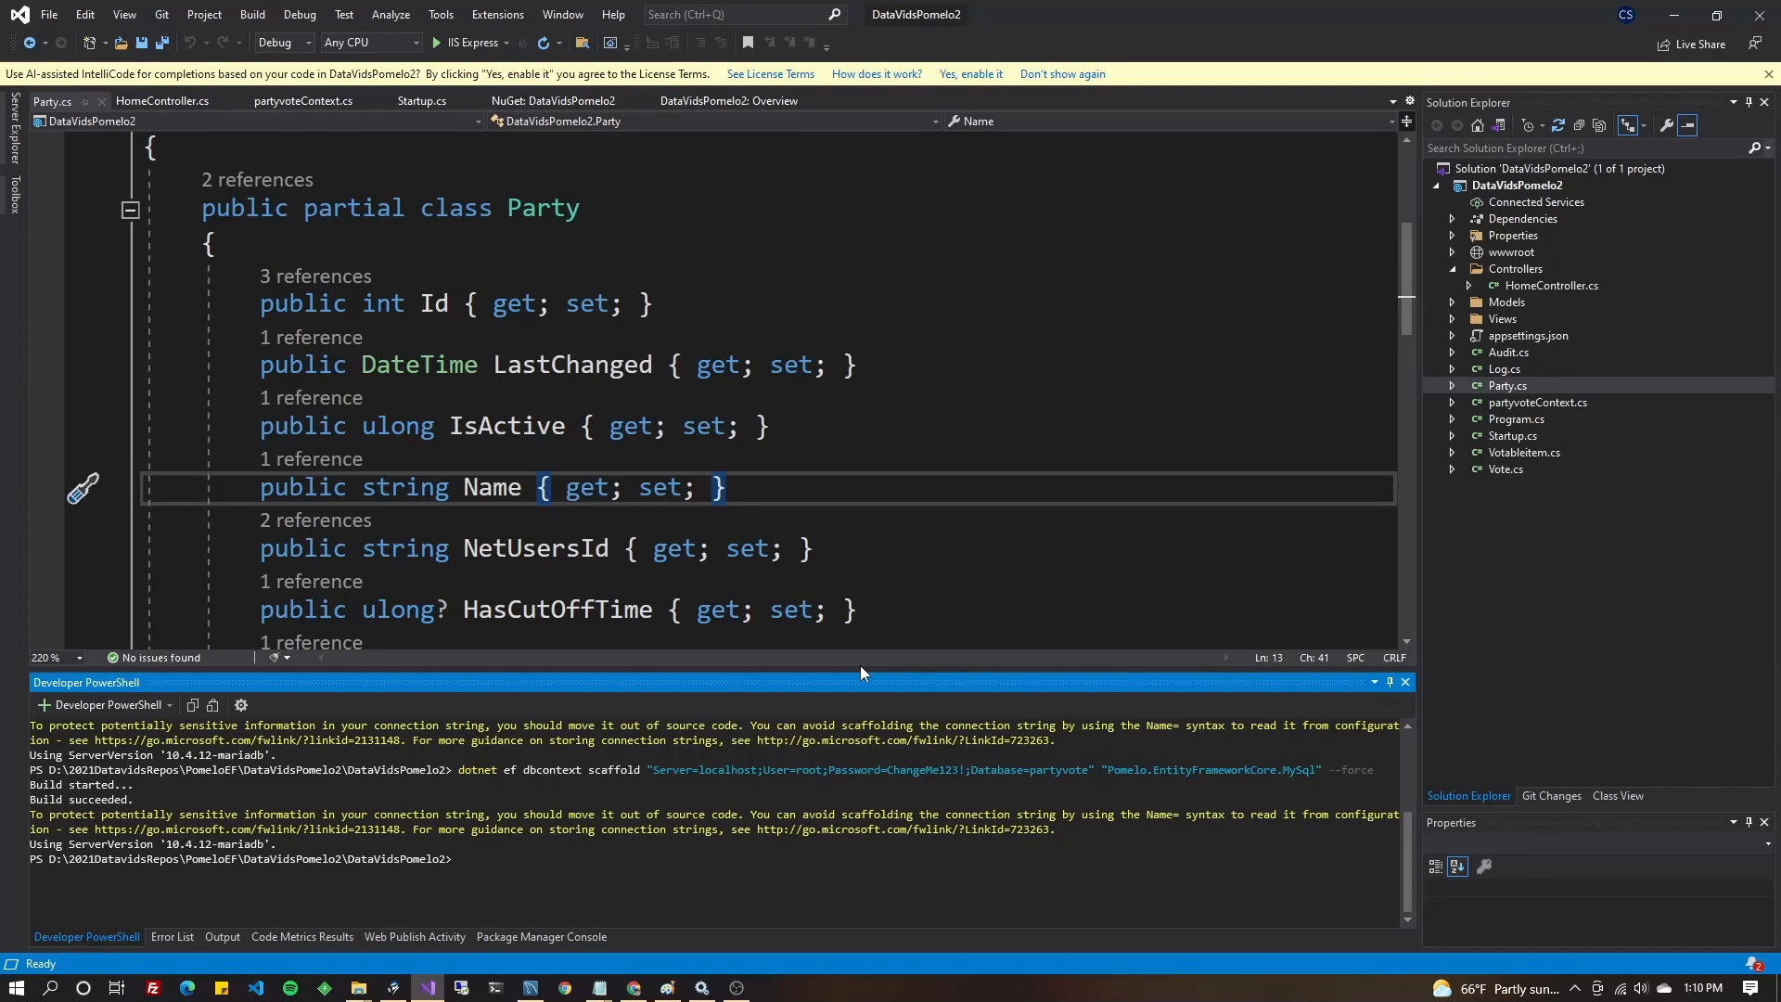
mouse_move(801, 712)
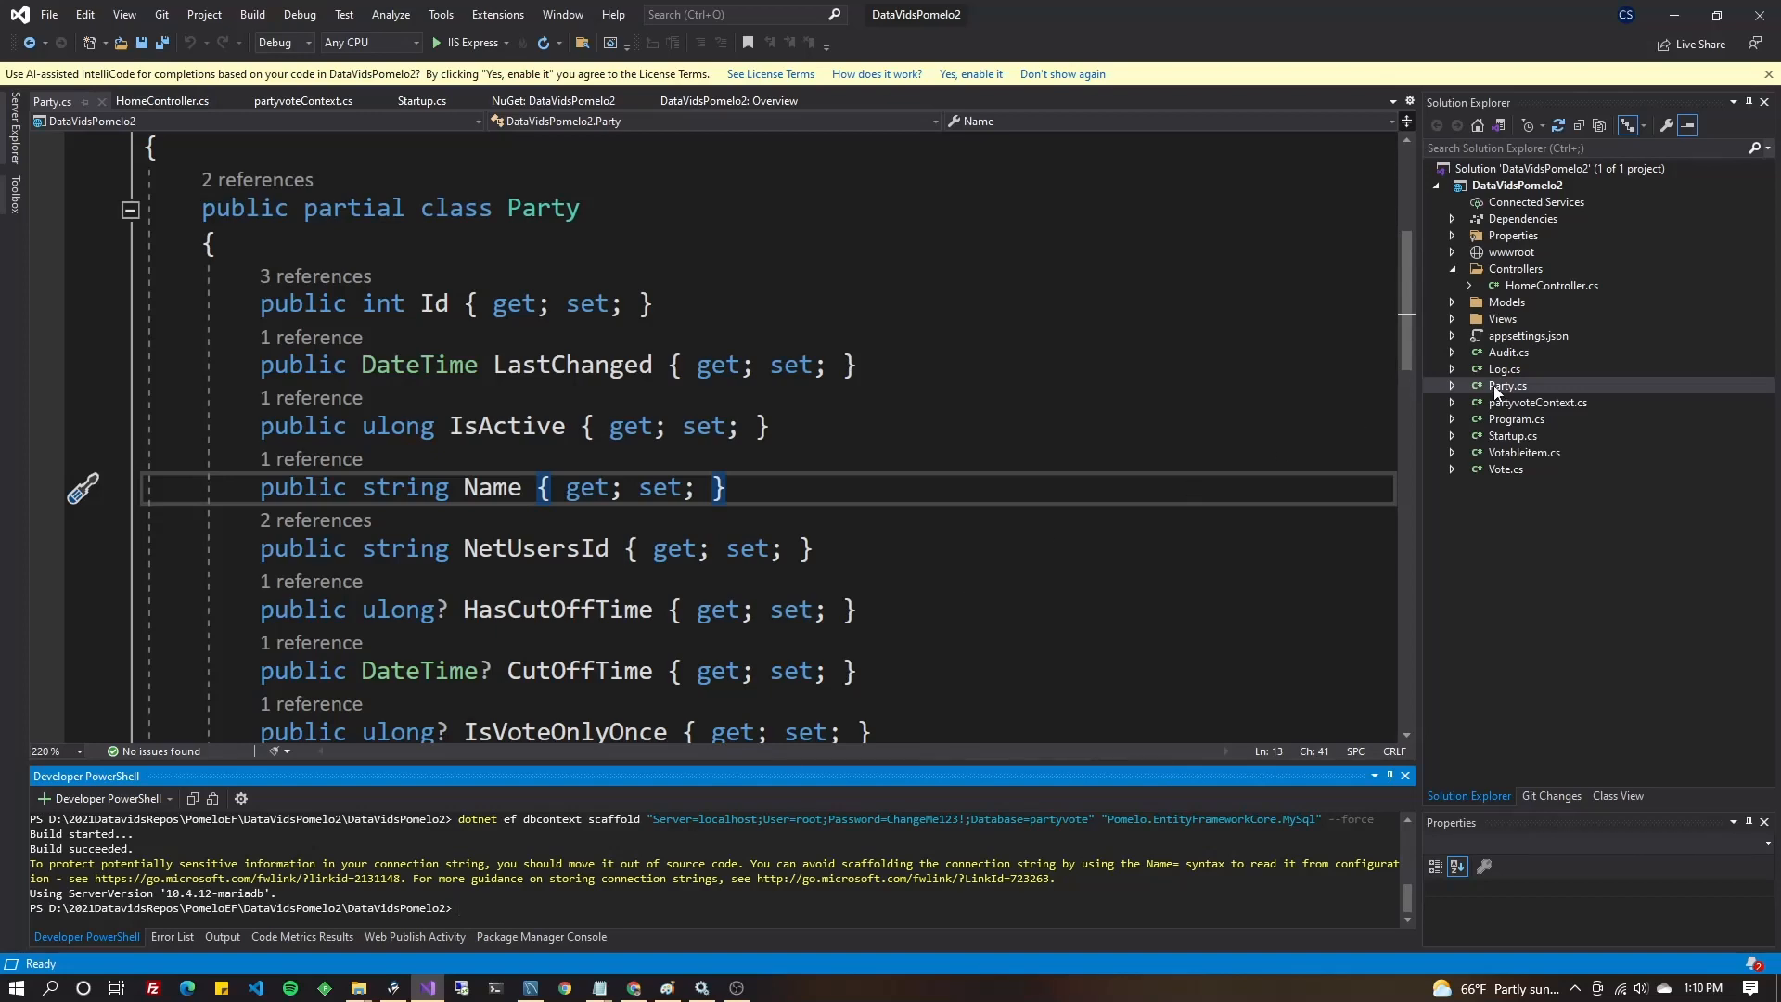
In HomeController, start a new Vote object below the mydata query.
click(1551, 285)
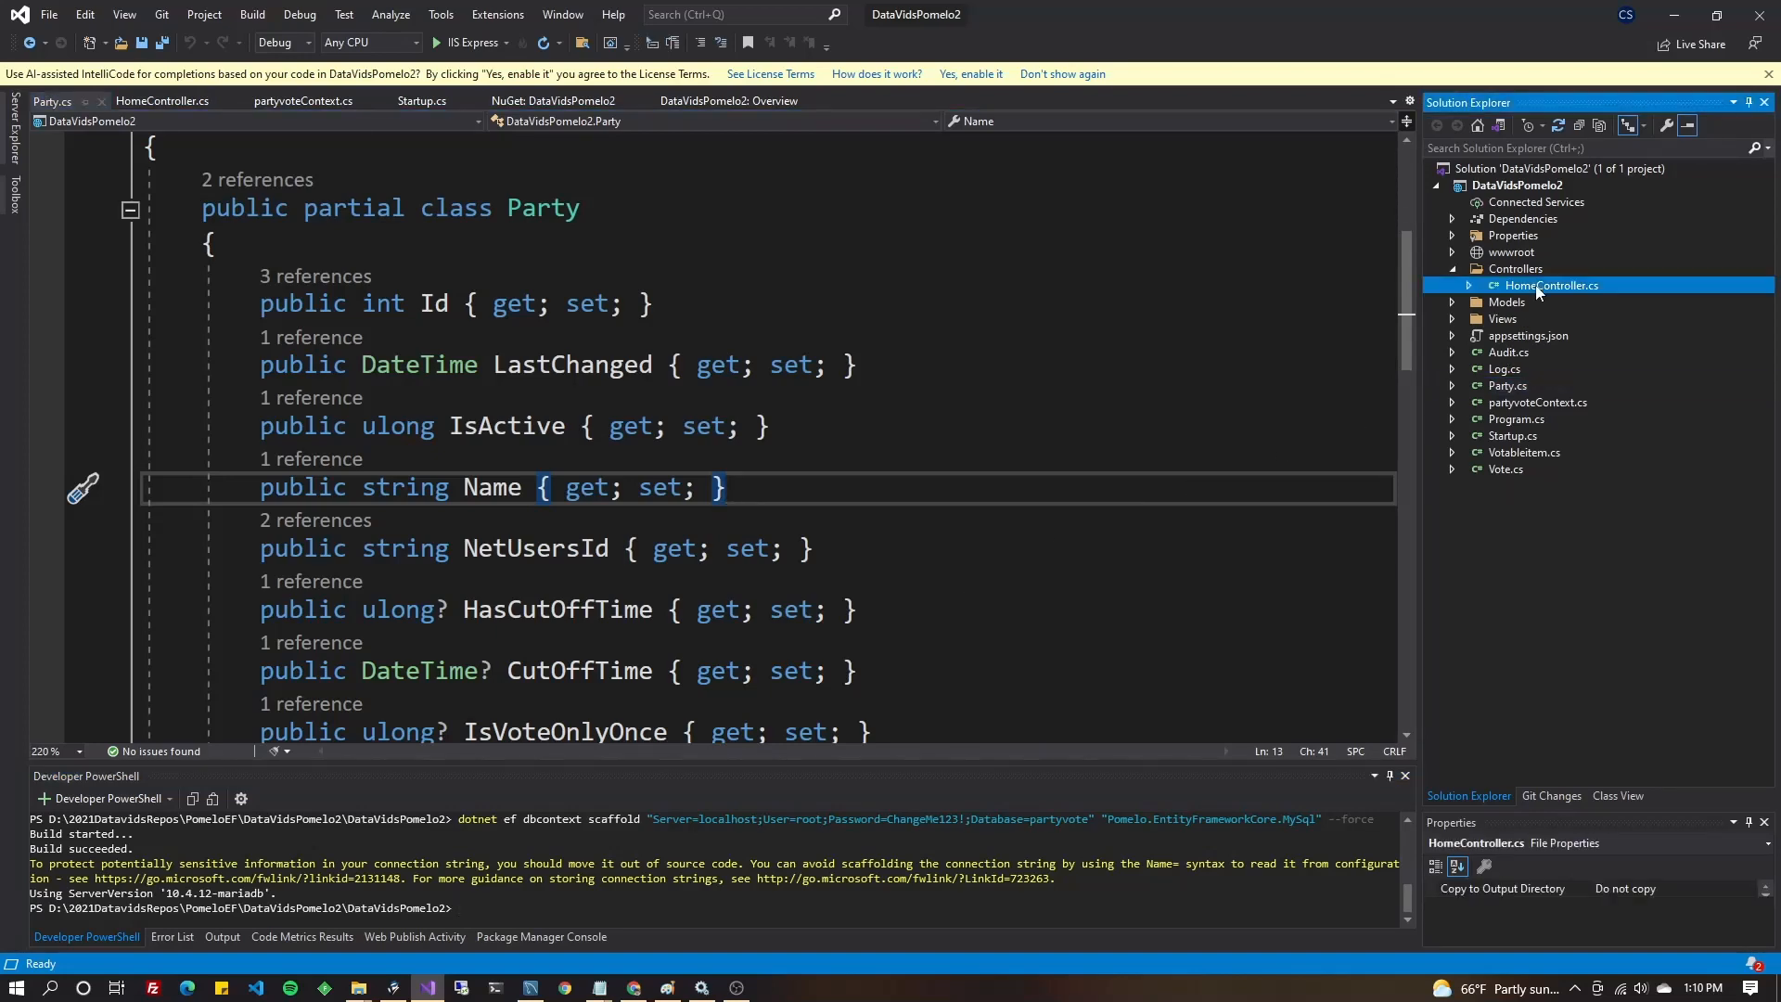
double_click(1553, 285)
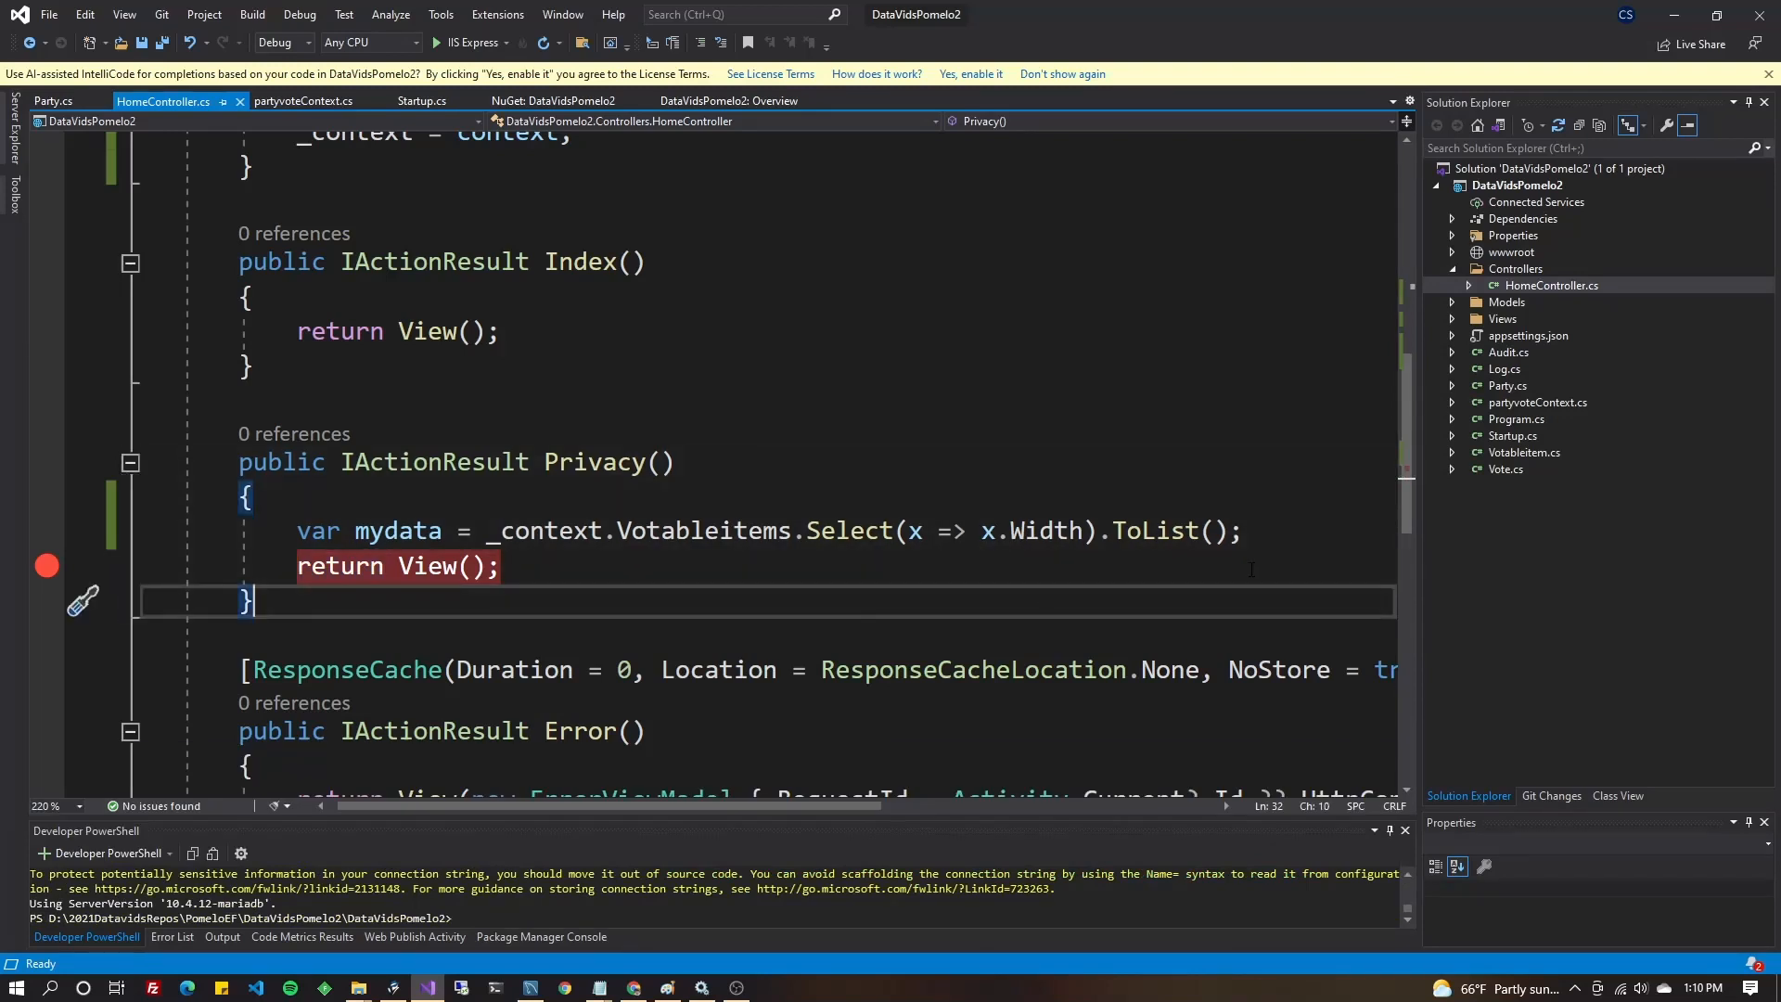
key(Enter)
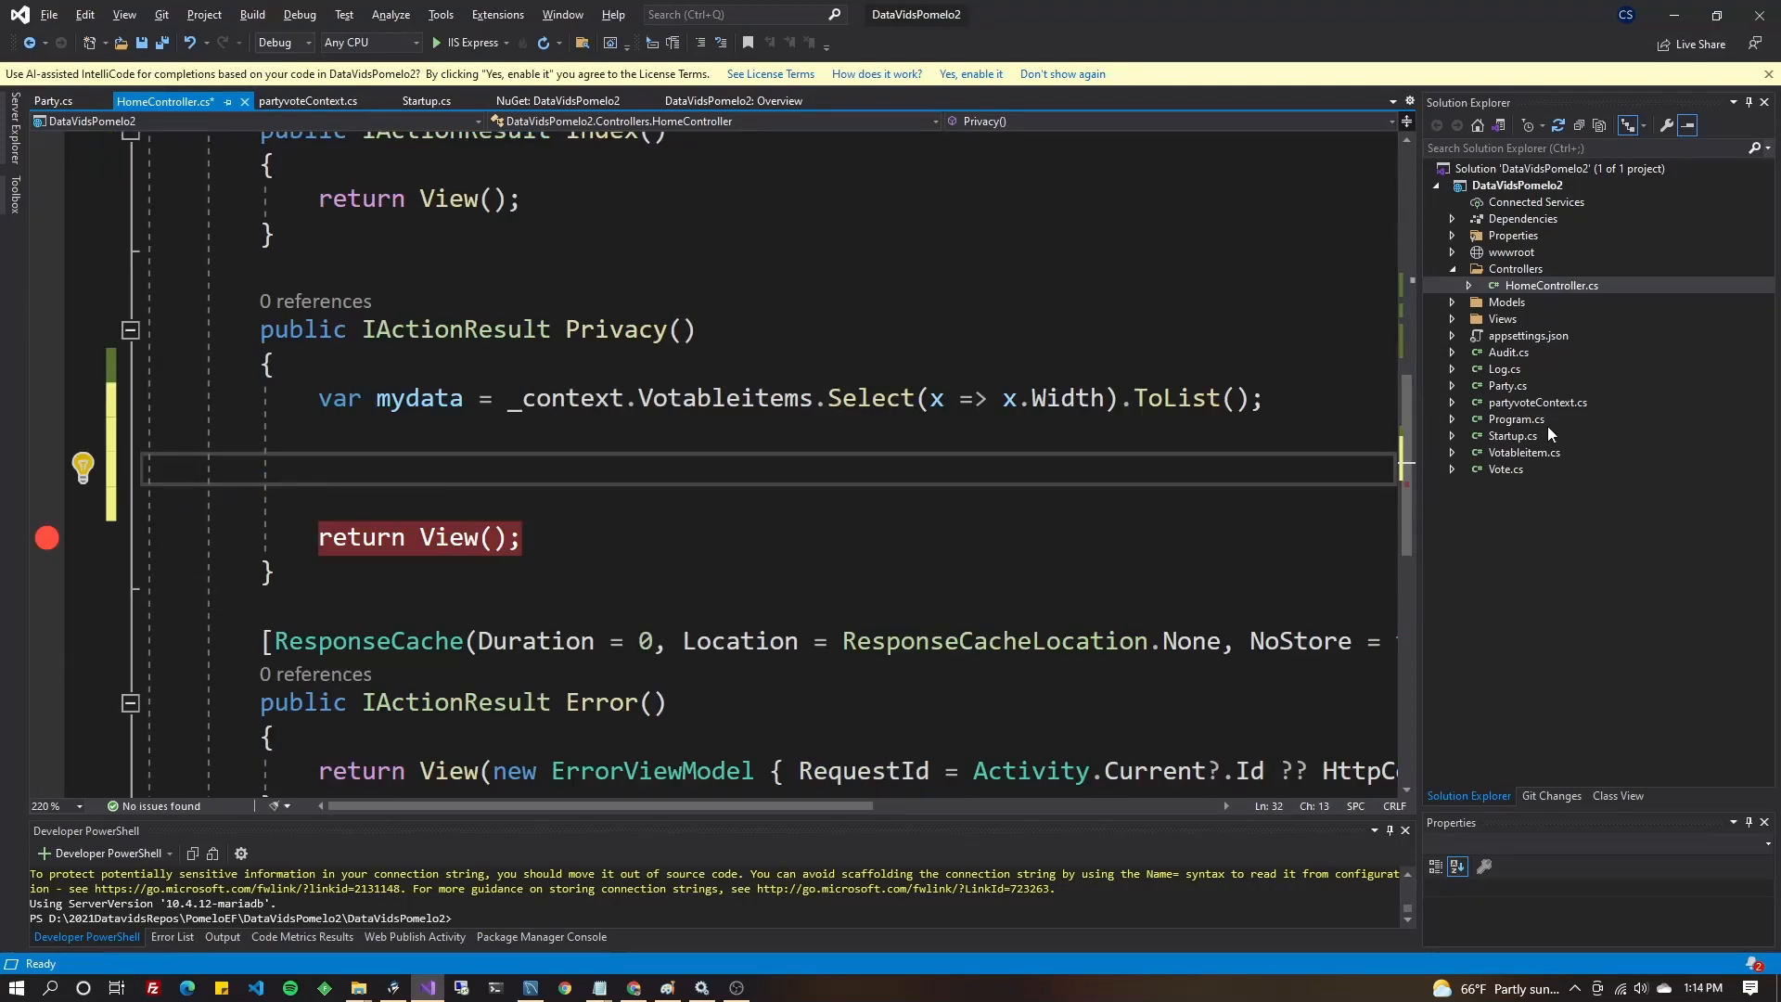
mouse_move(1558, 474)
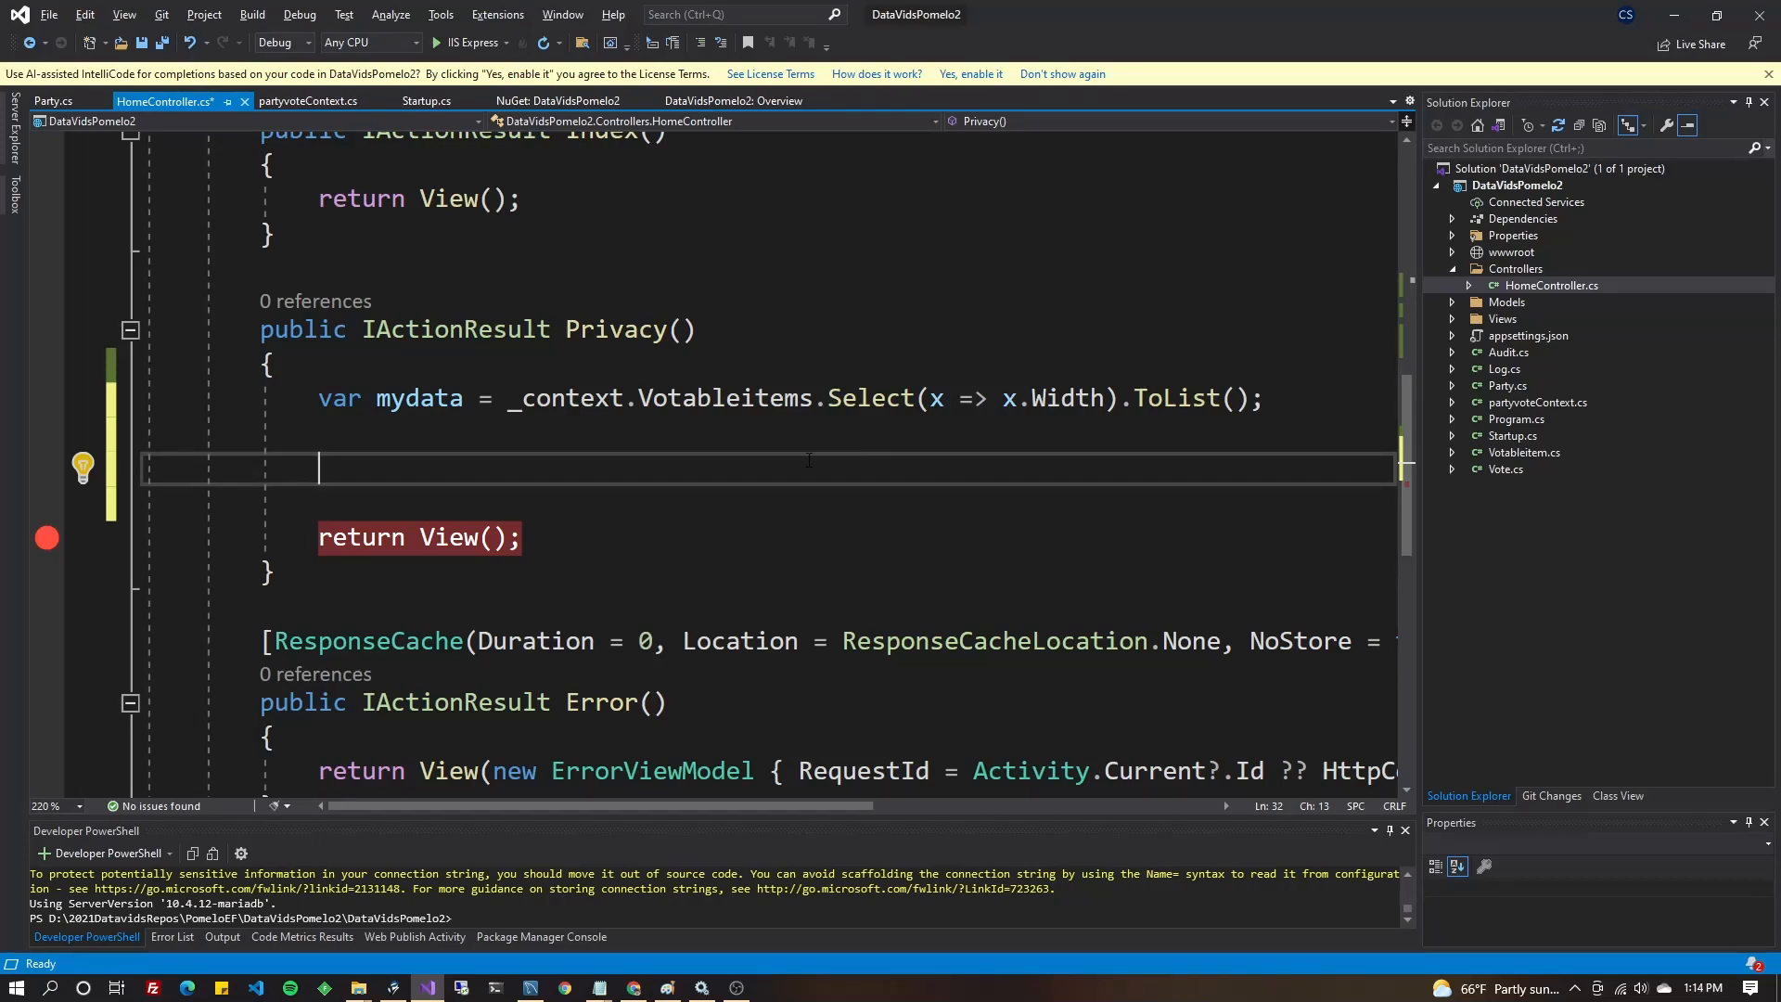
text(Vote my)
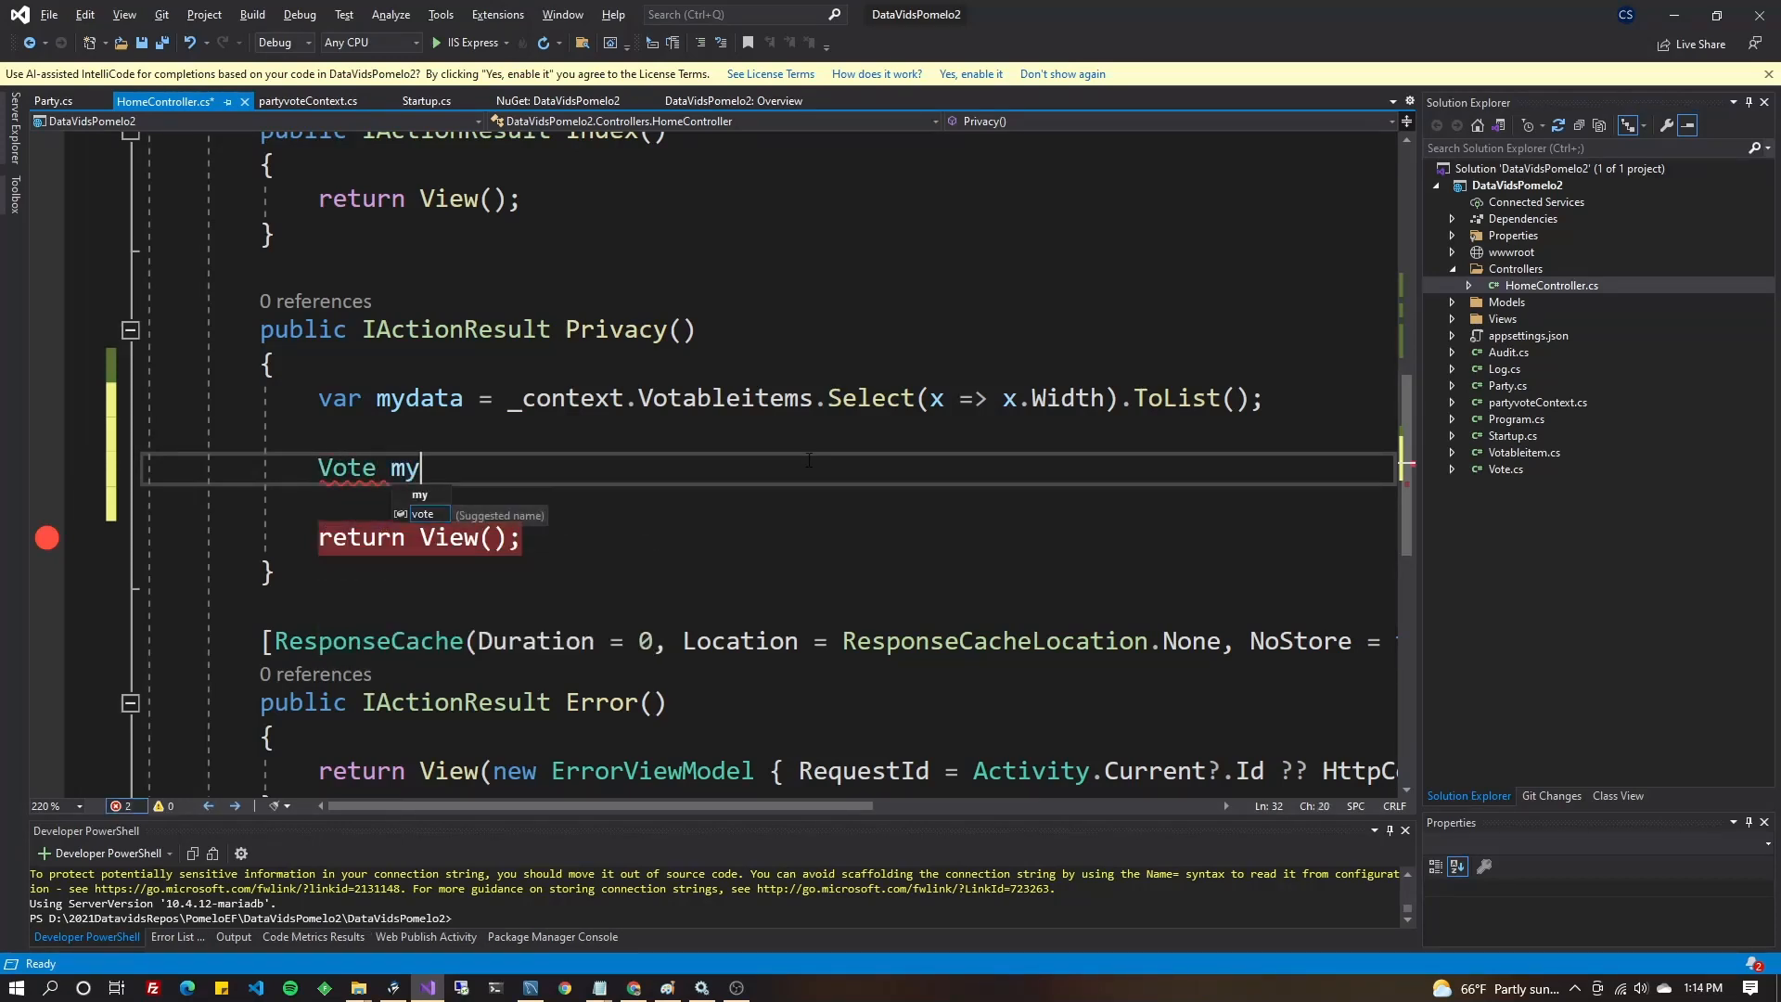
text(Vote = new)
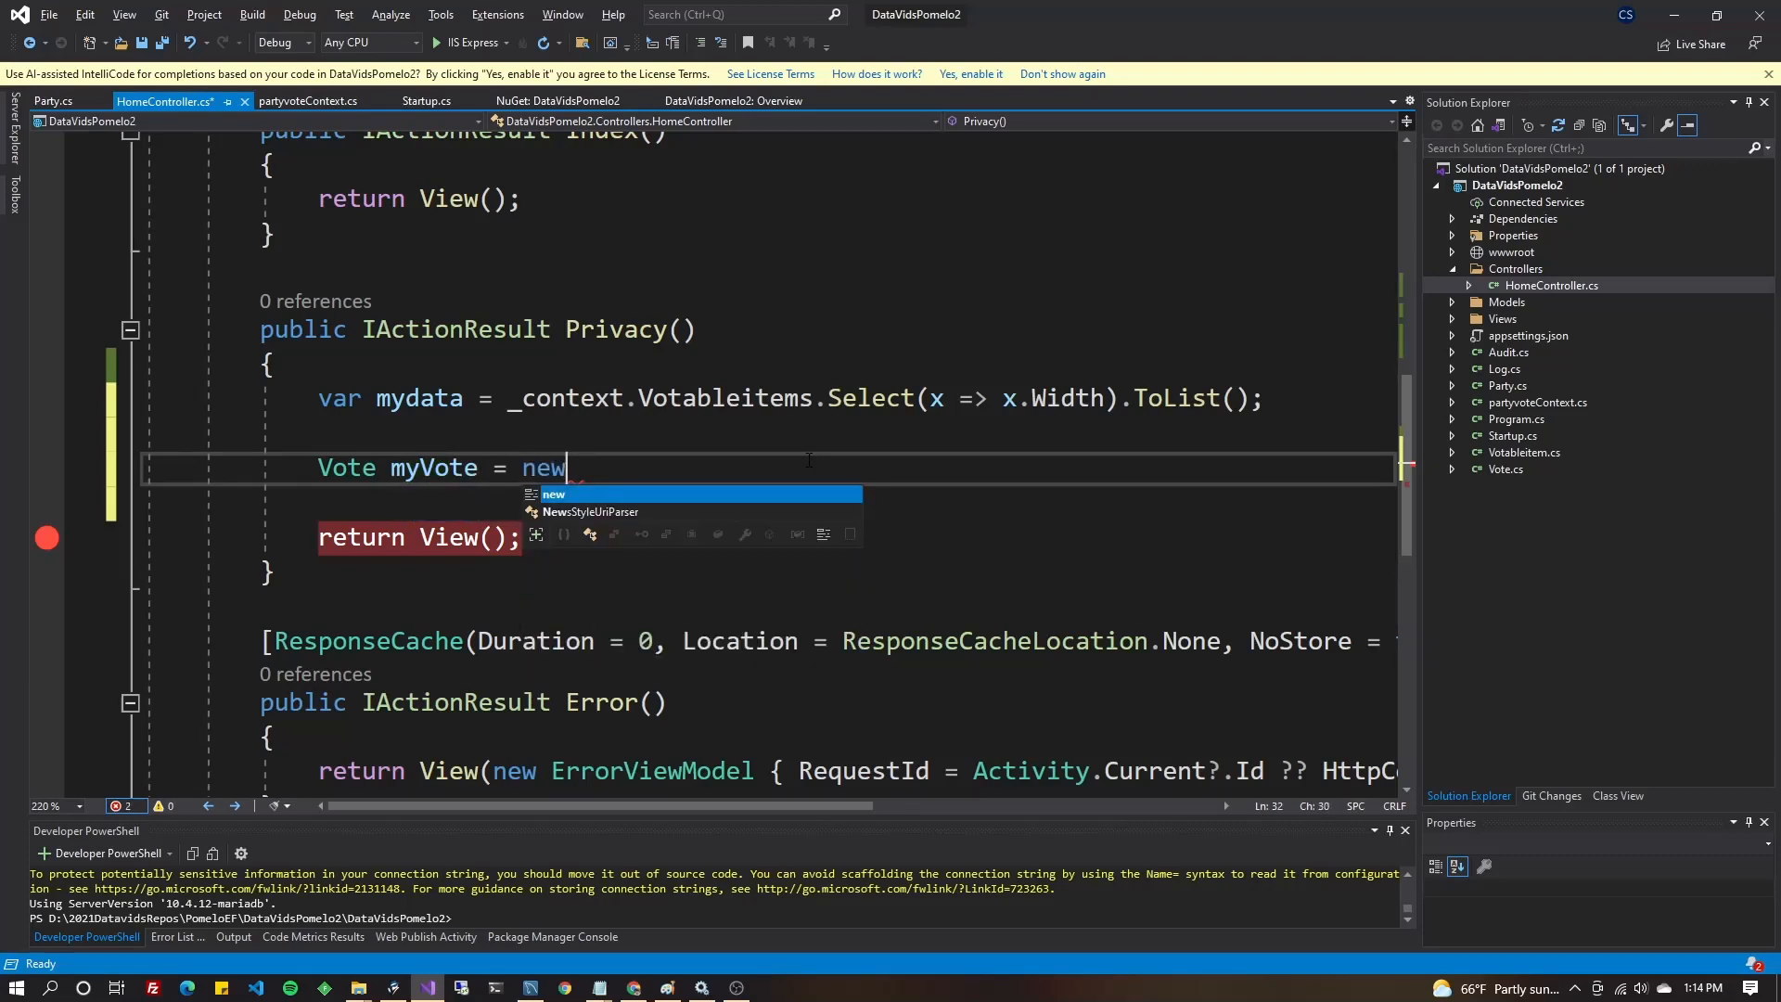
text(Vote())
text(DeviceId)
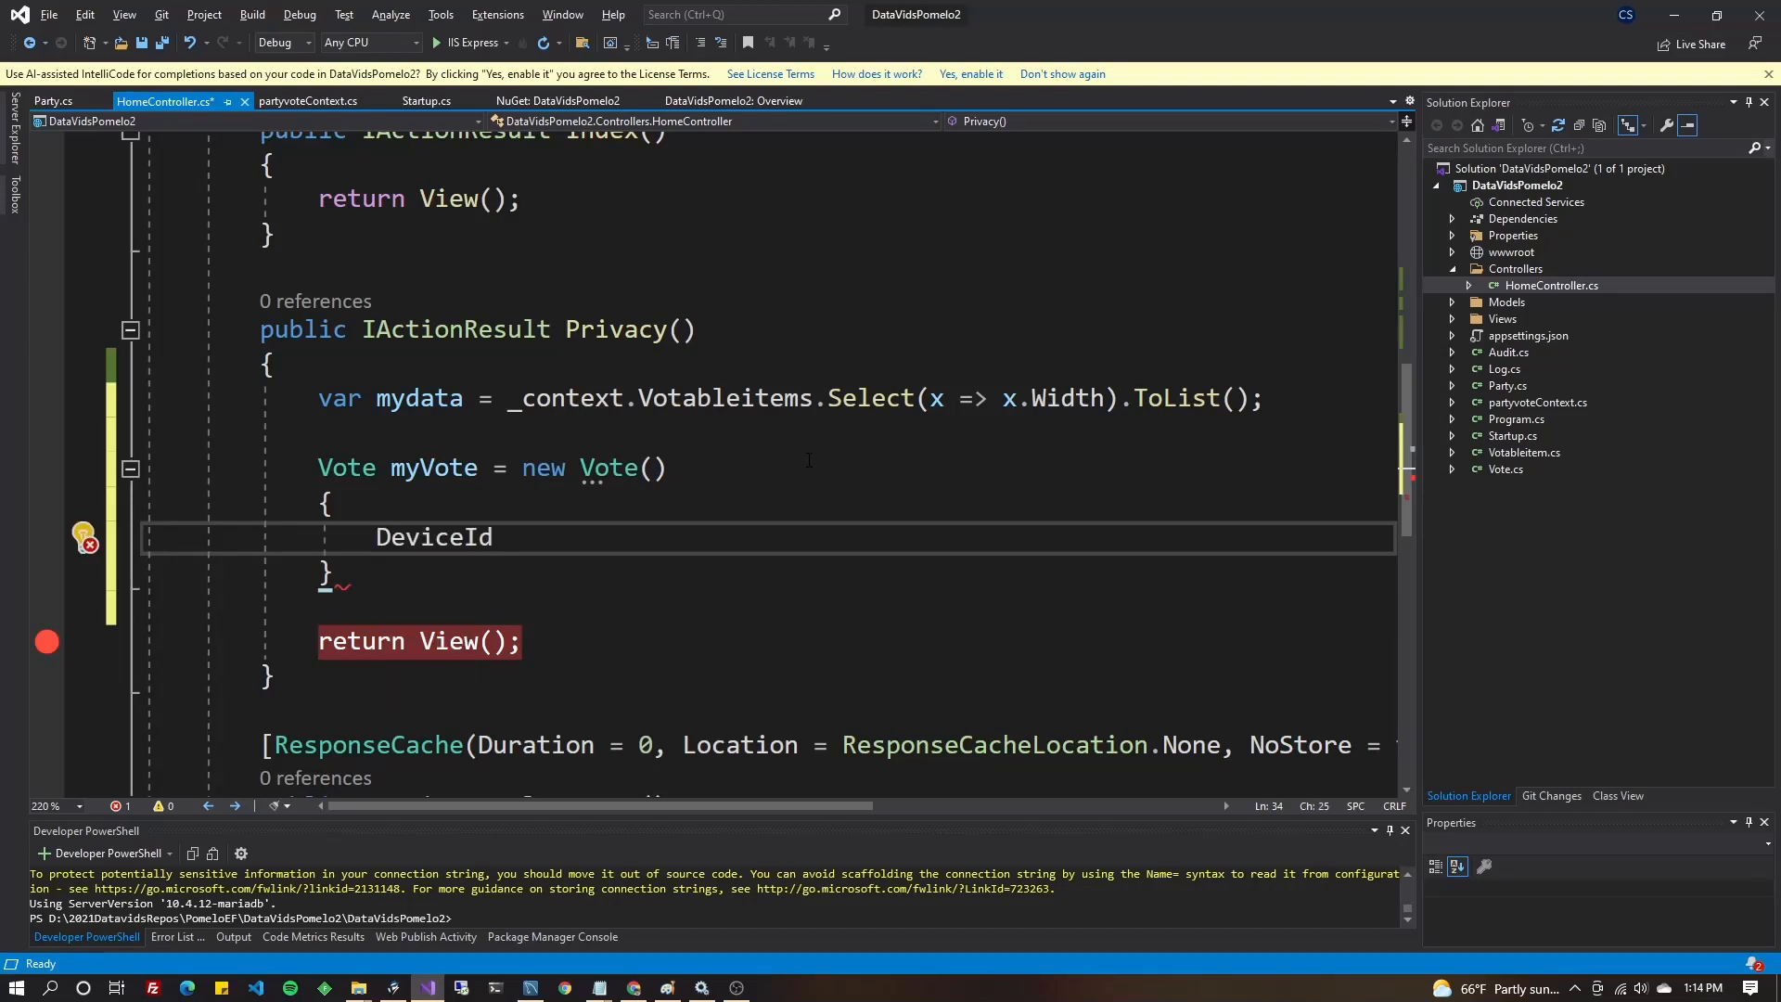
Initialize the Vote with DeviceId "asdfasdf", IsActive 1, Rank 1 and VotableItemId 348.
text(= "asd")
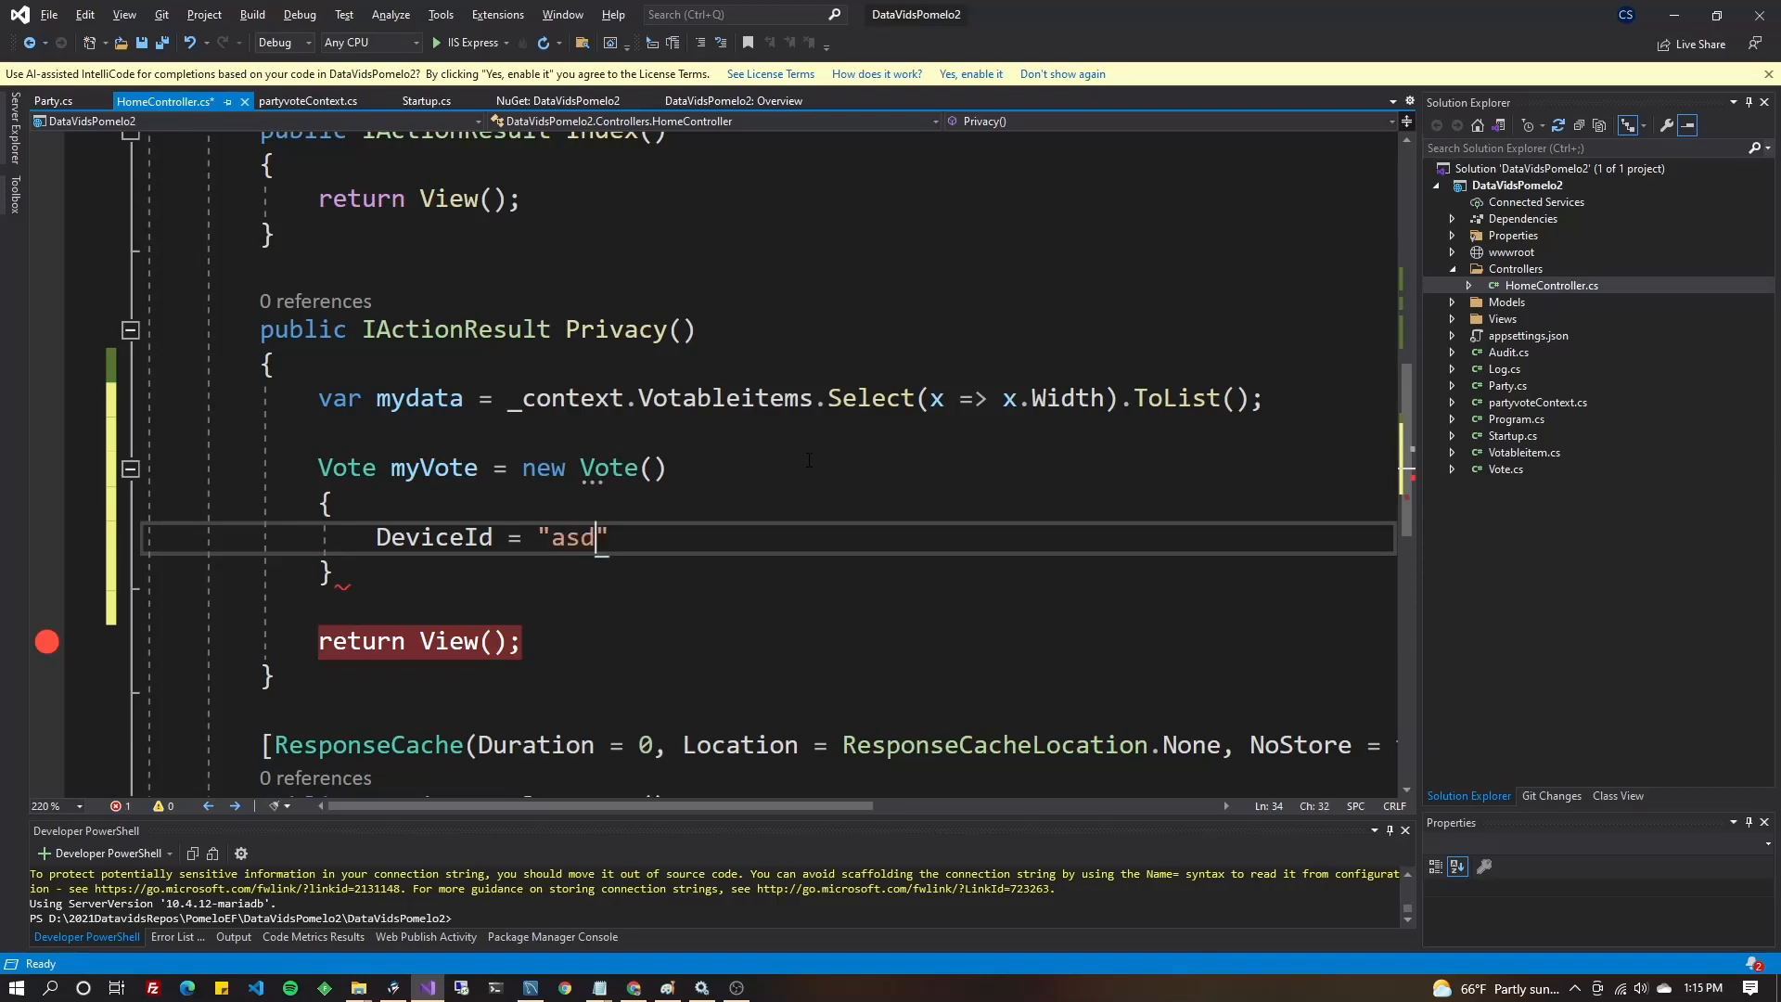
text(fasdf",)
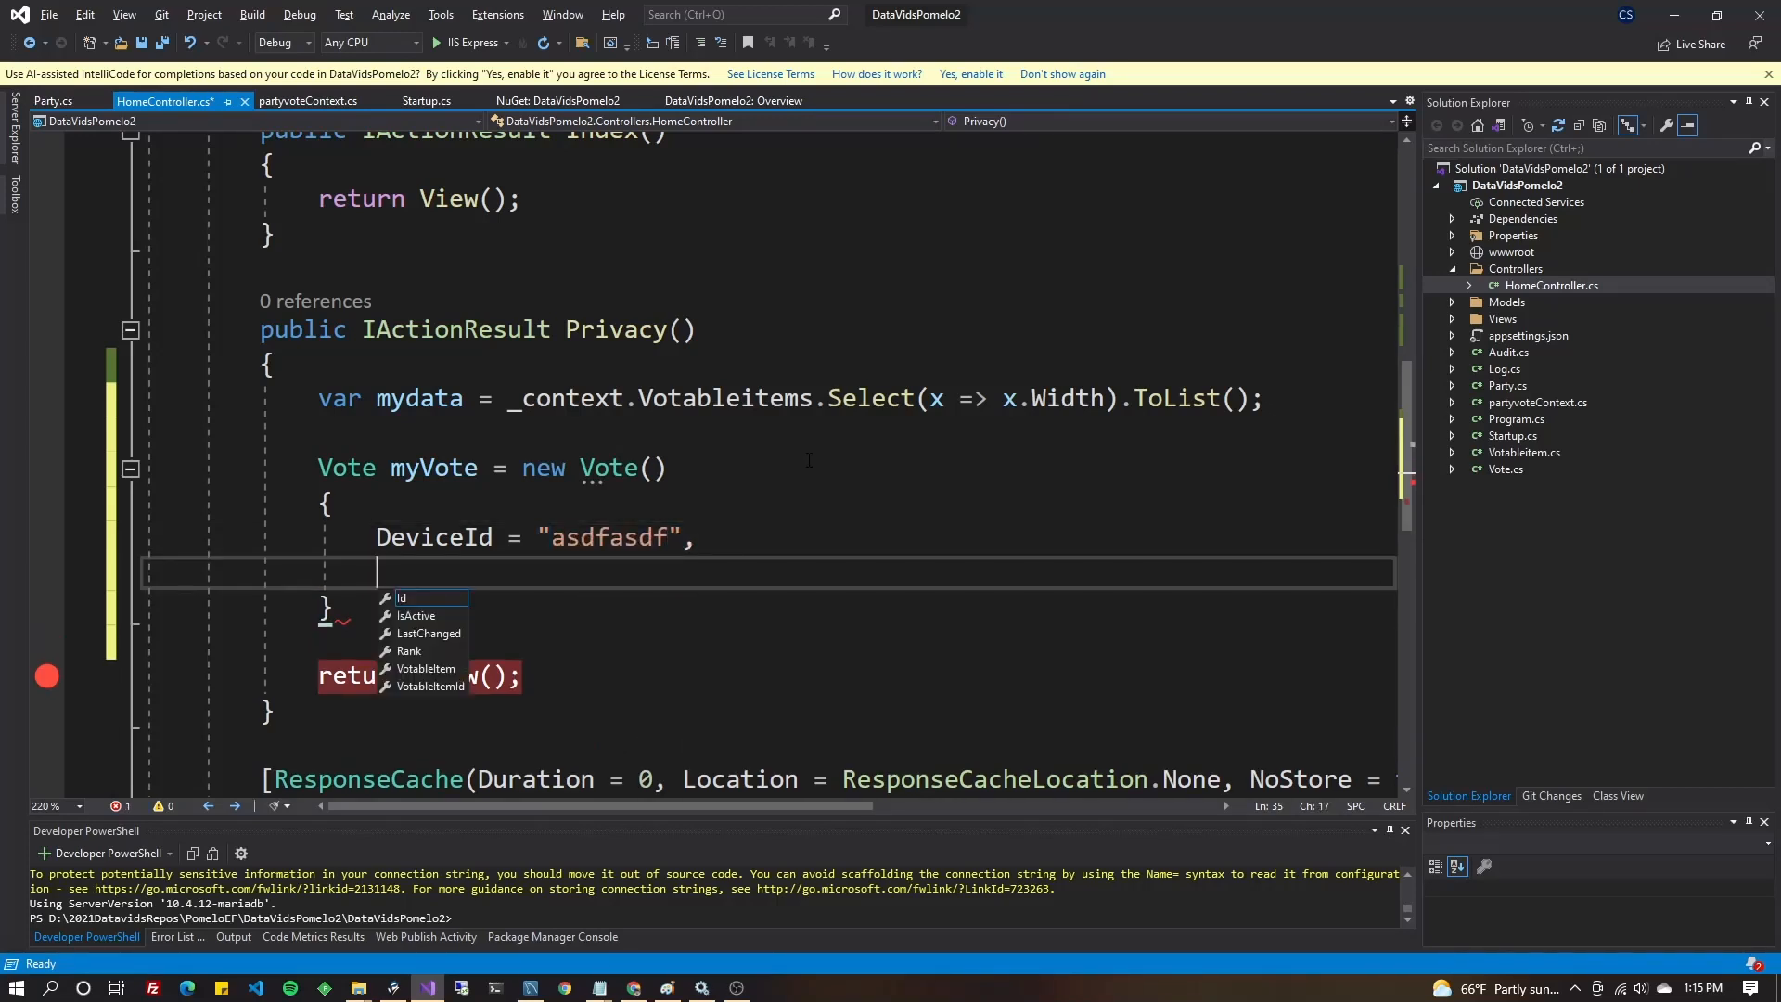
mouse_move(403, 598)
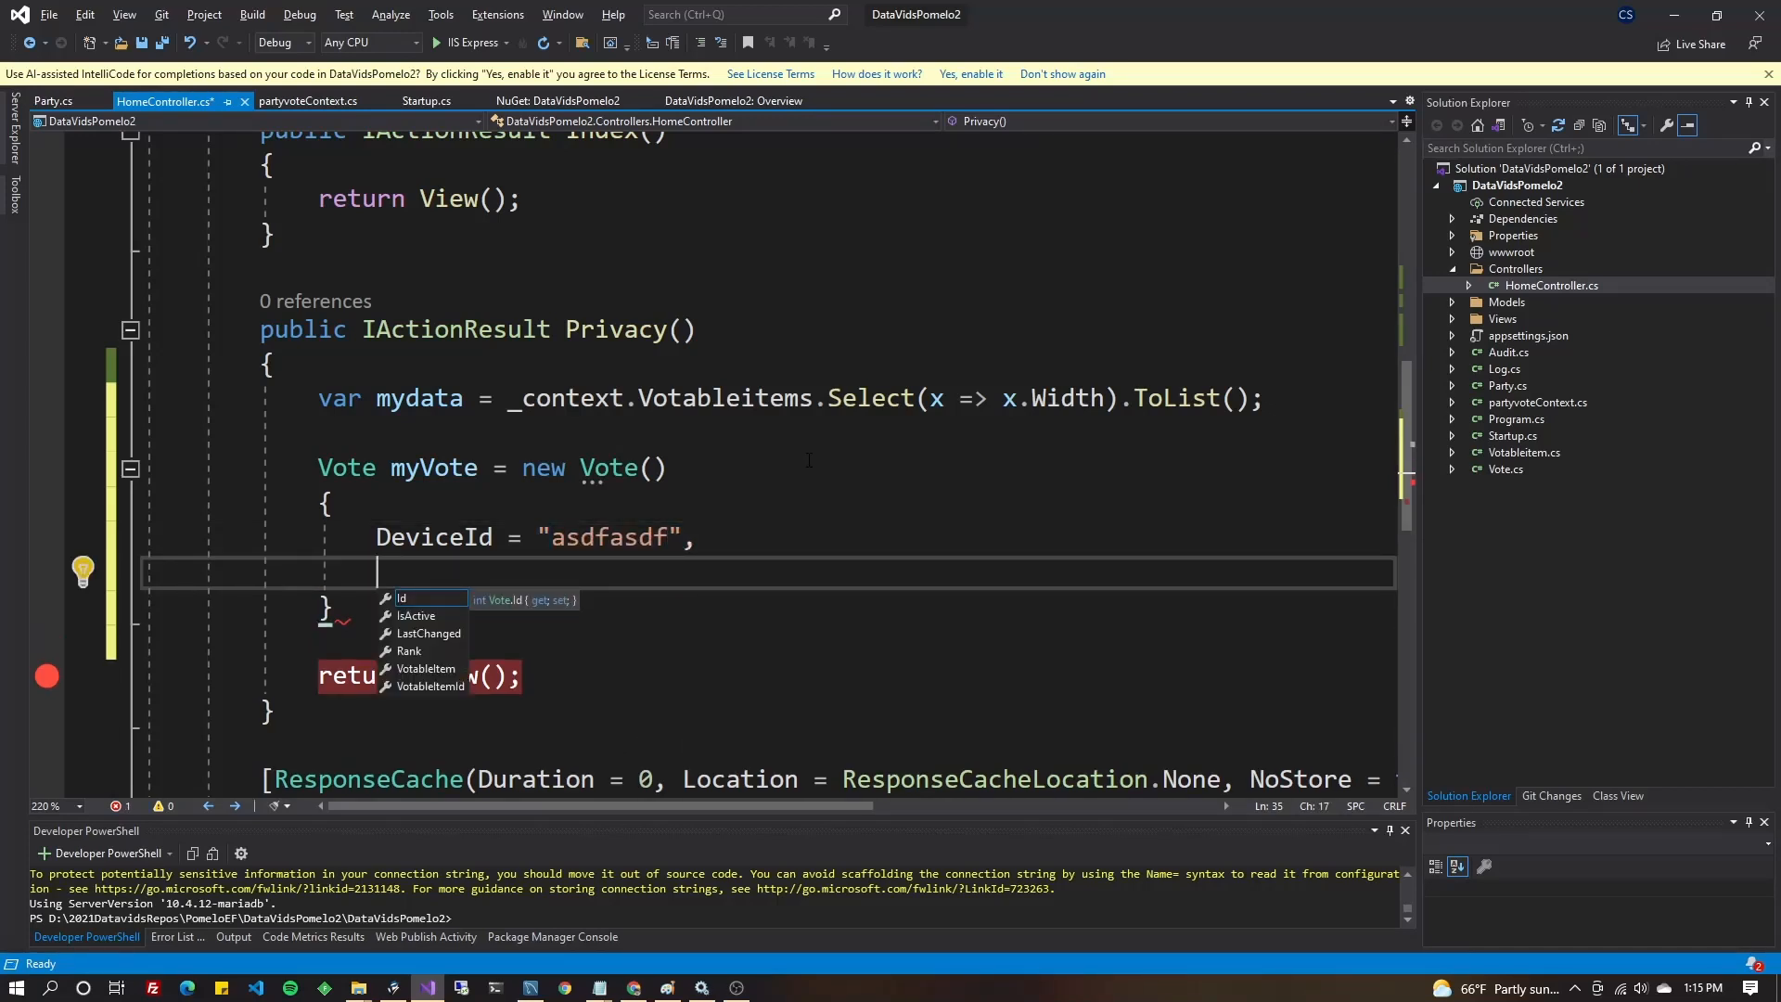
key(Down)
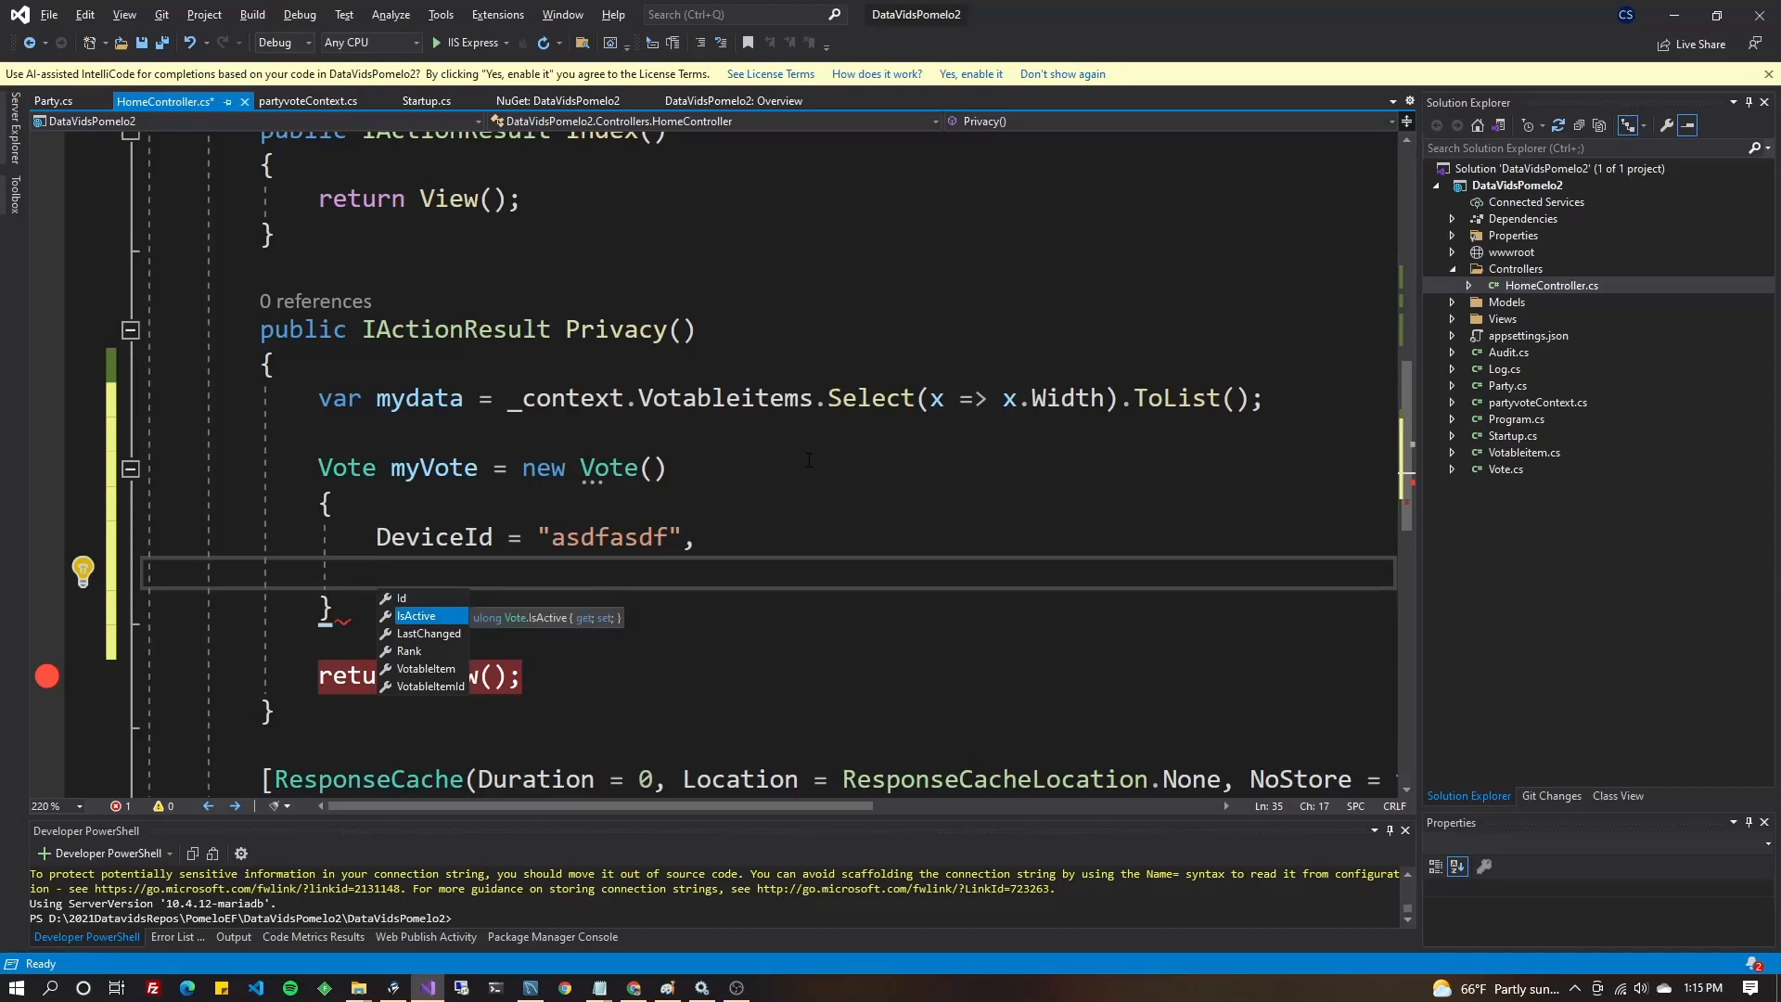
text(IsActive = true,)
text(LastChanged = DateTime.Now,)
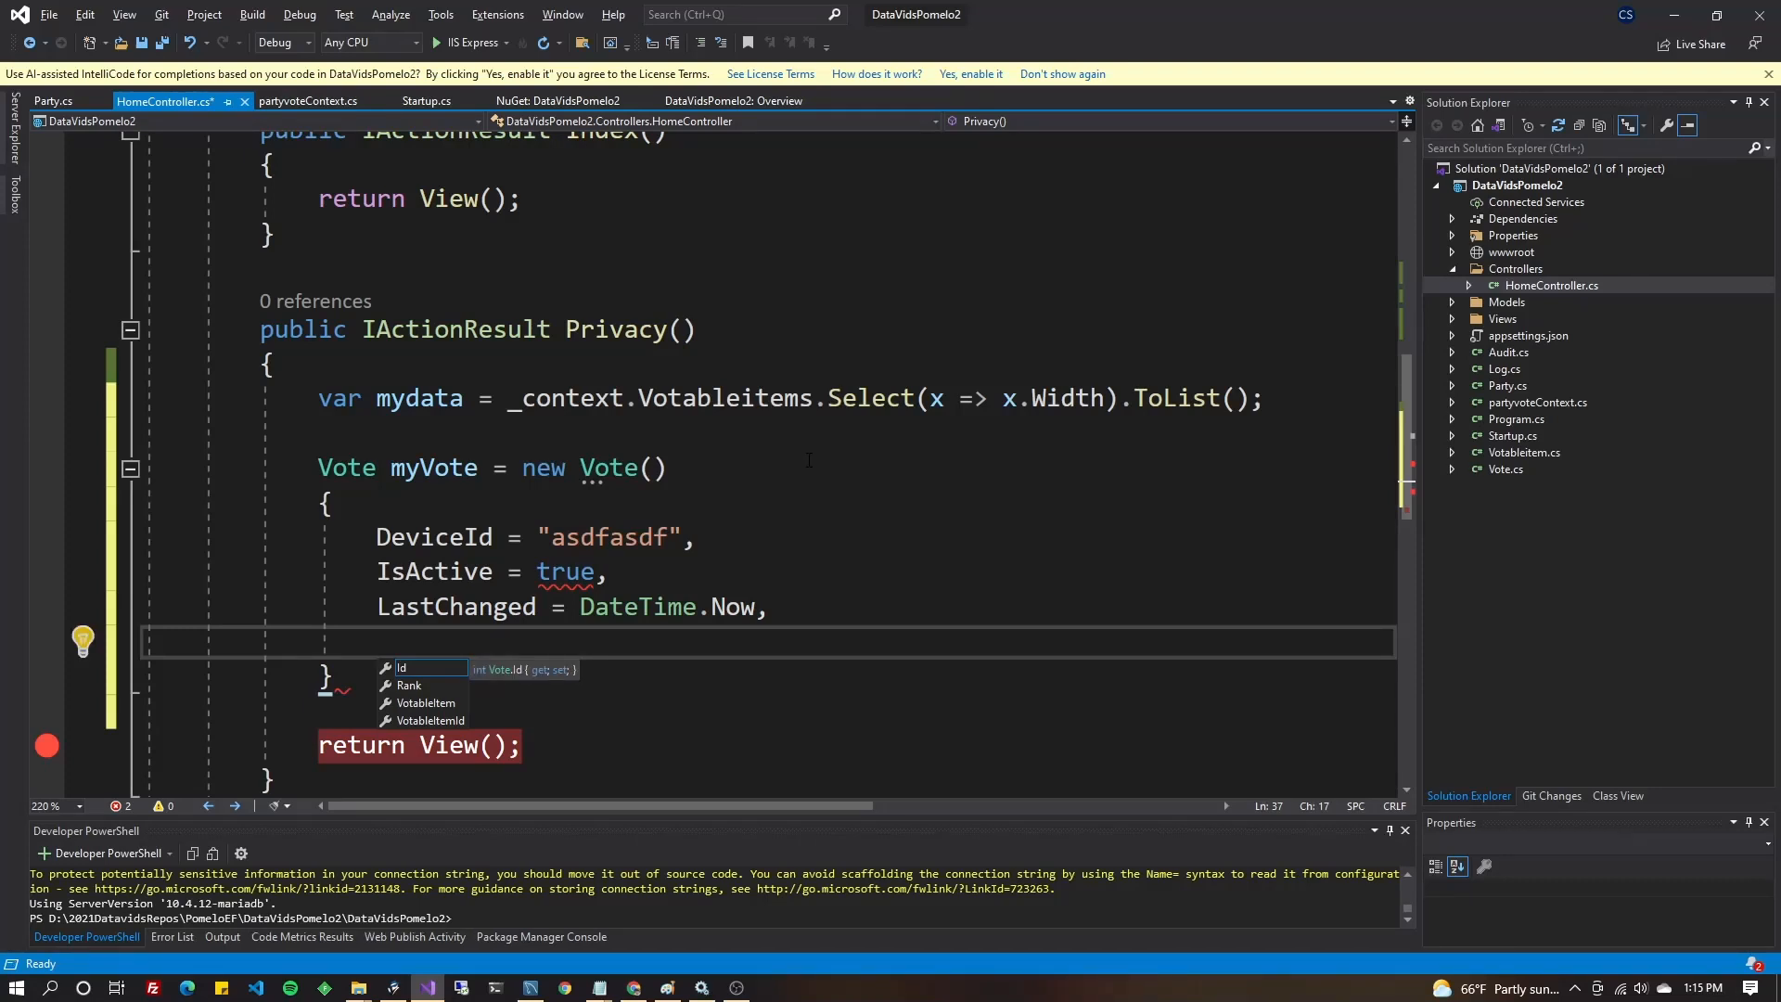
key(Down)
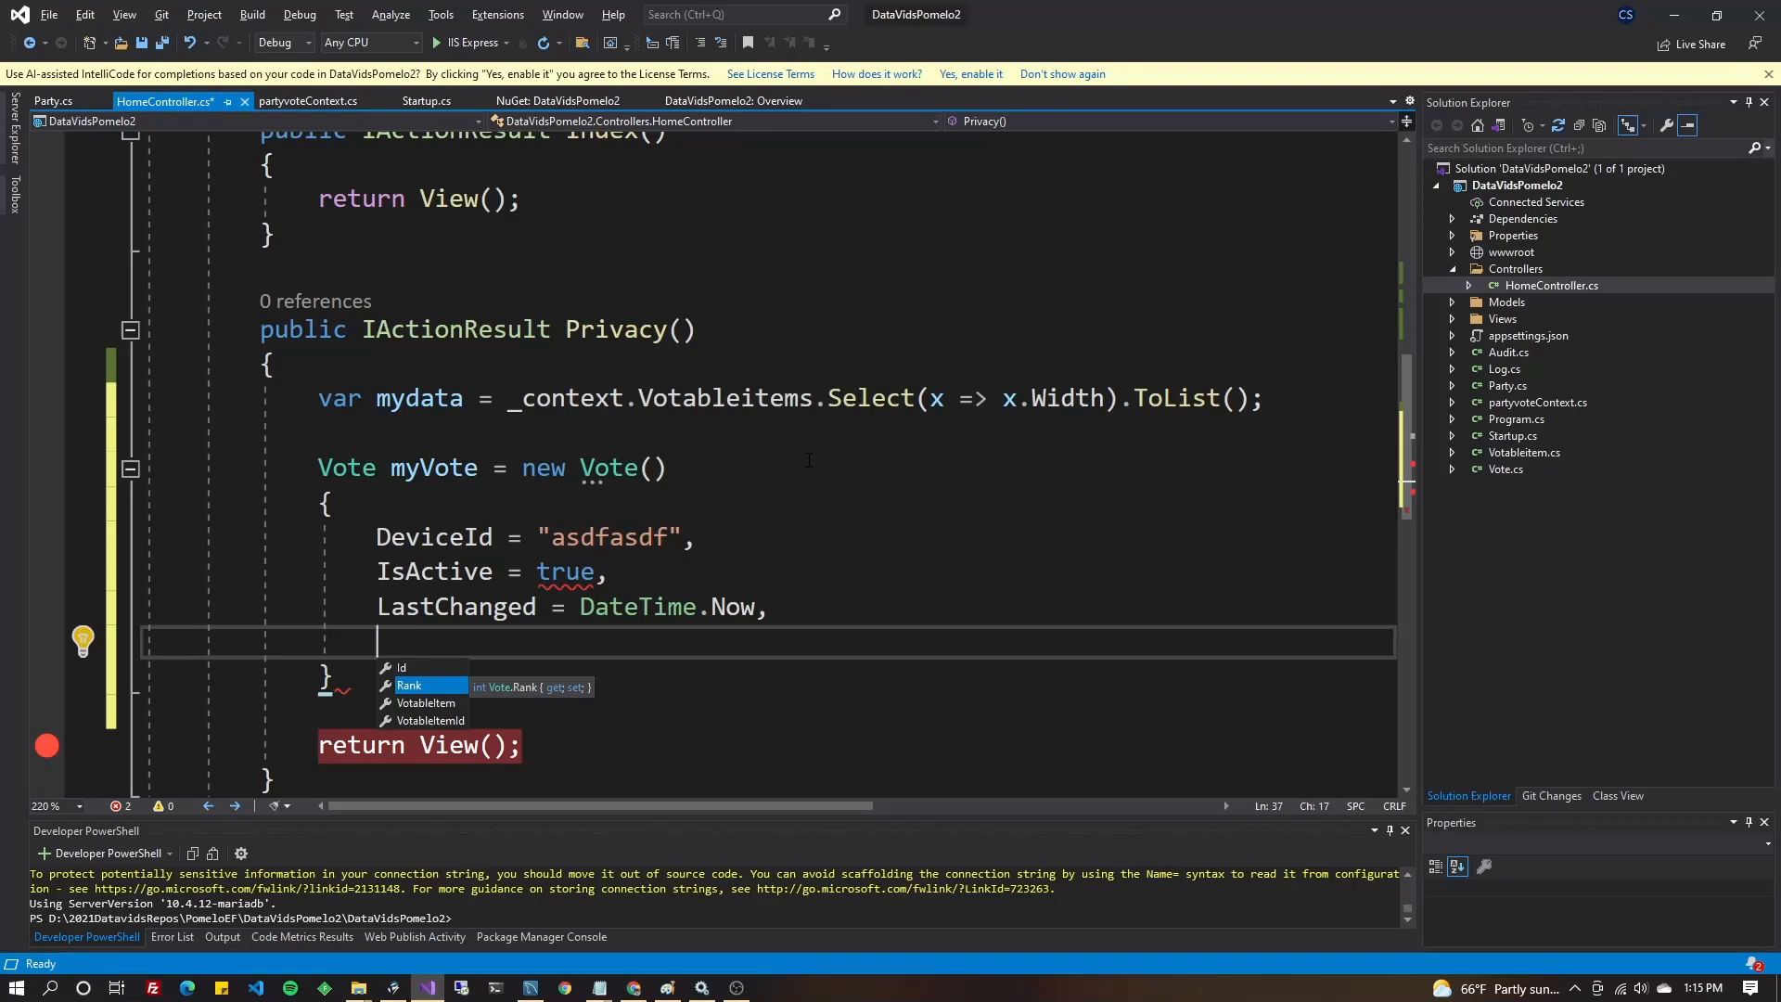
text(Rank = 1,)
text(VotableItemId)
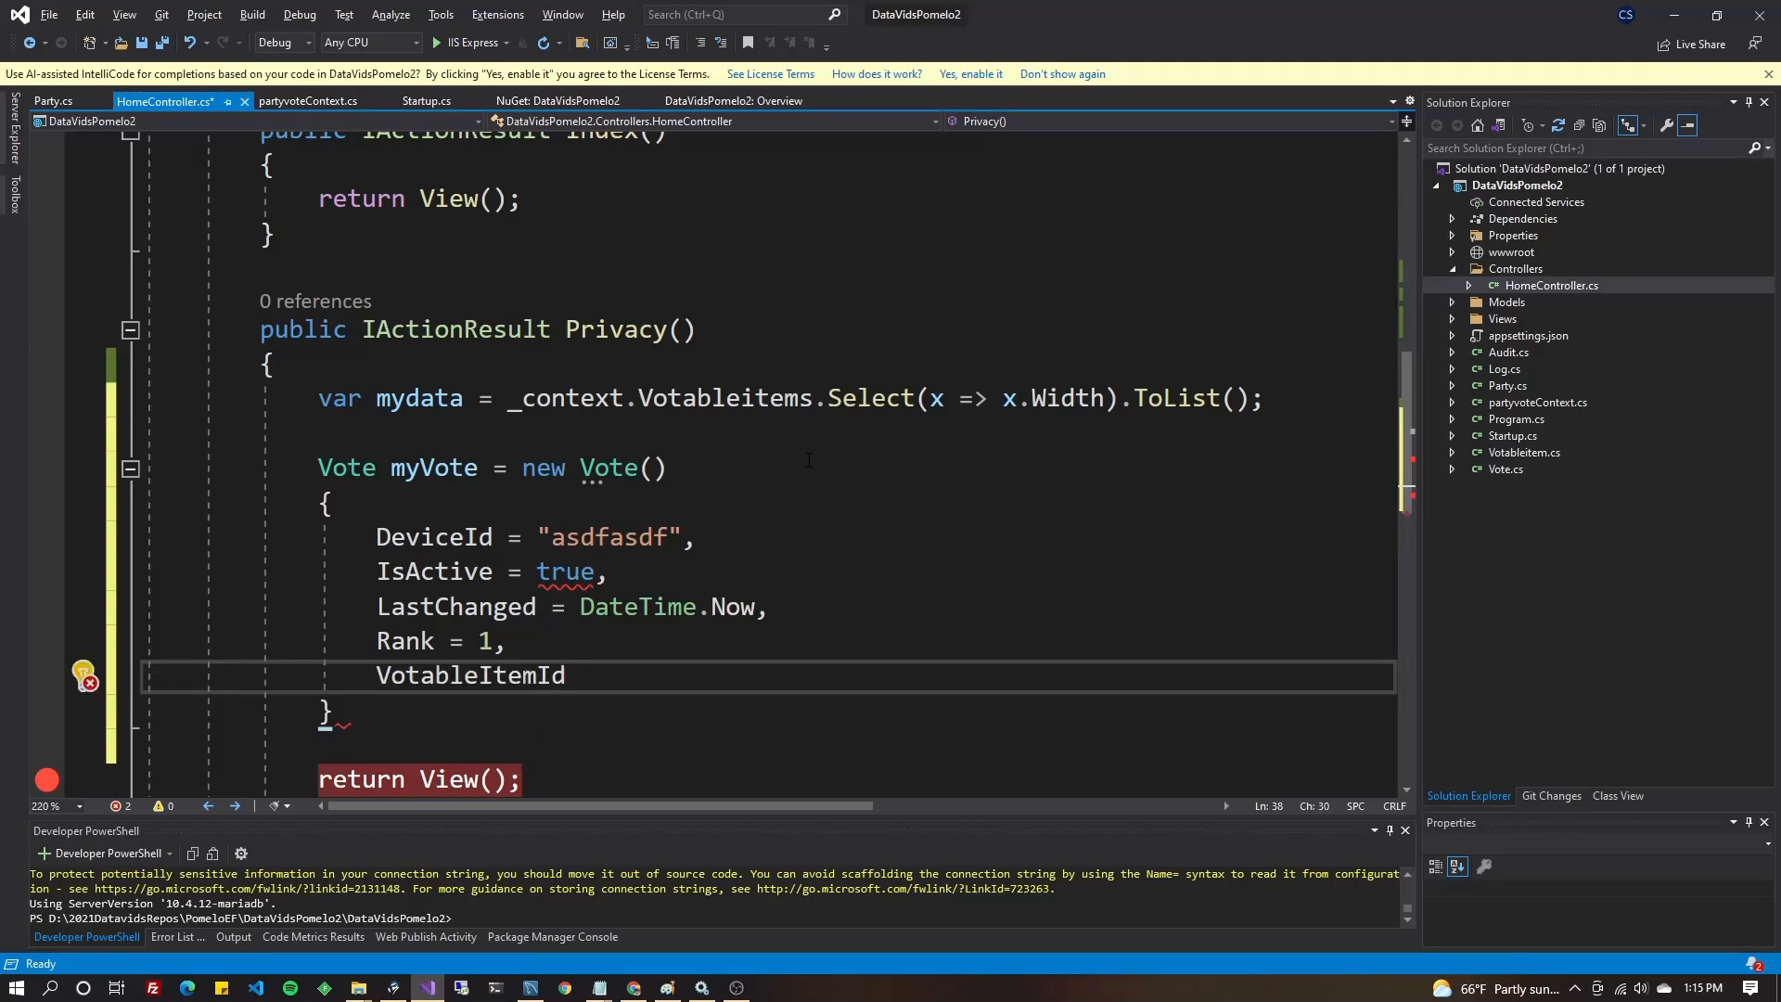
text(= 348)
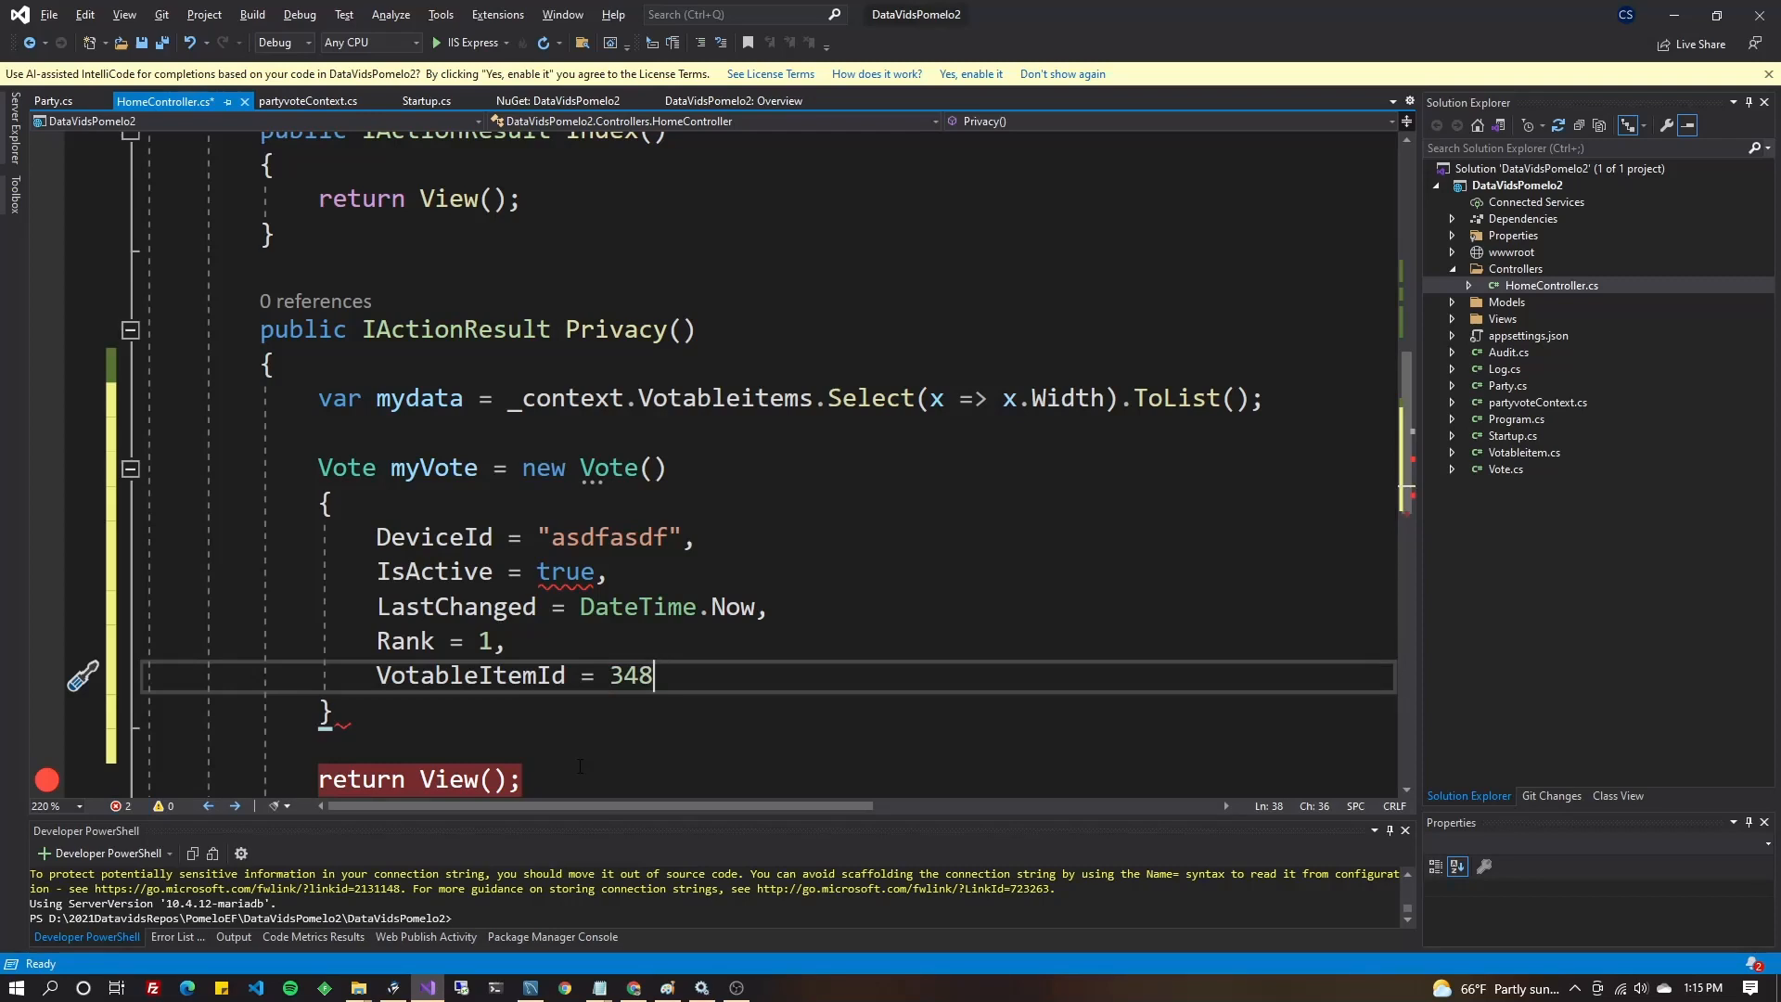
double_click(566, 571)
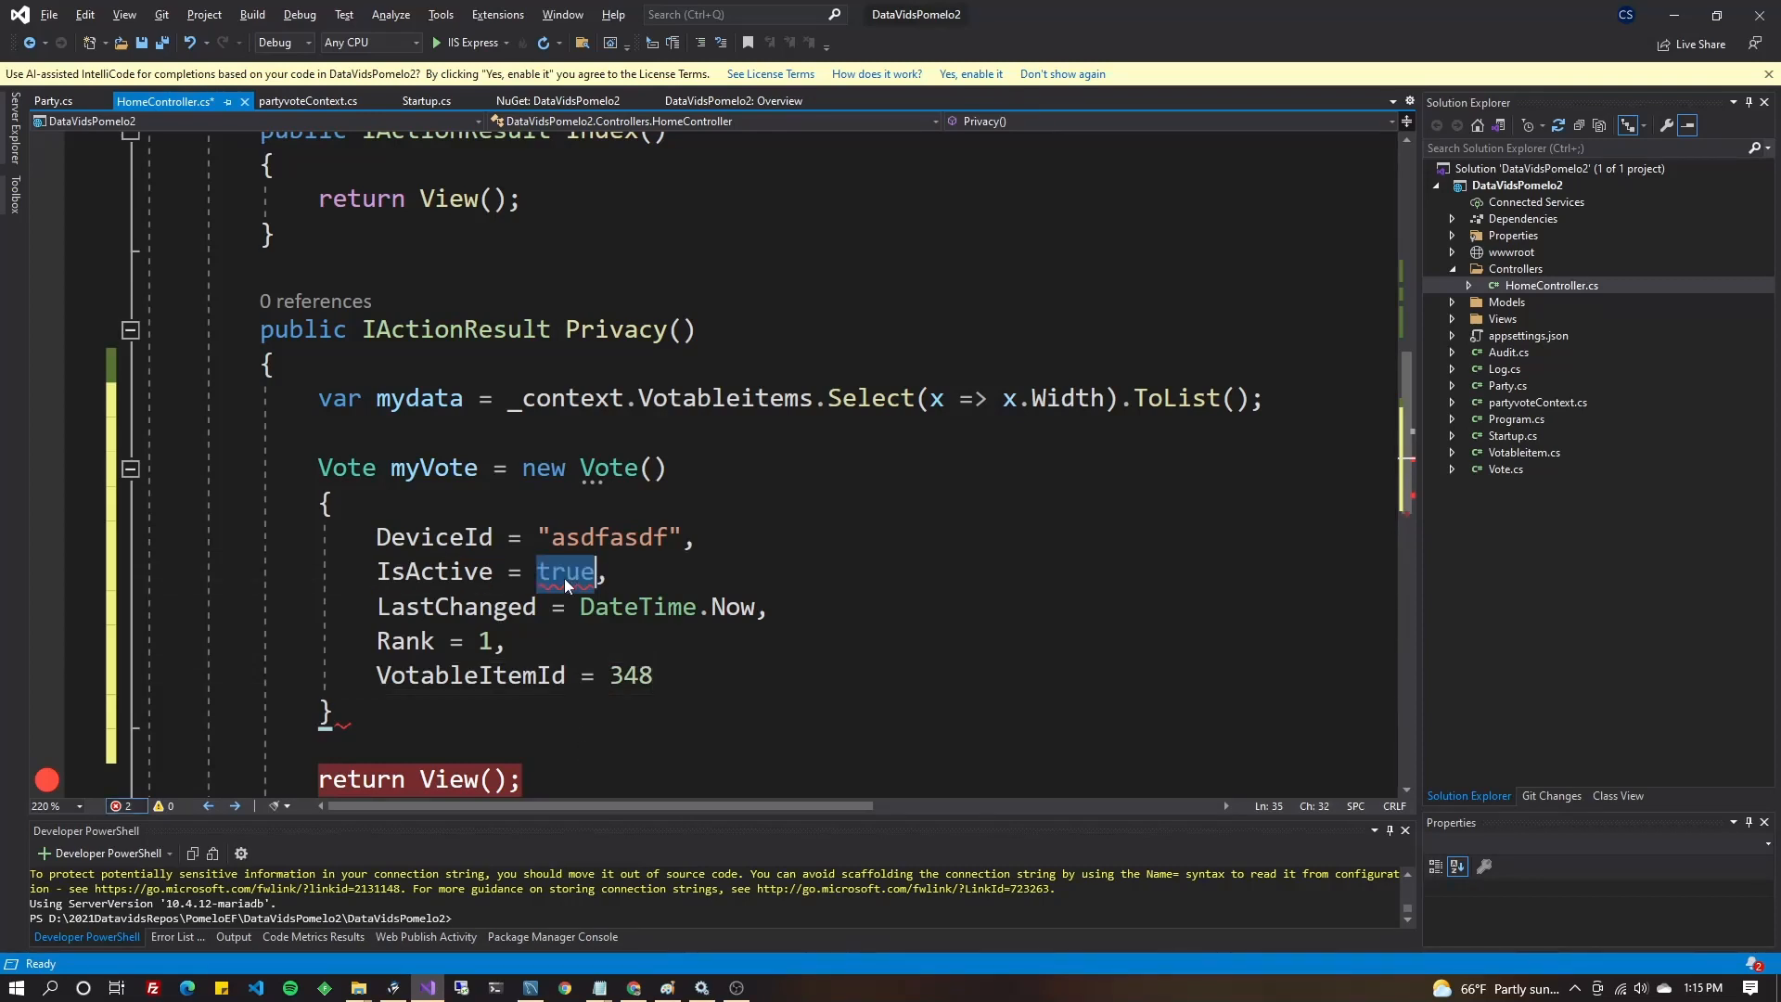
text(1)
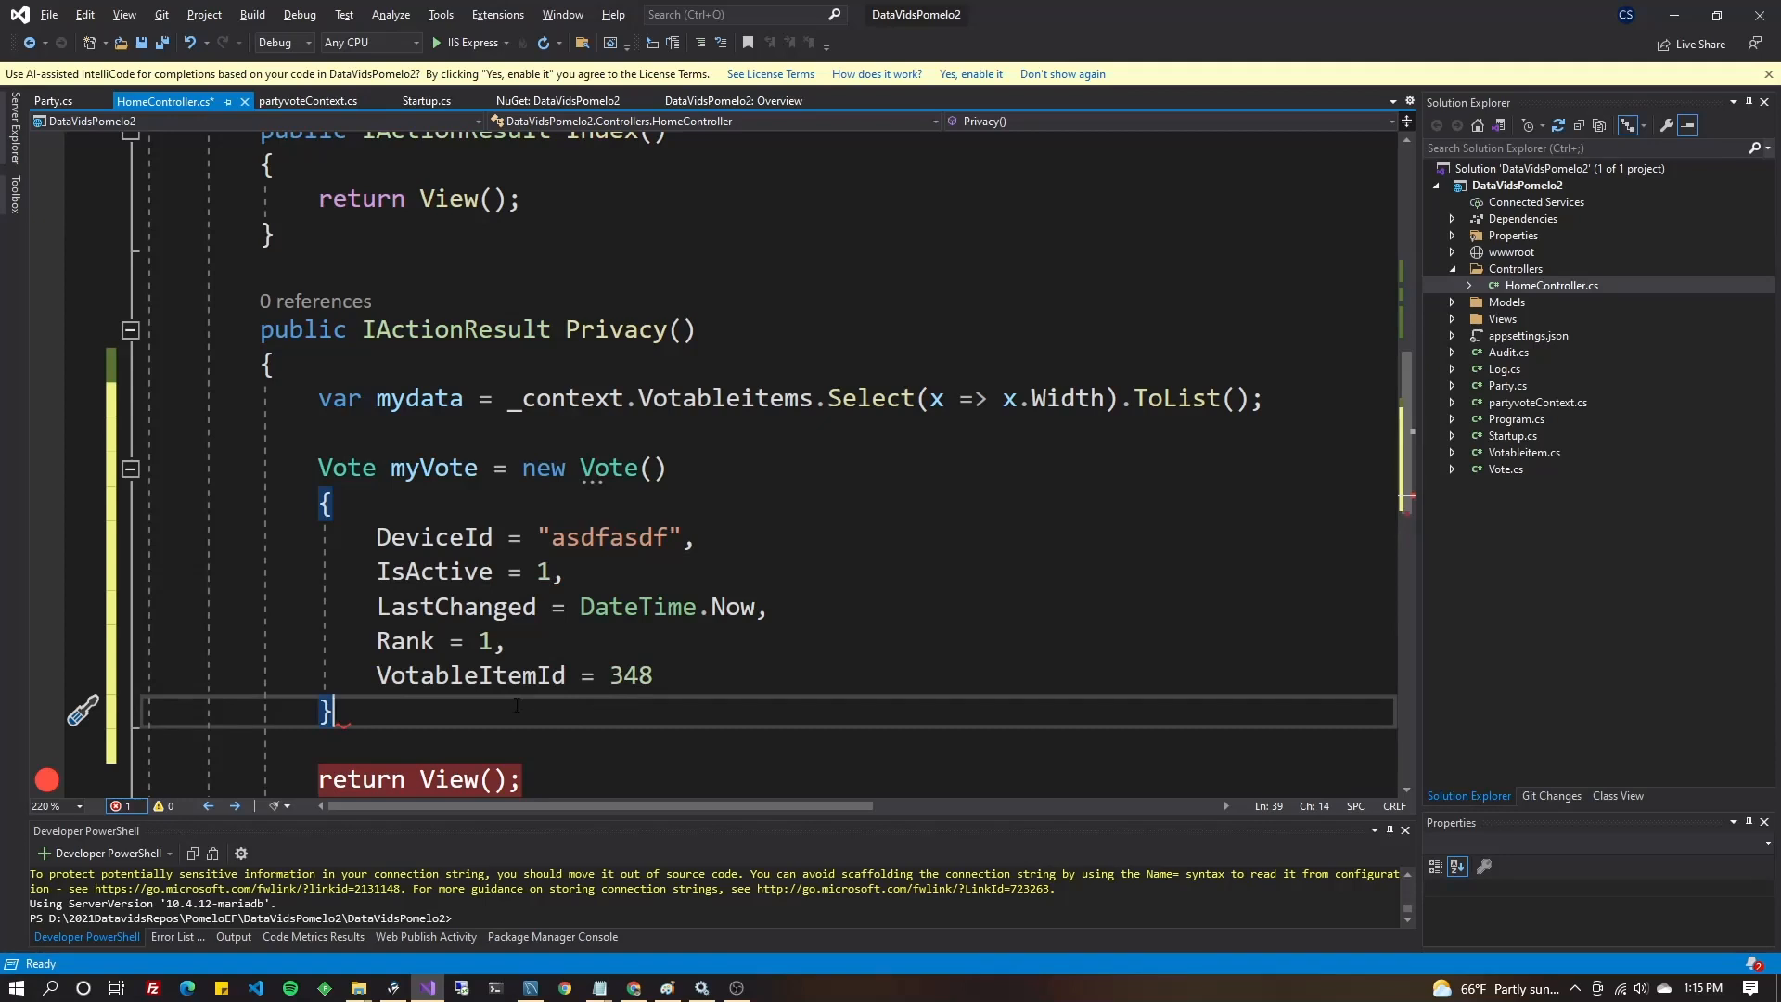
text(;)
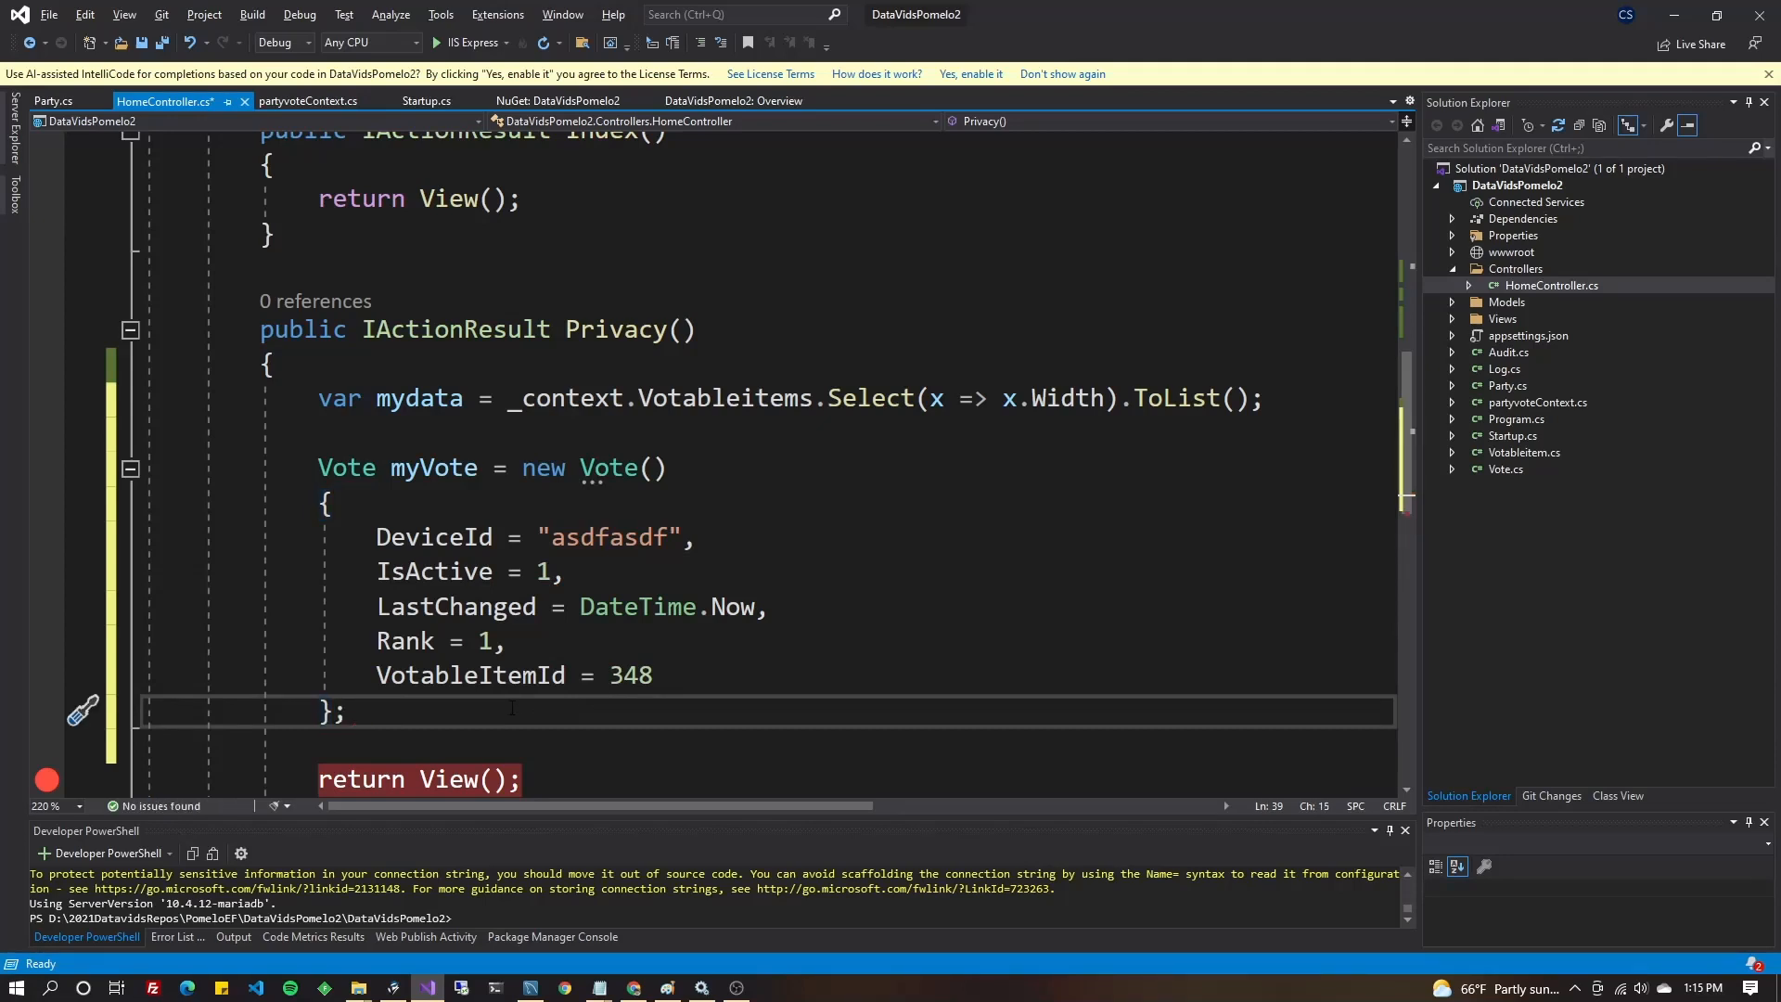
scroll(down, 3)
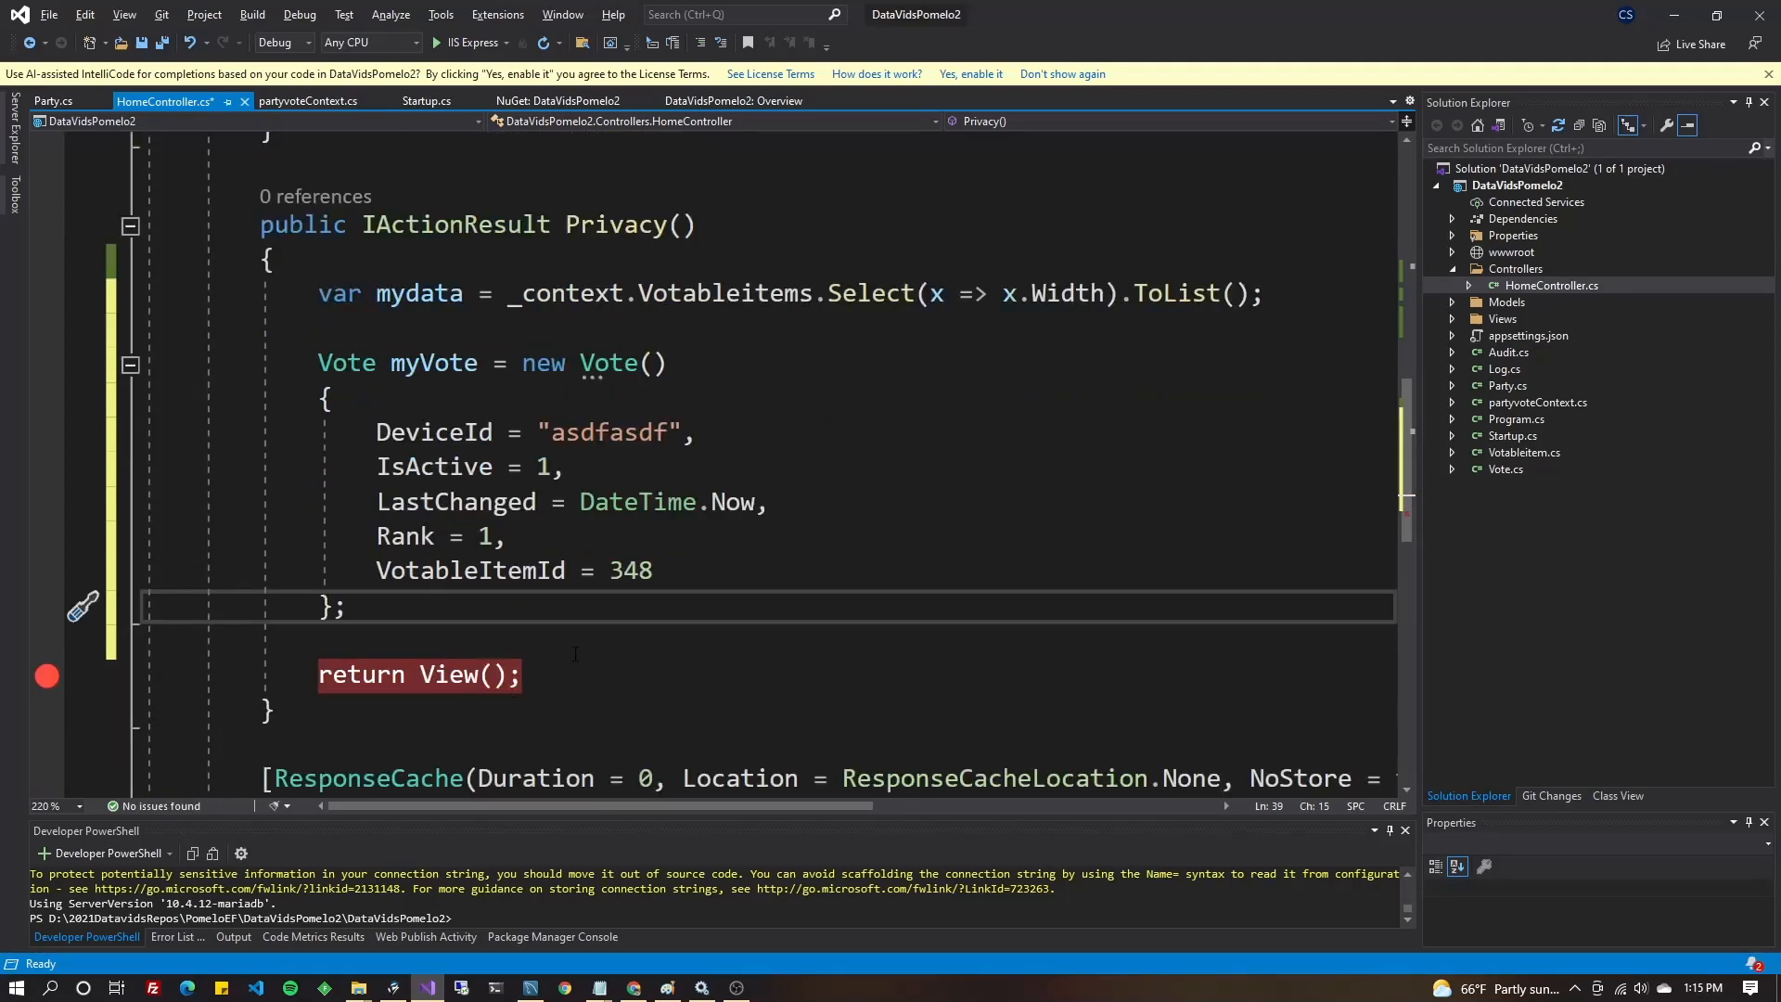
key(Enter)
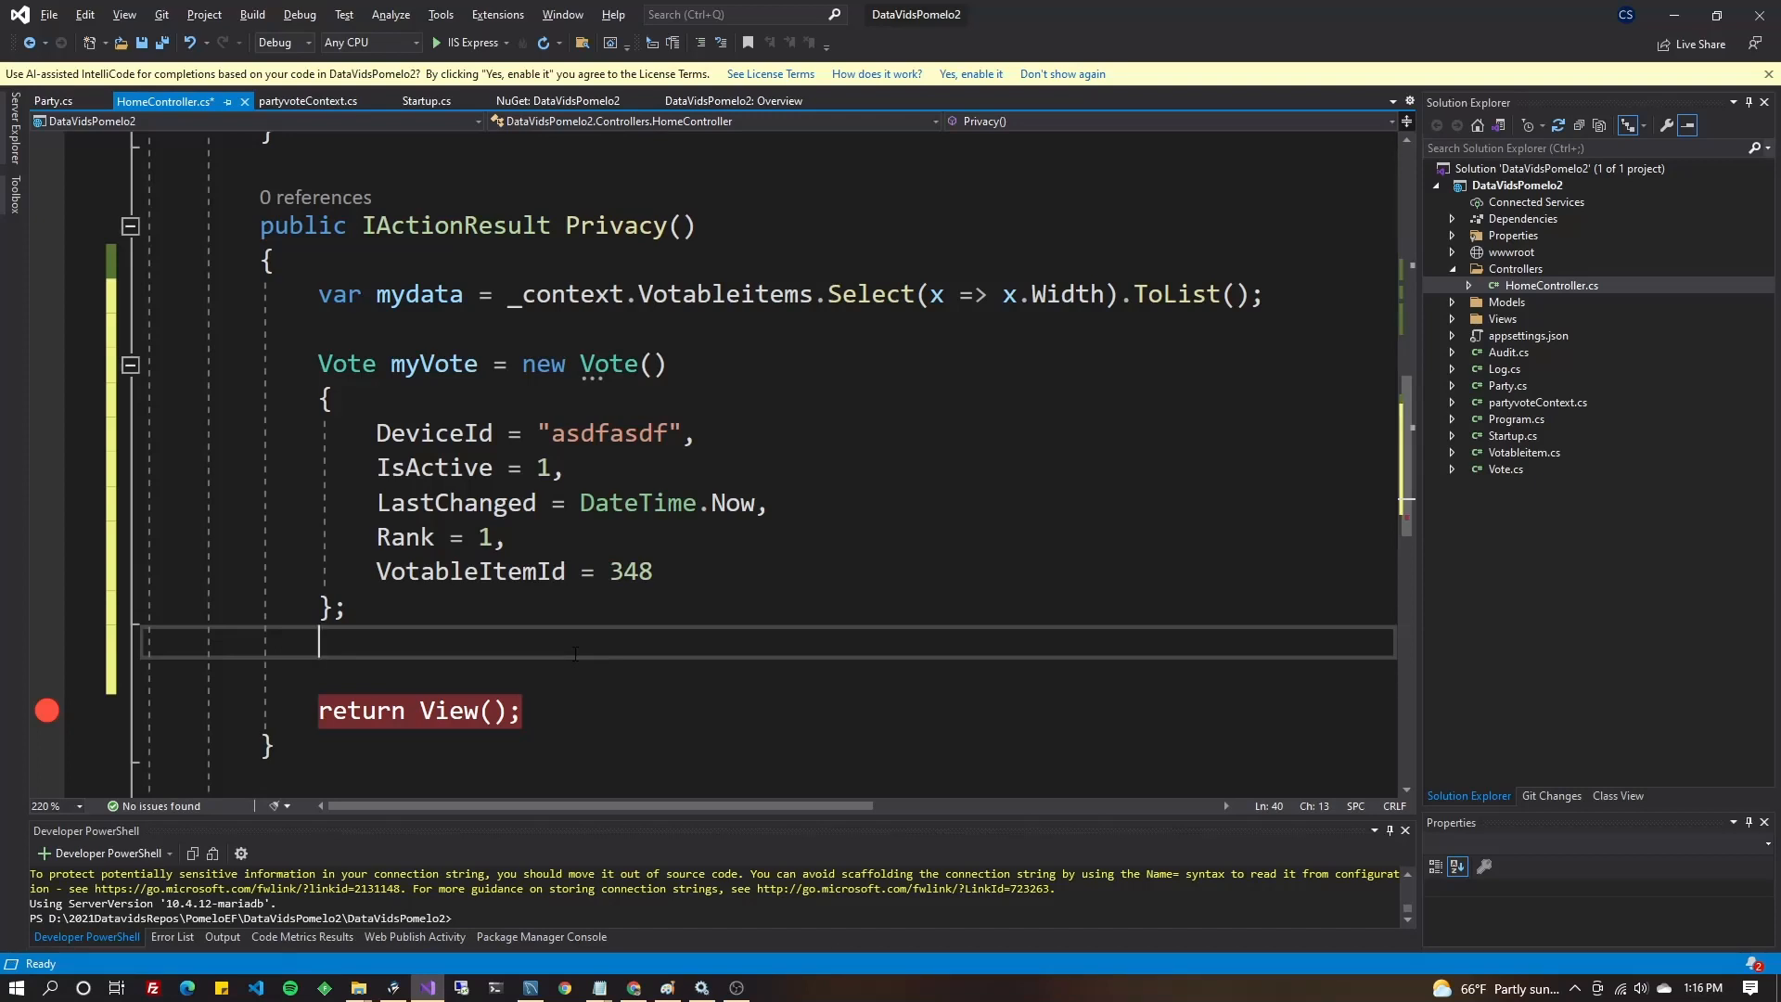
Add _context.Add(myVote); and _context.SaveChanges(); to Privacy.
text(_con)
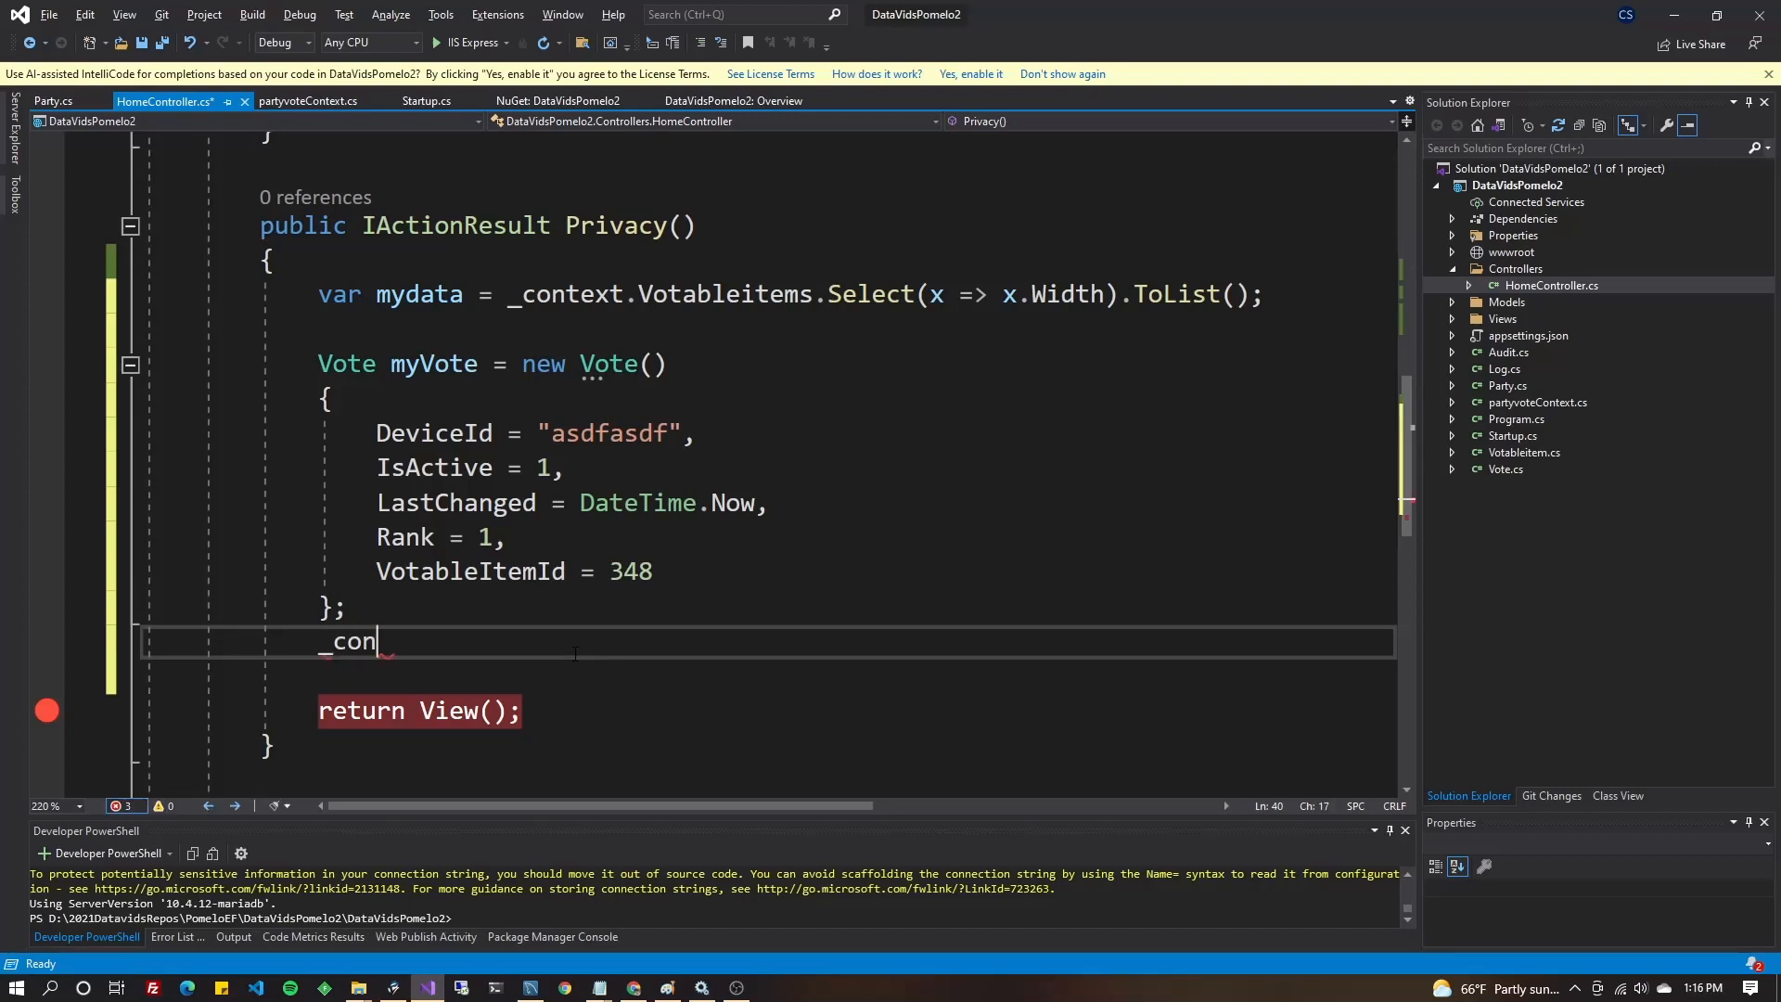
text(text.Add)
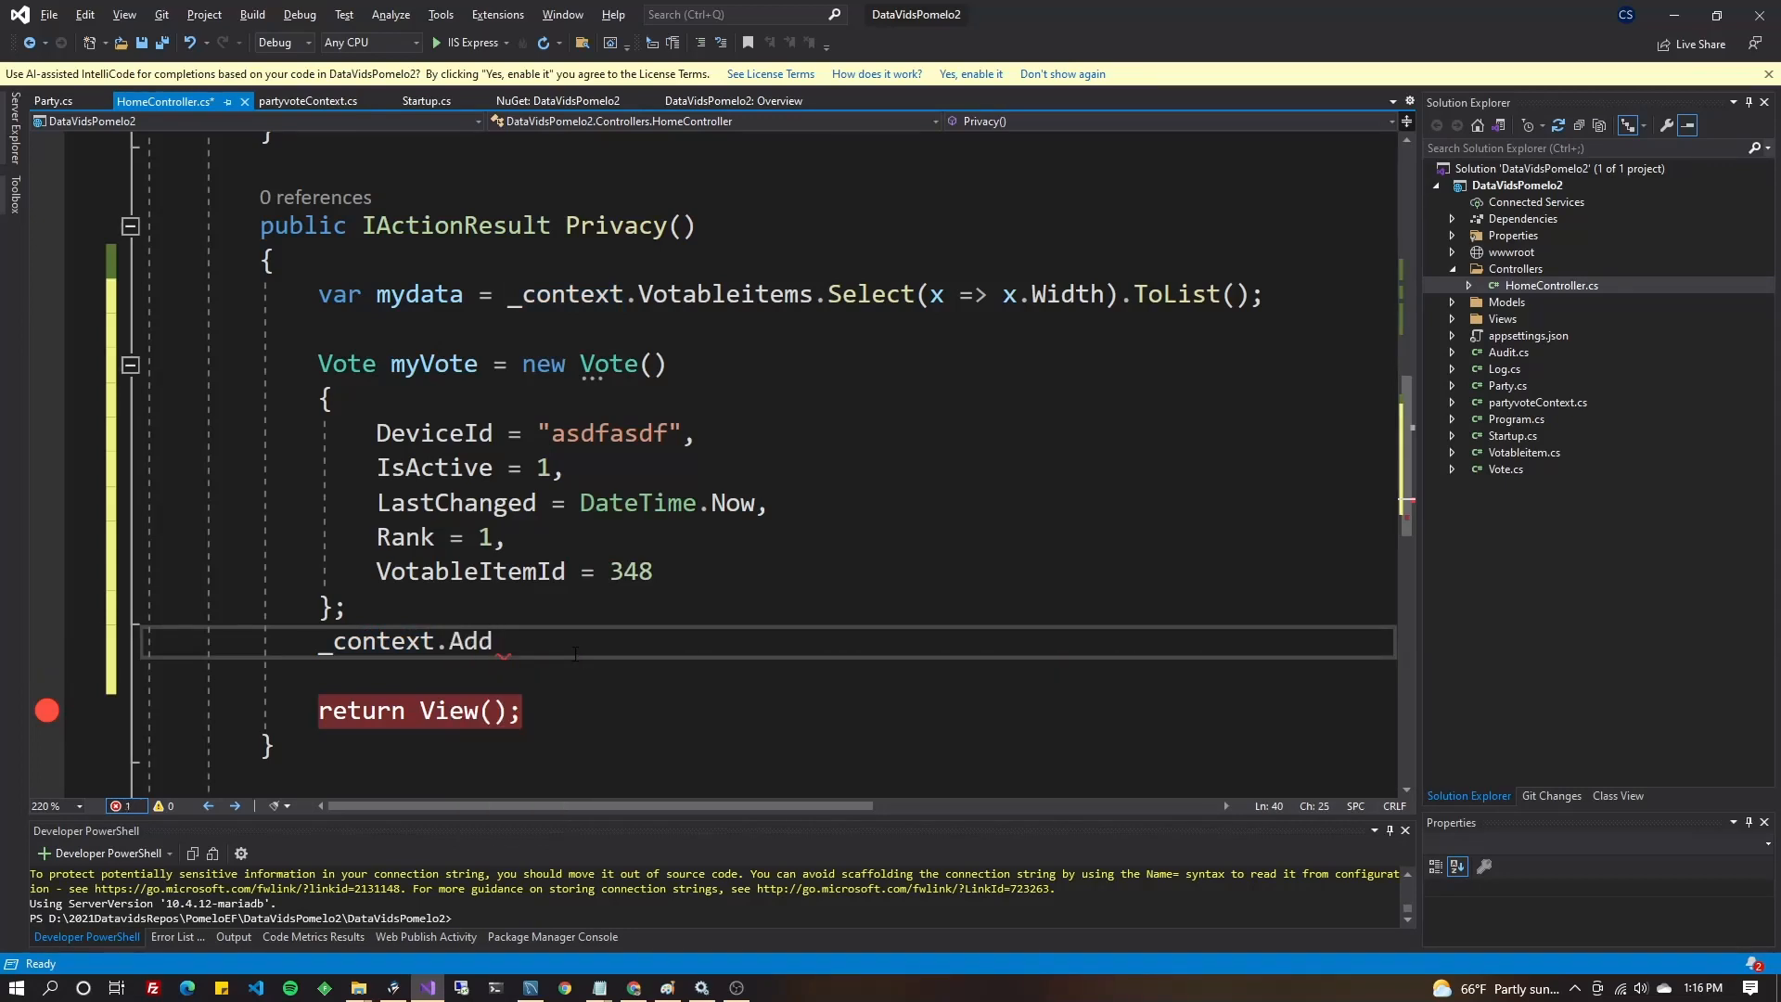
text((my))
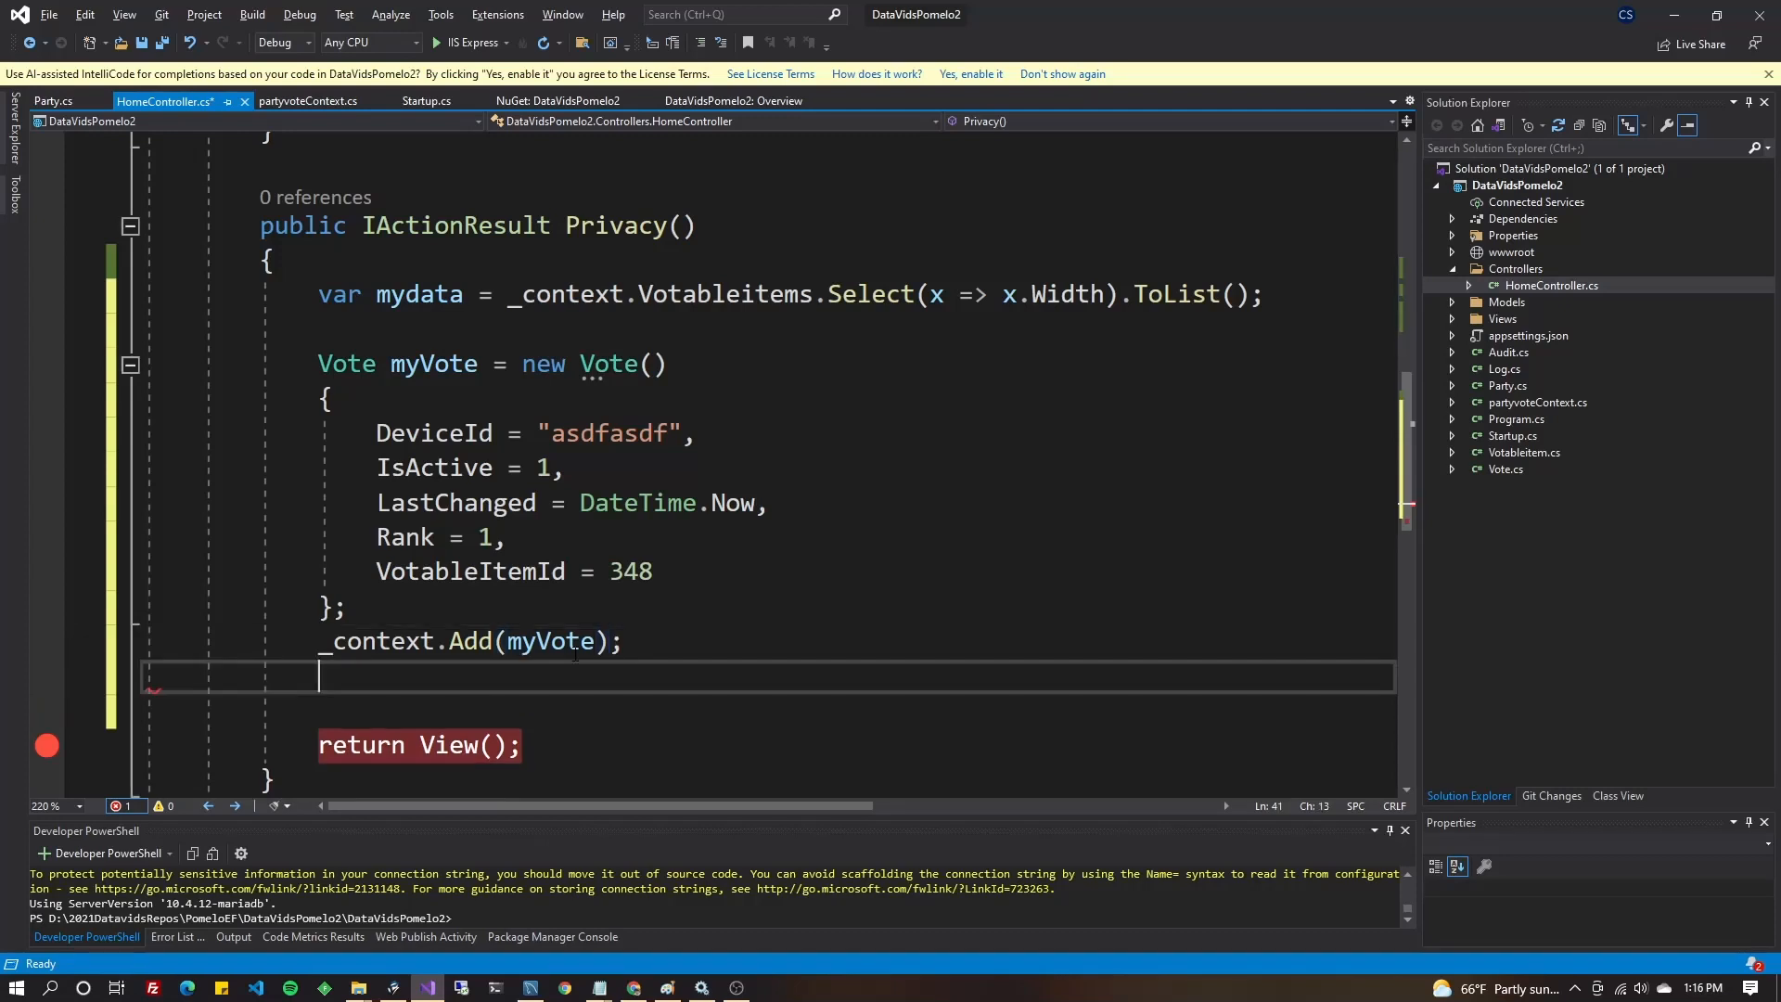
text(_context.s)
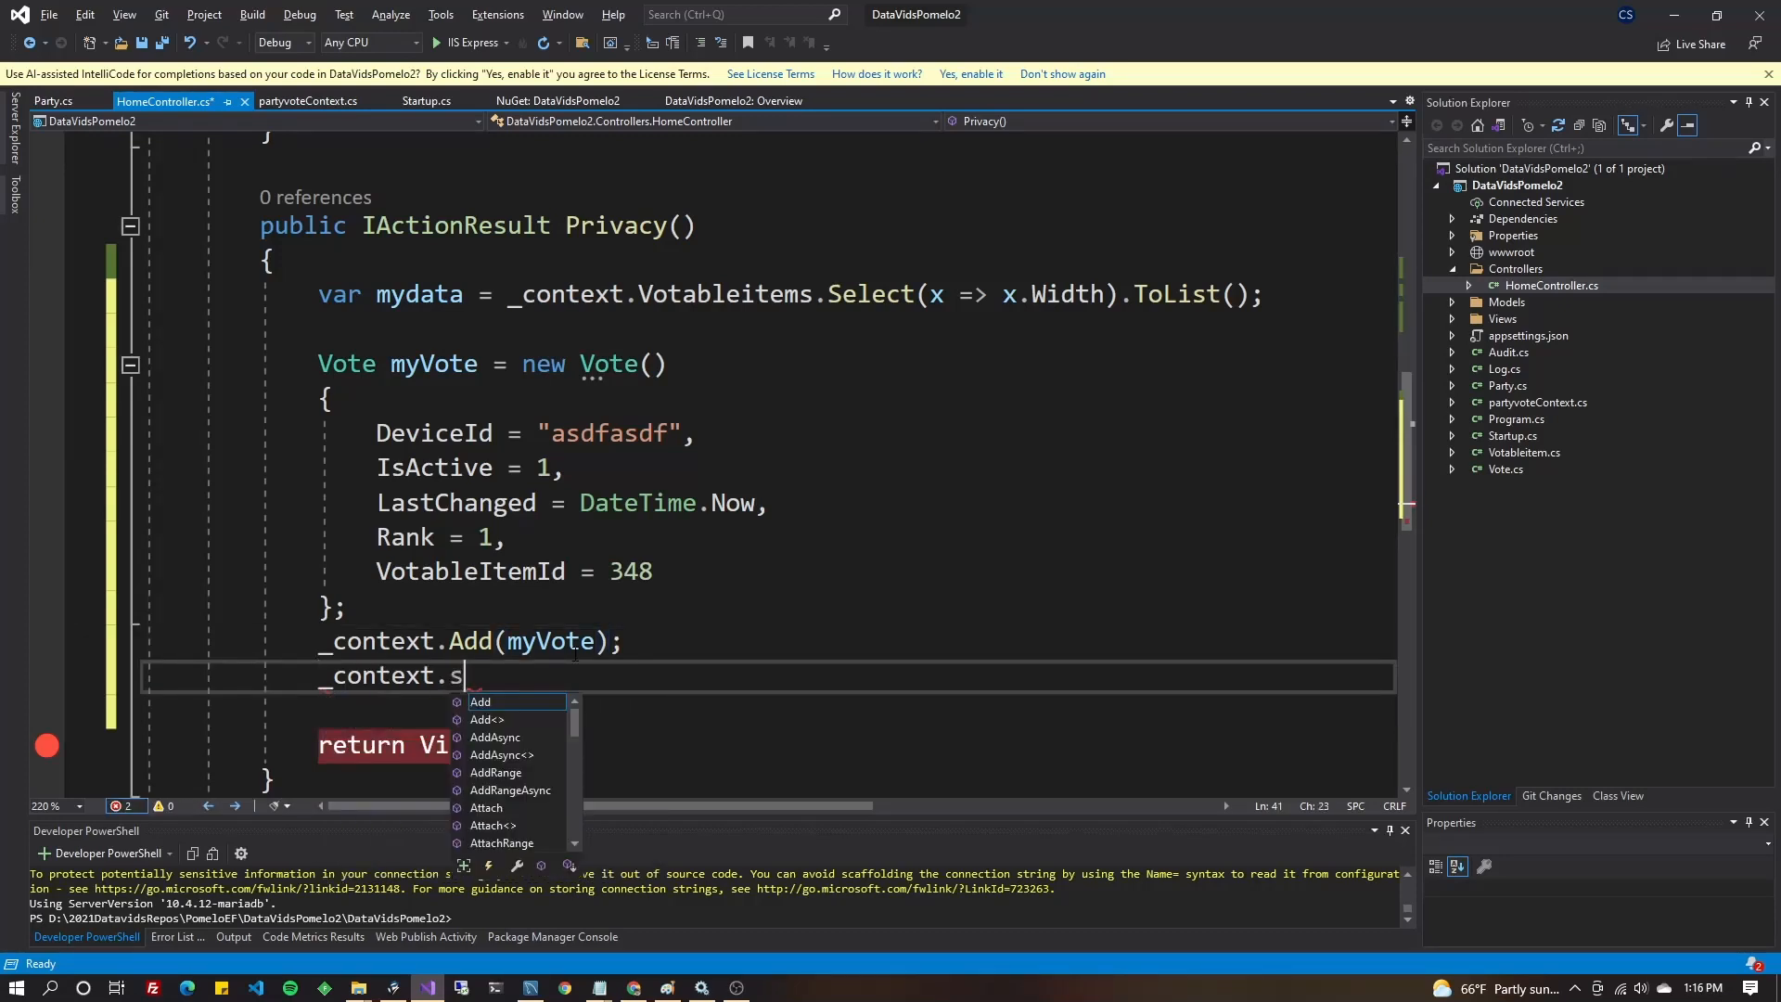
text(aveChanges)
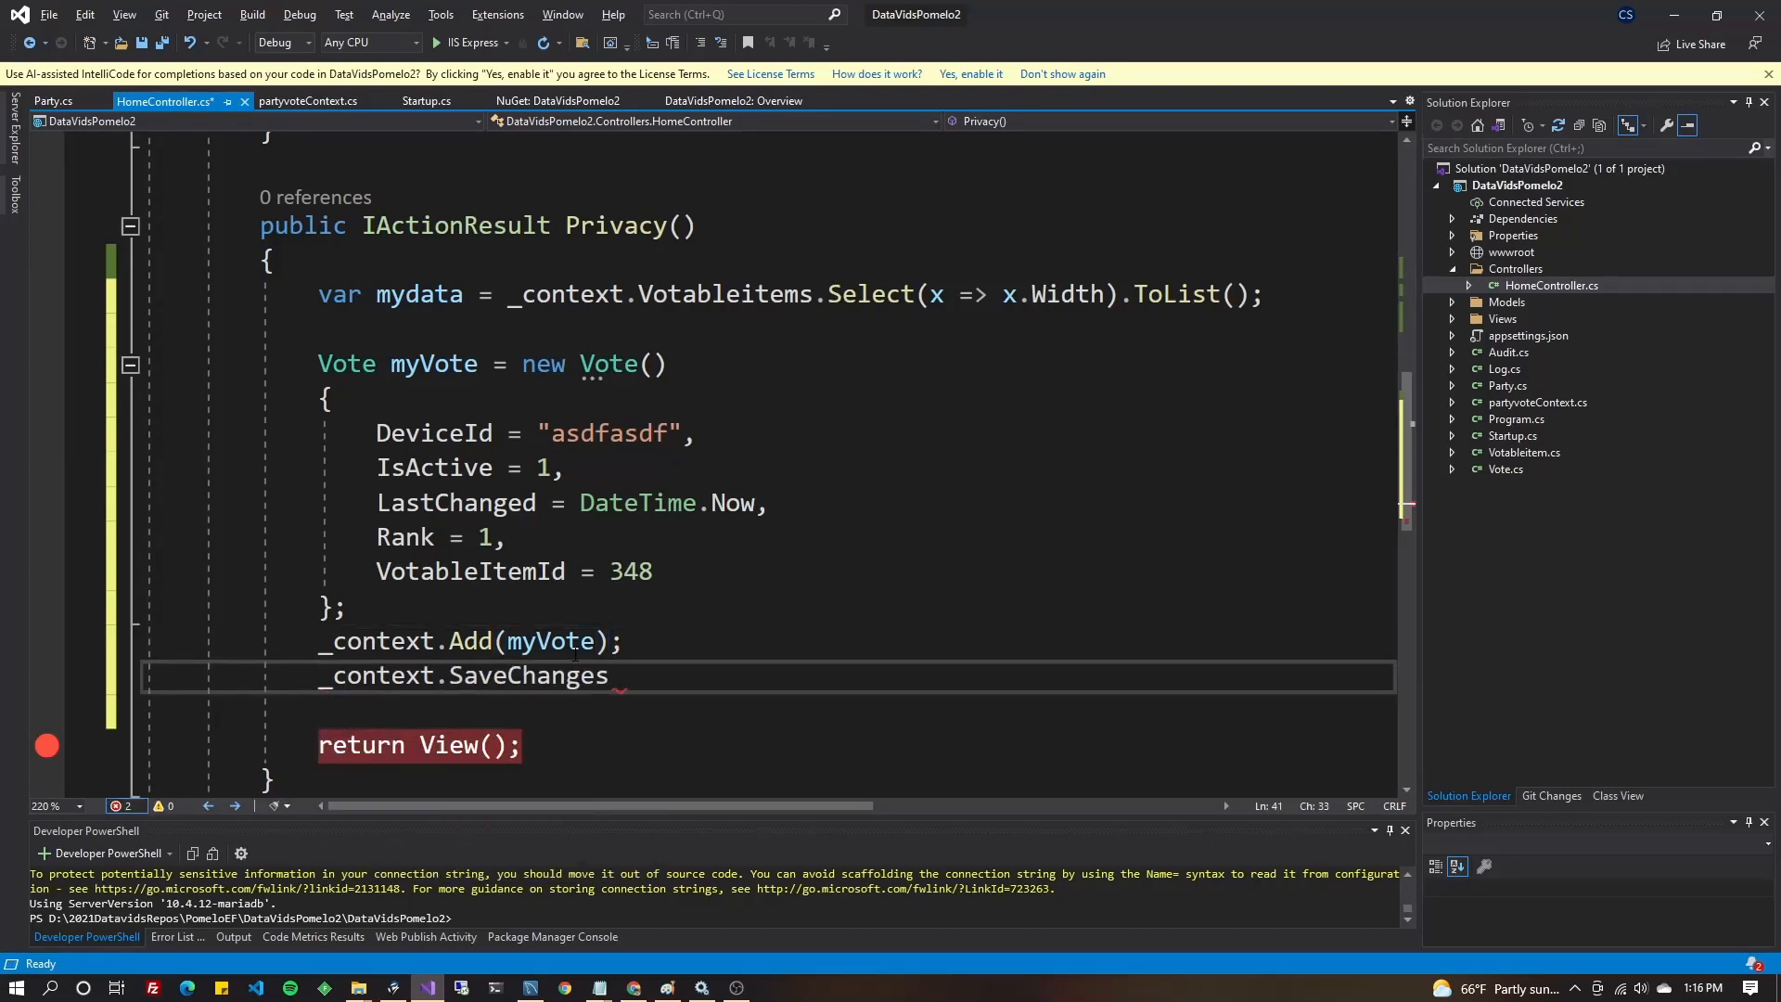
text(();)
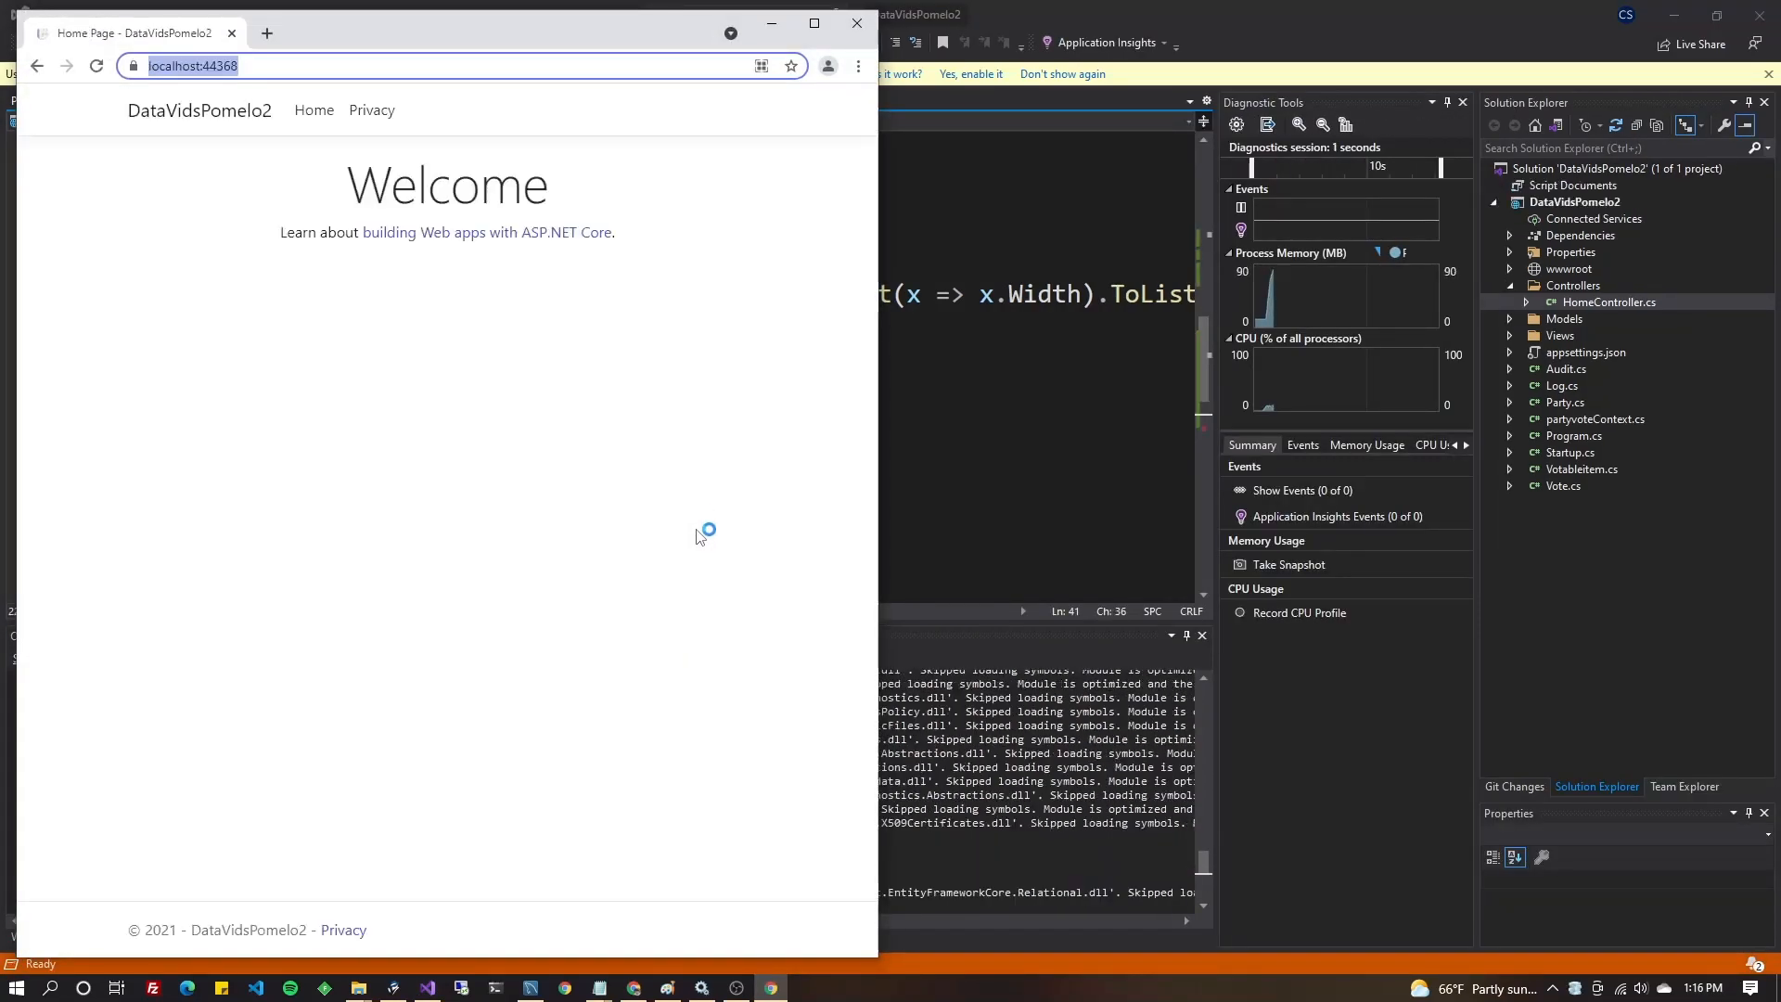
Open the Privacy page to insert the vote, then continue past the breakpoint.
click(371, 109)
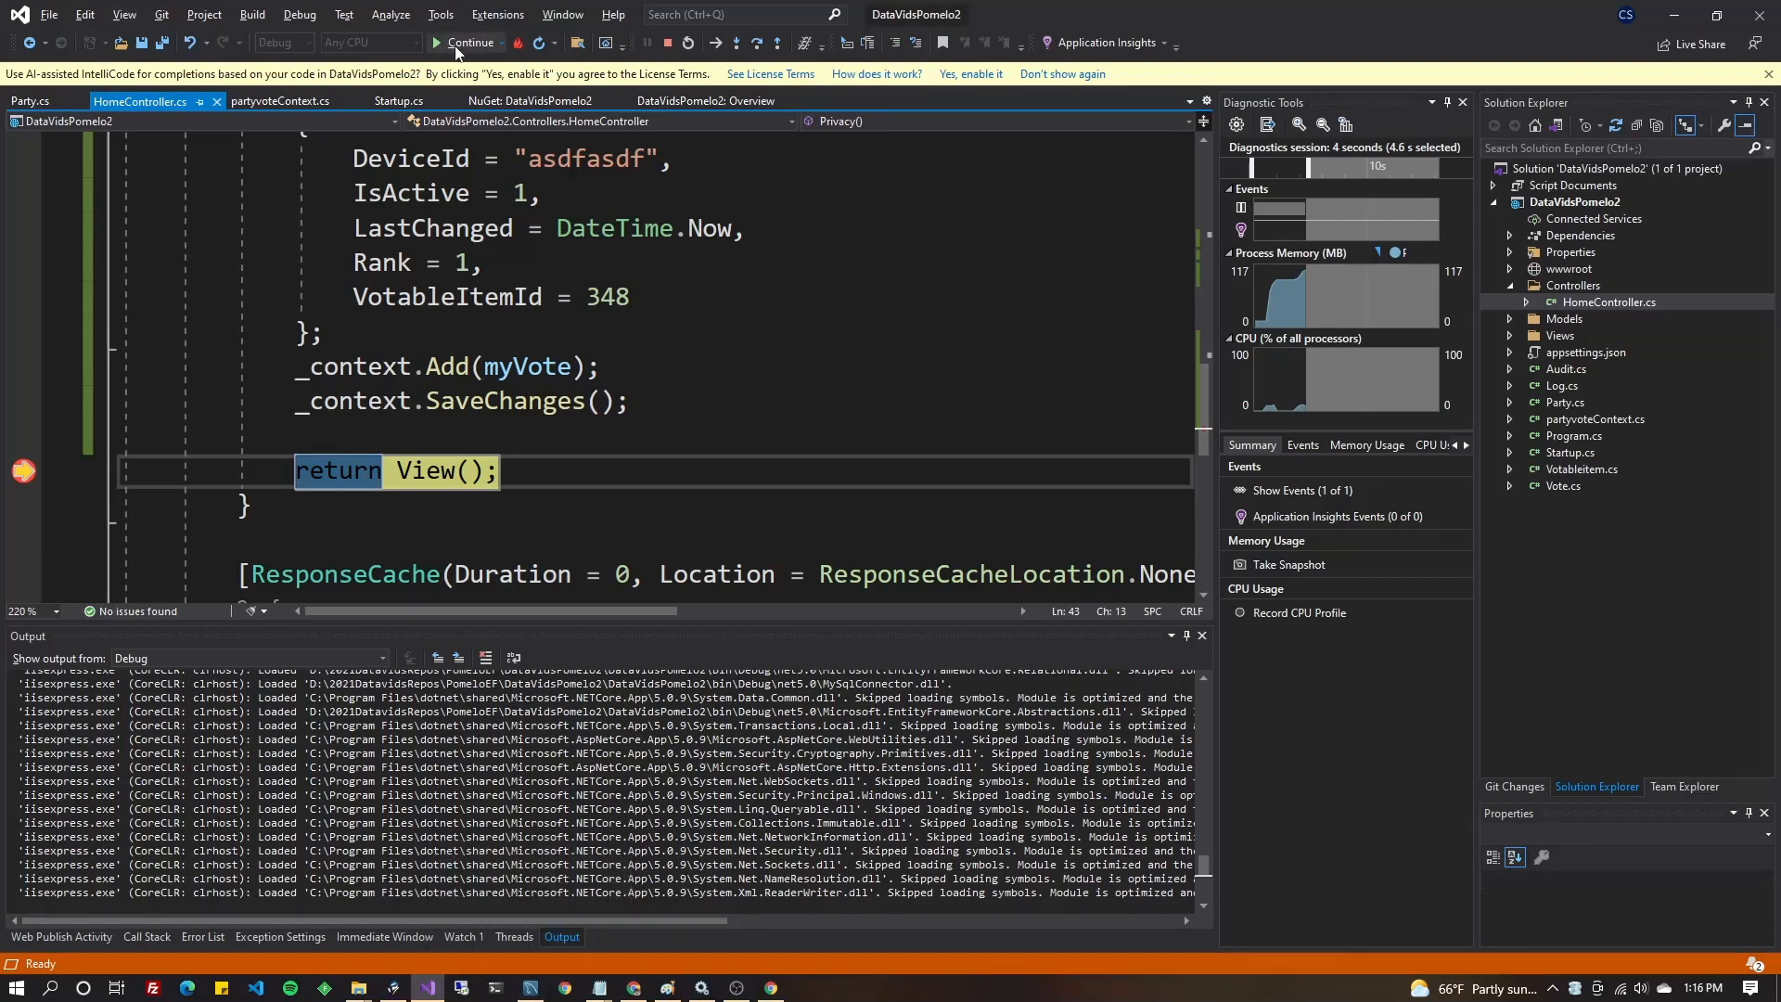
click(441, 43)
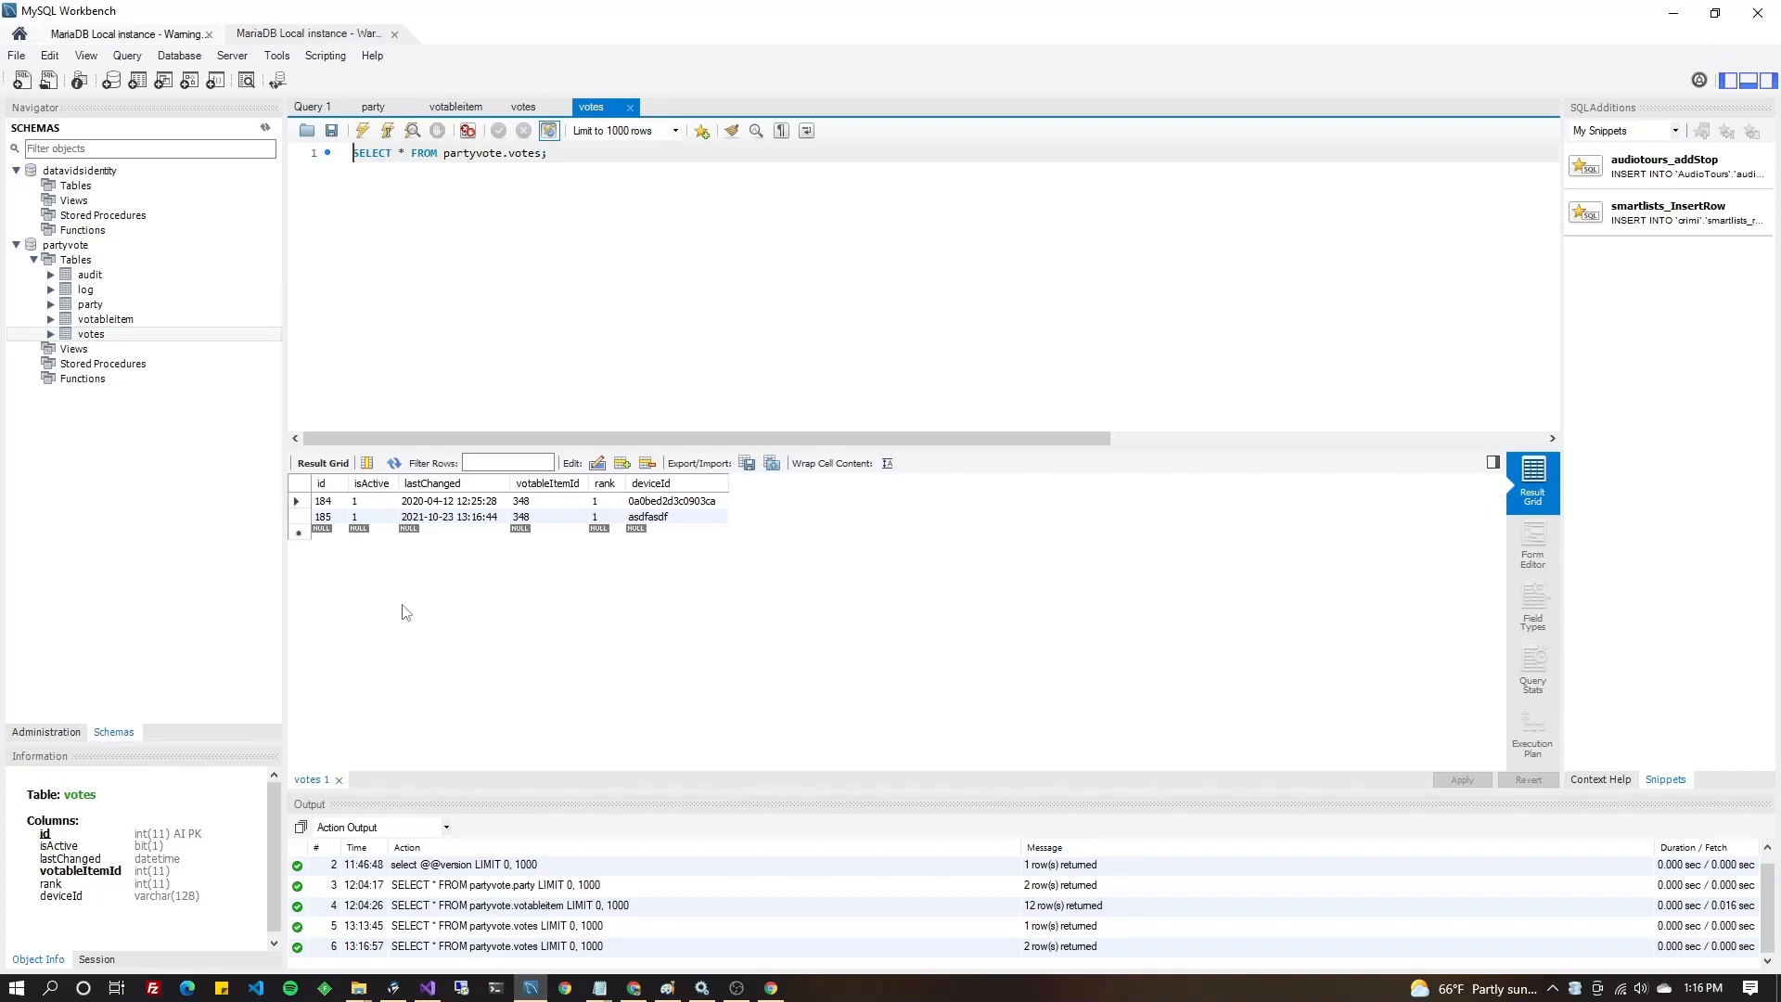
Re-run the votes query and inspect vote 185's lastChanged timestamp.
click(1693, 988)
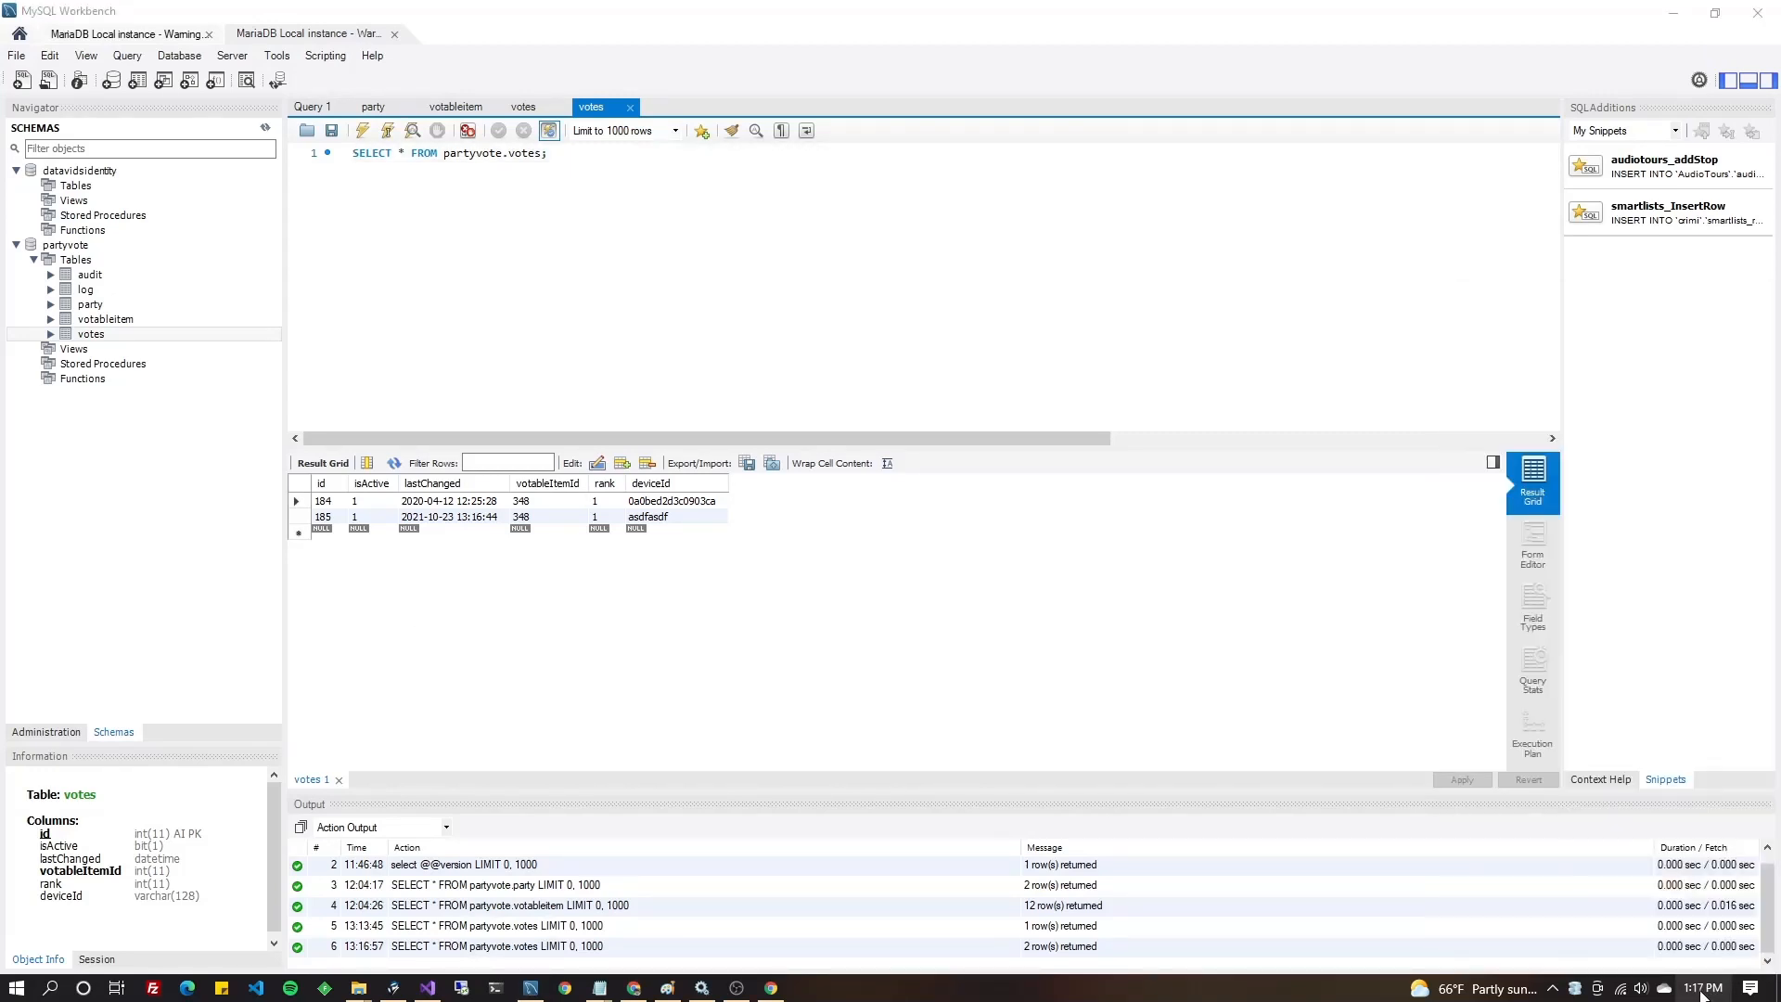
mouse_move(452, 523)
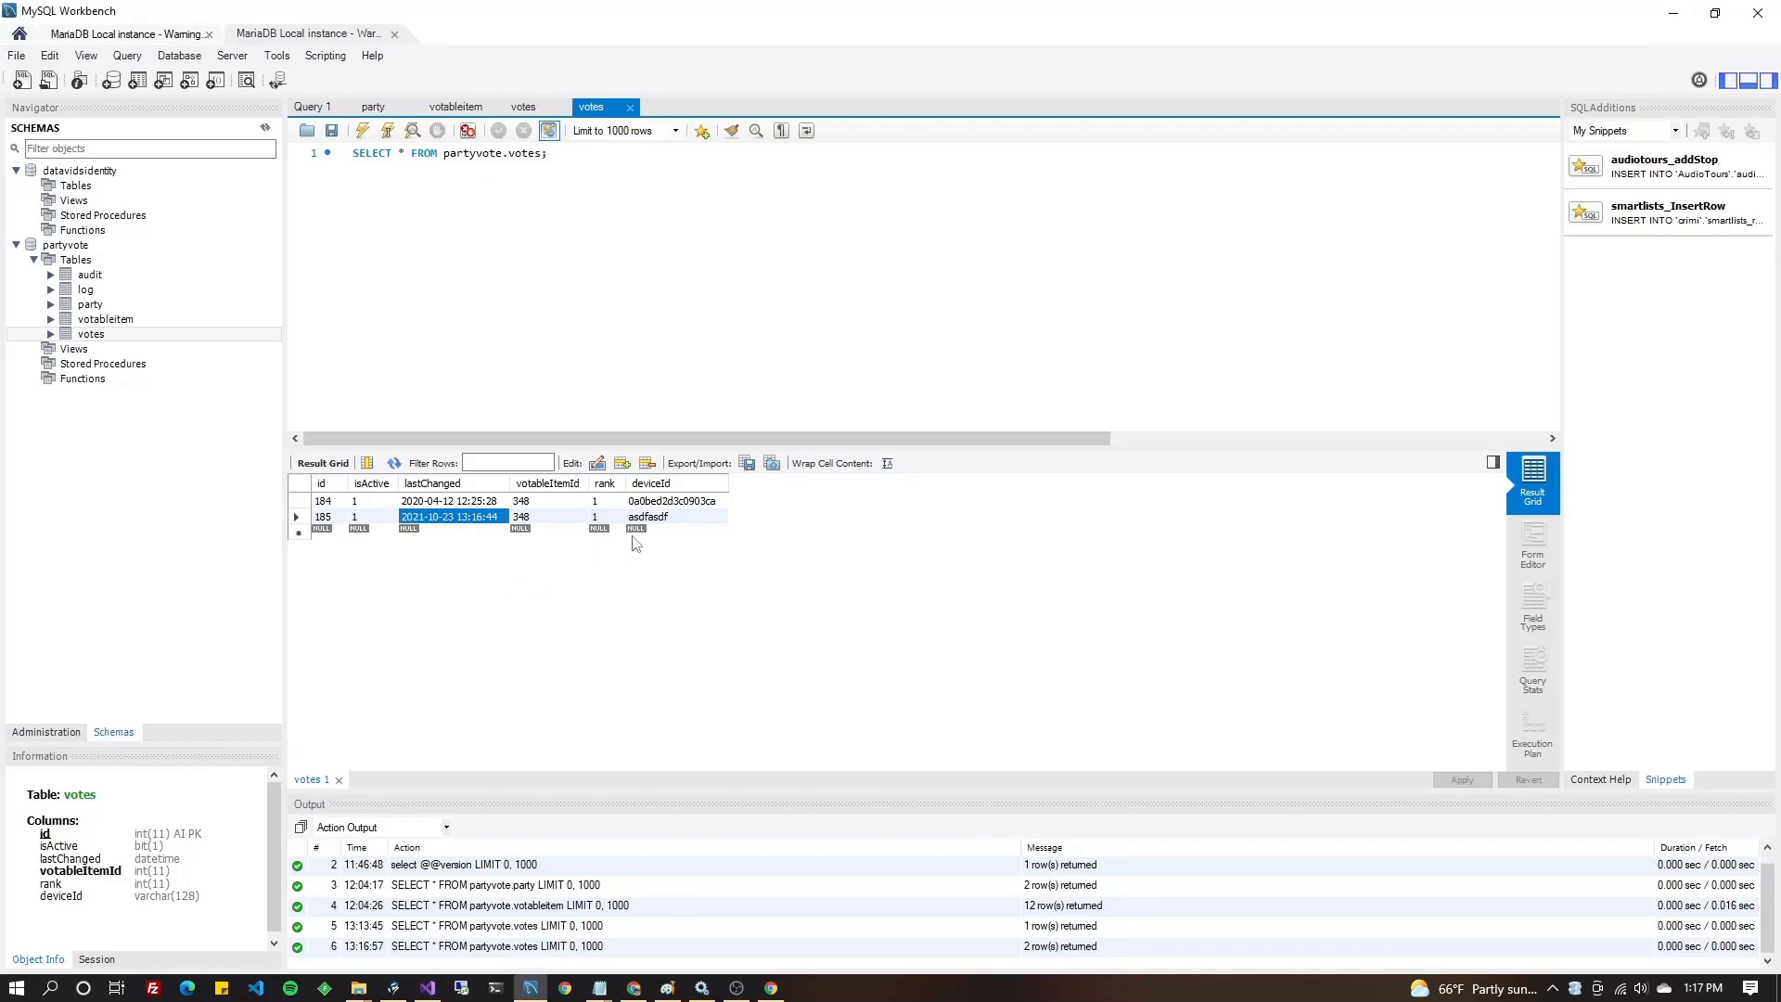
click(677, 515)
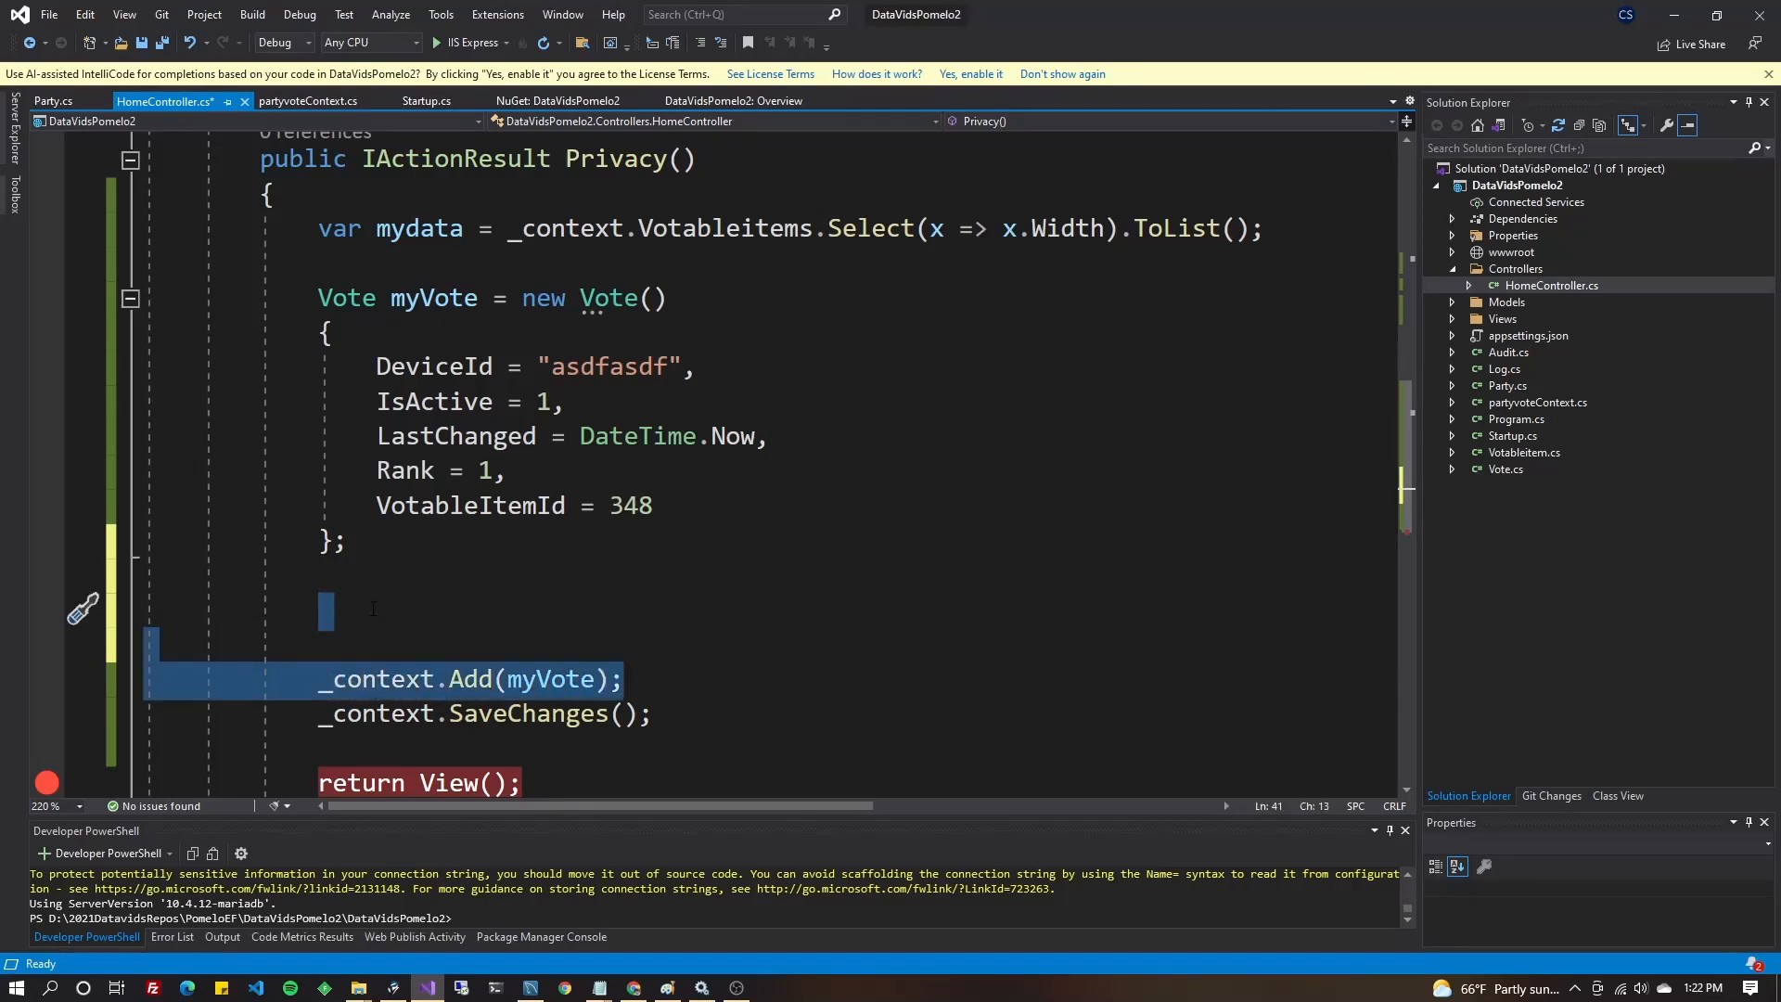
Replace the Vote initializer with var myVote = _context.Votes.FirstOrDefault(x => x.Id == 185).
key(Delete)
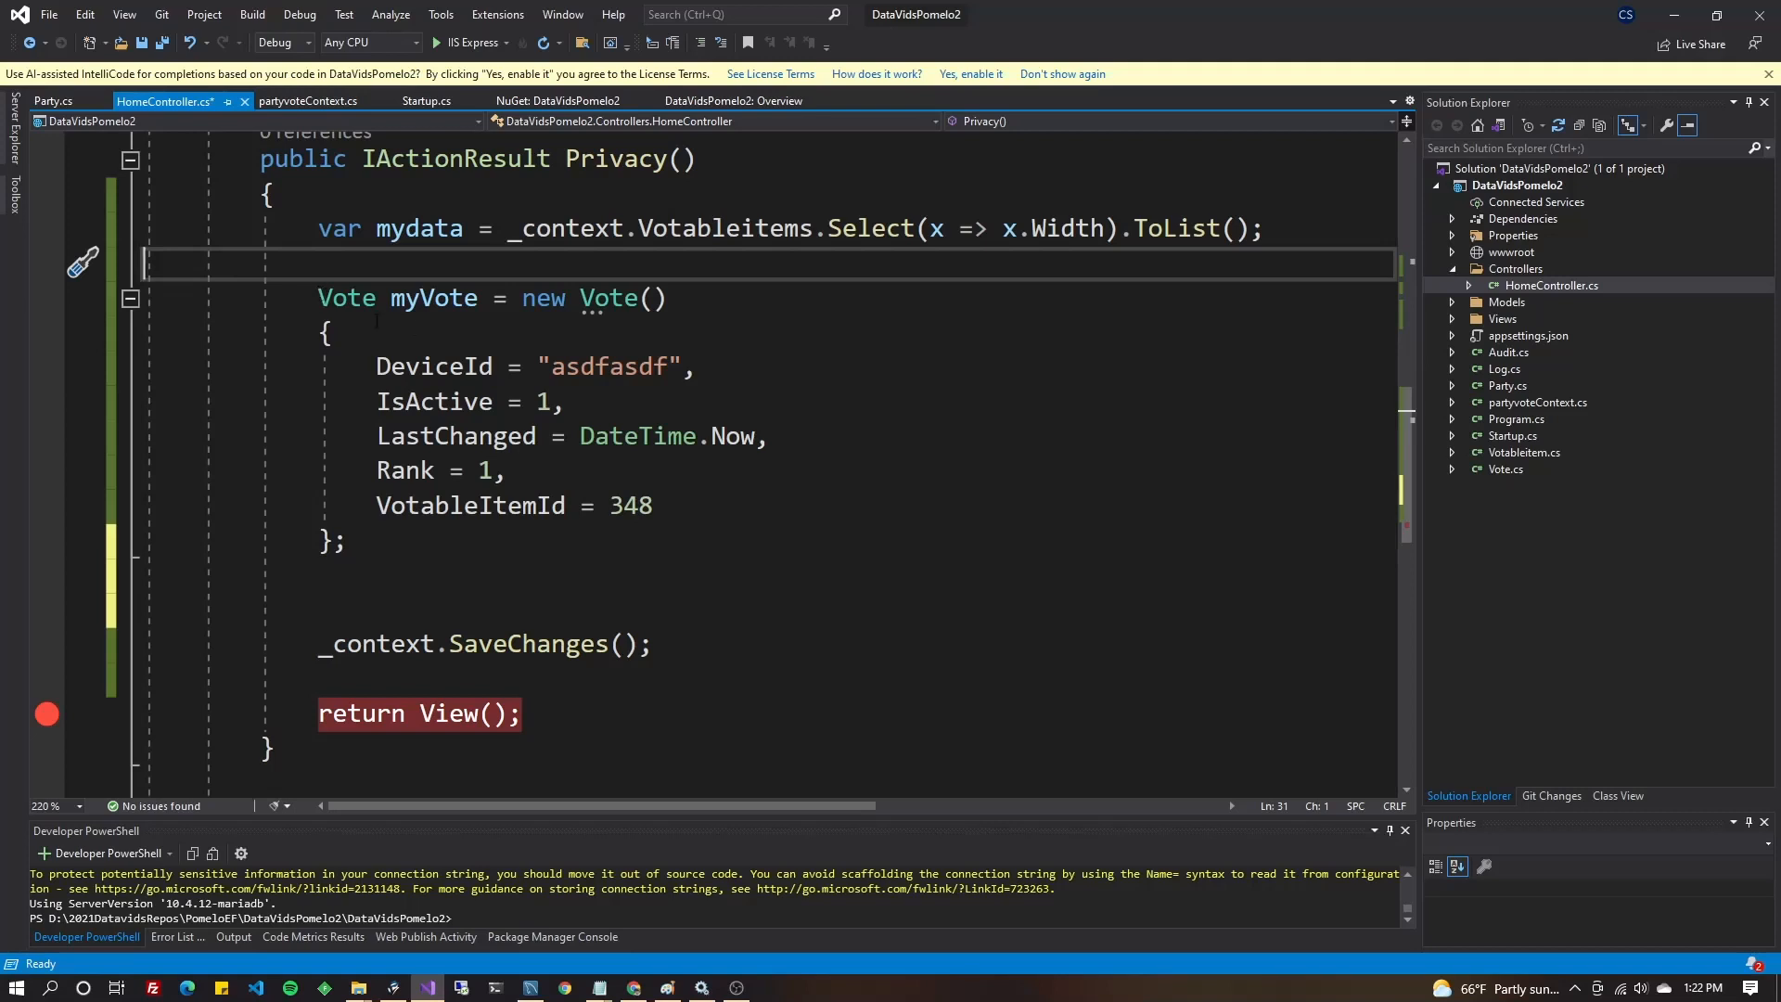
drag(491, 298, 346, 542)
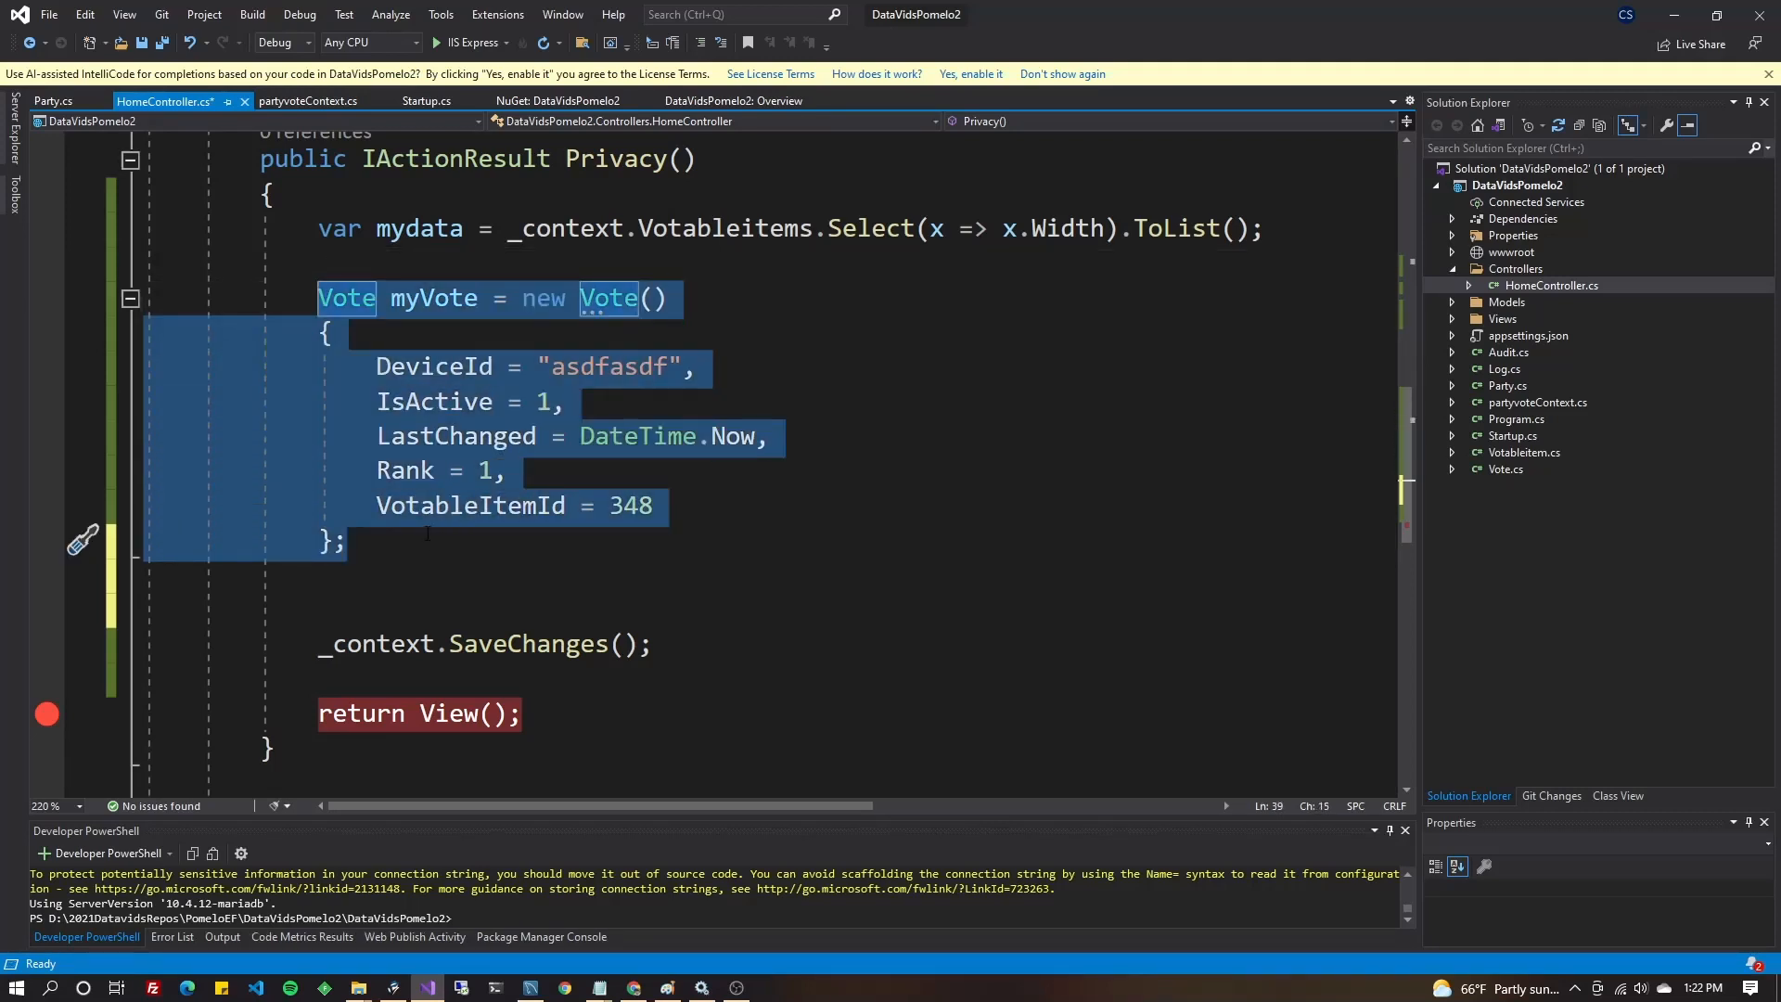
text(var myV)
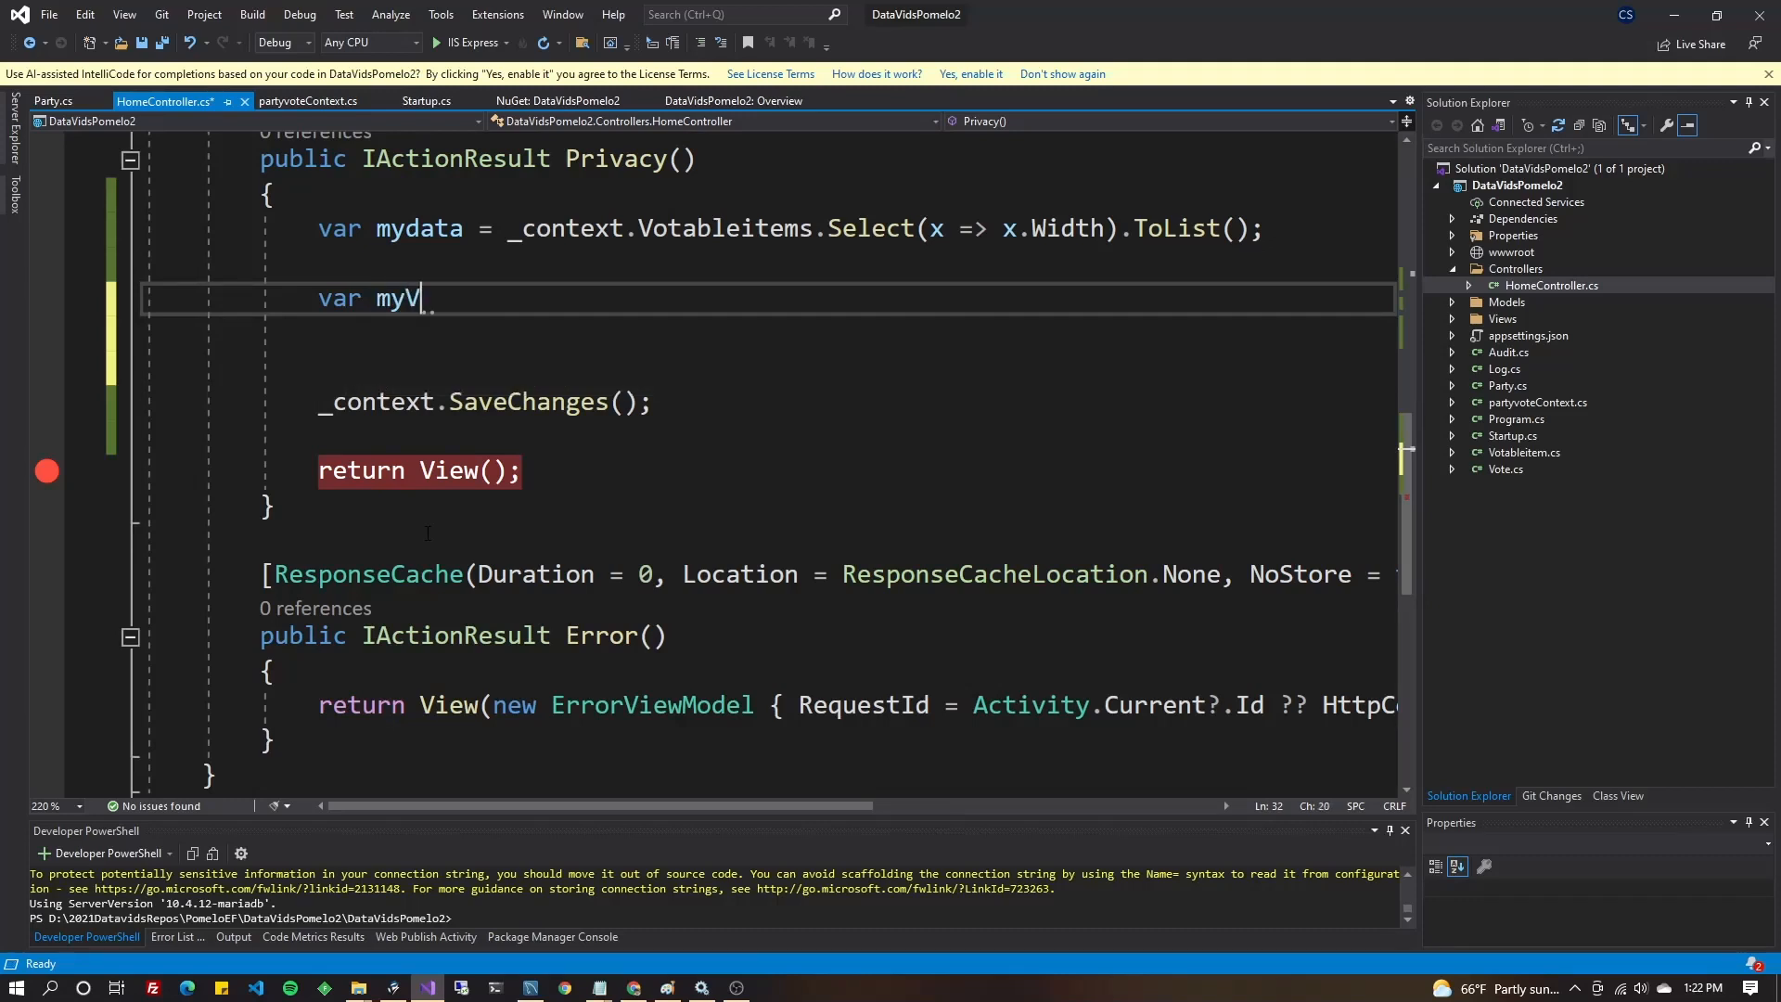
text(ote = _context.v)
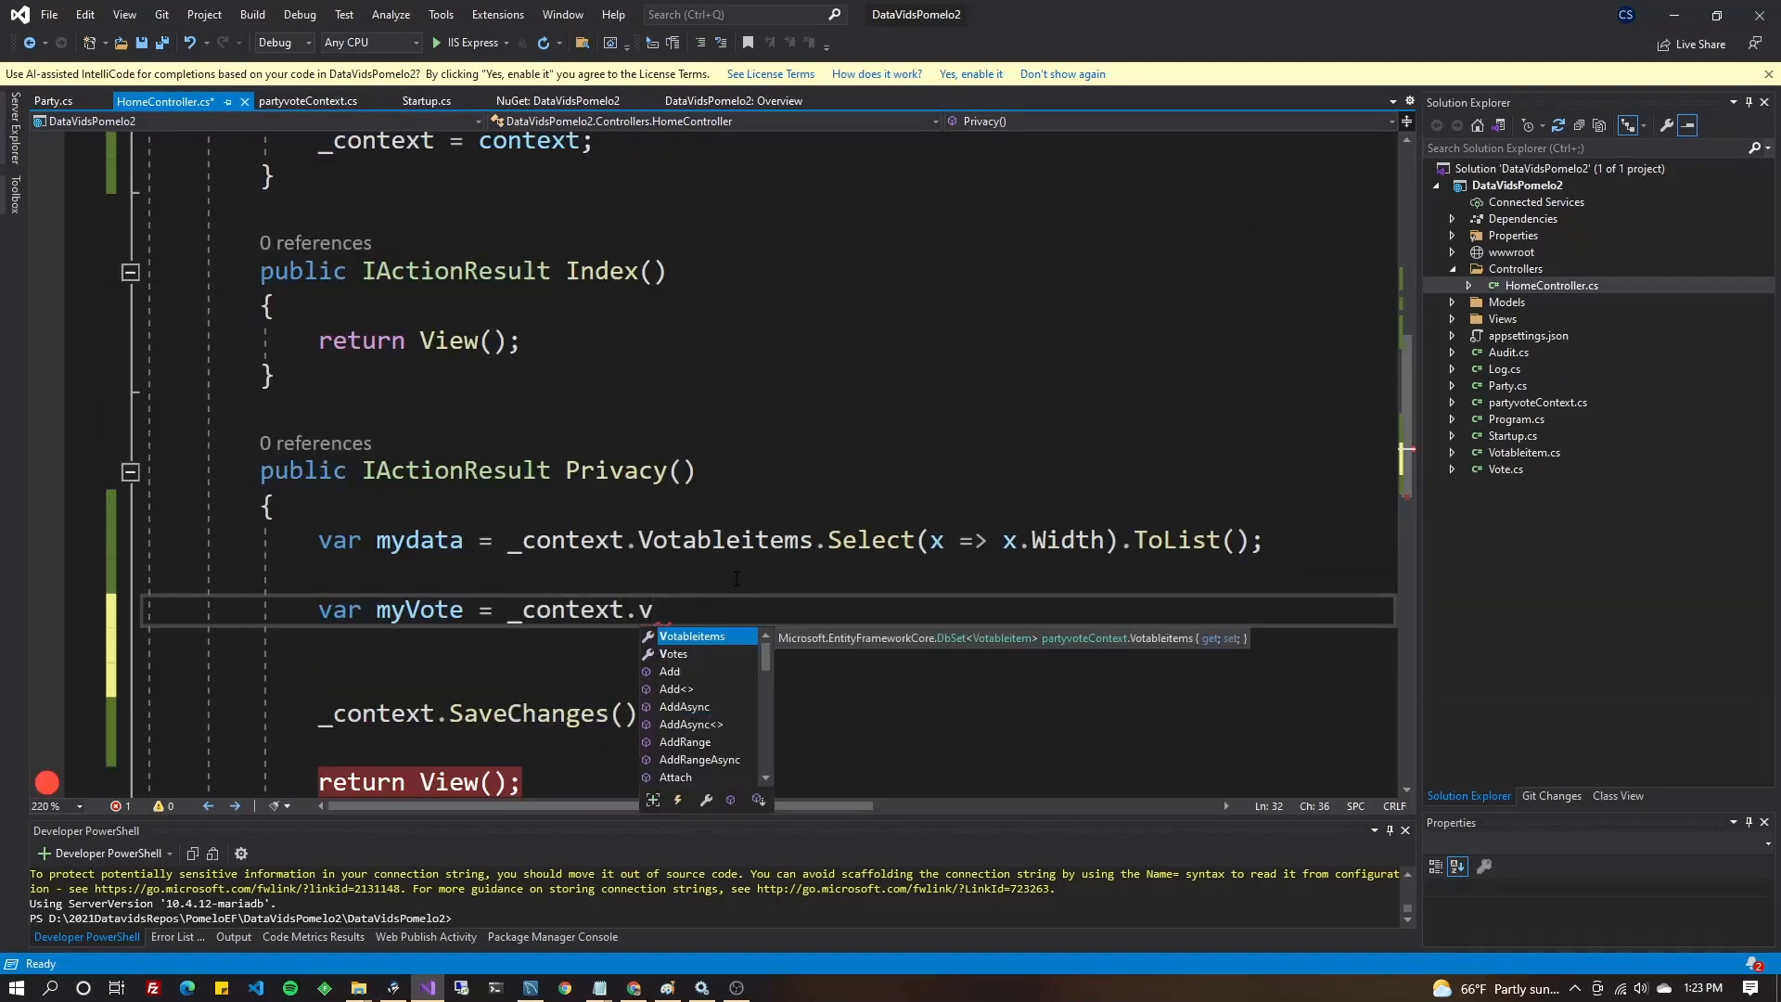
text(otes.)
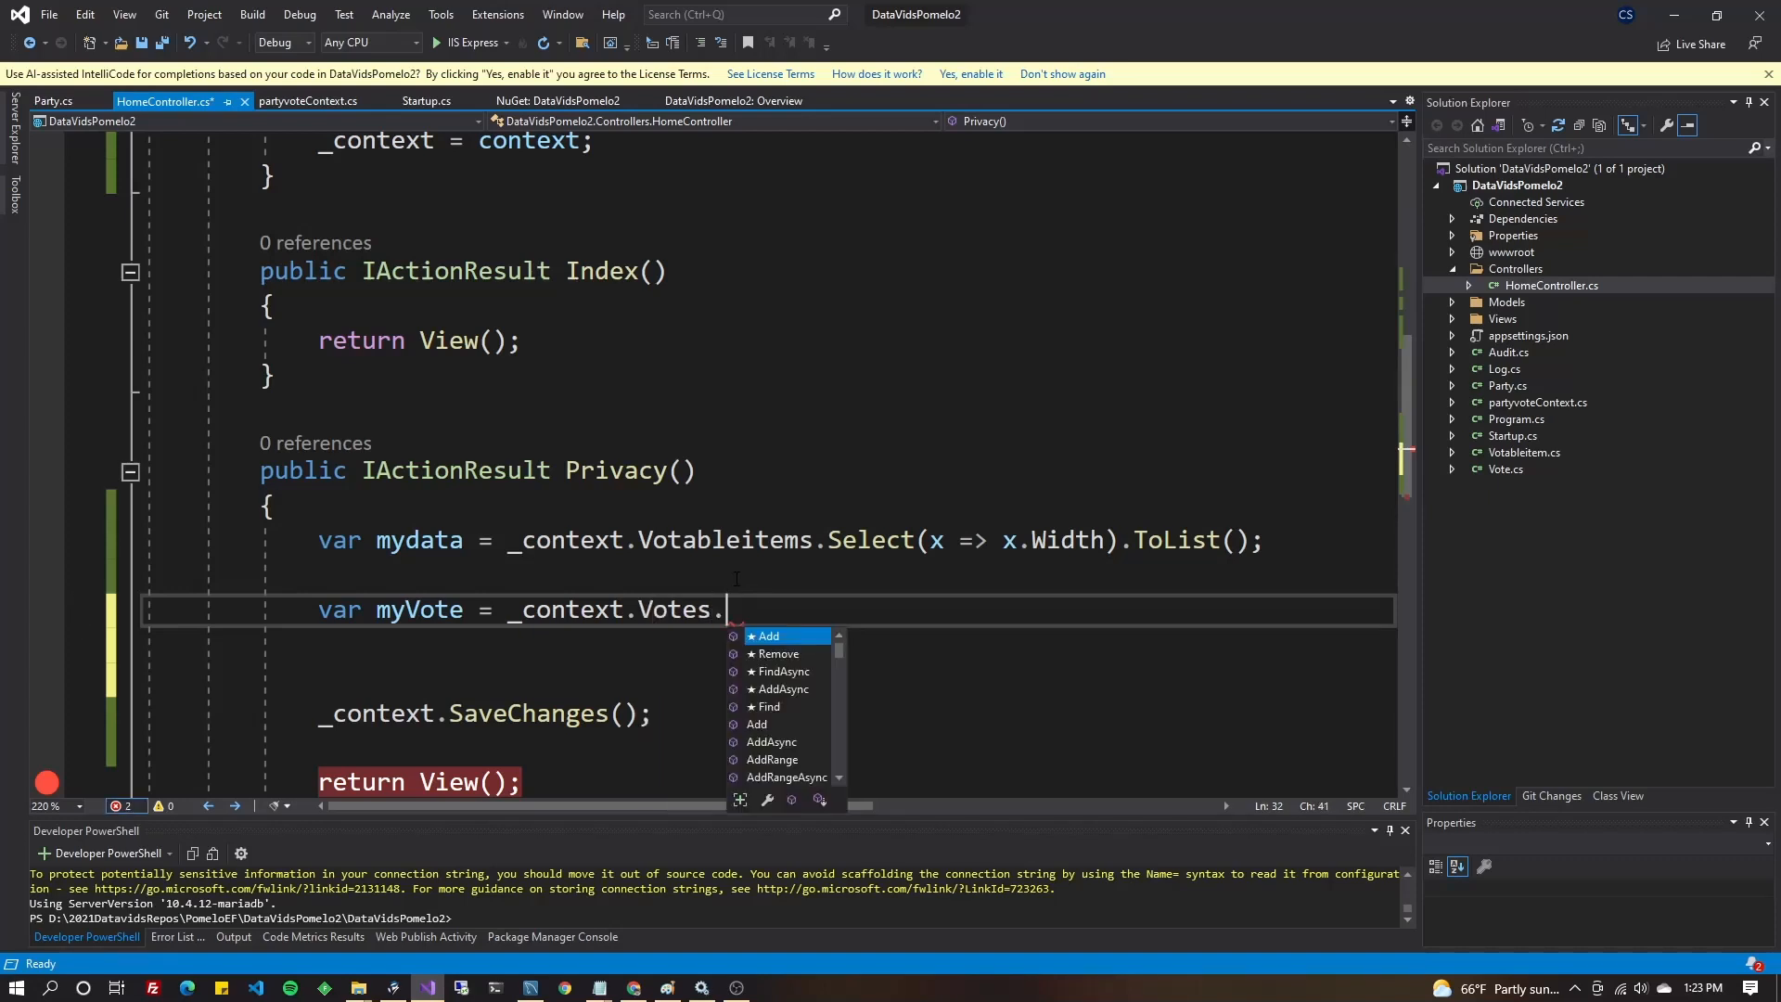
mouse_move(767, 635)
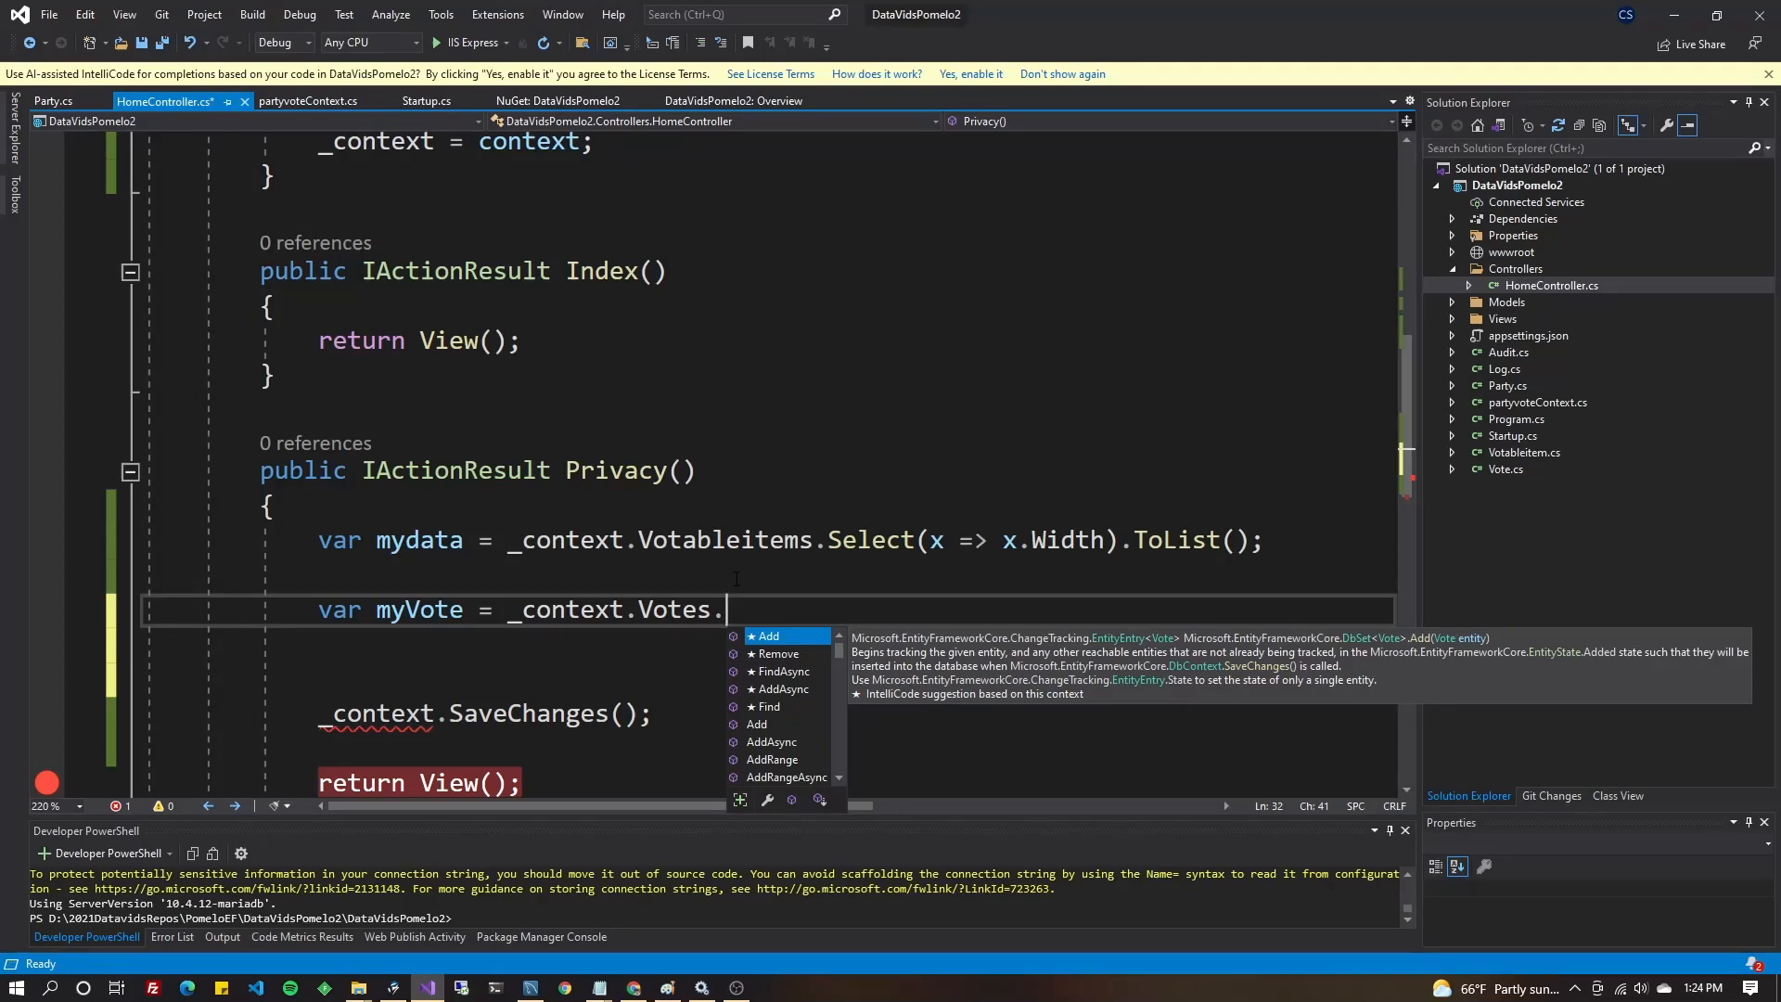
text(fi)
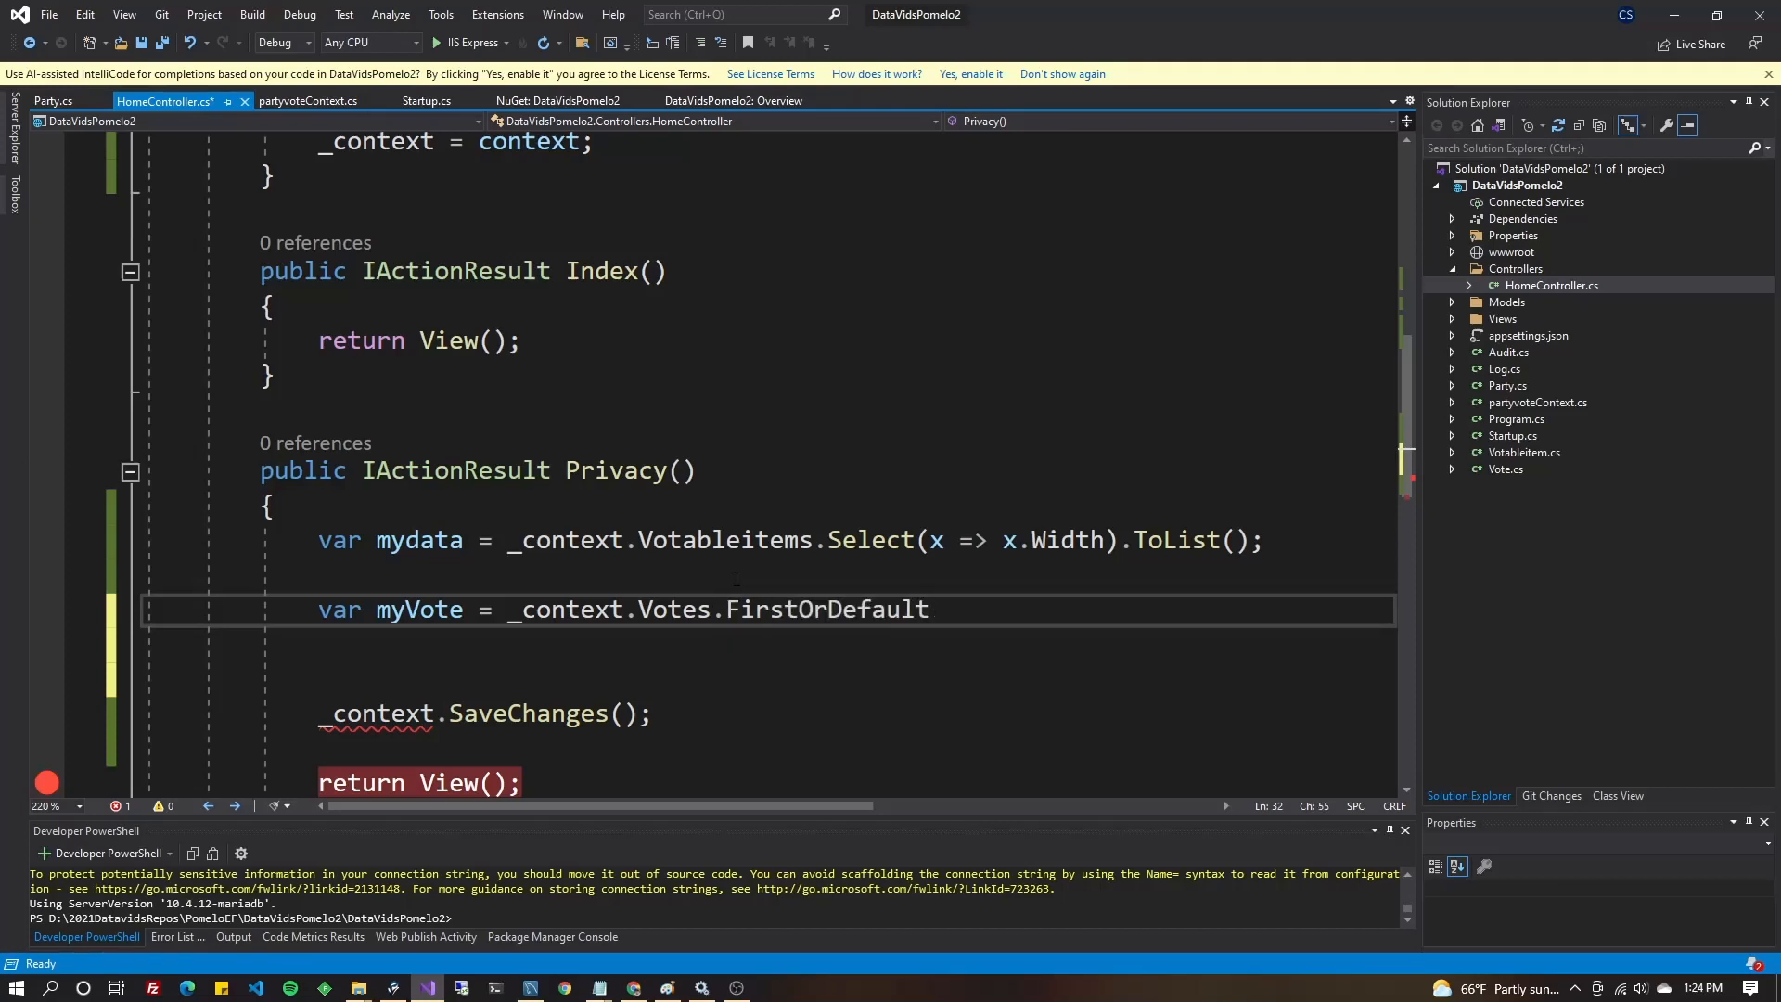
text((x=>)
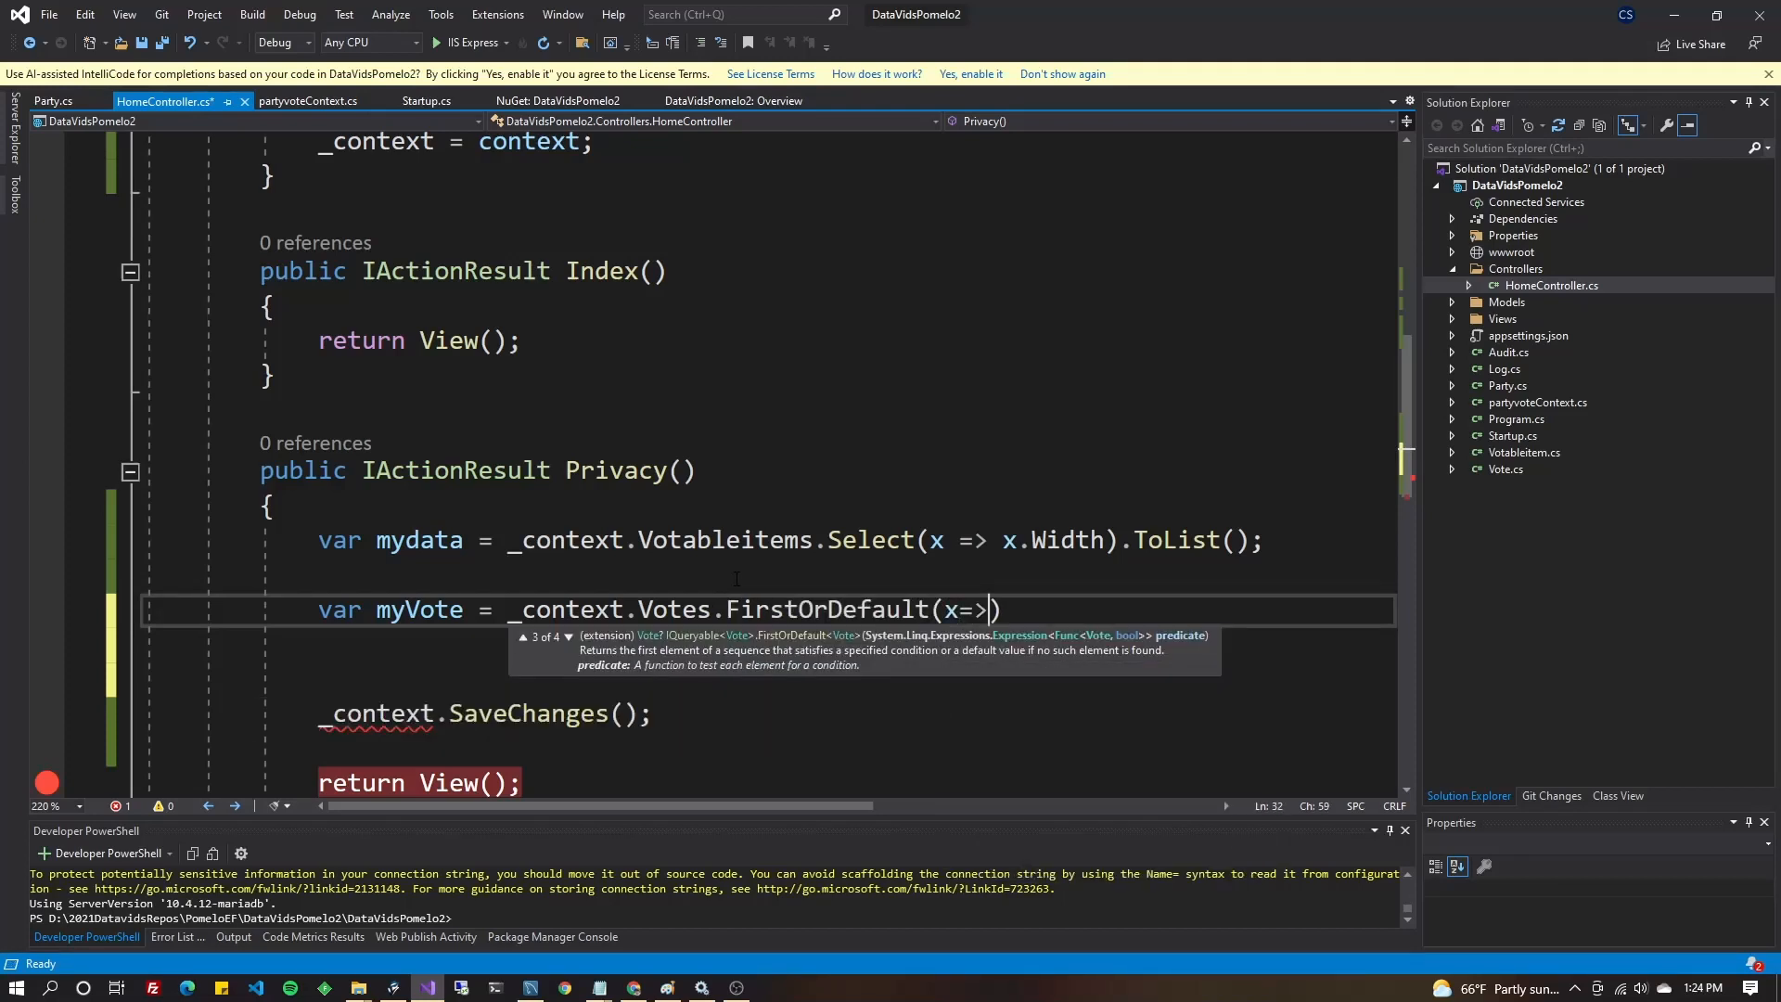
text(x.)
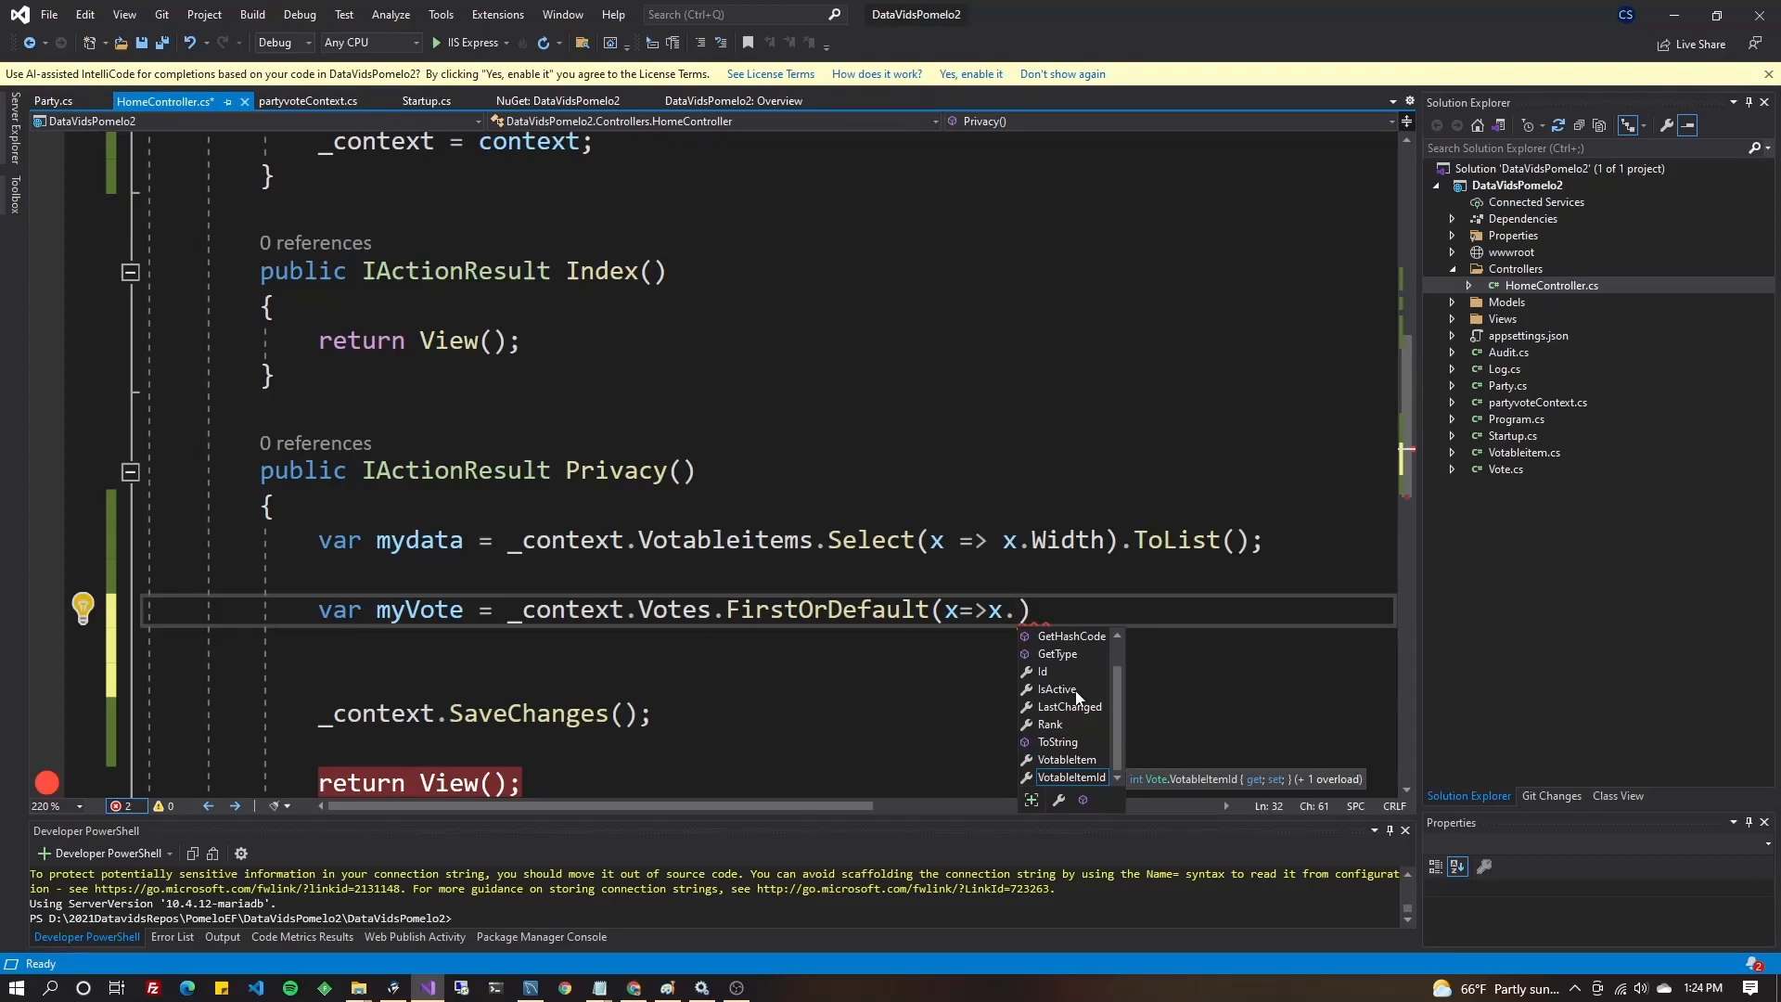
text(Id =)
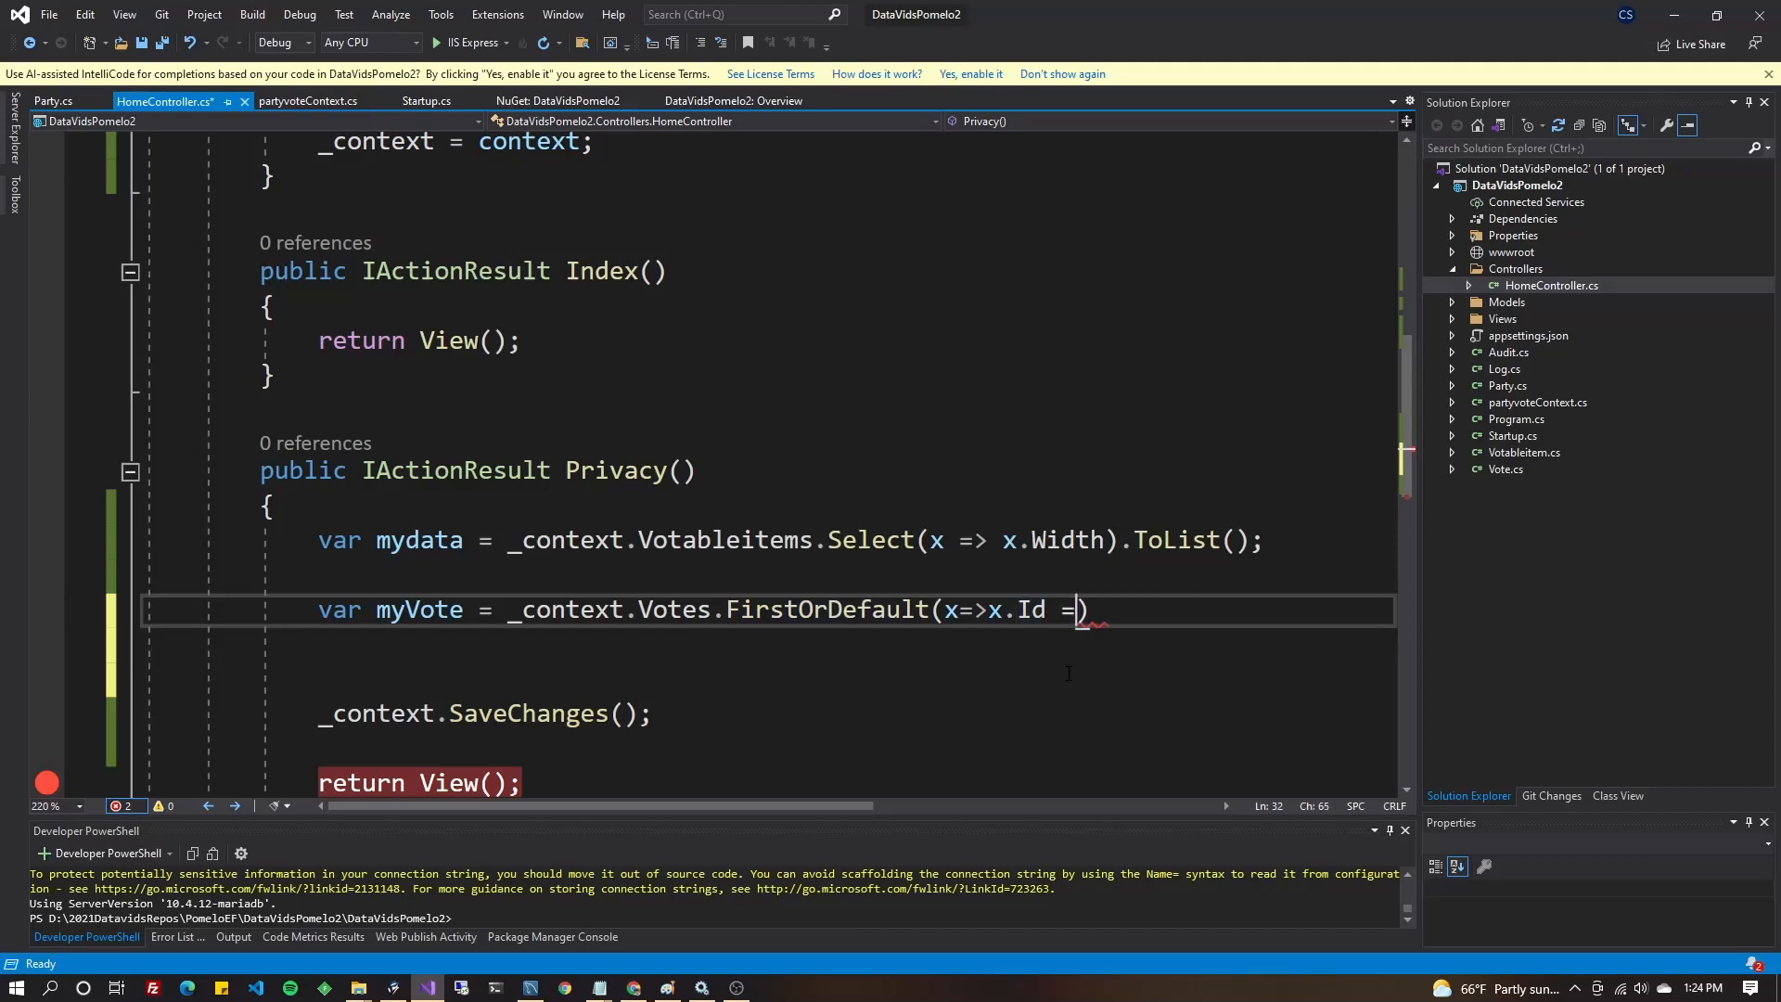
text(=)
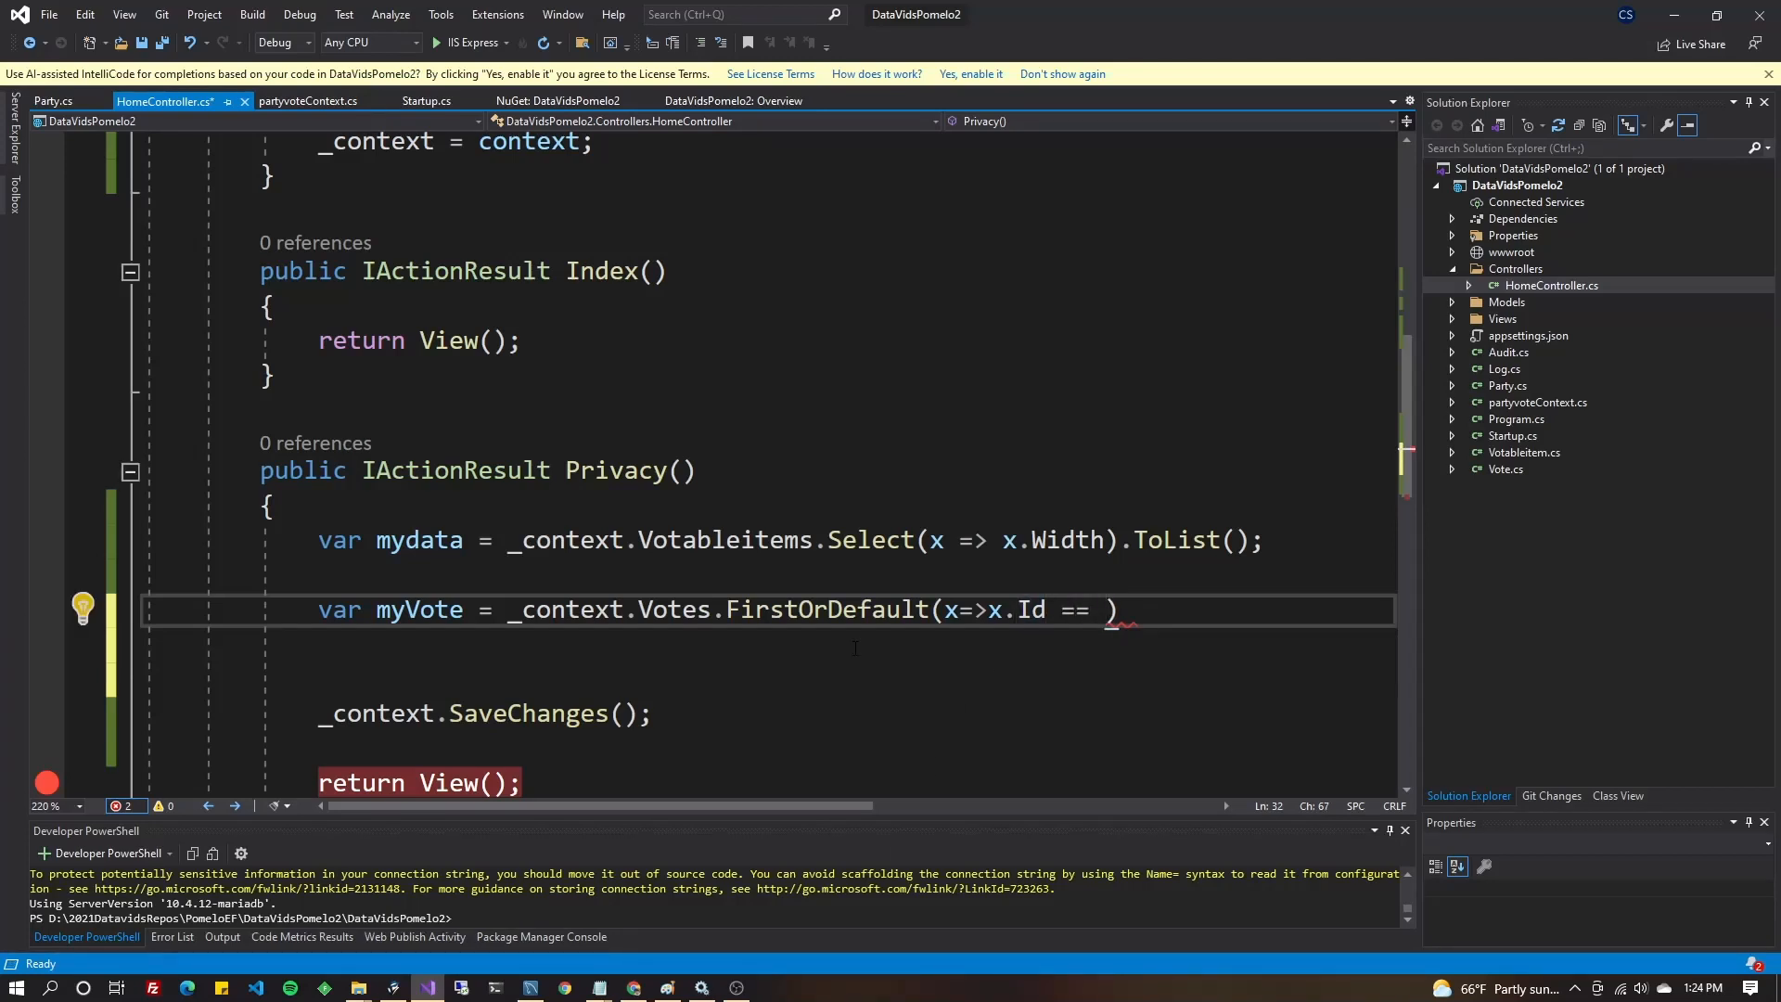
text(185)
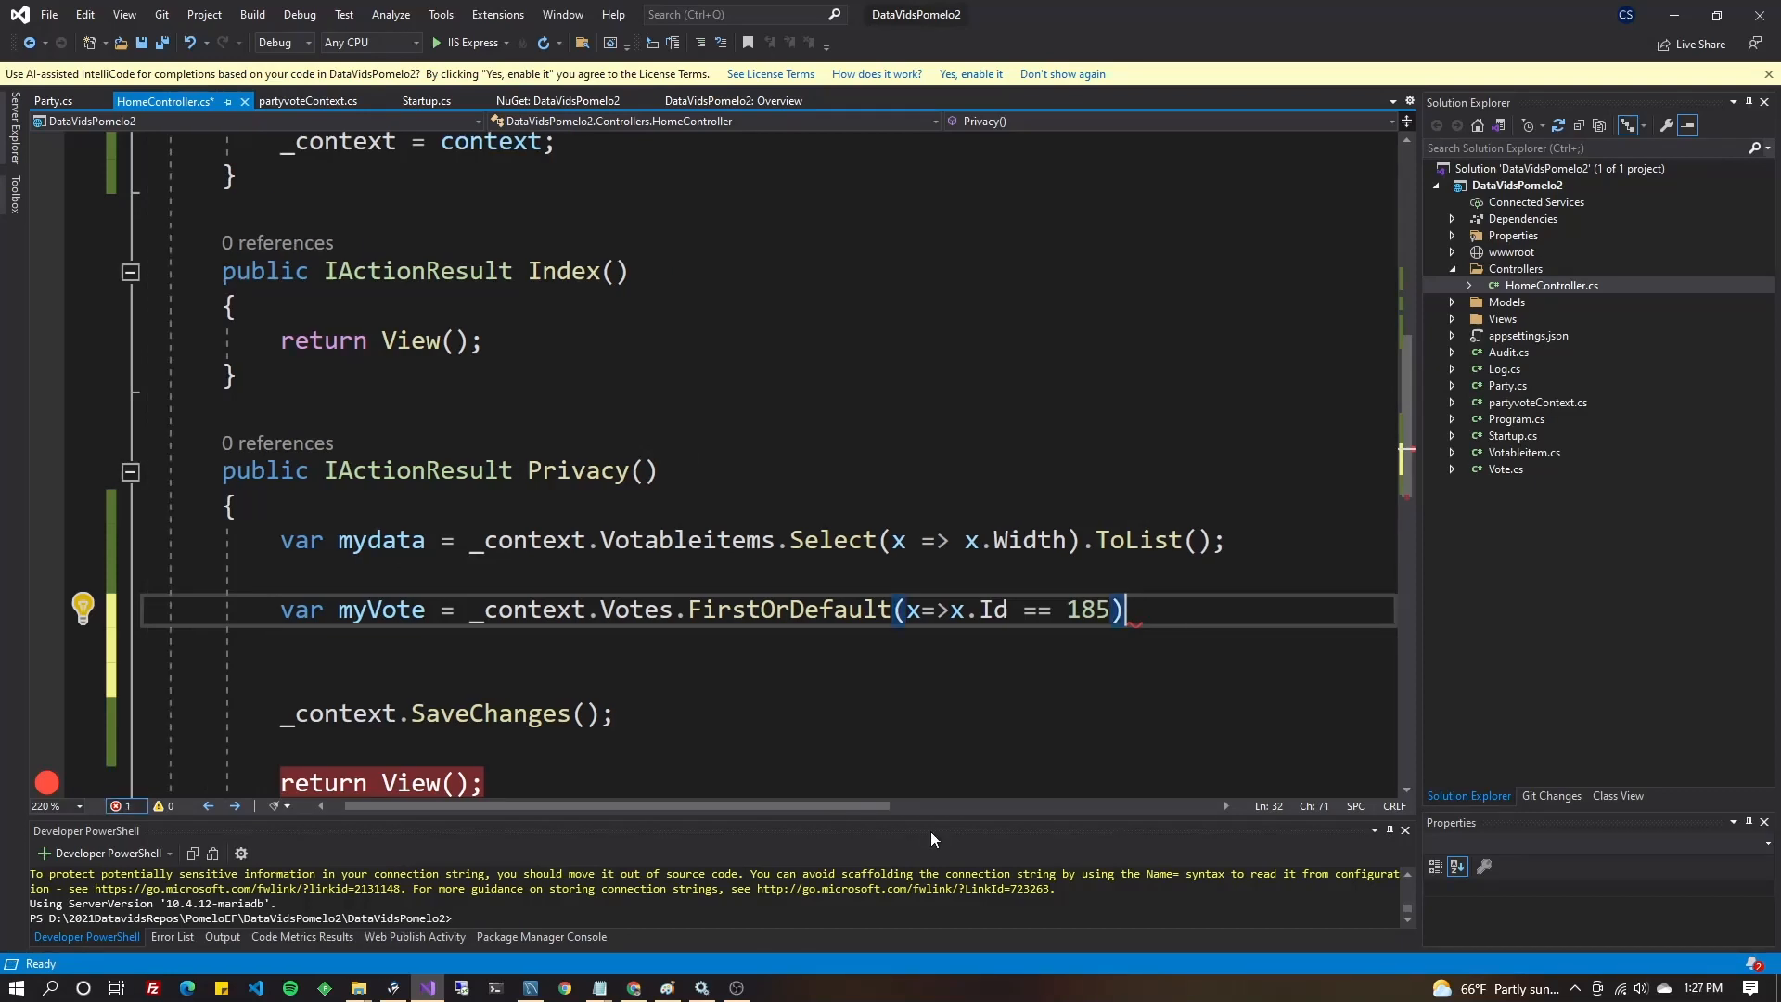
Add if (myVote != null) setting myVote.IsActive = 0, and save HomeController.cs.
text(;)
key(Enter)
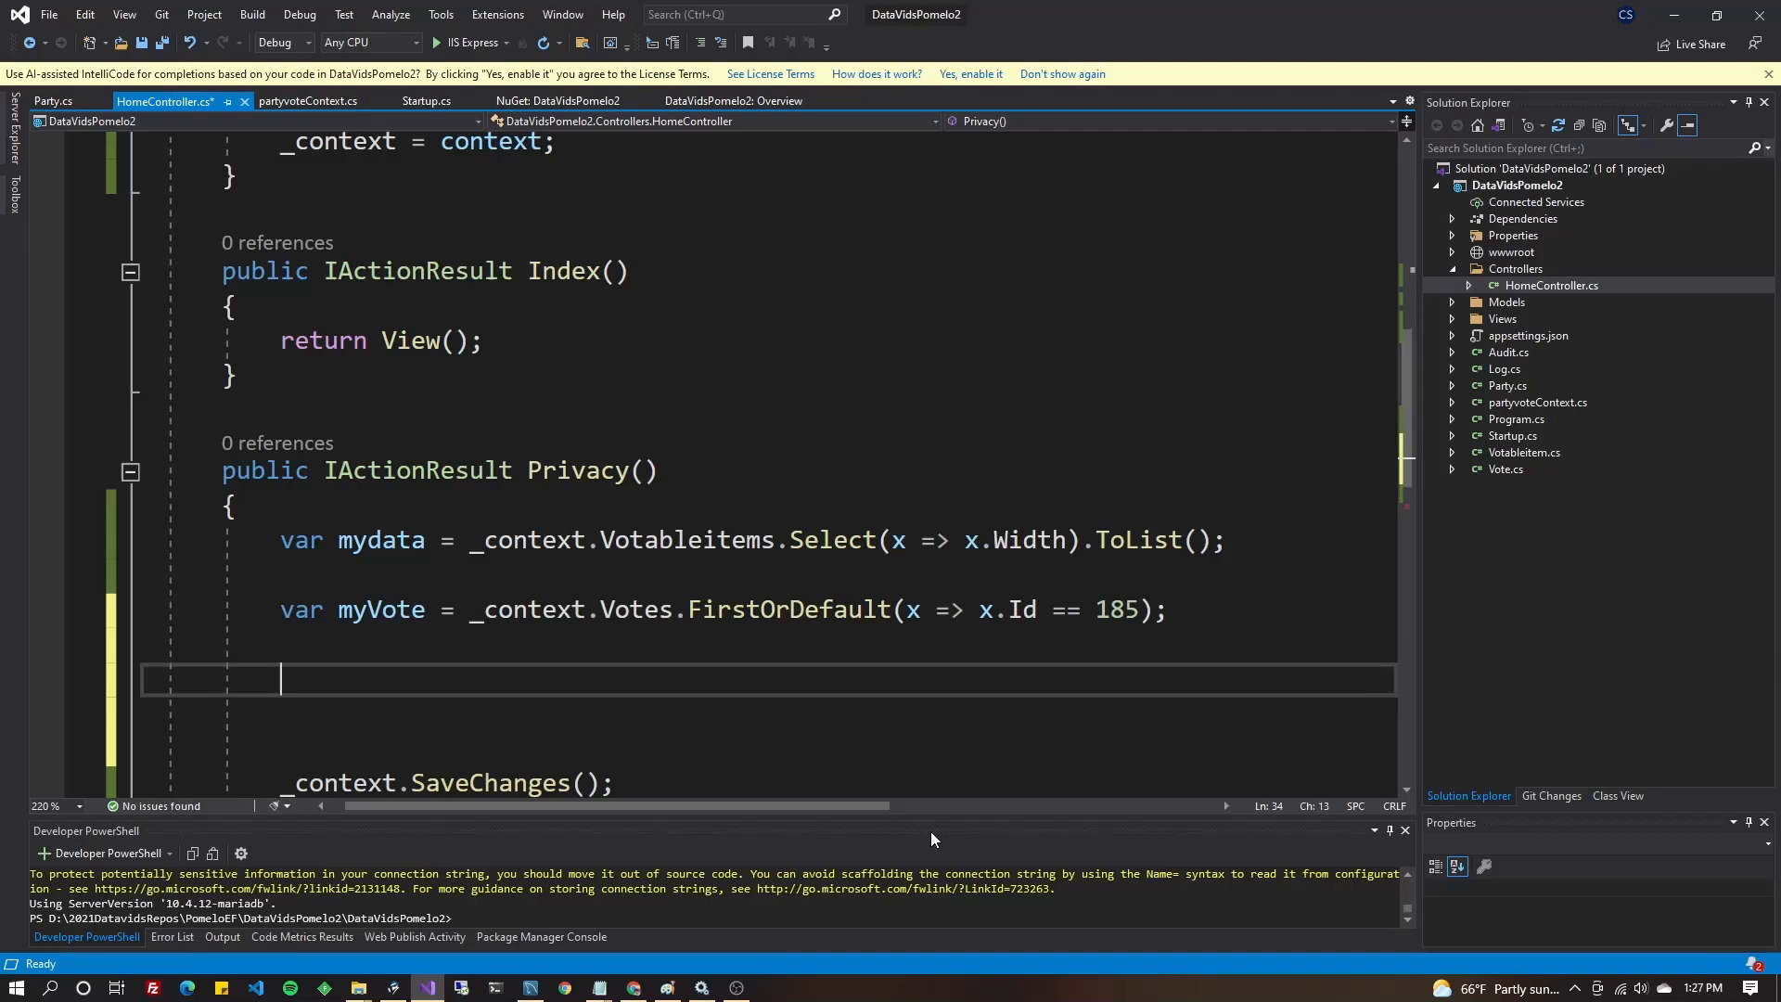
text(if(myVote!= null)
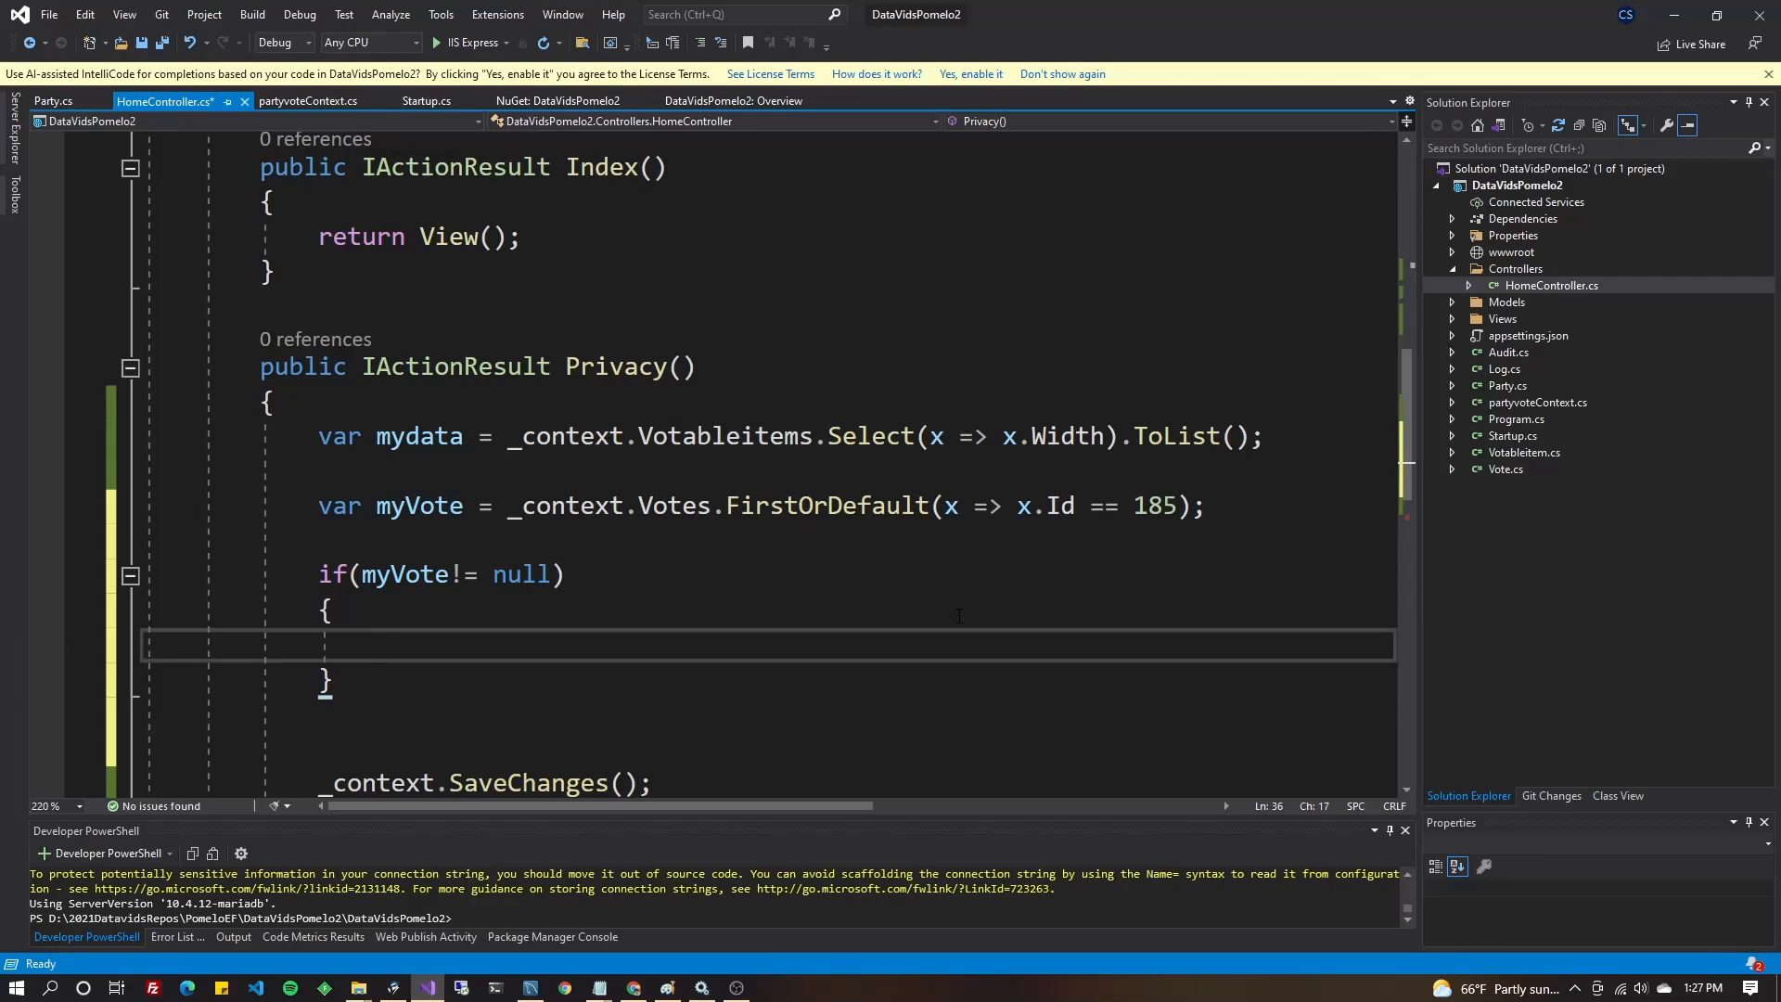
text(myVote.IsActive)
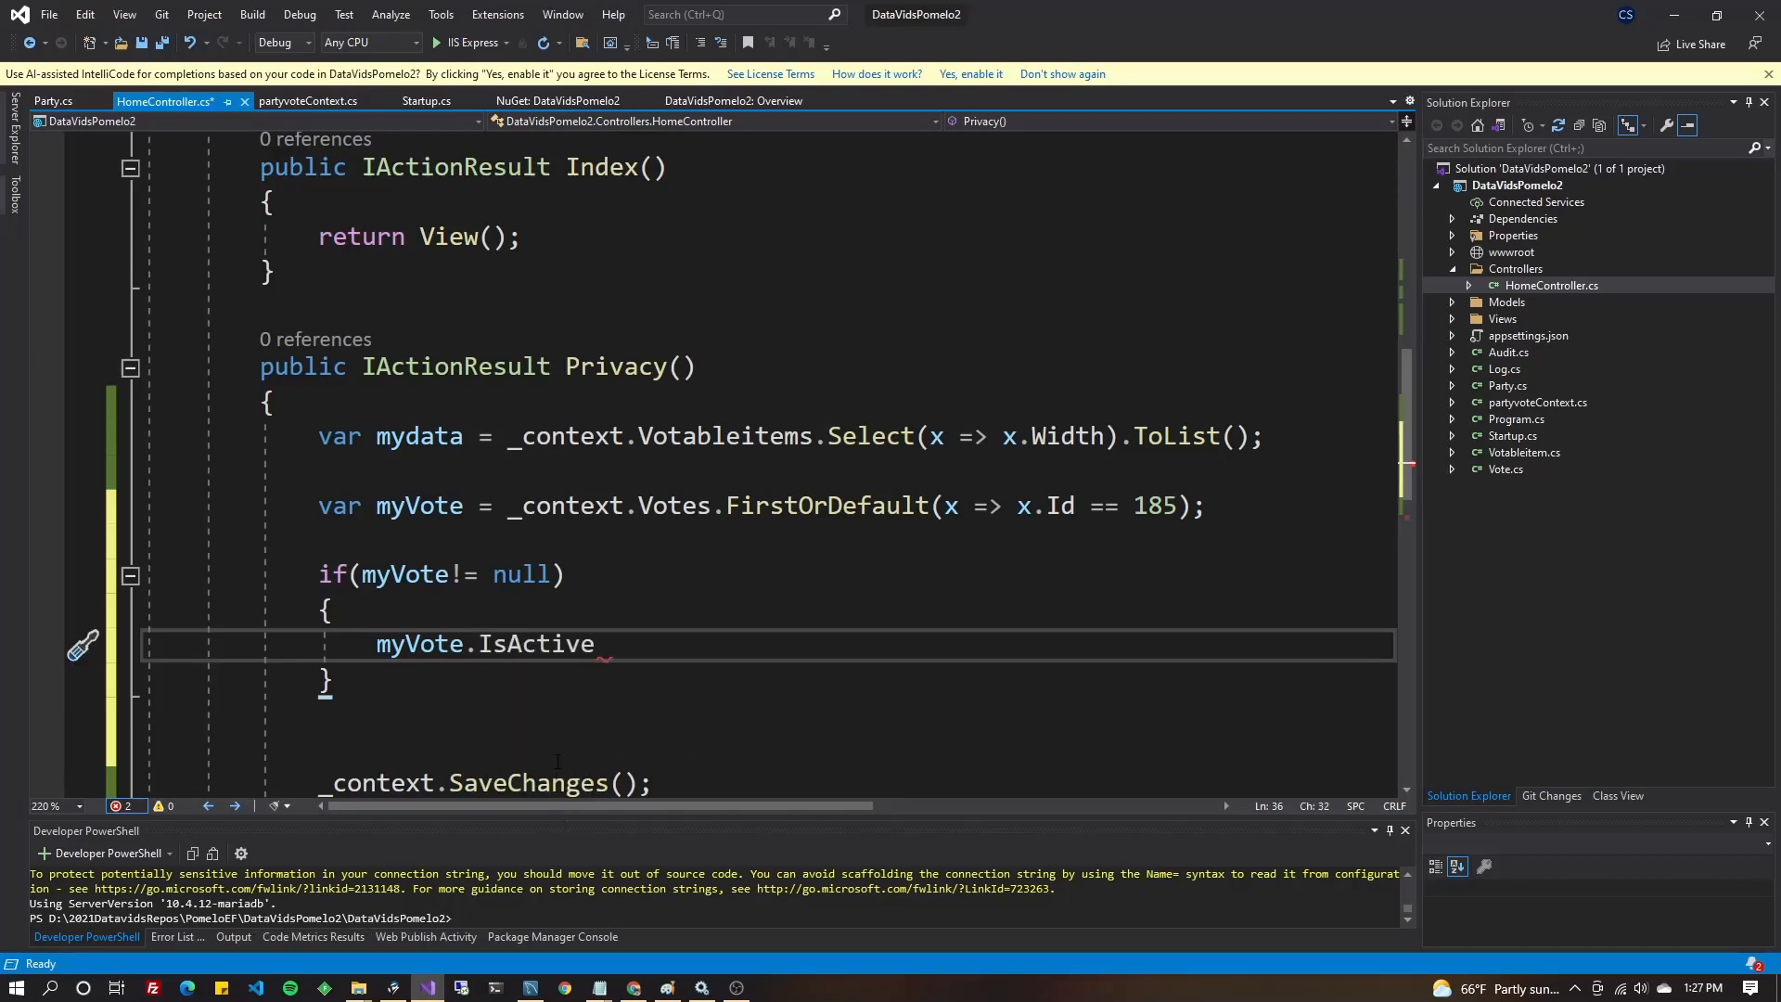
text(= 0;)
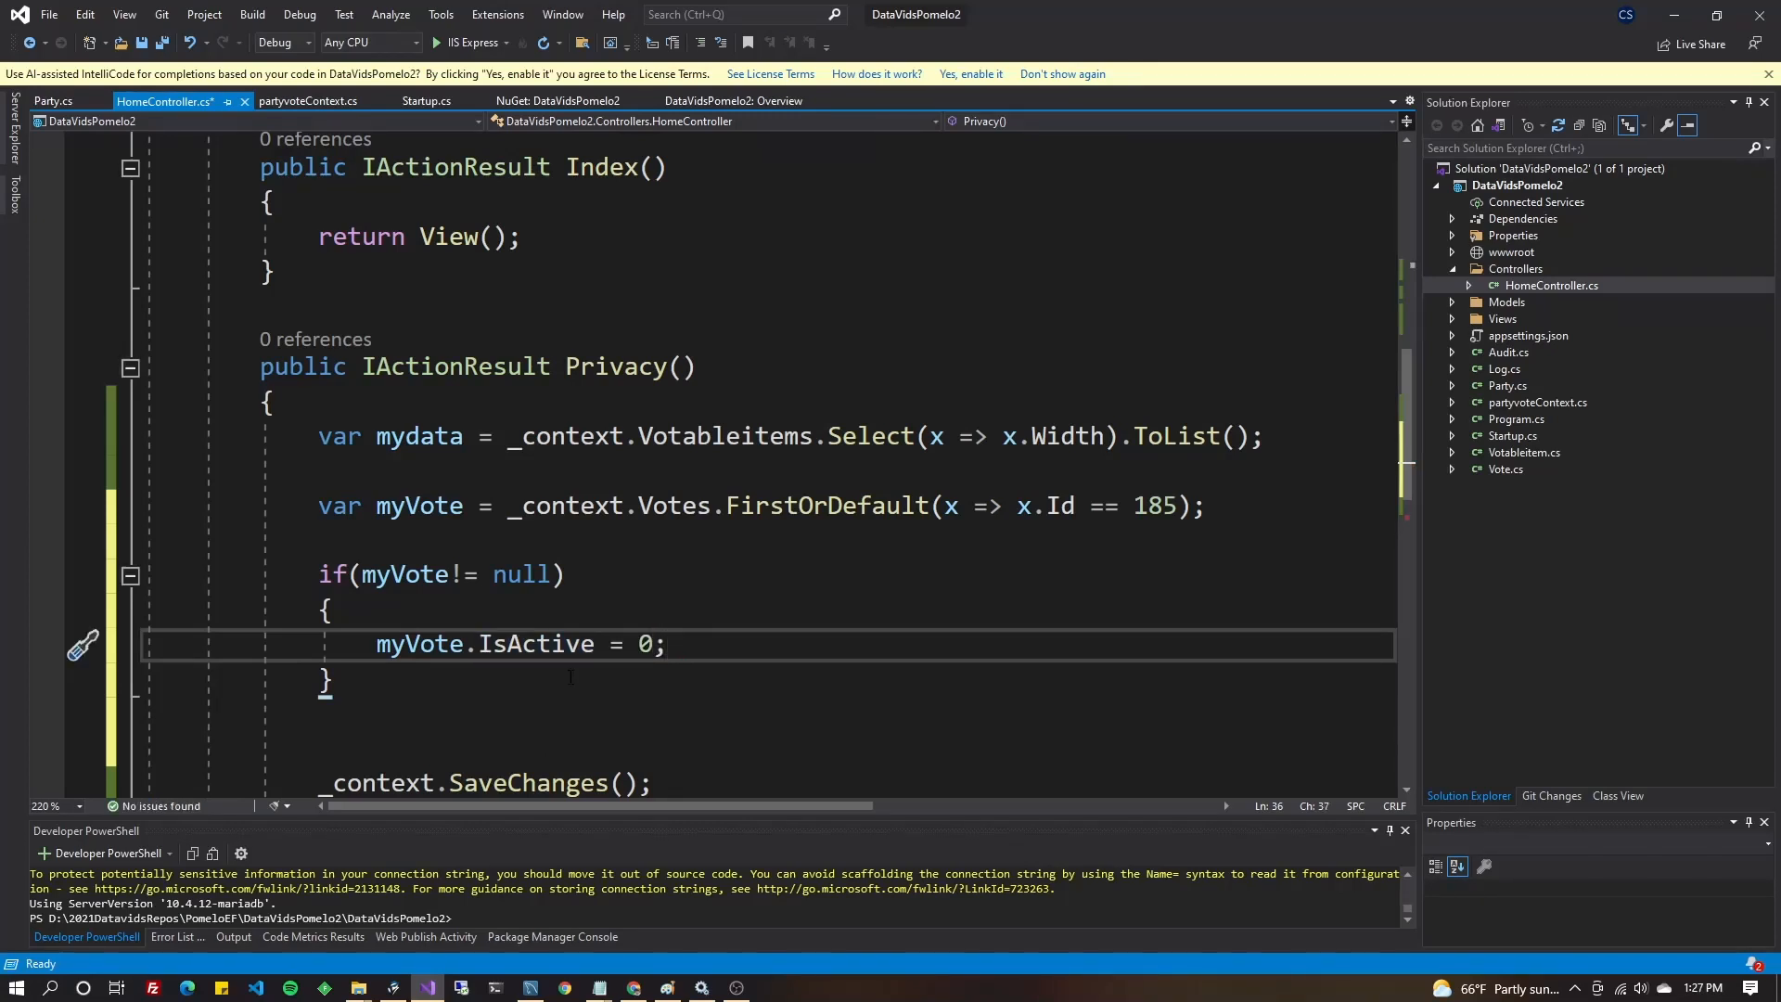
mouse_move(528, 644)
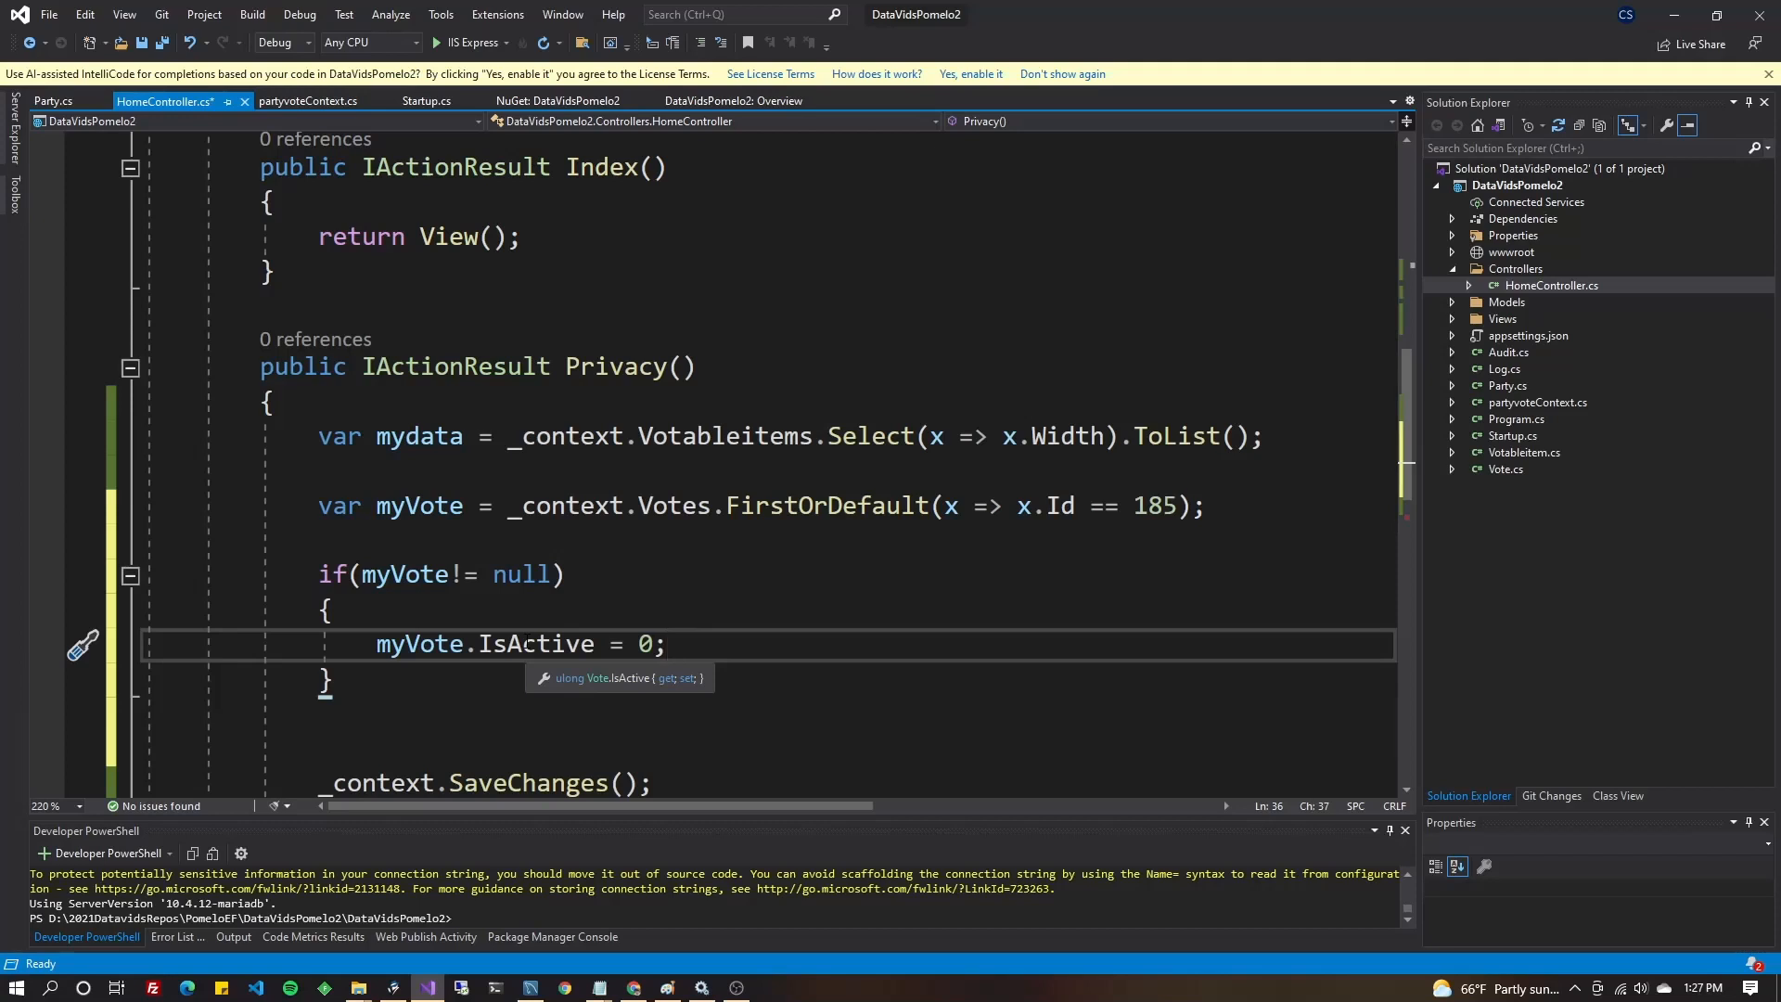
mouse_move(490, 682)
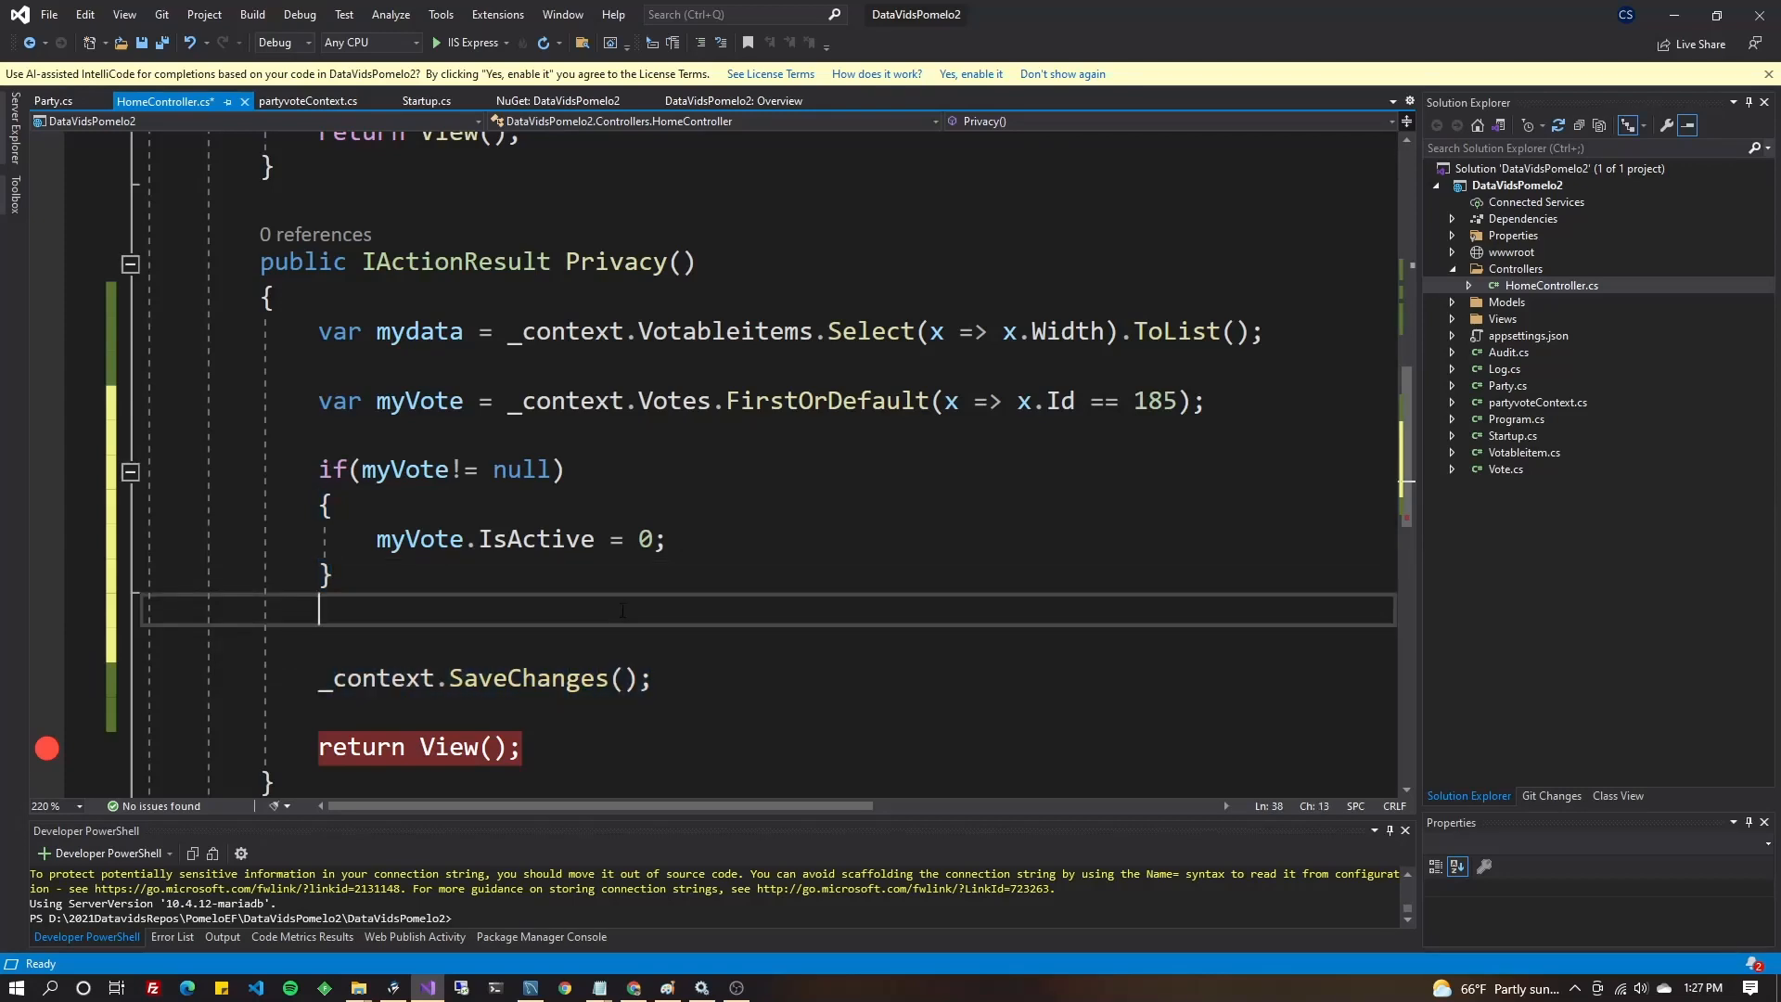
key(ctrl+s)
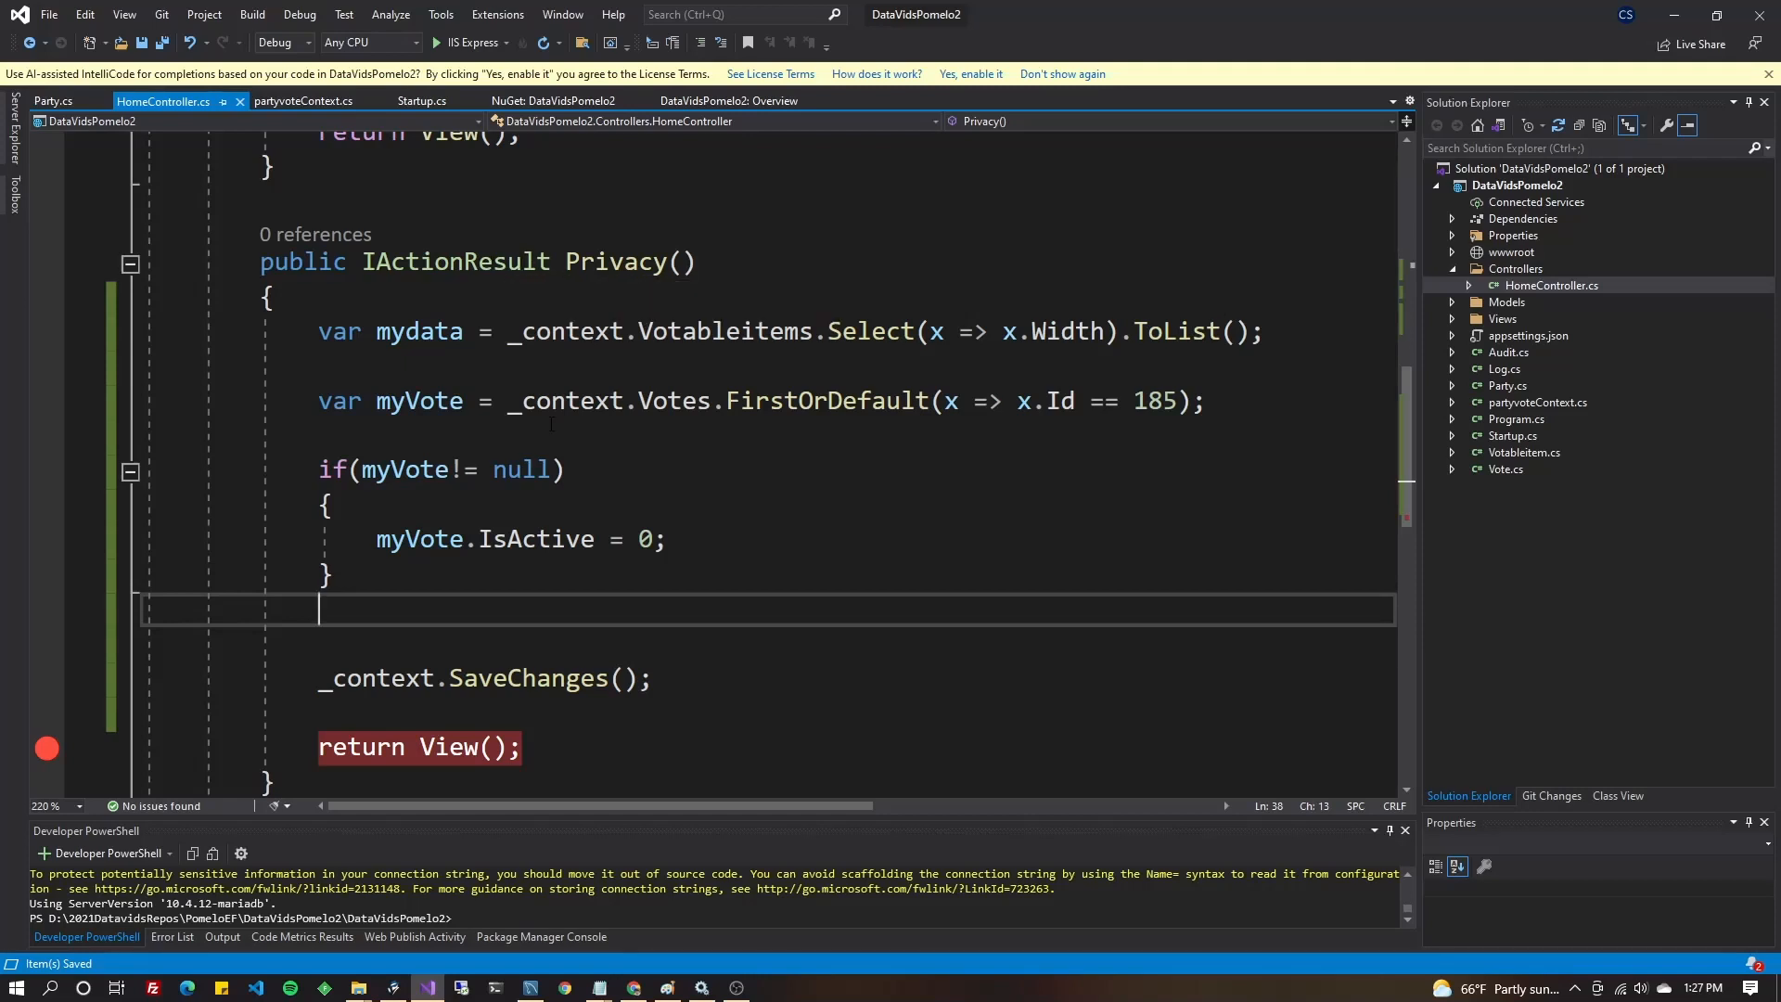
mouse_move(447, 43)
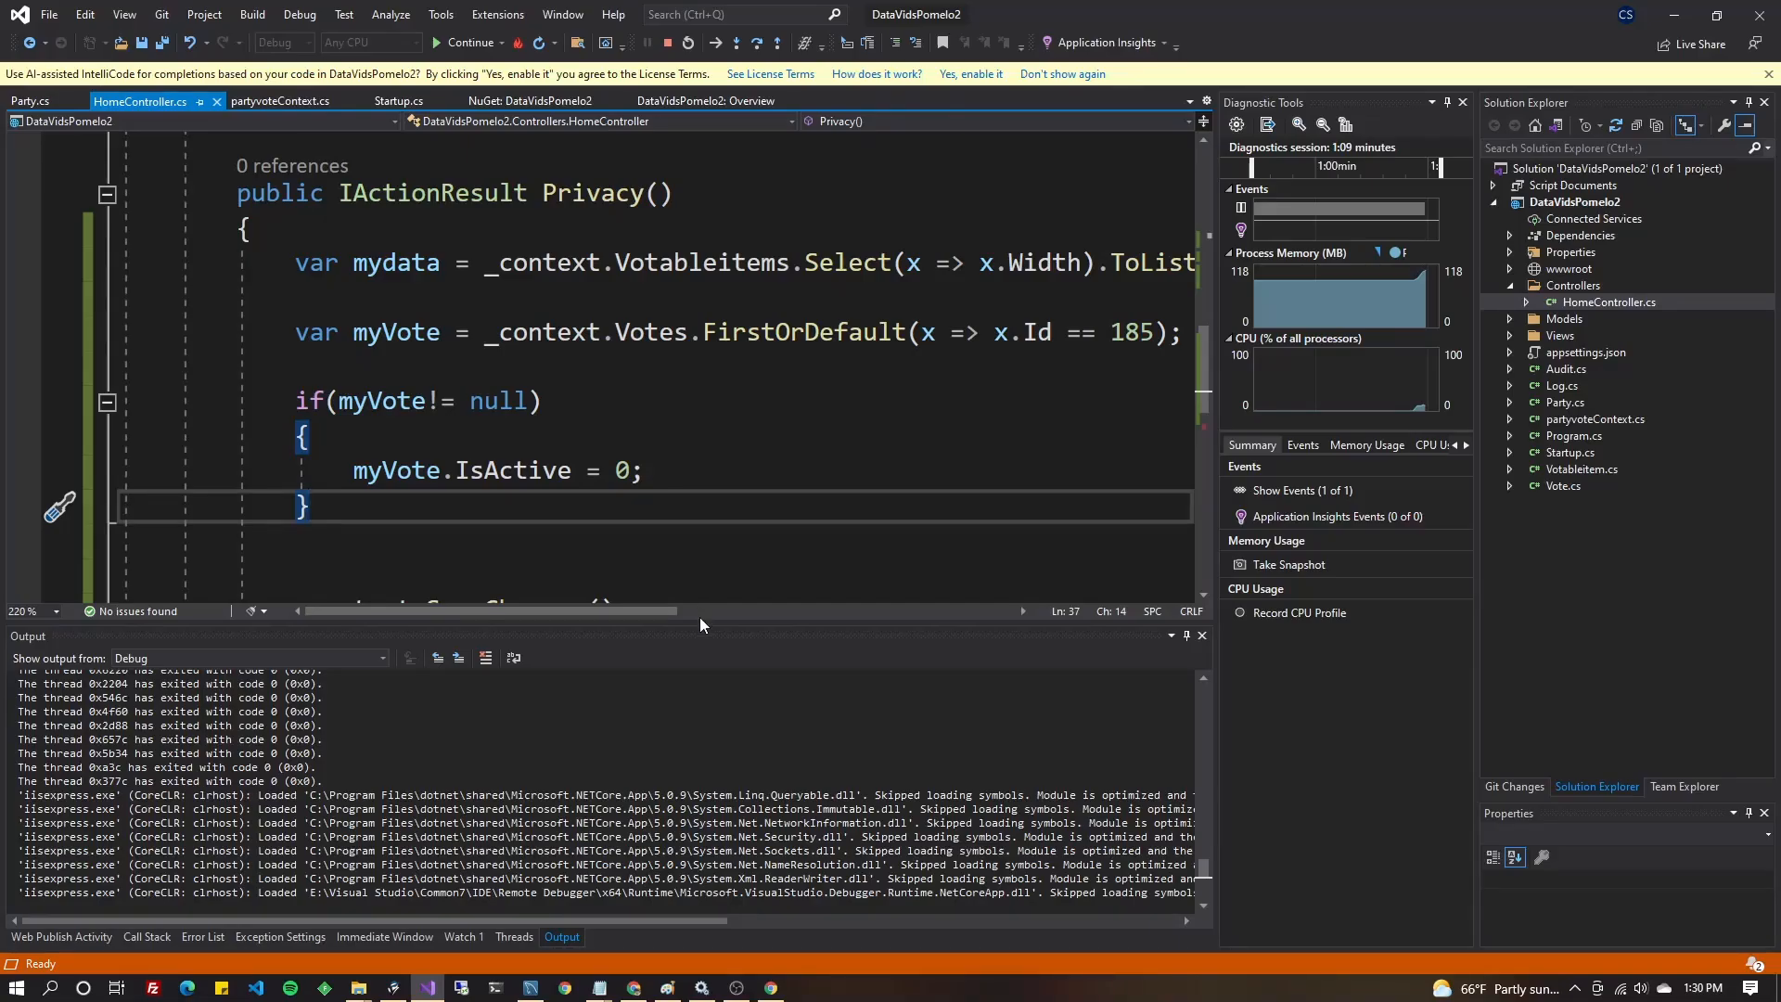
Scroll the Privacy code while paused at the return View() breakpoint.
scroll(down, 3)
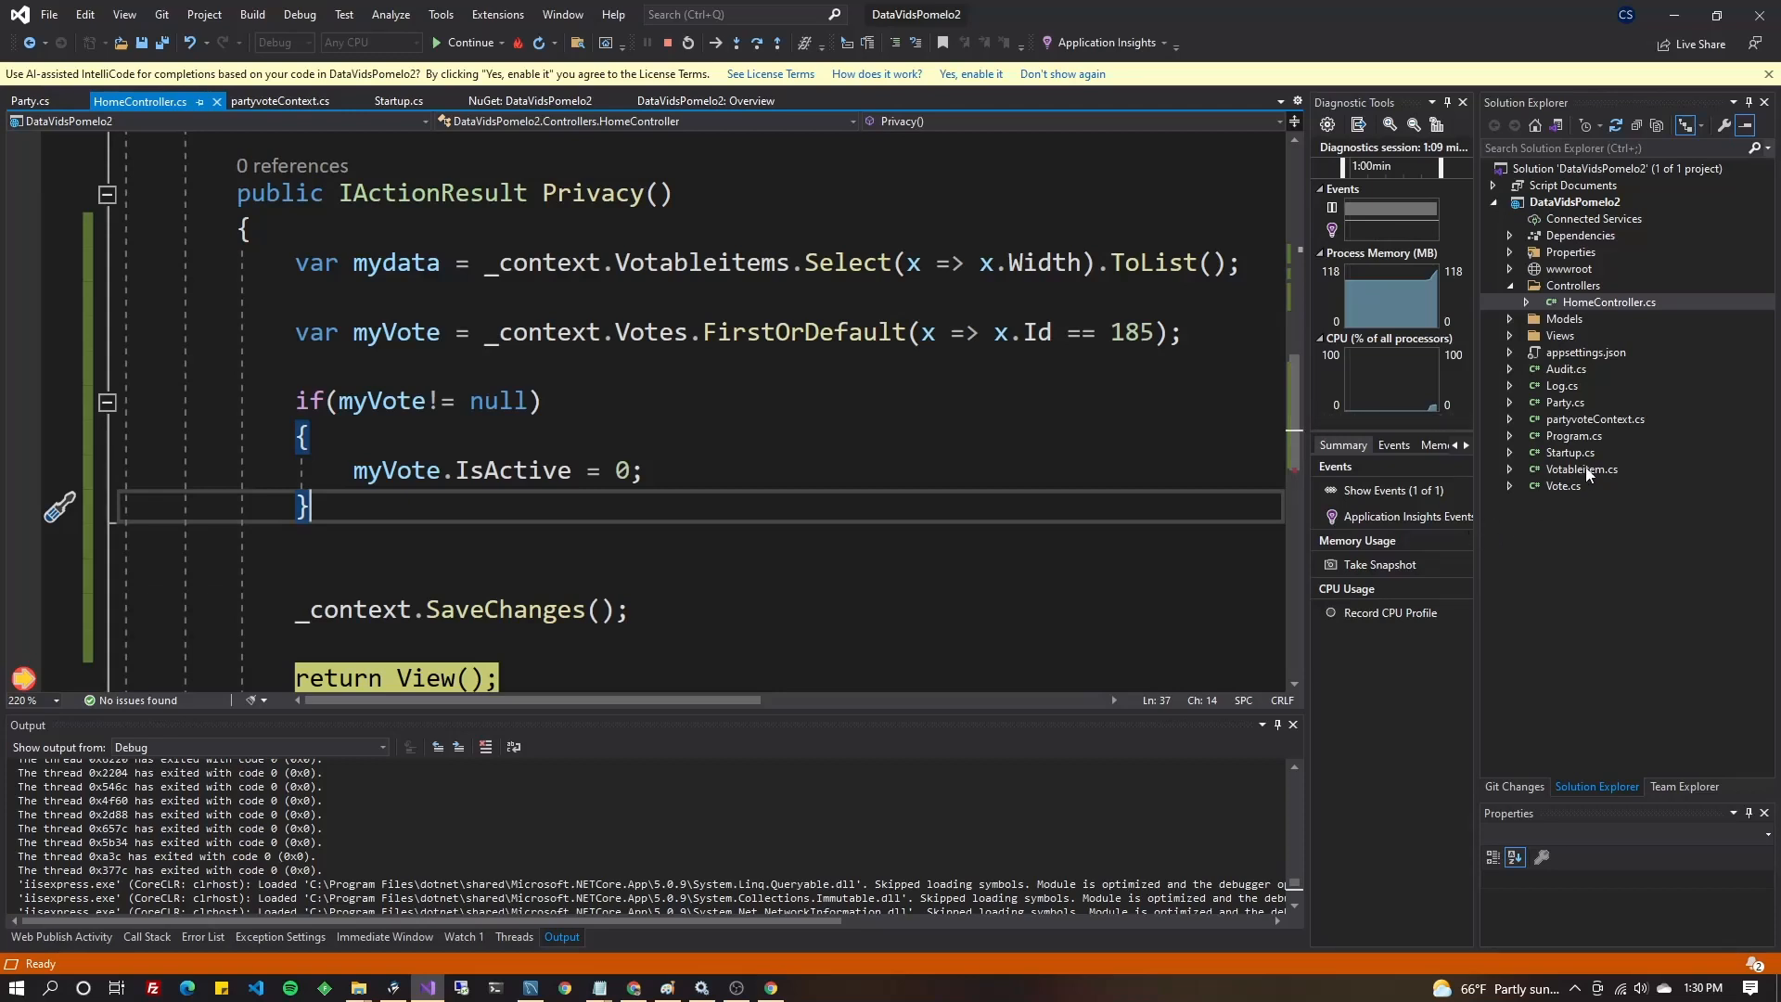
mouse_move(1587, 484)
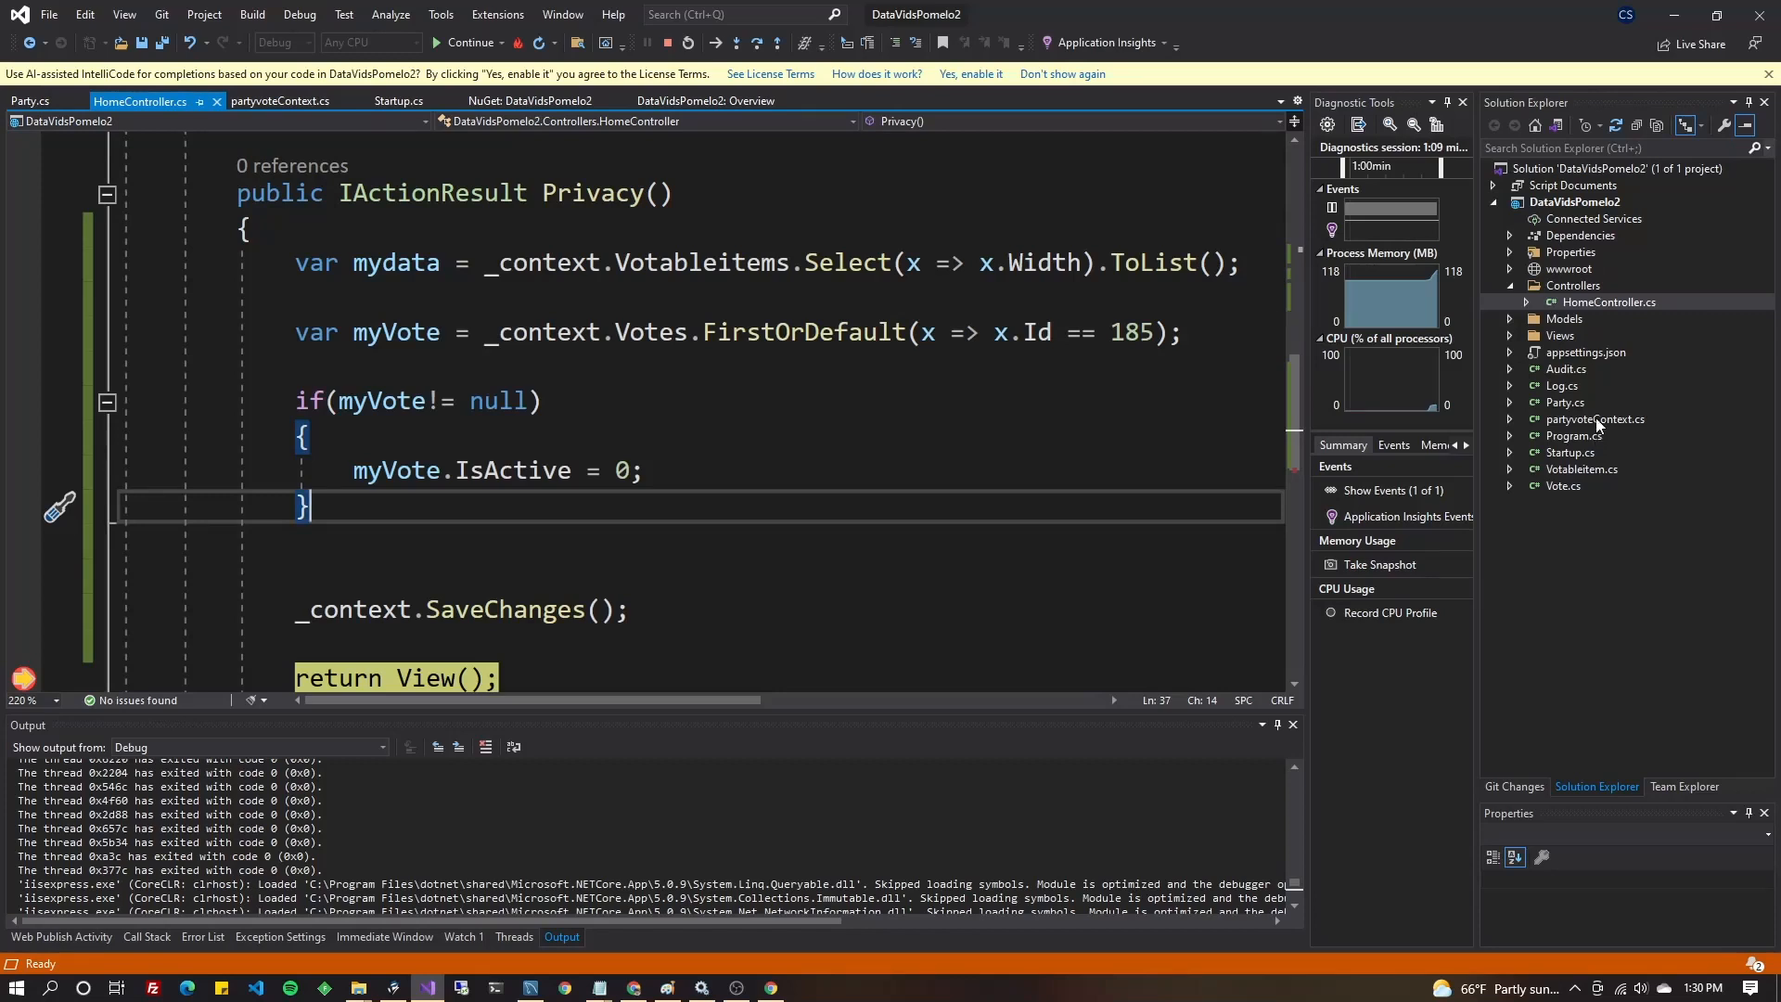
mouse_move(1595, 405)
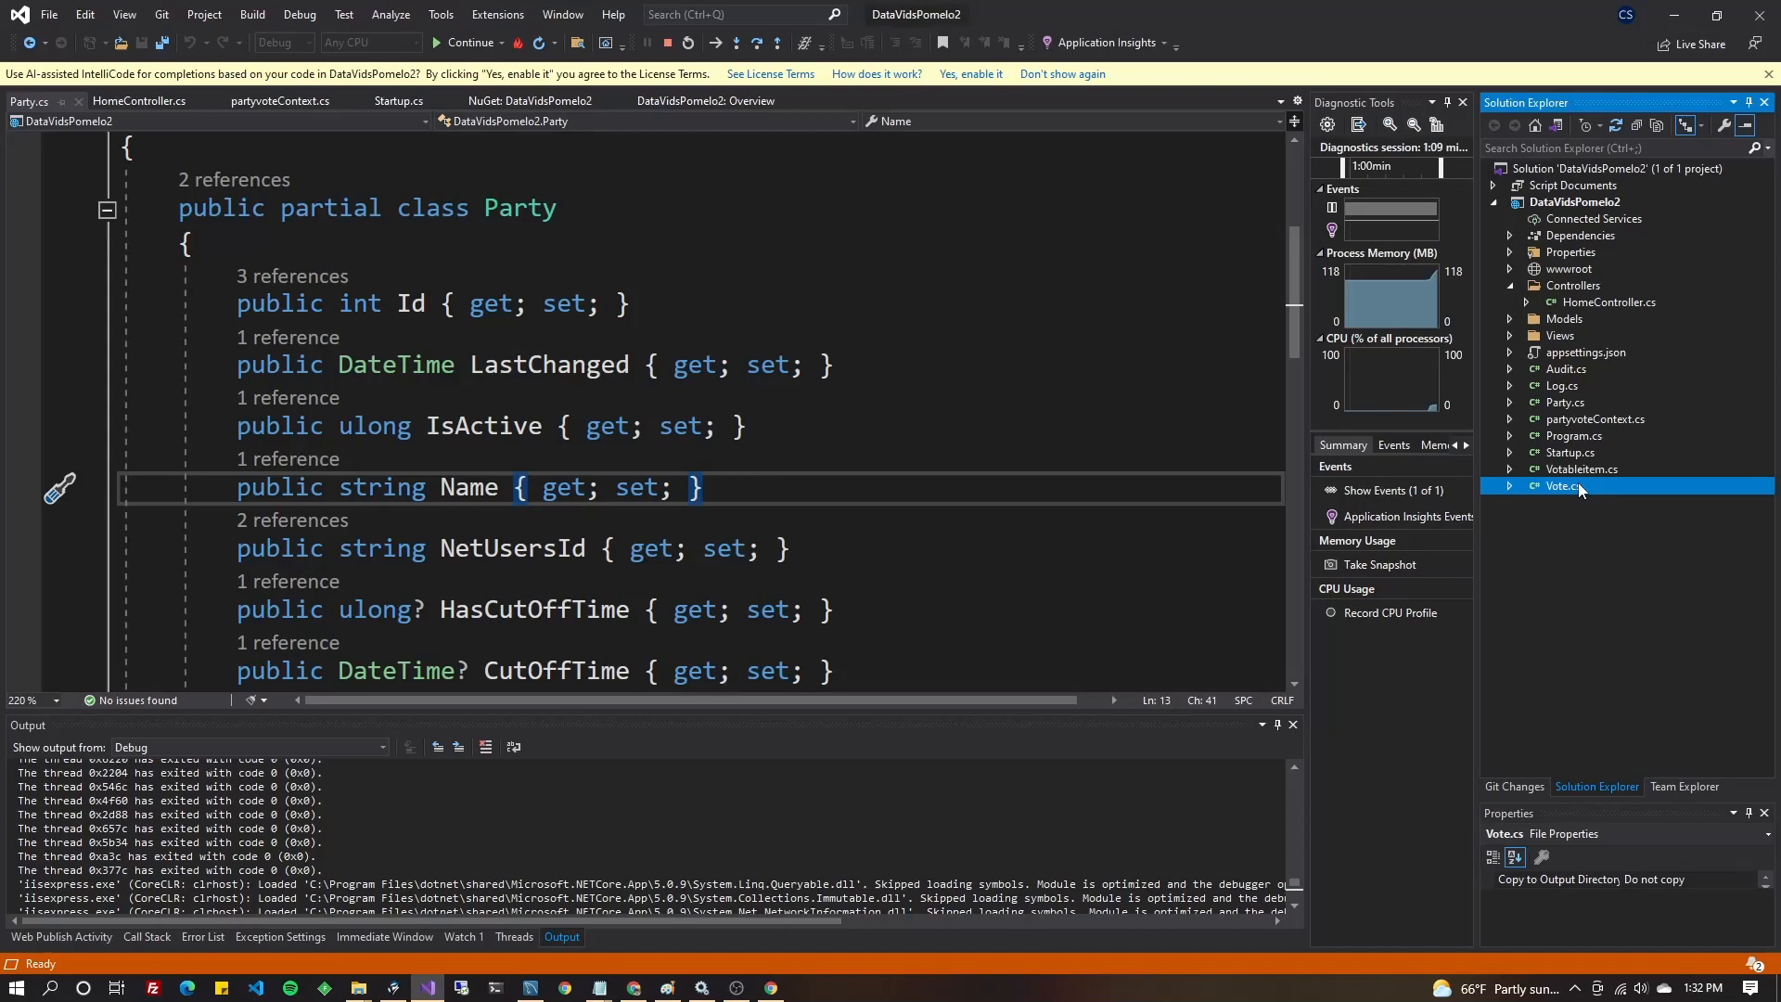
Open Vote.cs, scroll its properties down to IsActive, and select the Votableitem navigation type.
double_click(1563, 485)
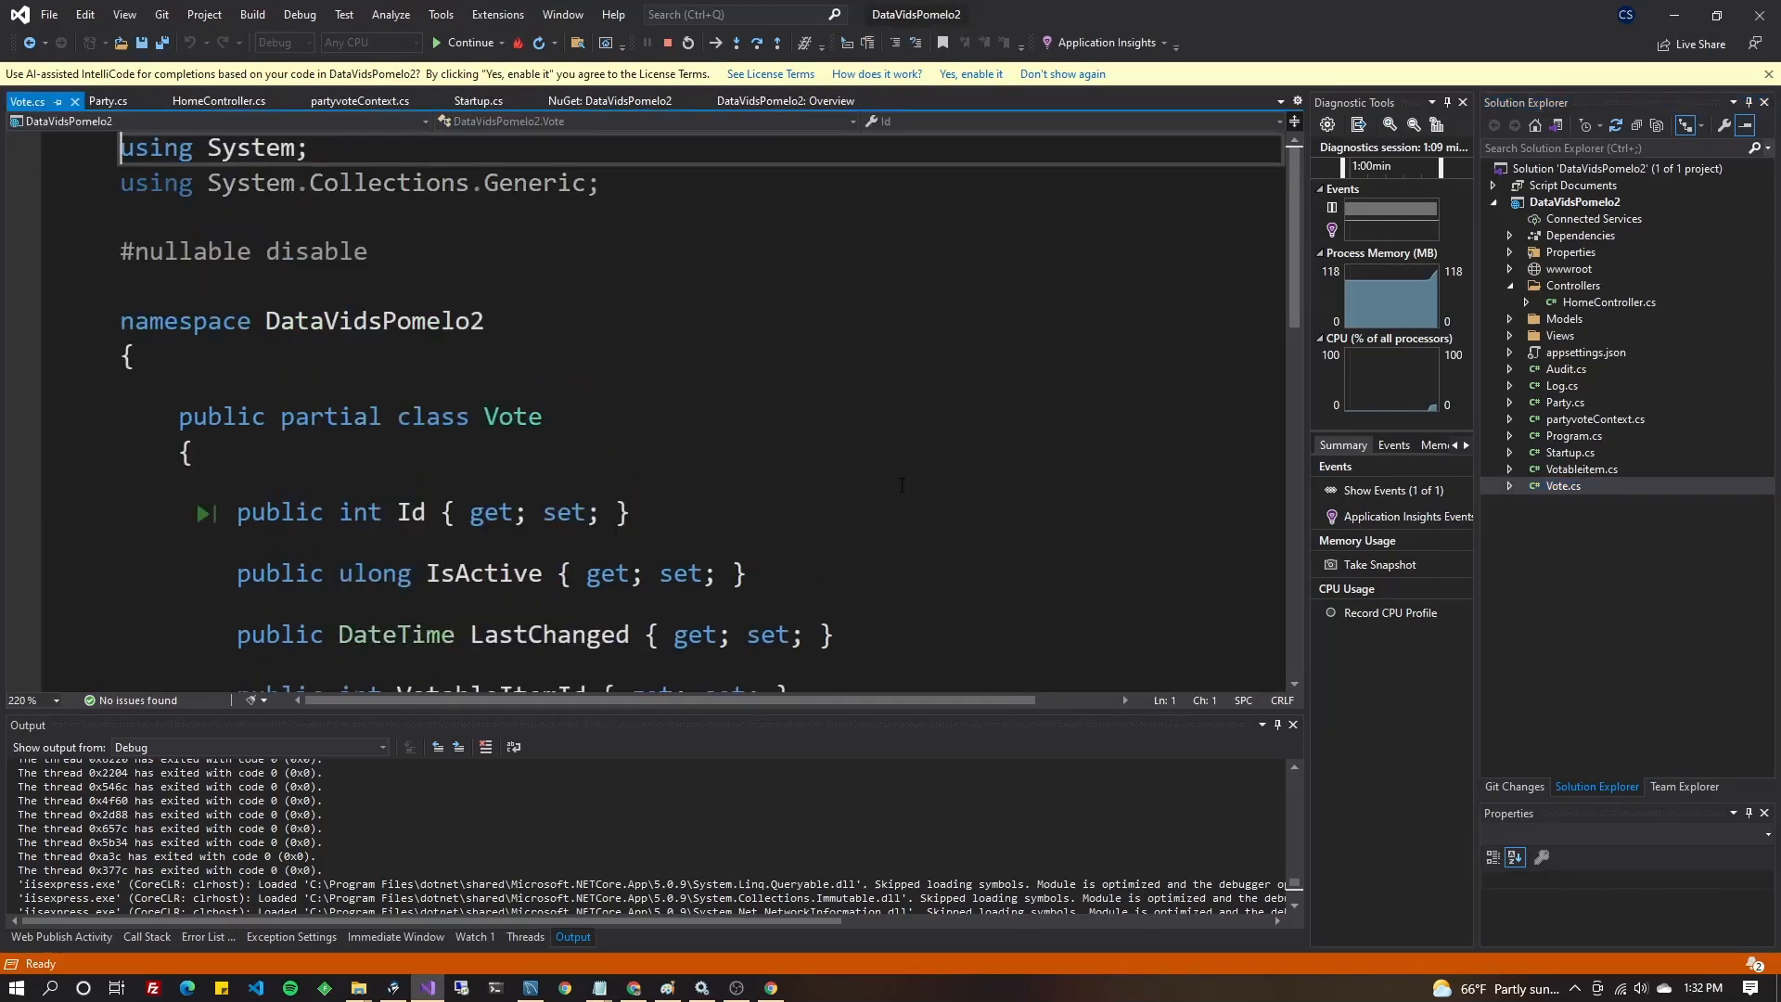
scroll(down, 3)
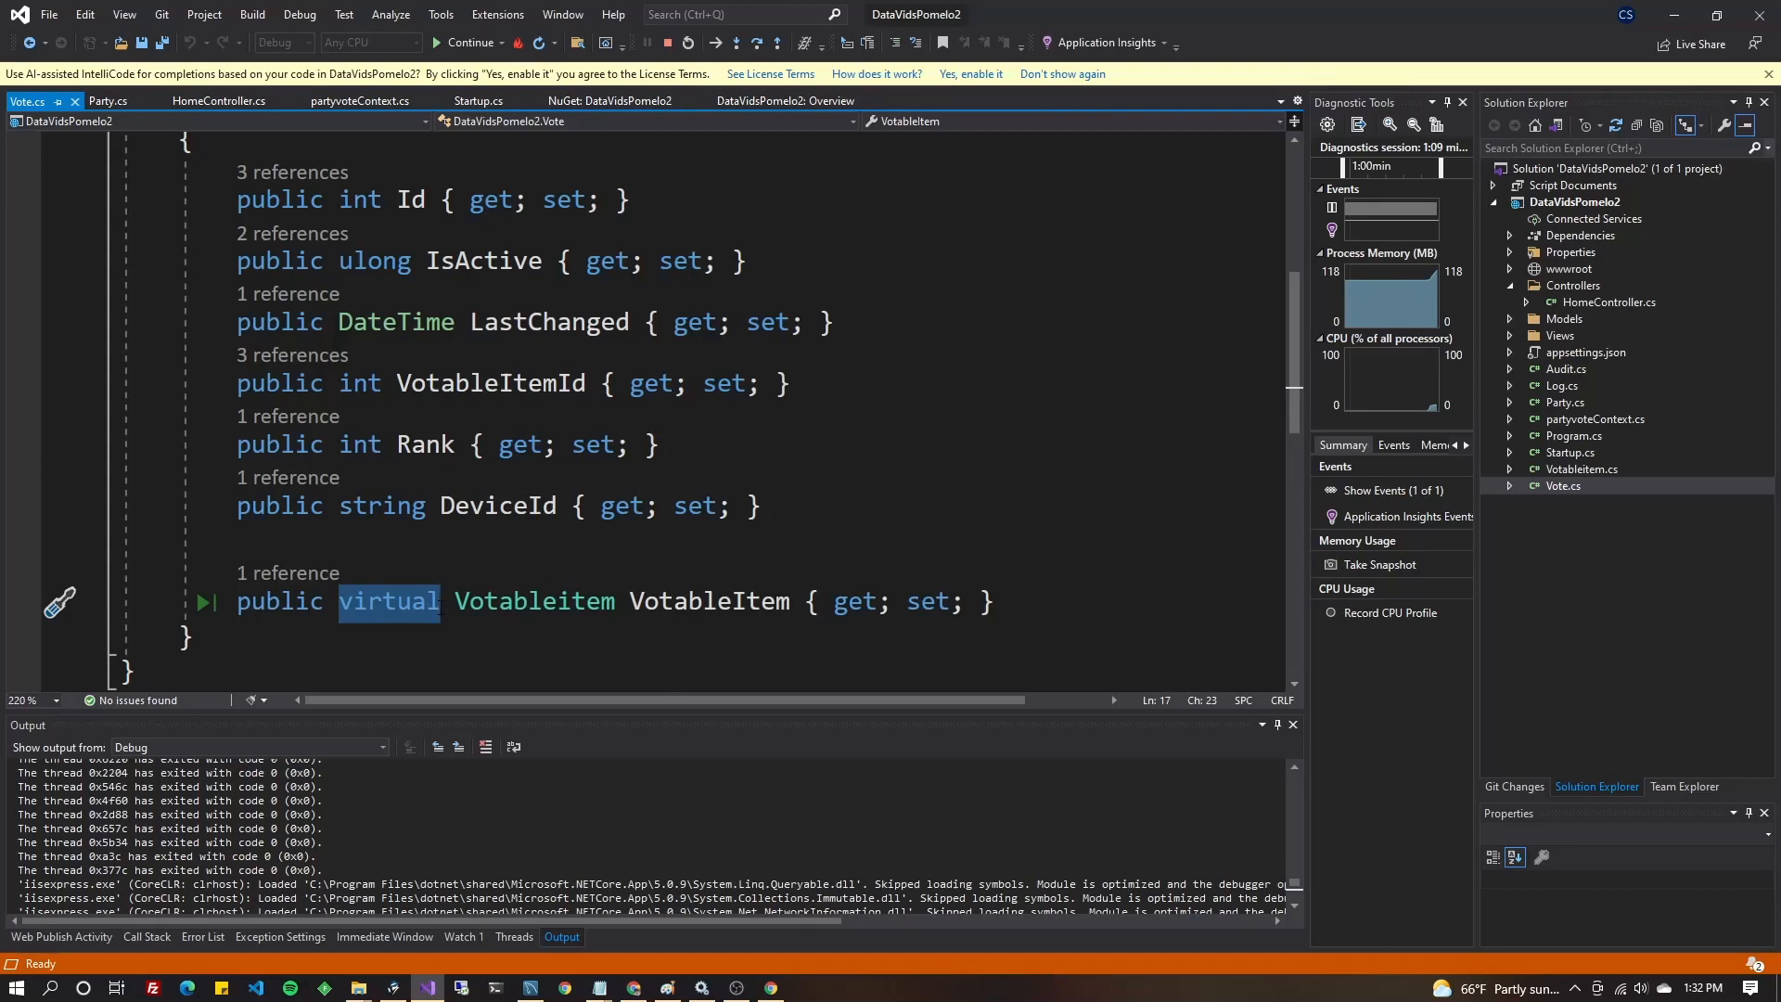
double_click(534, 601)
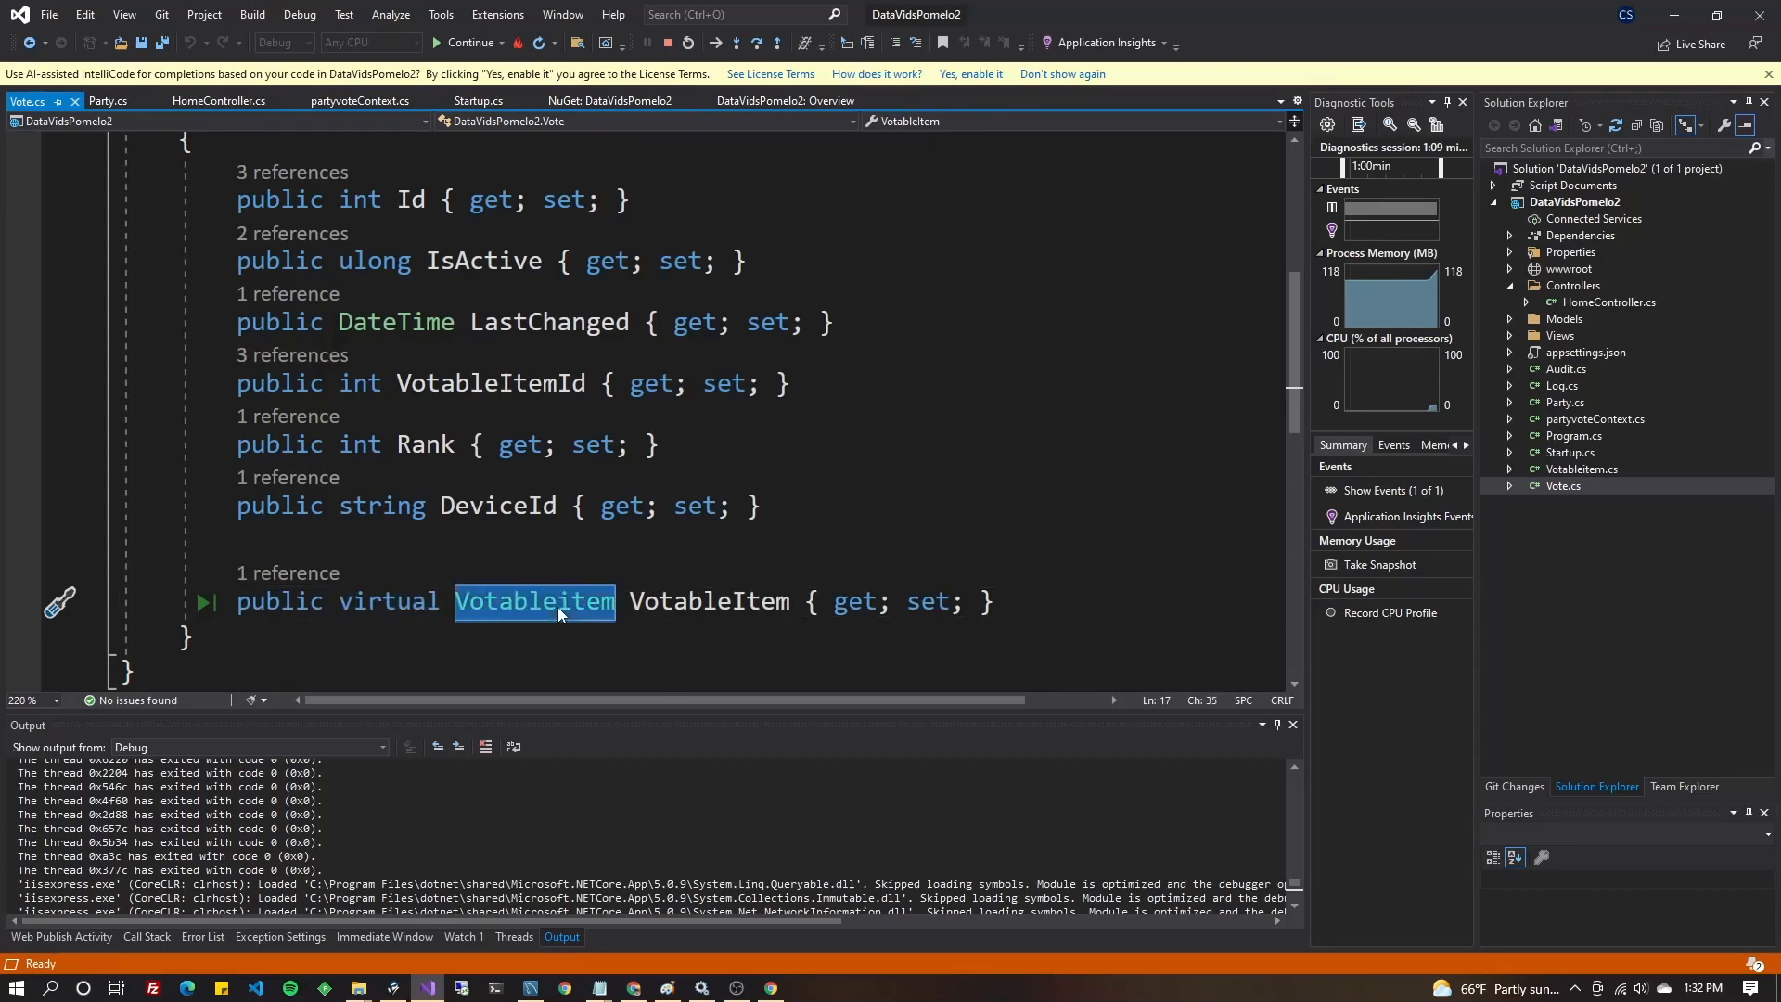